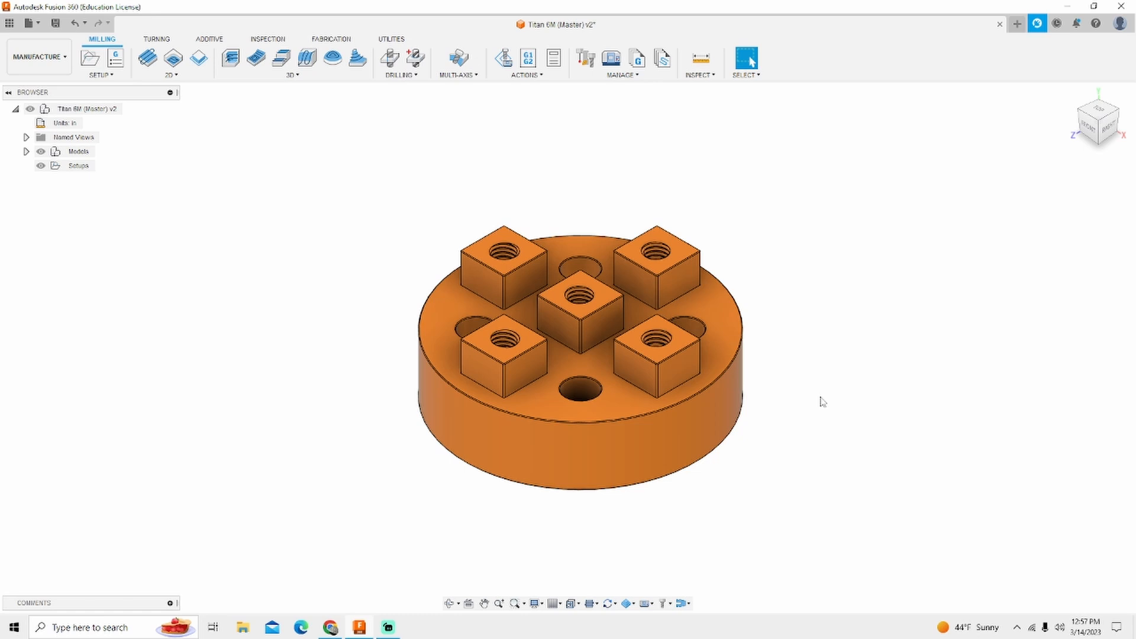
- Create a setup with 'Select Z axis/plane & X axis' orientation, Z taken from the centre block's top face
click(650, 317)
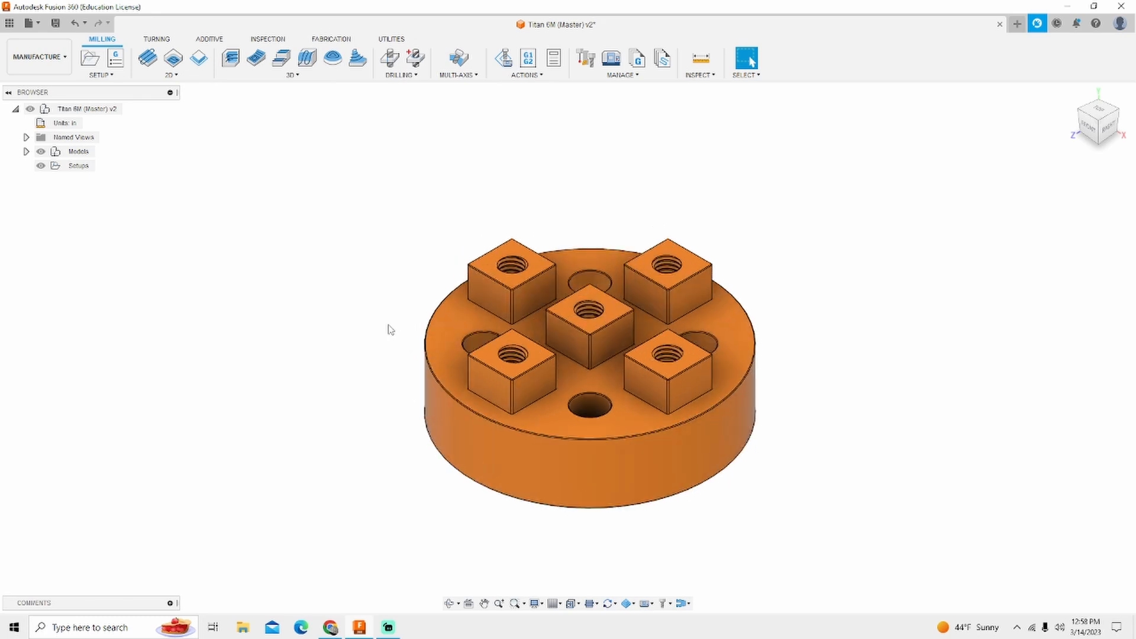
mouse_move(335, 319)
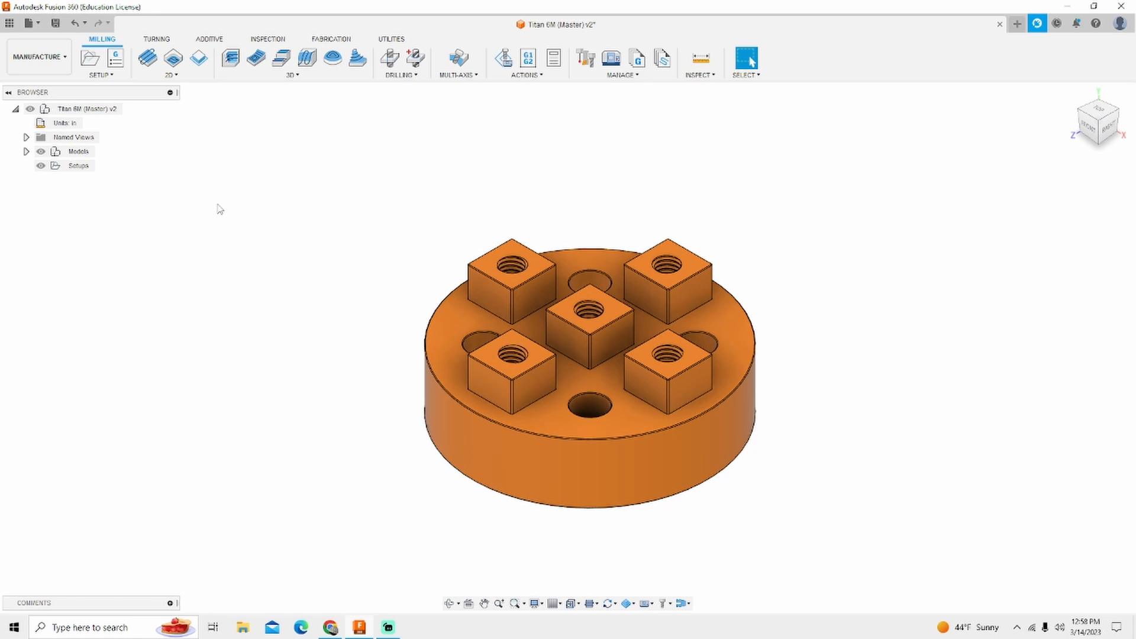
mouse_move(180, 169)
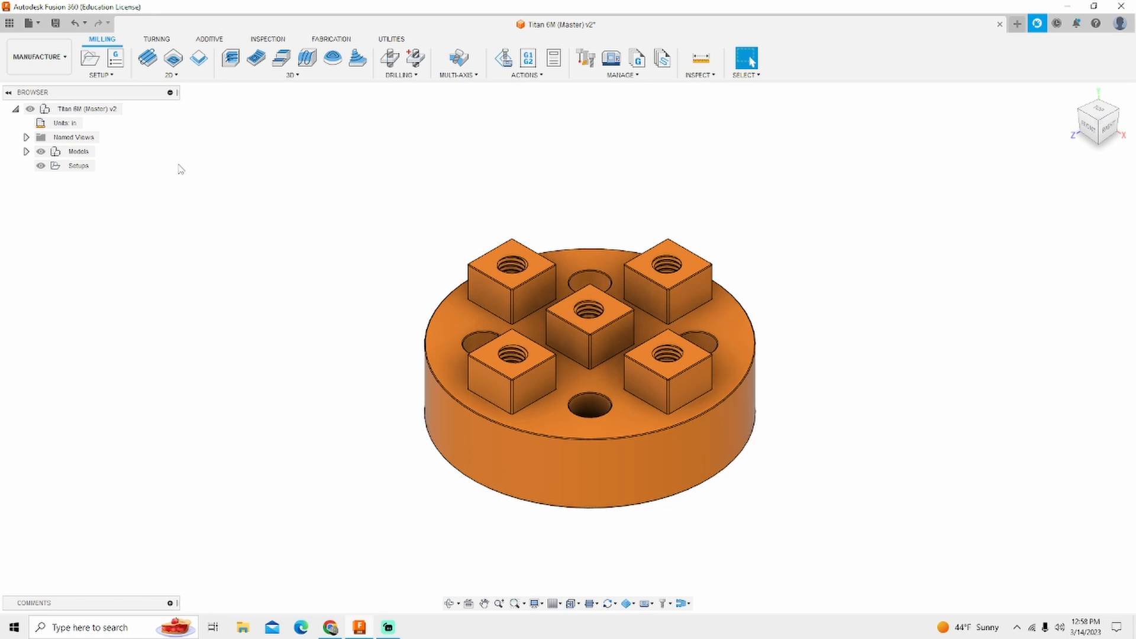
mouse_move(89, 60)
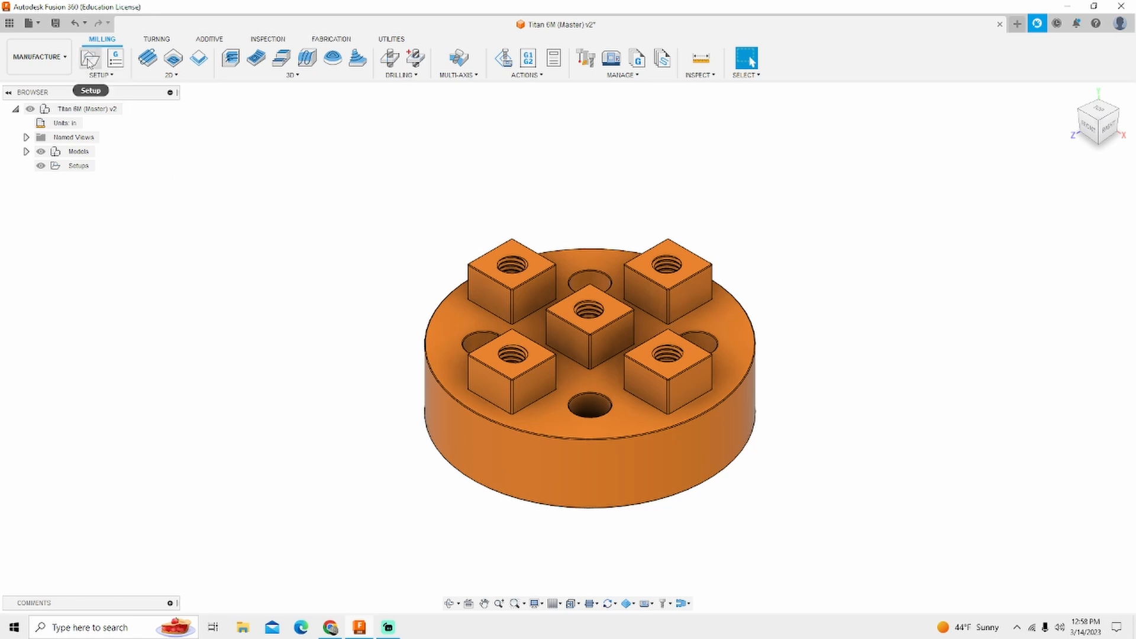
click(89, 58)
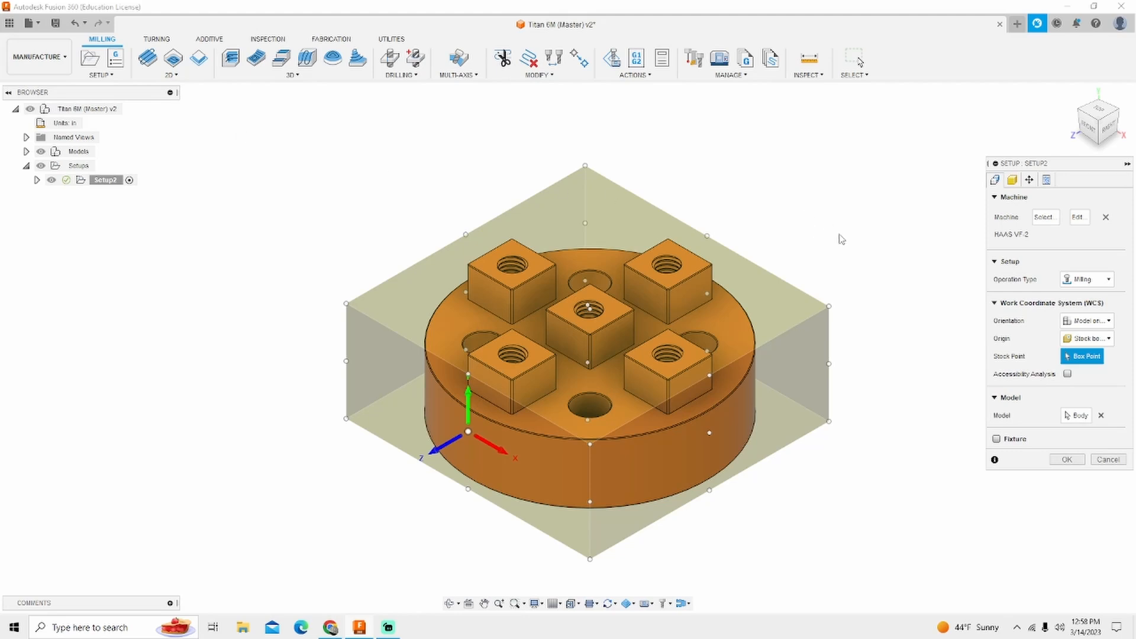
click(1085, 320)
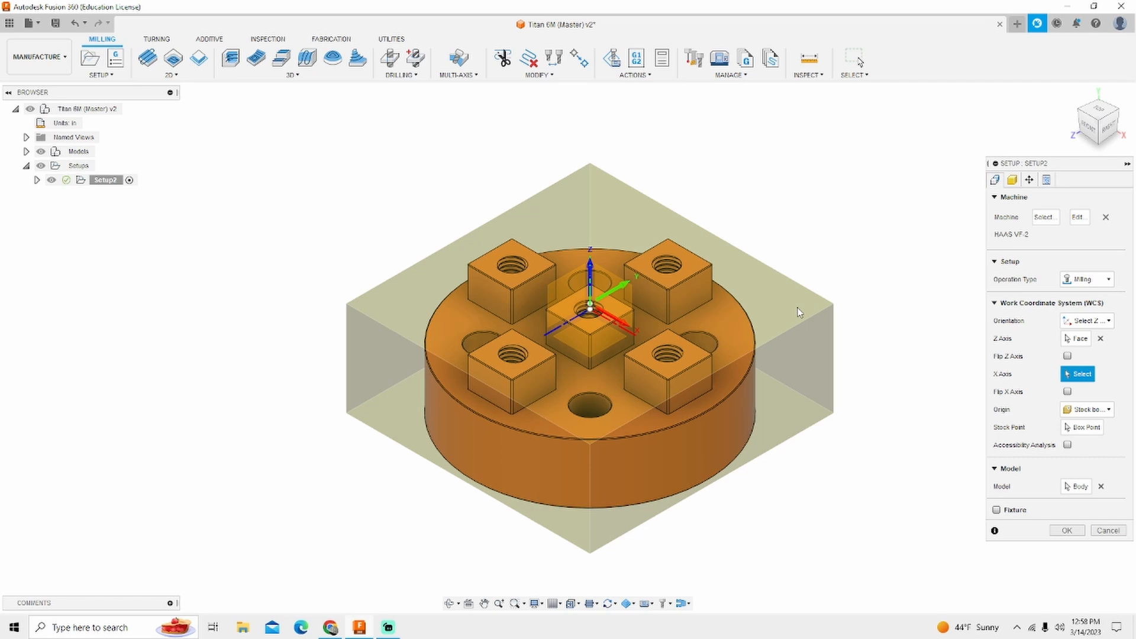
click(1012, 179)
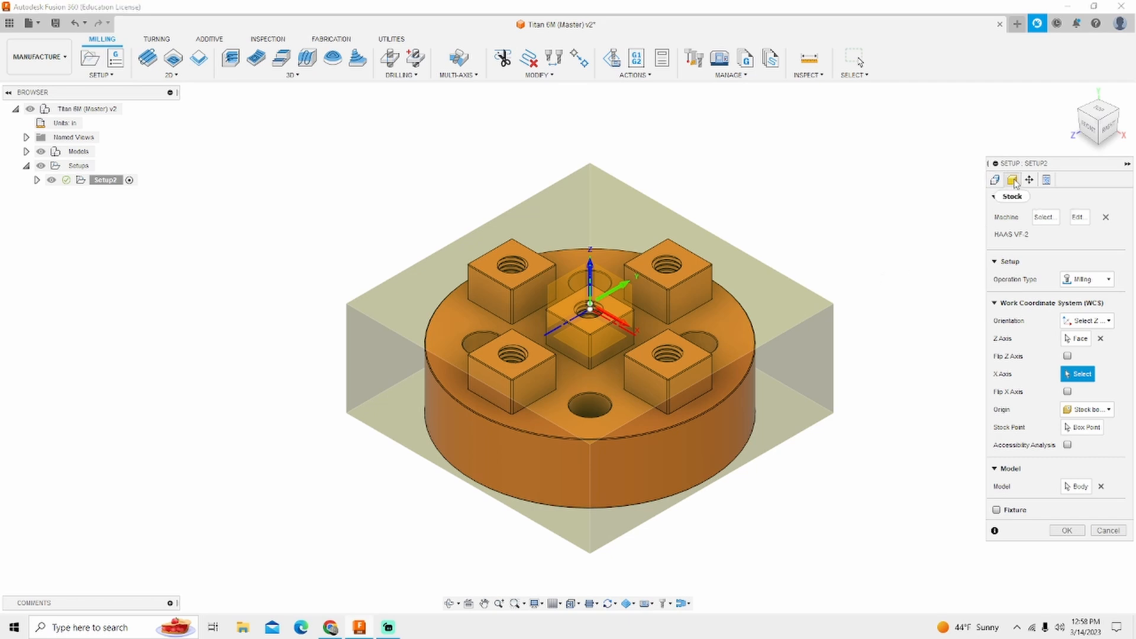
- Make the stock a fixed size box, 2 x 2 x 1 in, with the model positioned as an offset from the top
click(1012, 179)
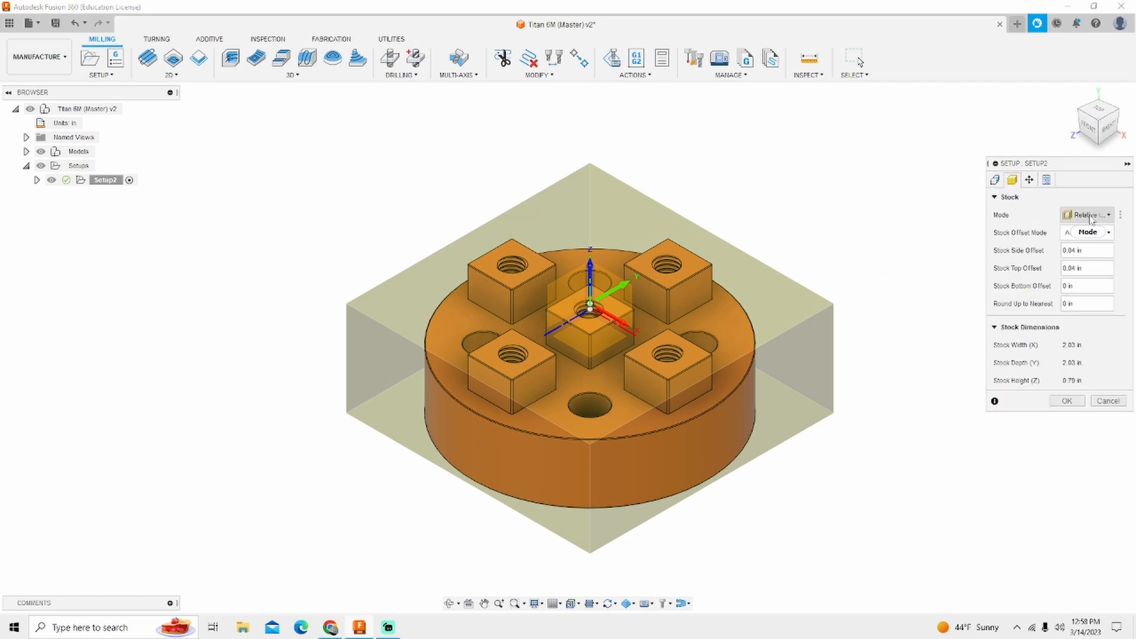
click(1085, 215)
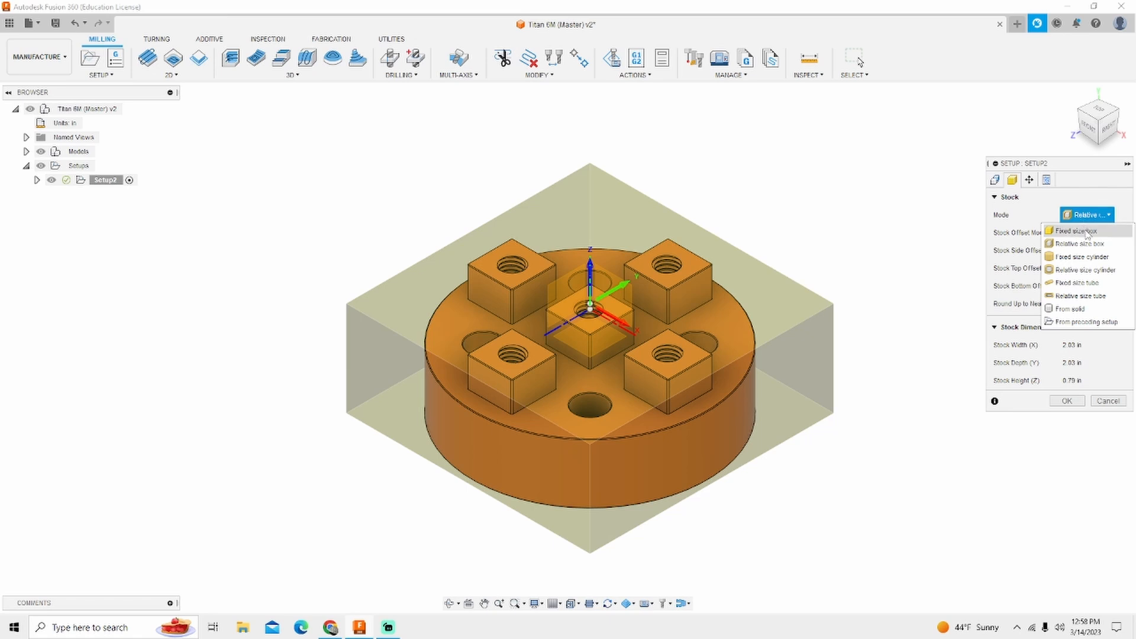
click(1076, 231)
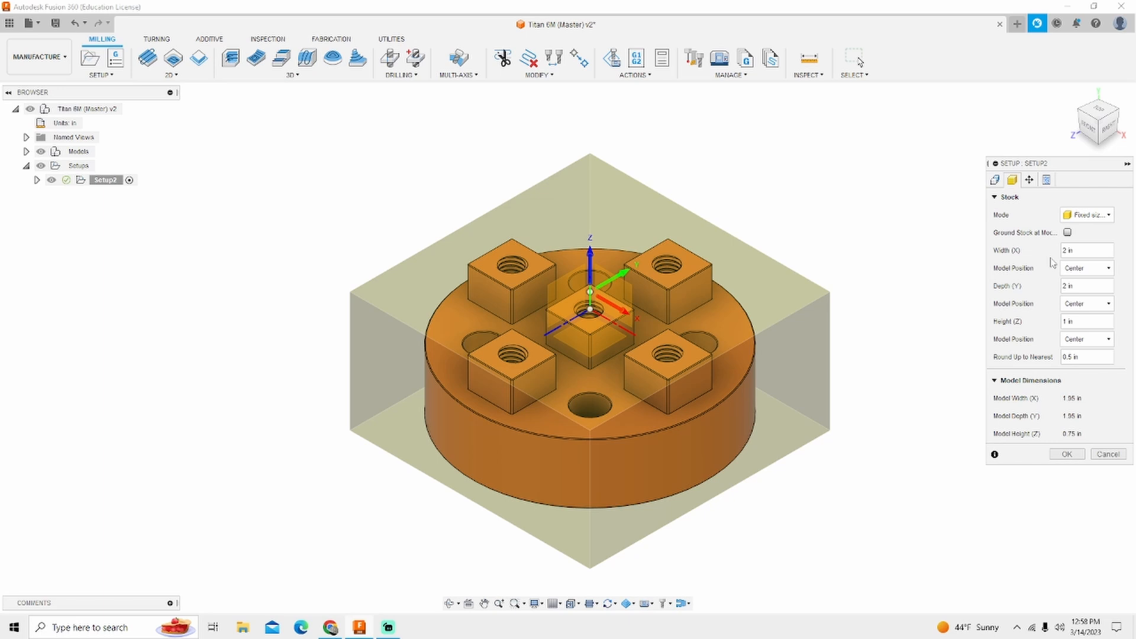
click(1086, 340)
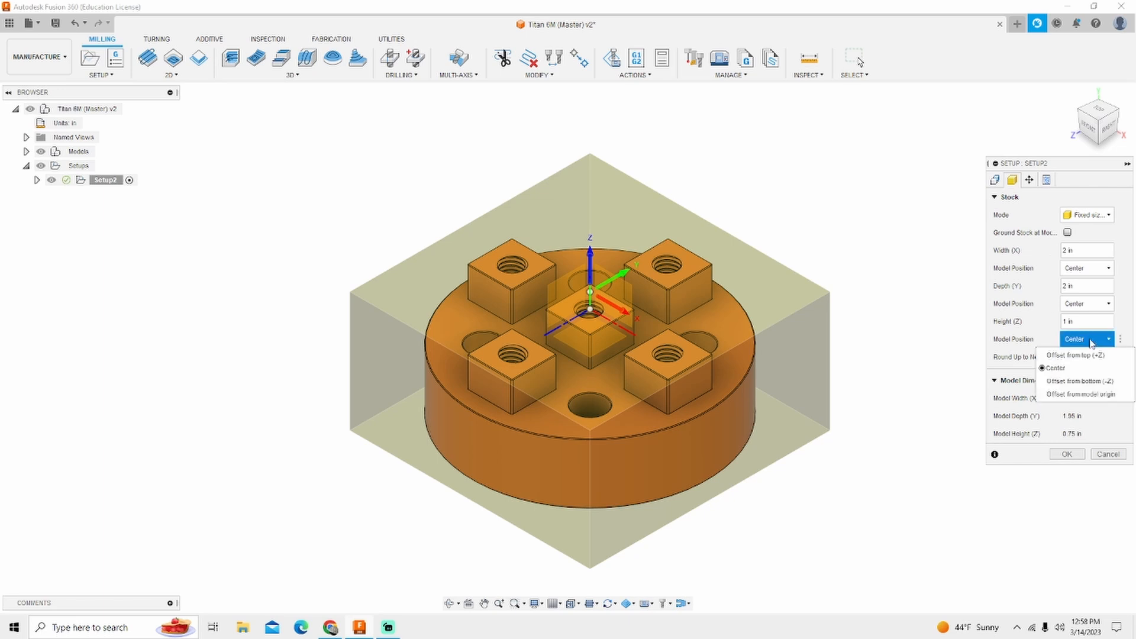
click(1074, 393)
text(.02)
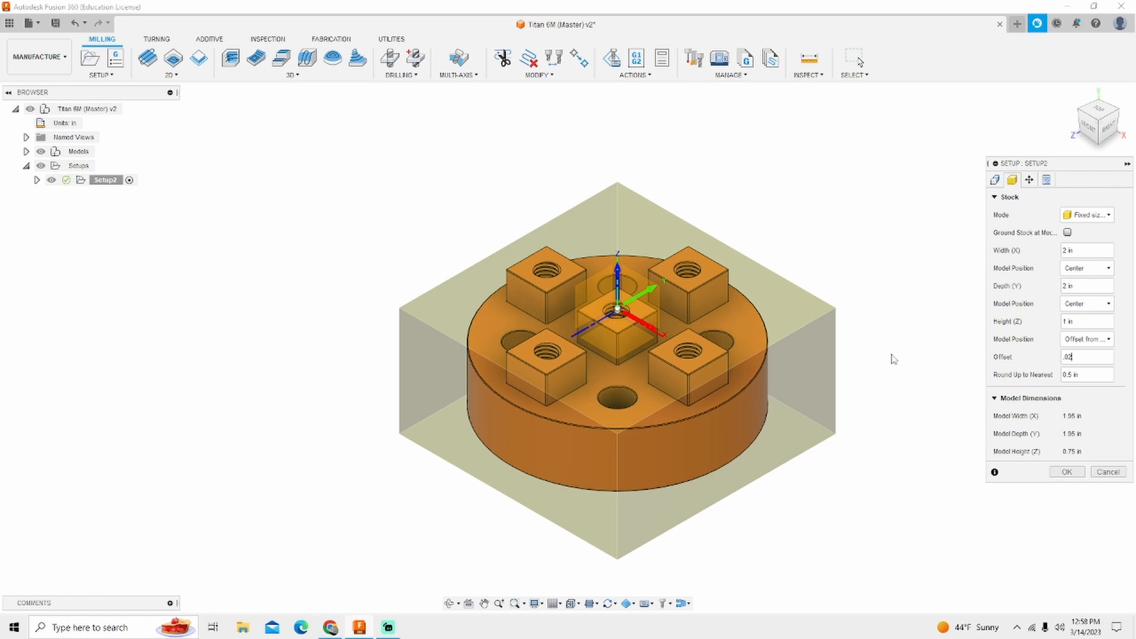
mouse_move(1047, 179)
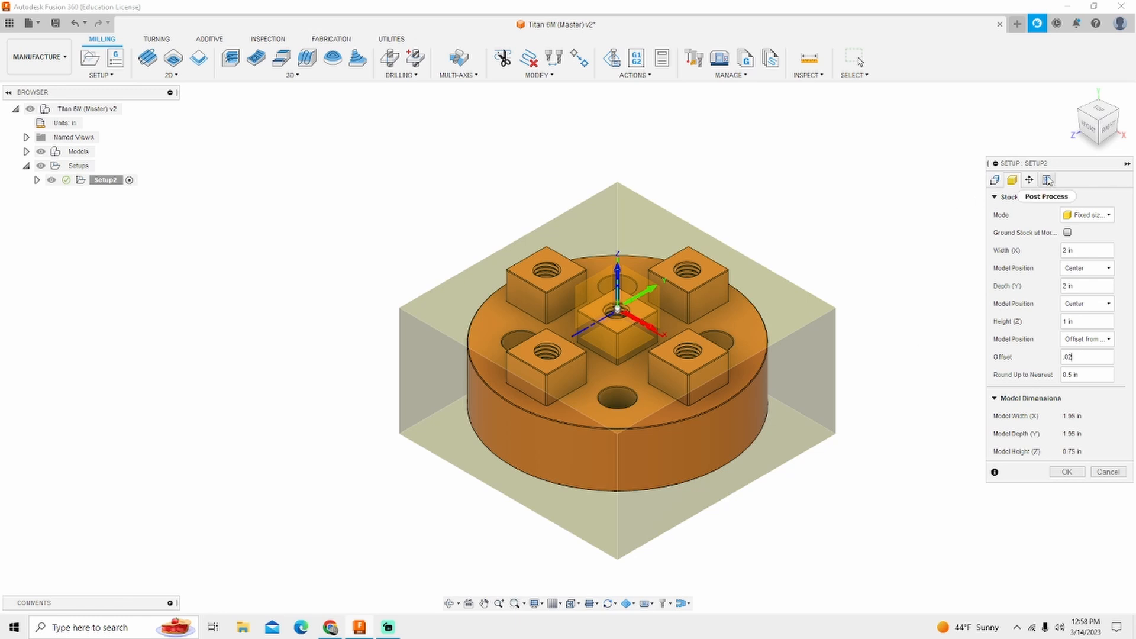
- Enter program number 6001 and comment 'Titan 6m', keeping work offset 54
click(1046, 179)
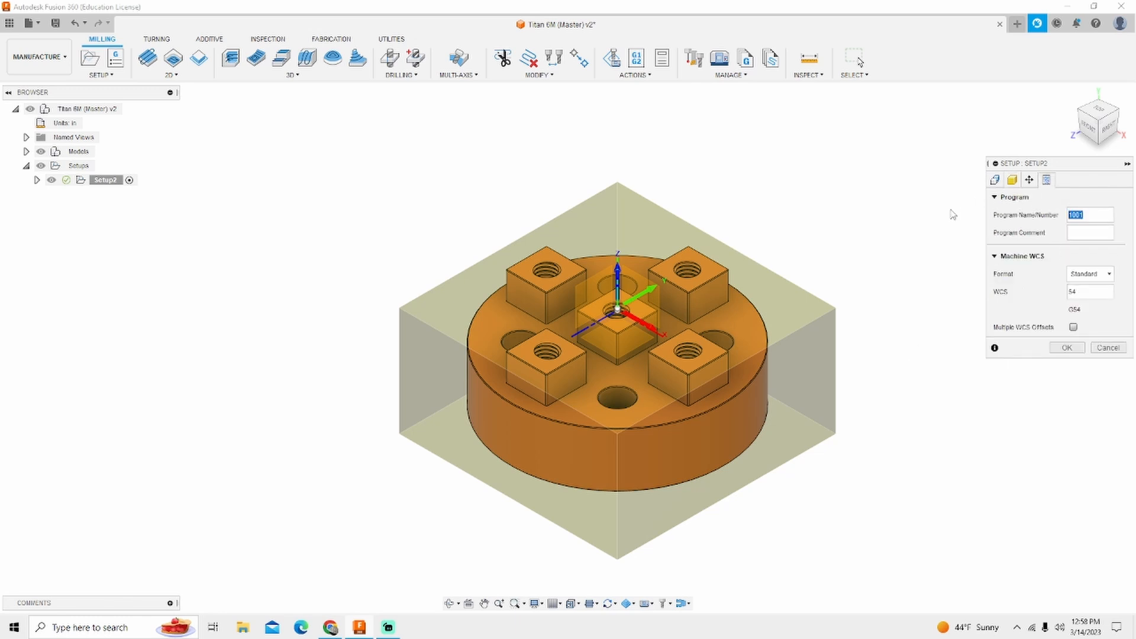
text(6001)
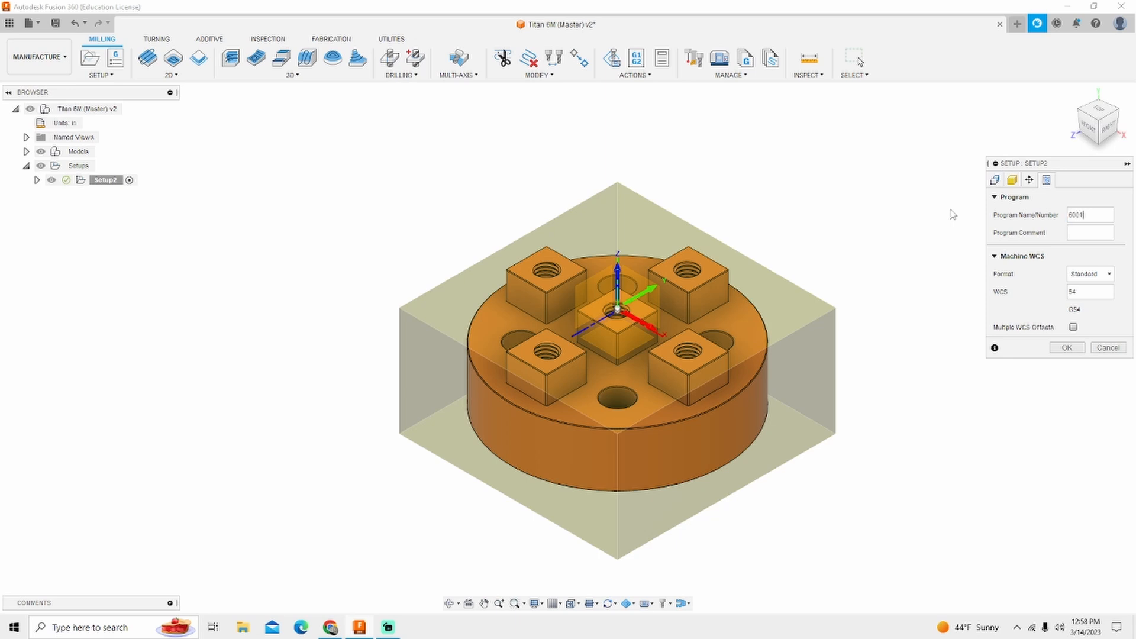
click(1089, 232)
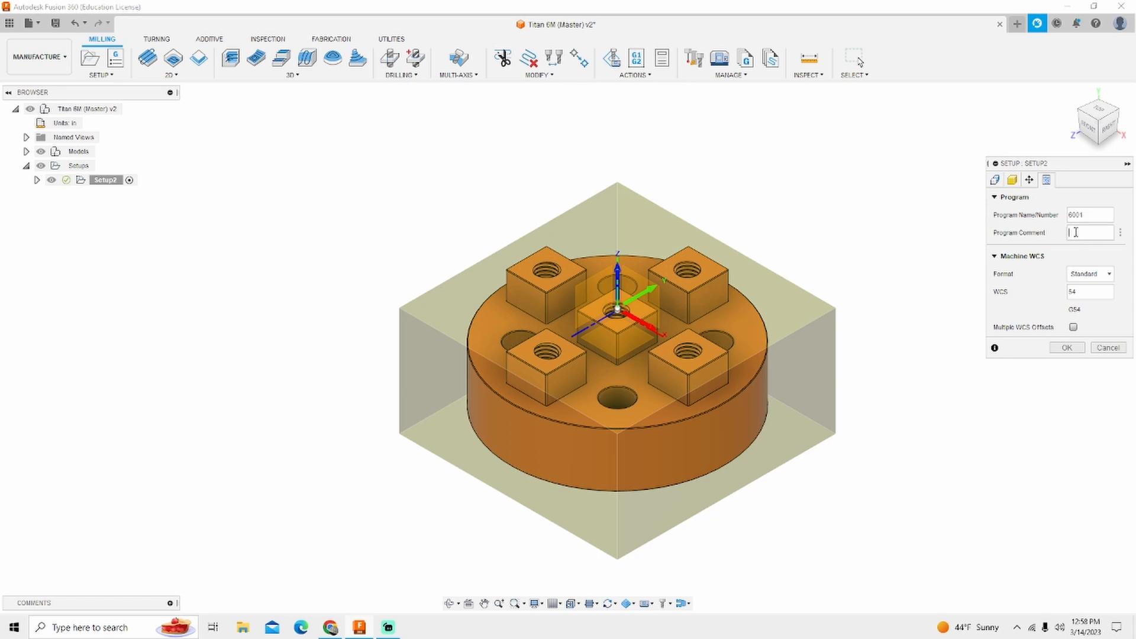
text(Titan)
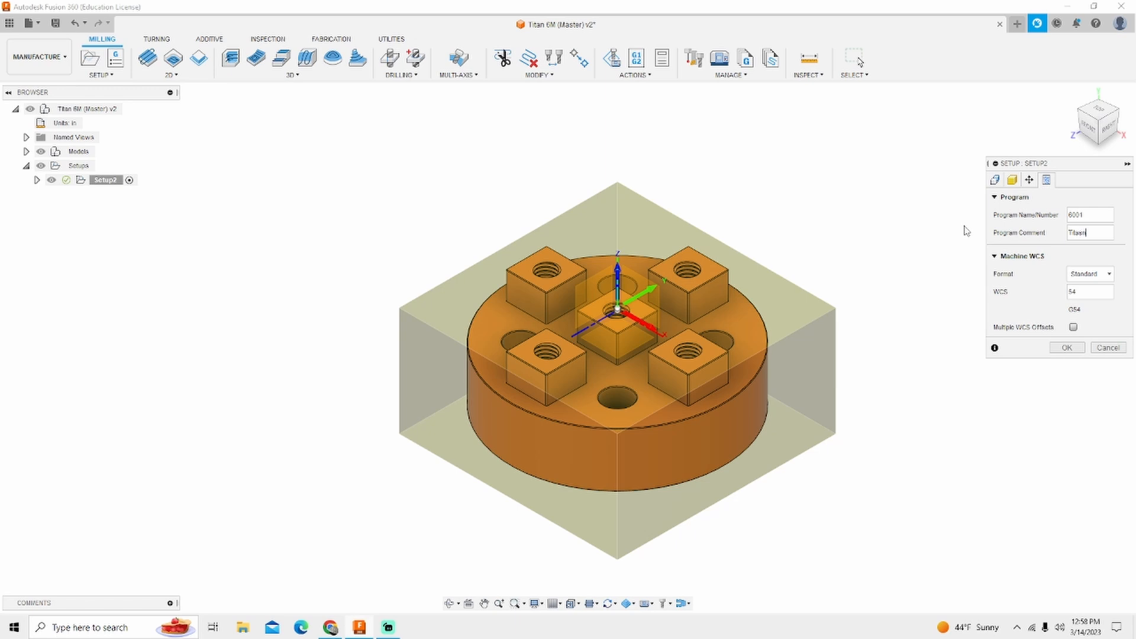
key(Backspace)
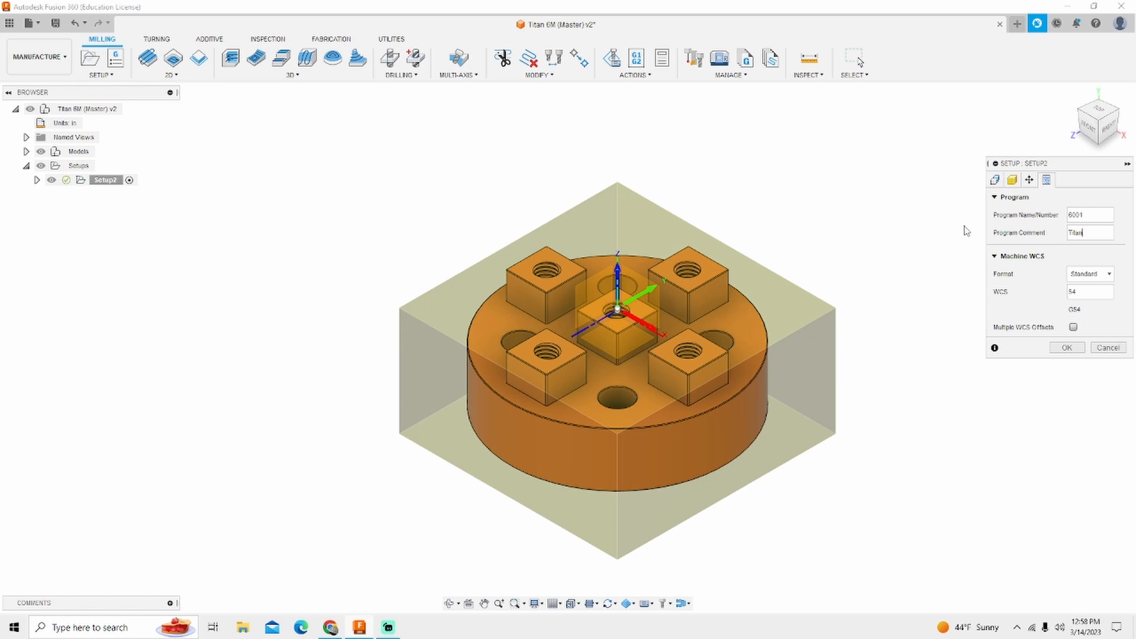
text(6m)
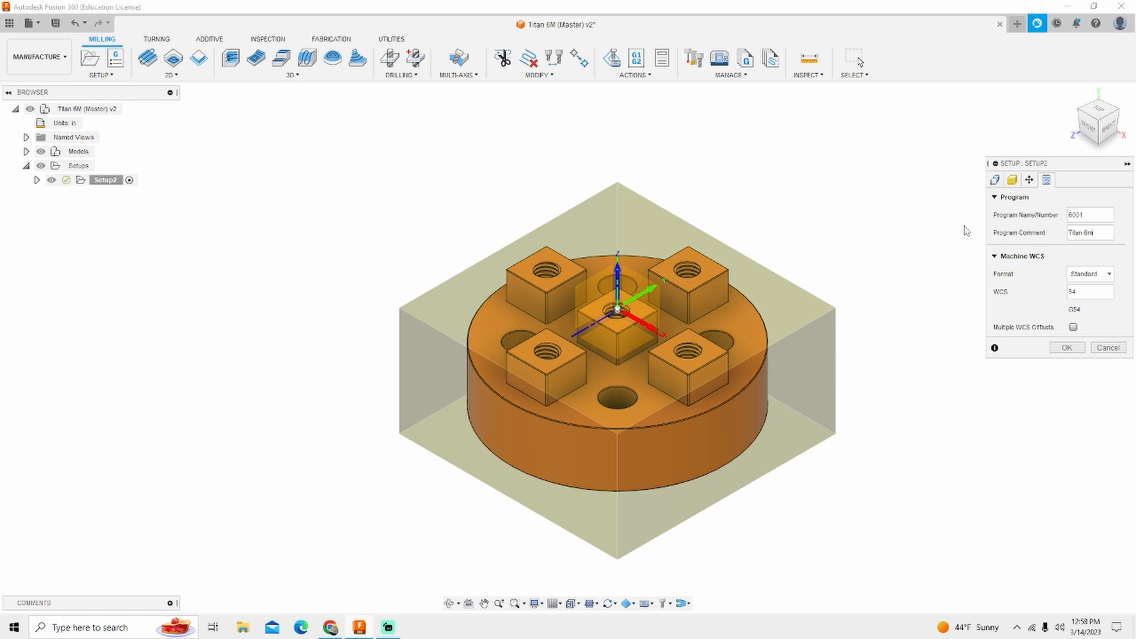
mouse_move(1016, 290)
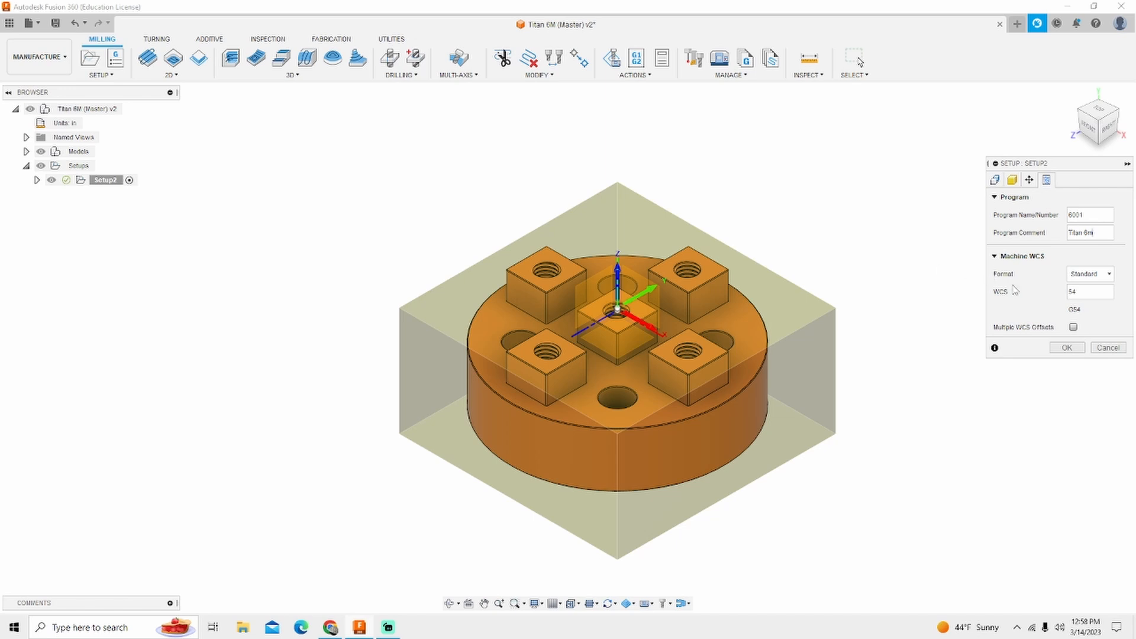
mouse_move(1053, 300)
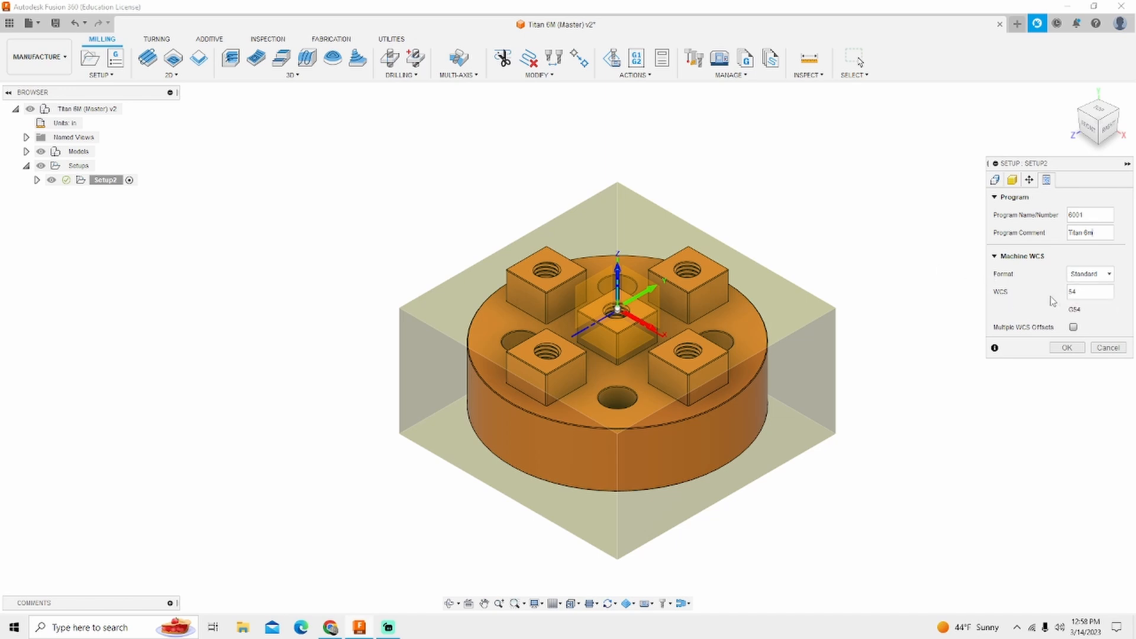
mouse_move(1015, 126)
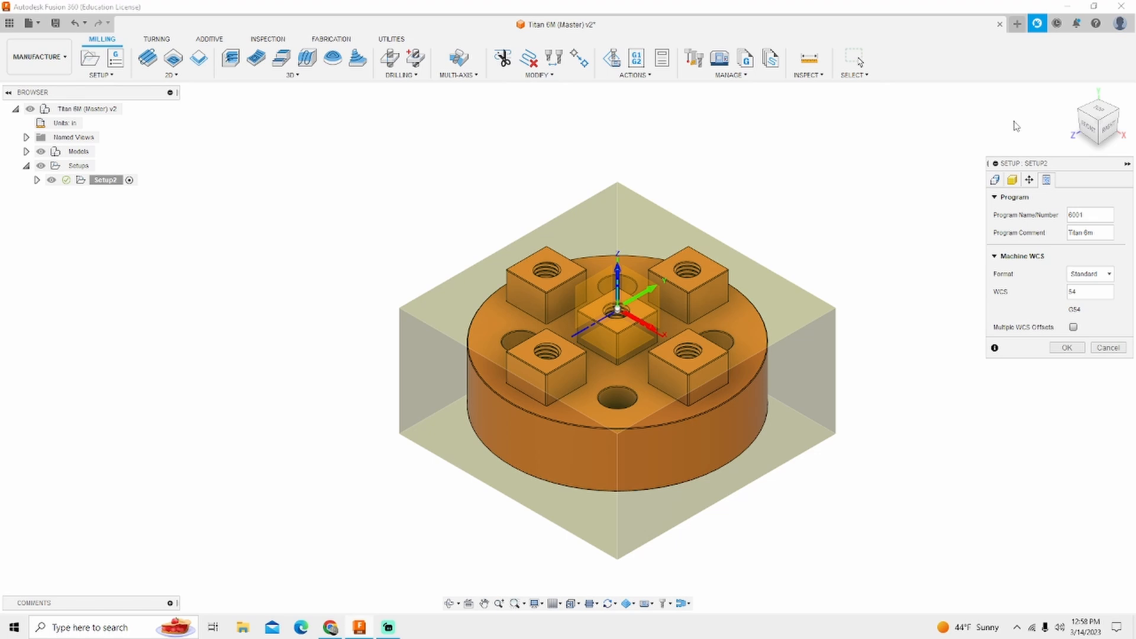
mouse_move(1004, 253)
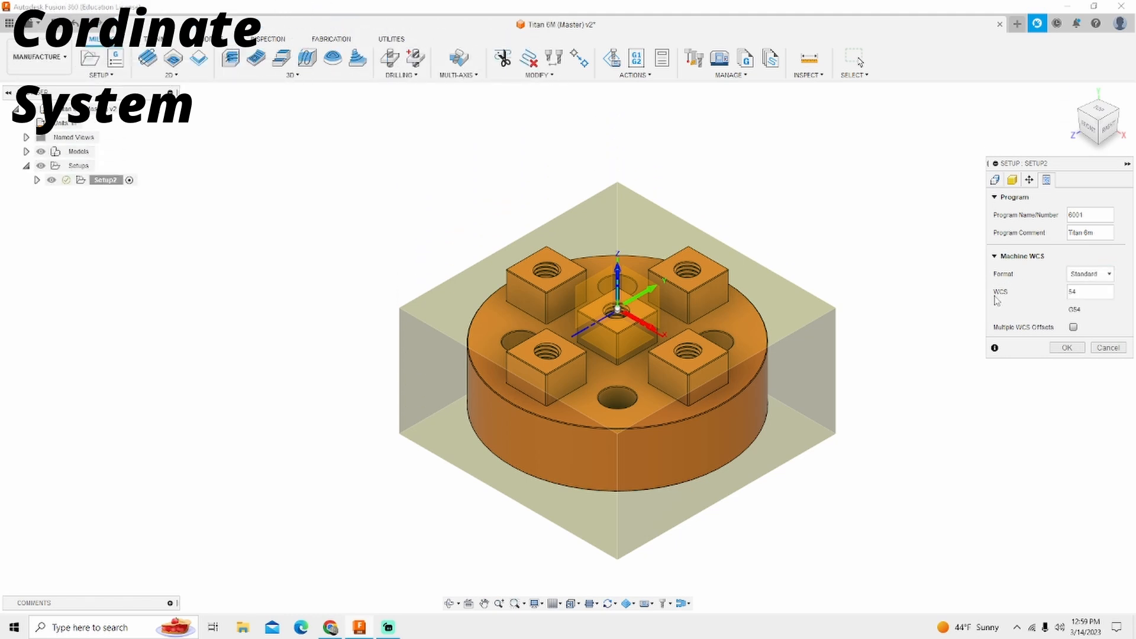
triple_click(1088, 291)
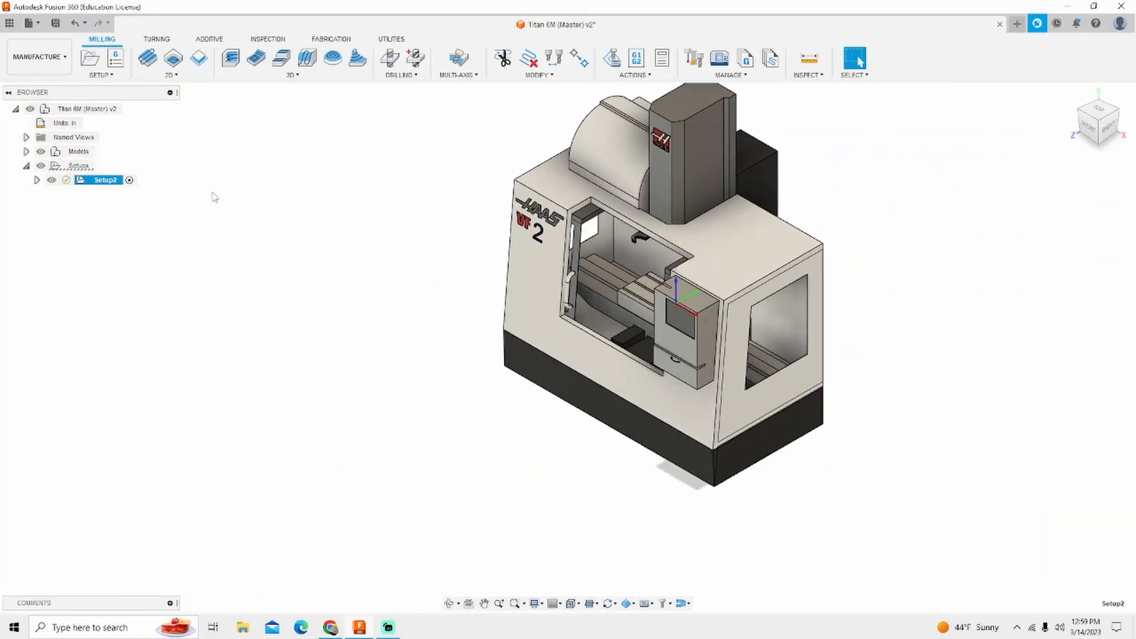
- Hide the HAAS VF-2 machine model under Setup2 and begin a 2D Face operation
click(36, 179)
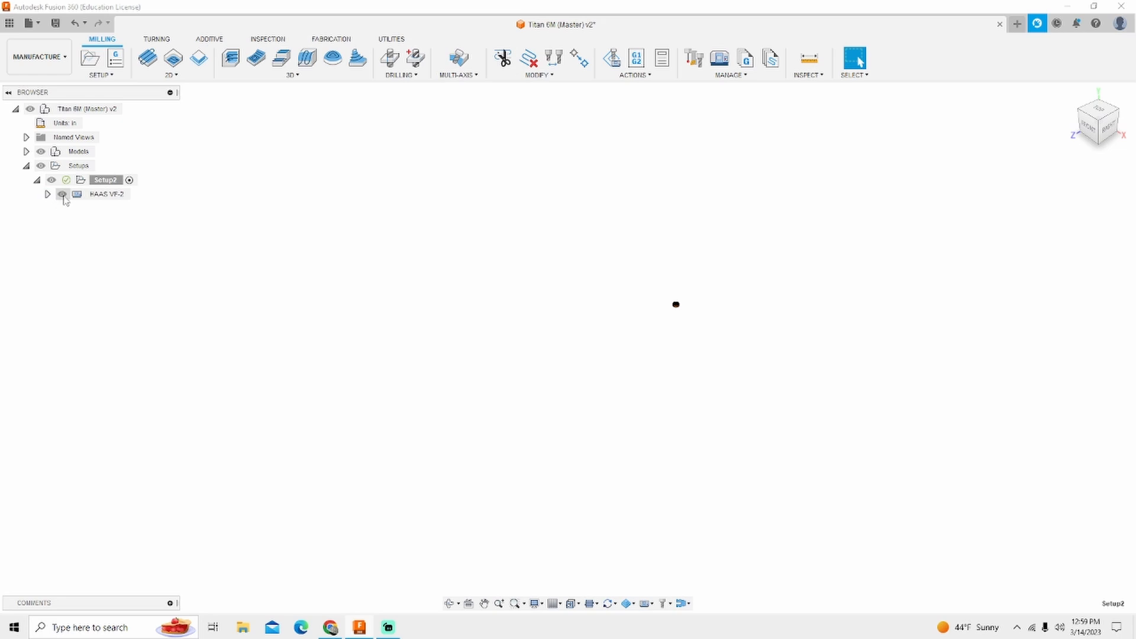
click(62, 194)
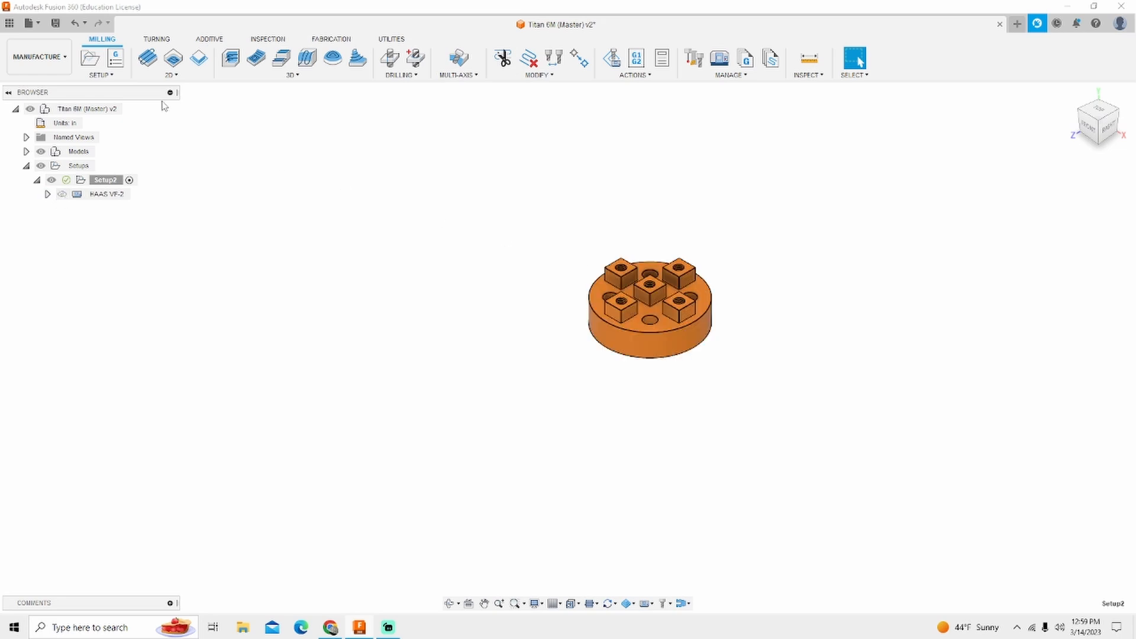
click(147, 58)
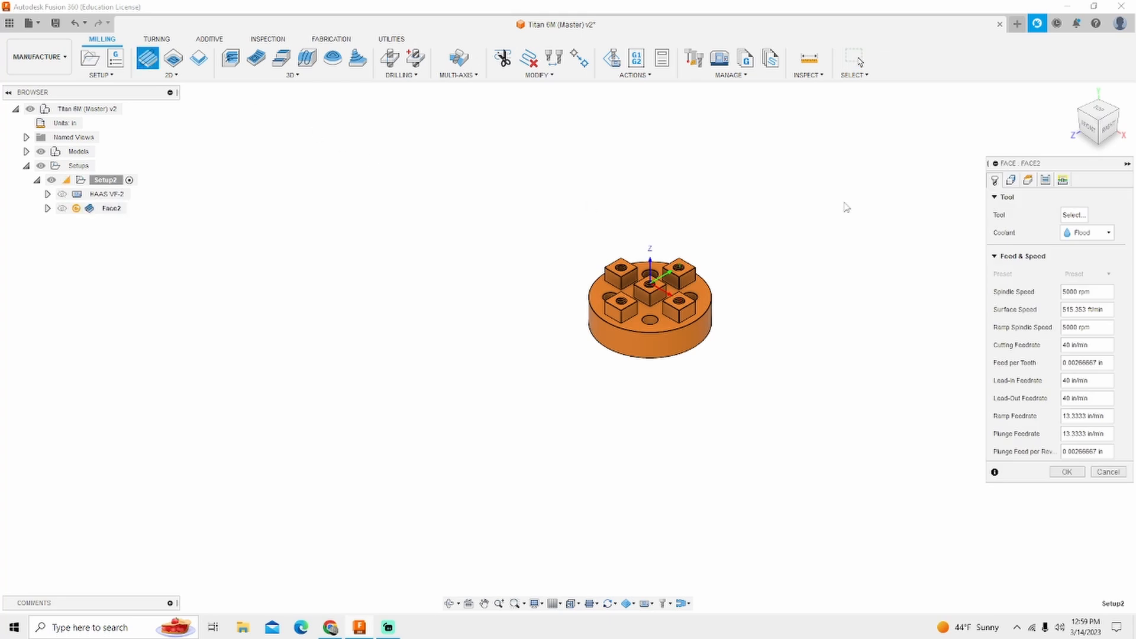
- Select the Ø2" Face Mill from Milling Tools (Inch), filtered to face mills, for the operation
click(1073, 215)
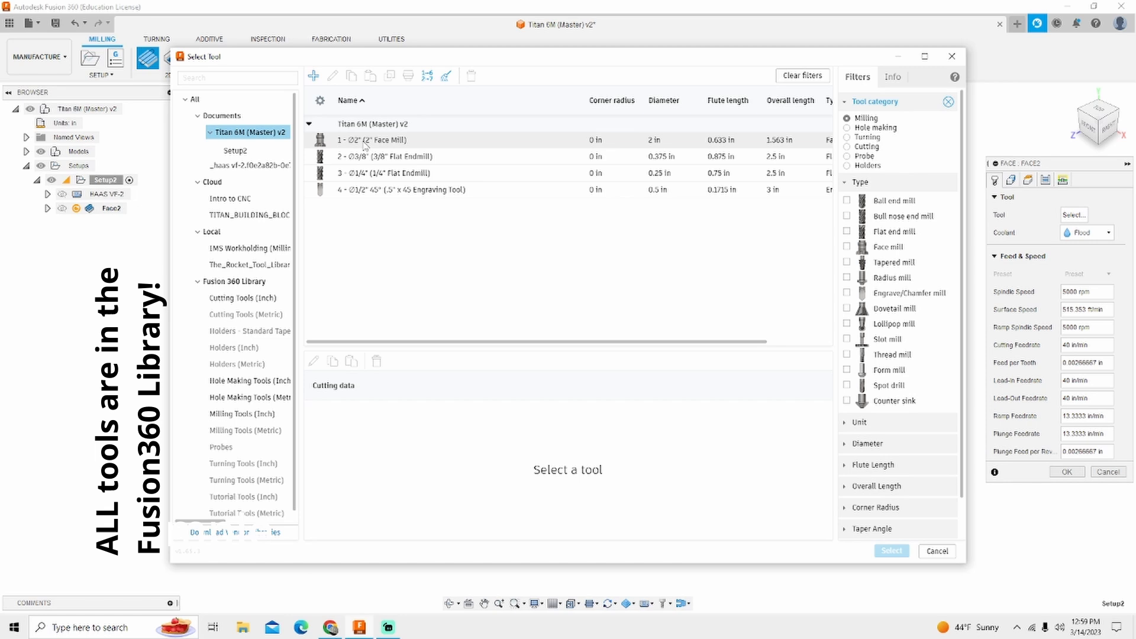
mouse_move(372, 311)
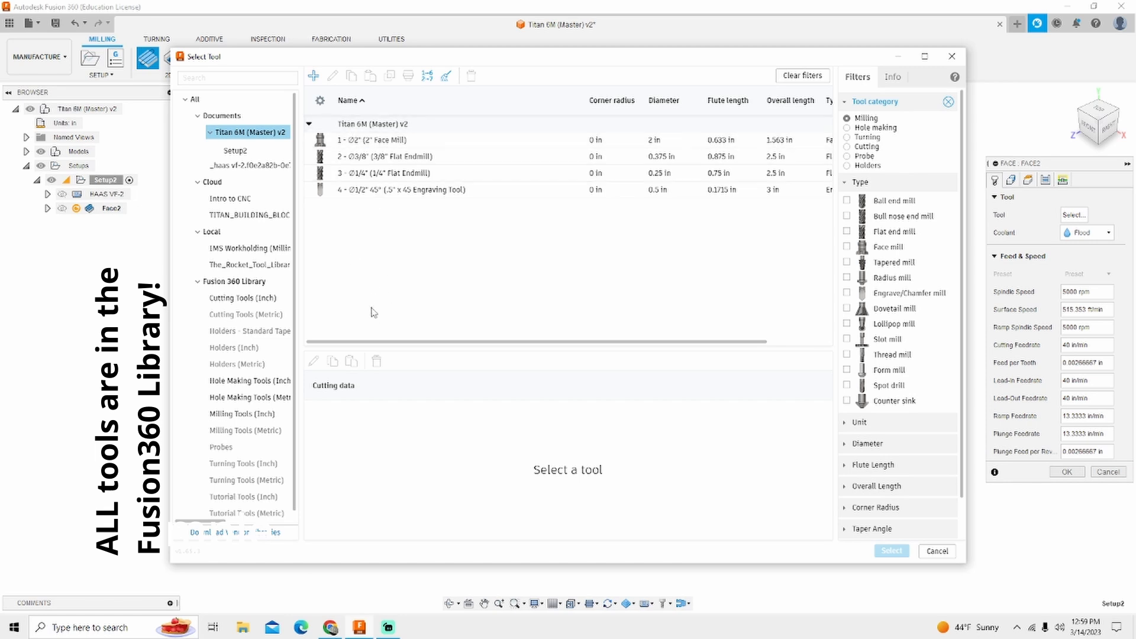
click(242, 414)
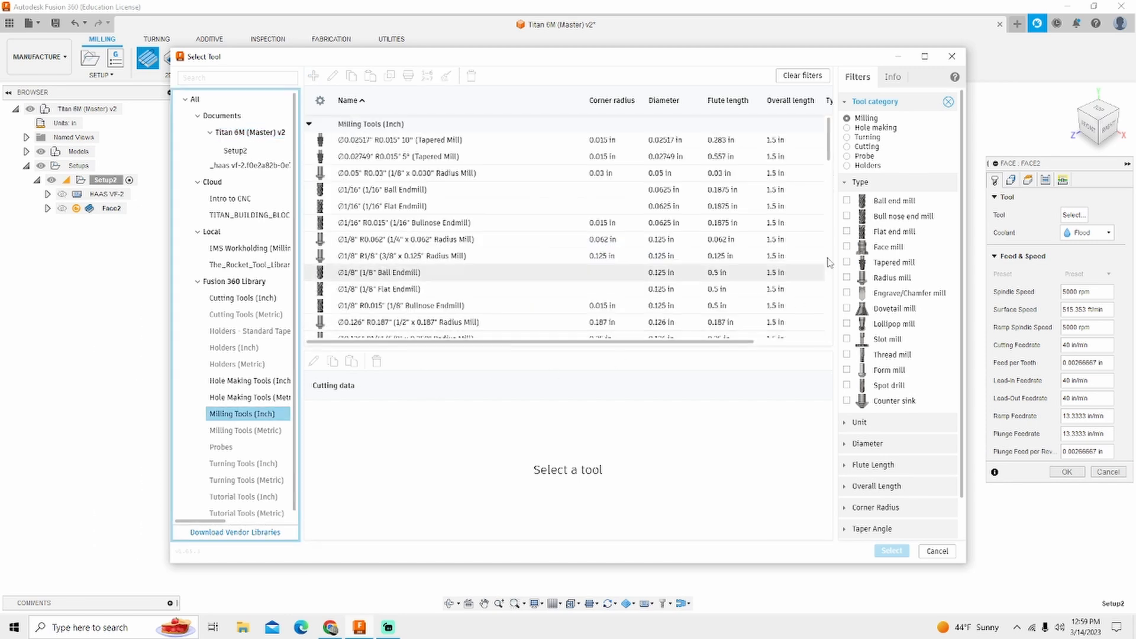
click(847, 246)
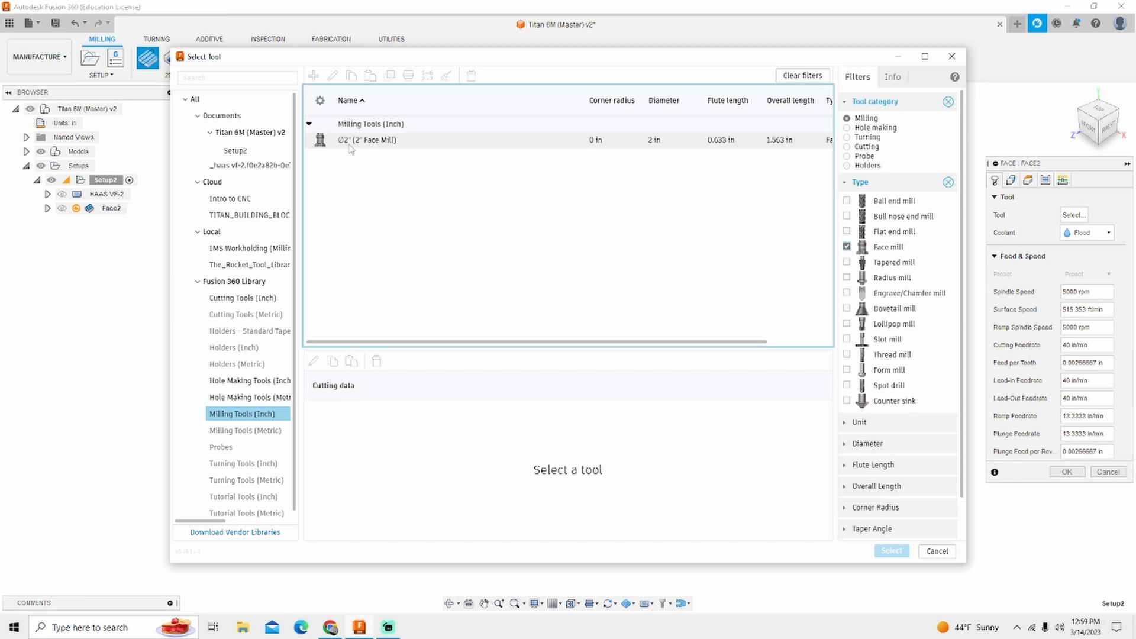
click(367, 139)
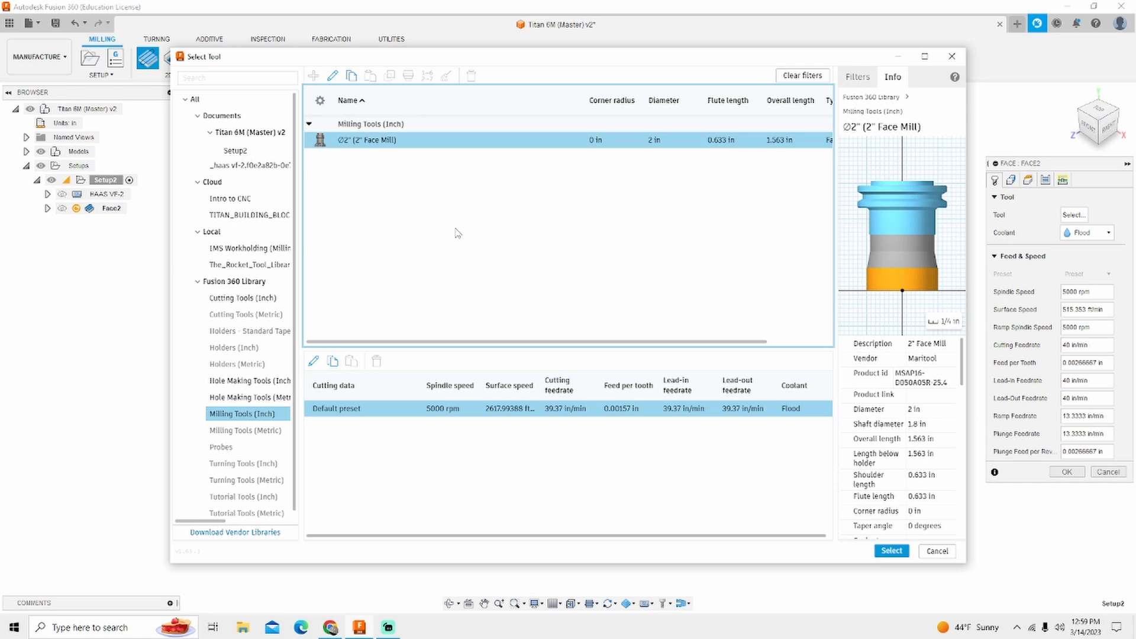
mouse_move(704, 414)
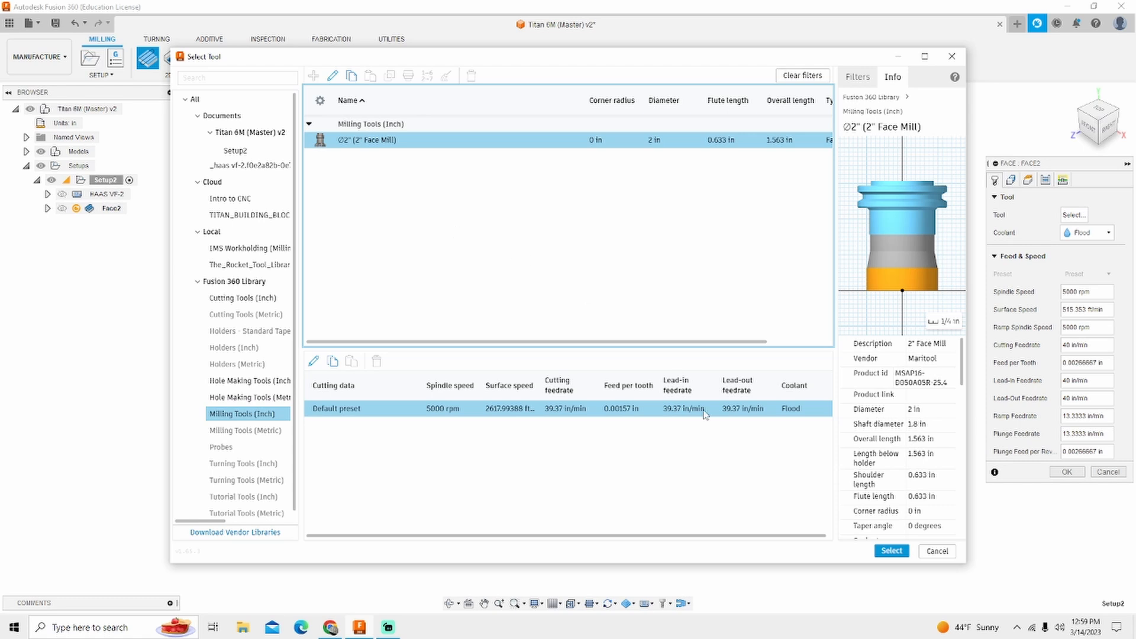
mouse_move(772, 375)
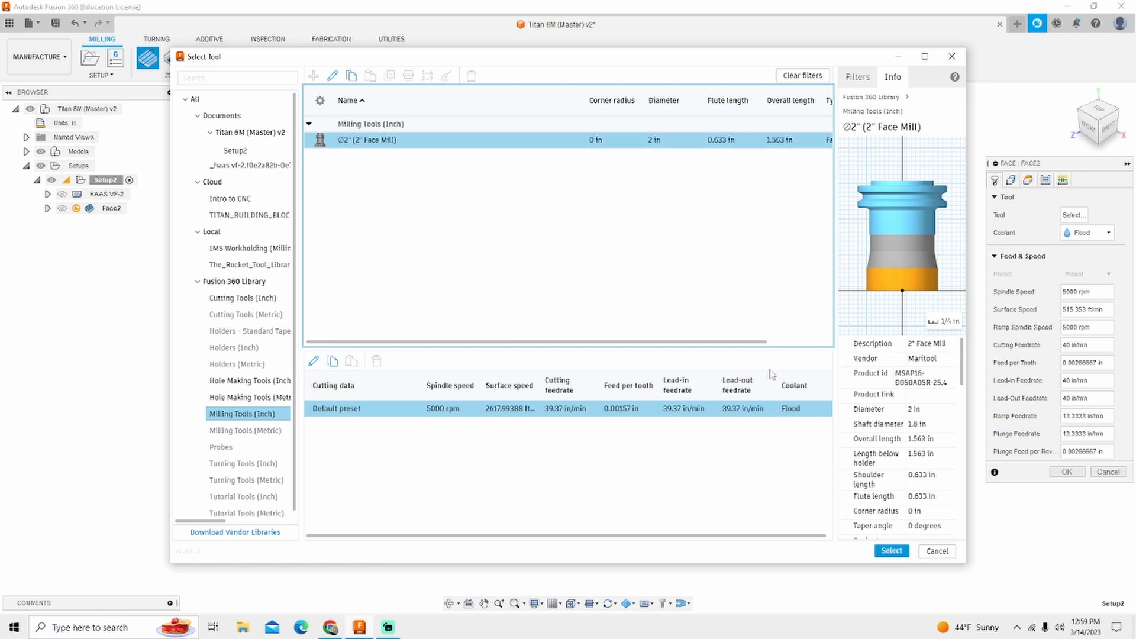
click(890, 551)
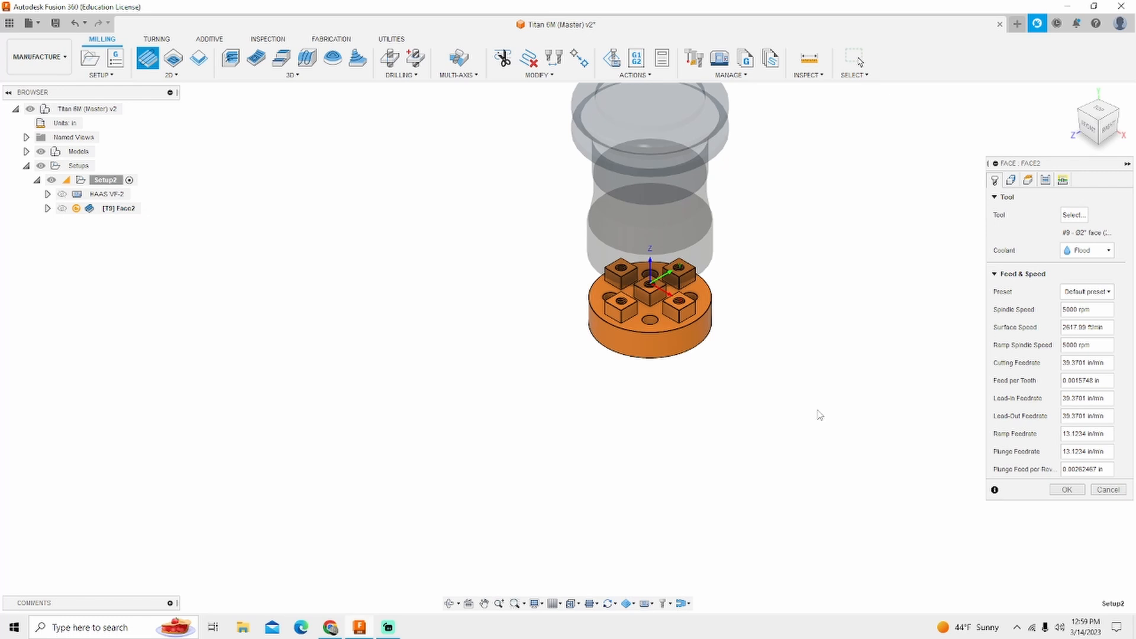
mouse_move(818, 414)
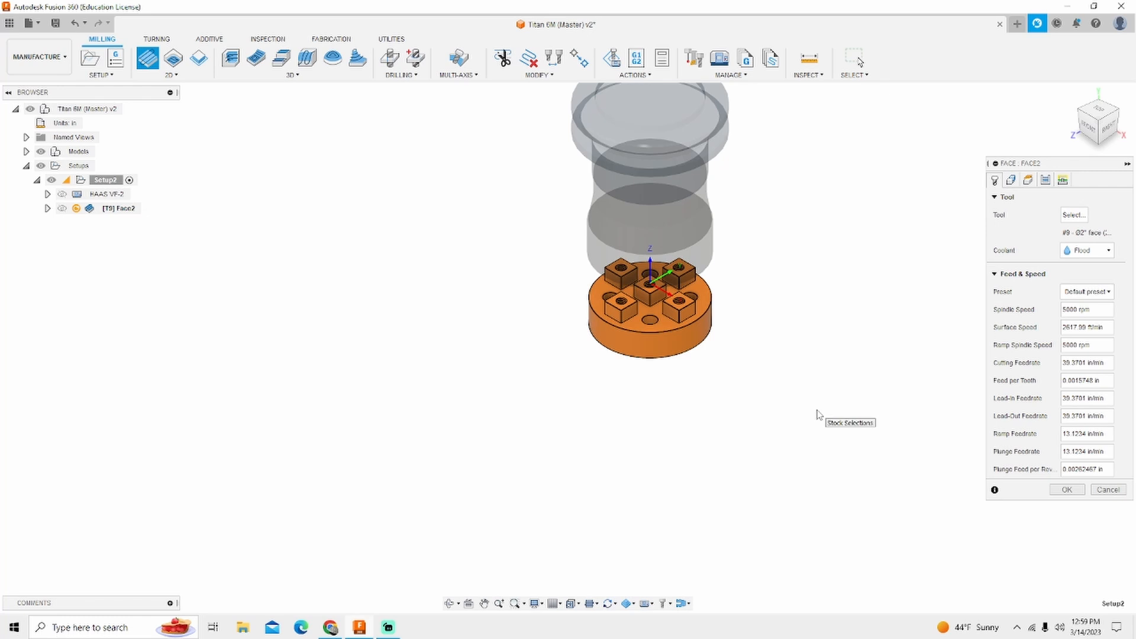
mouse_move(902, 388)
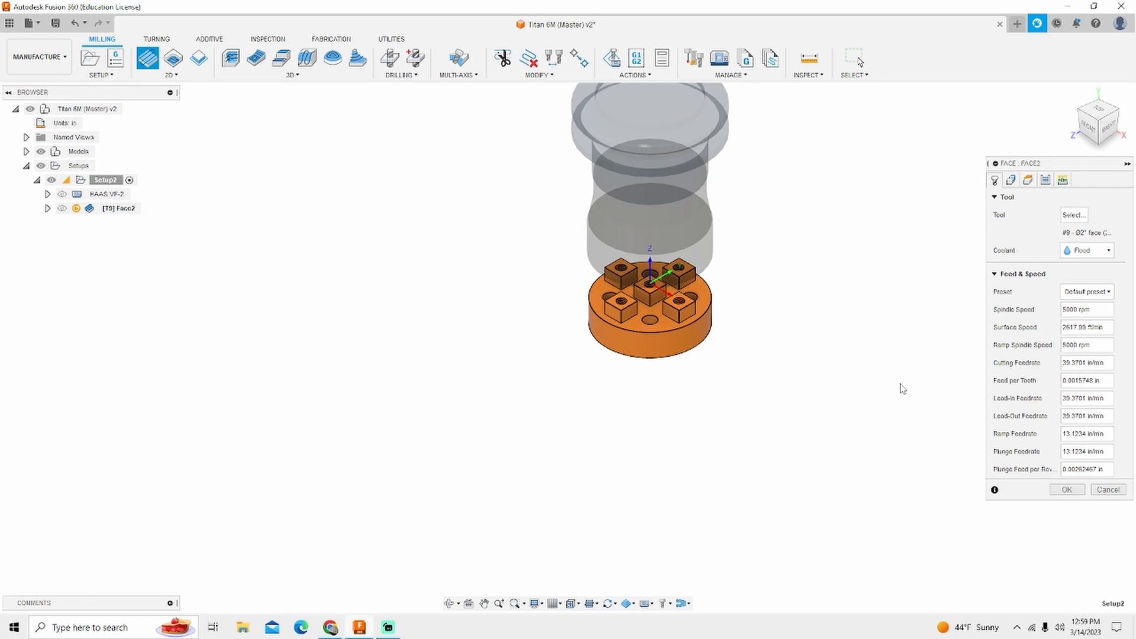
mouse_move(1048, 334)
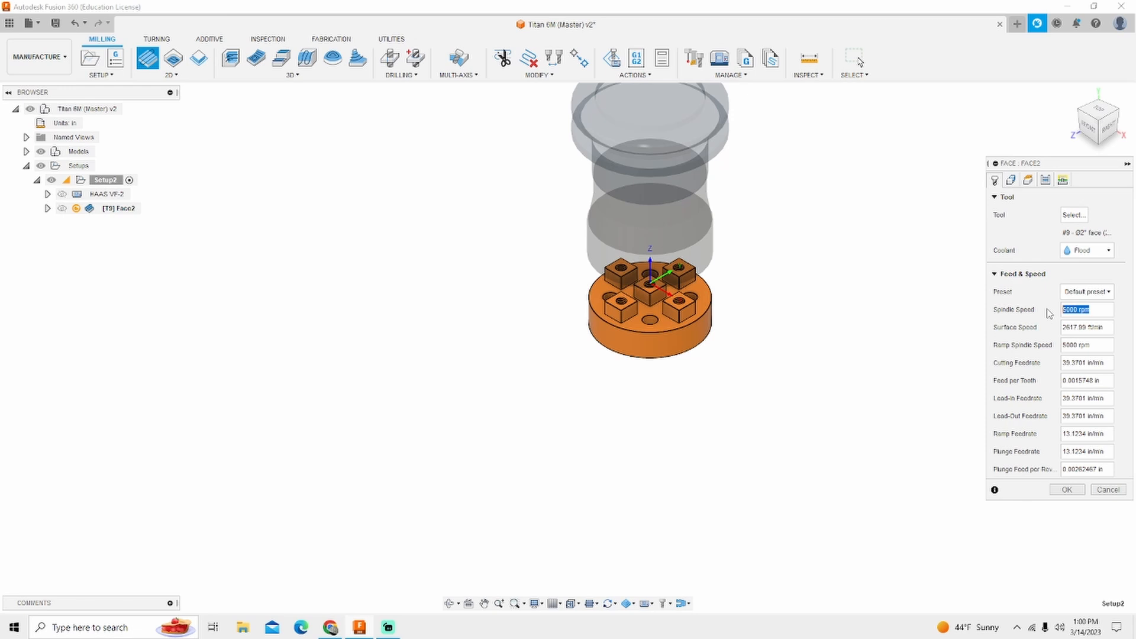
- Set spindle speed 4500 rpm and cutting feedrate 120 in/min, then accept the Face operation
text(4500)
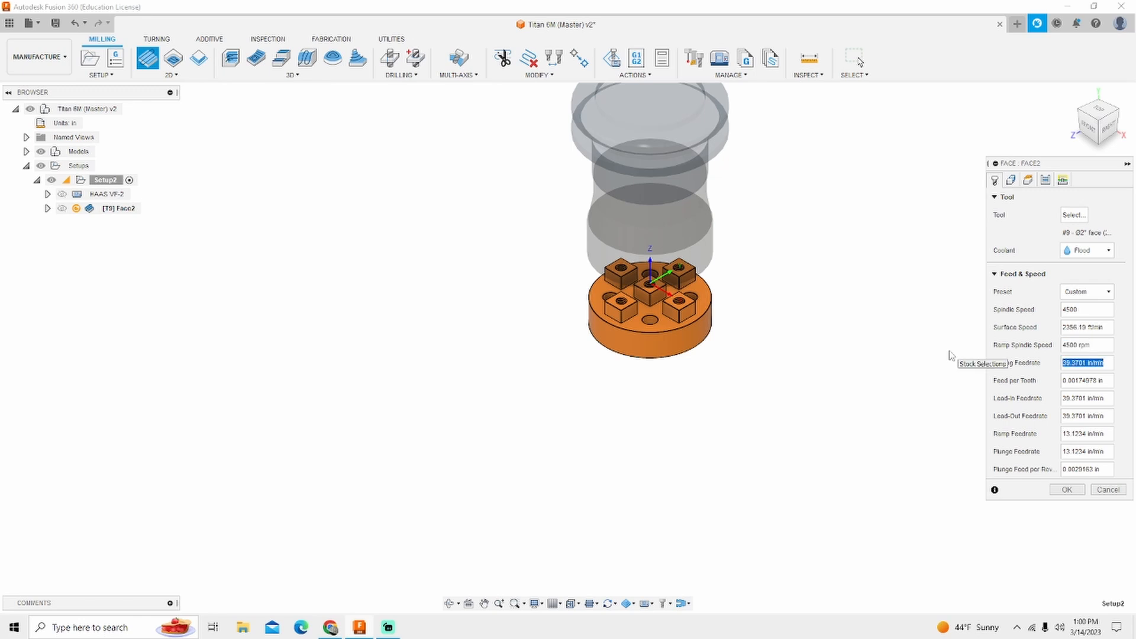
text(120)
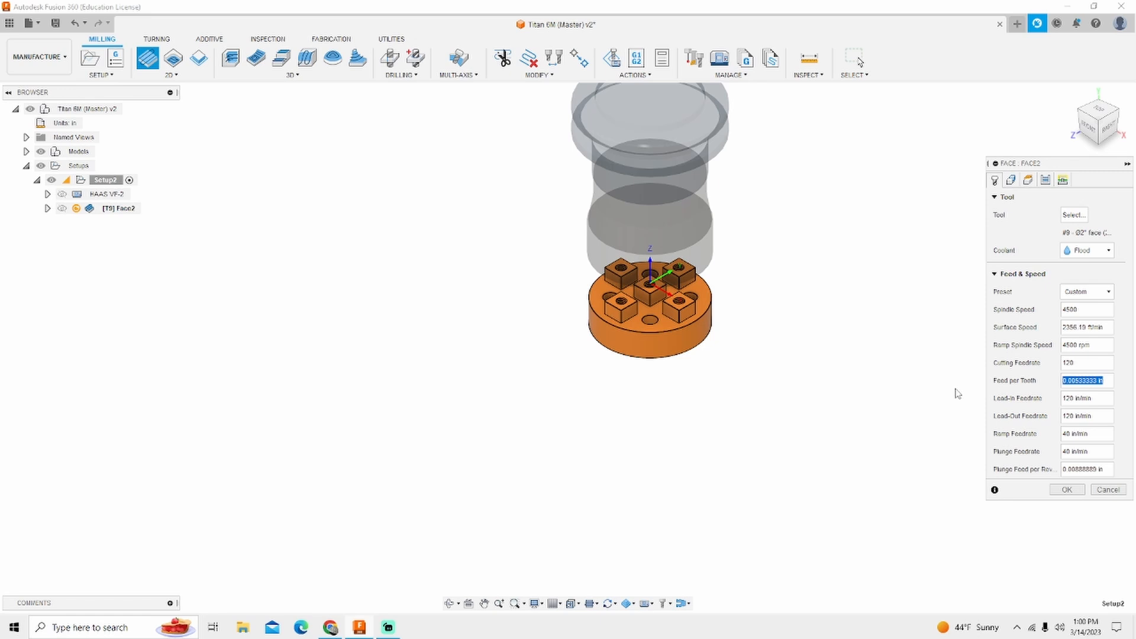
click(1086, 468)
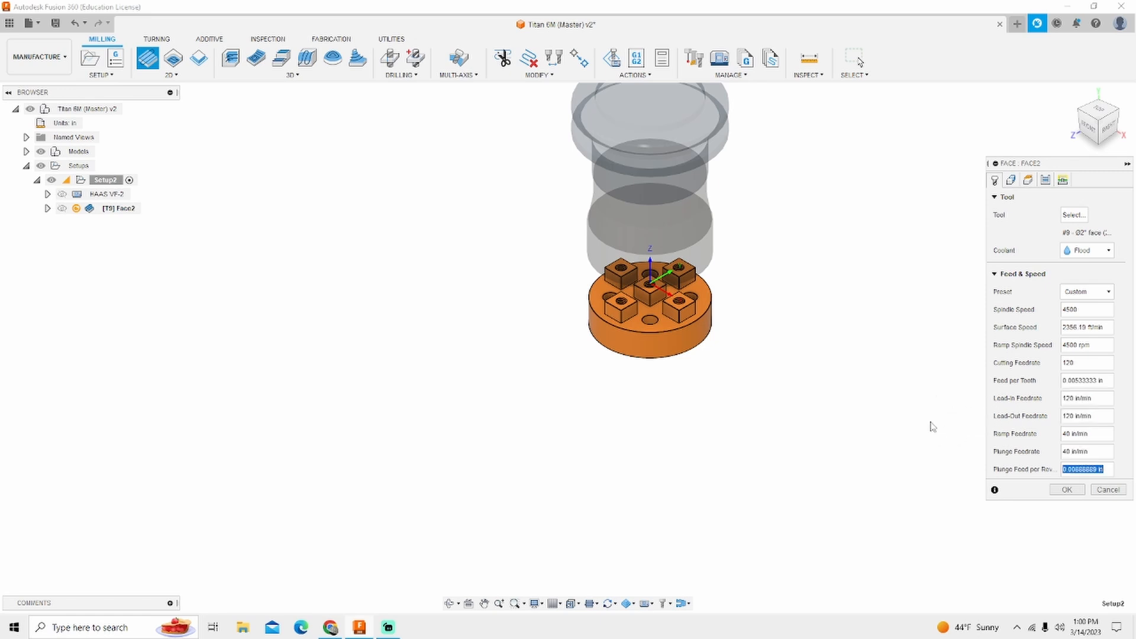
mouse_move(1043, 401)
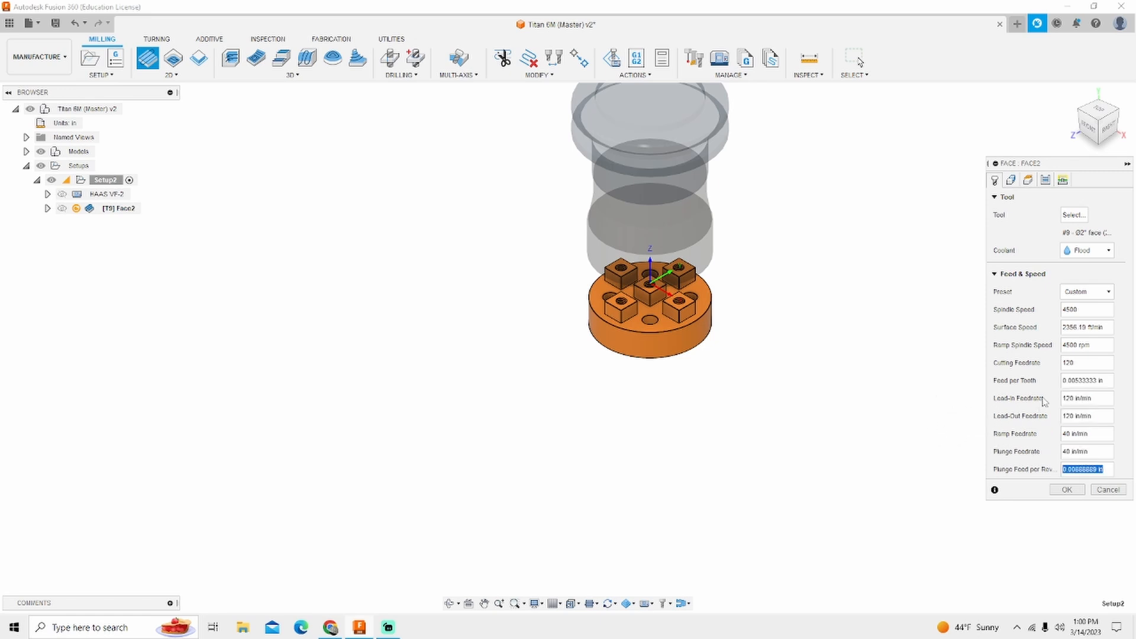
mouse_move(1051, 388)
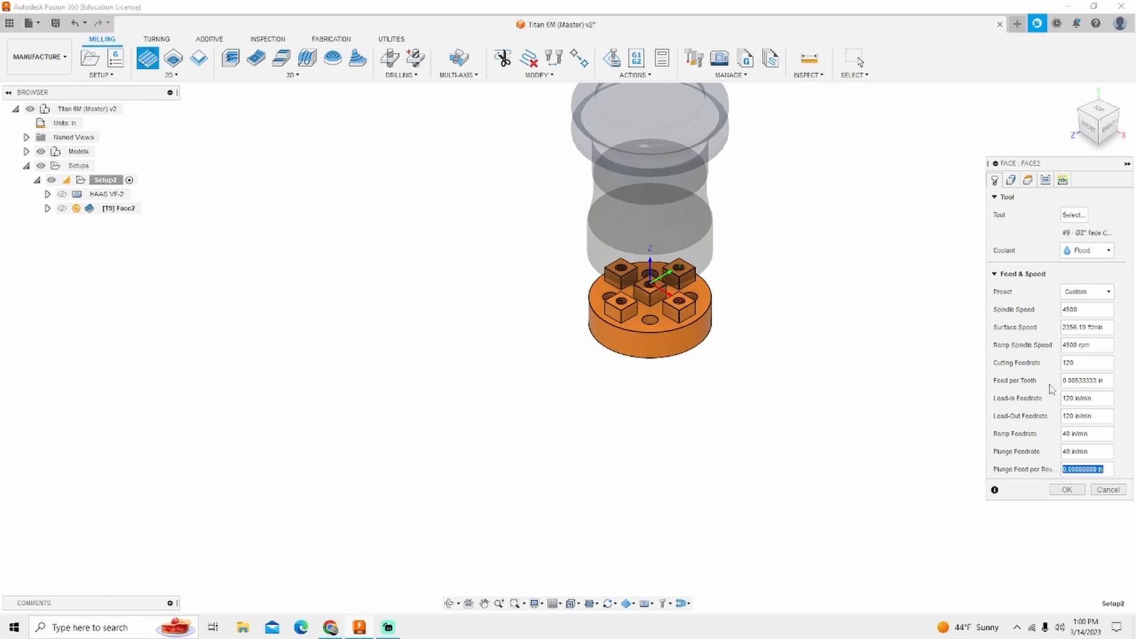
mouse_move(980, 435)
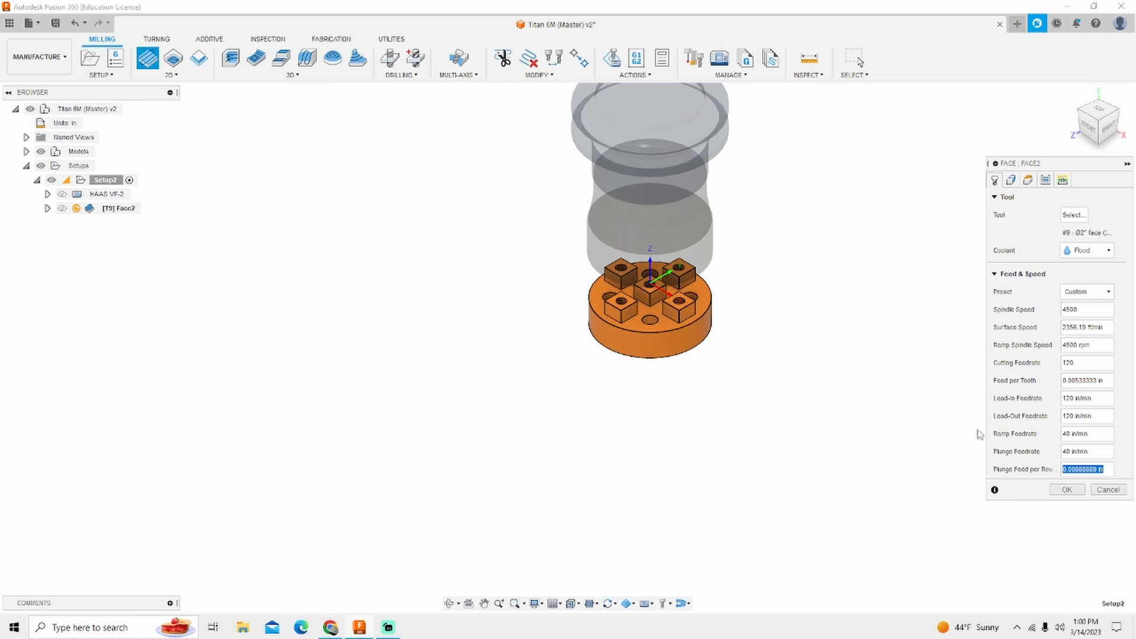
click(1066, 488)
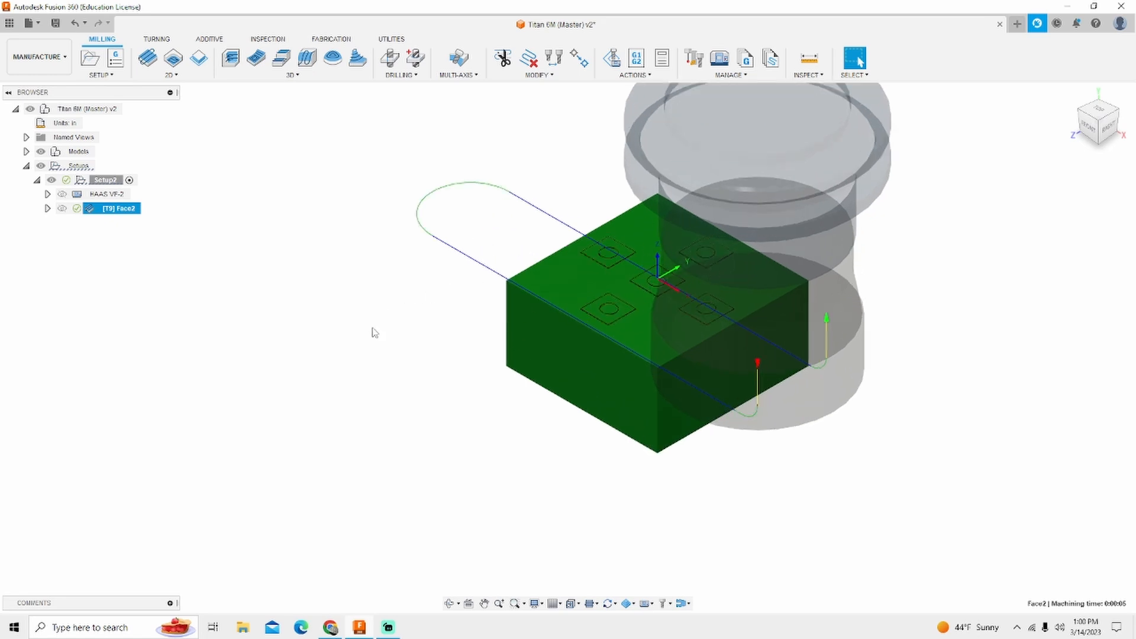
mouse_move(338, 313)
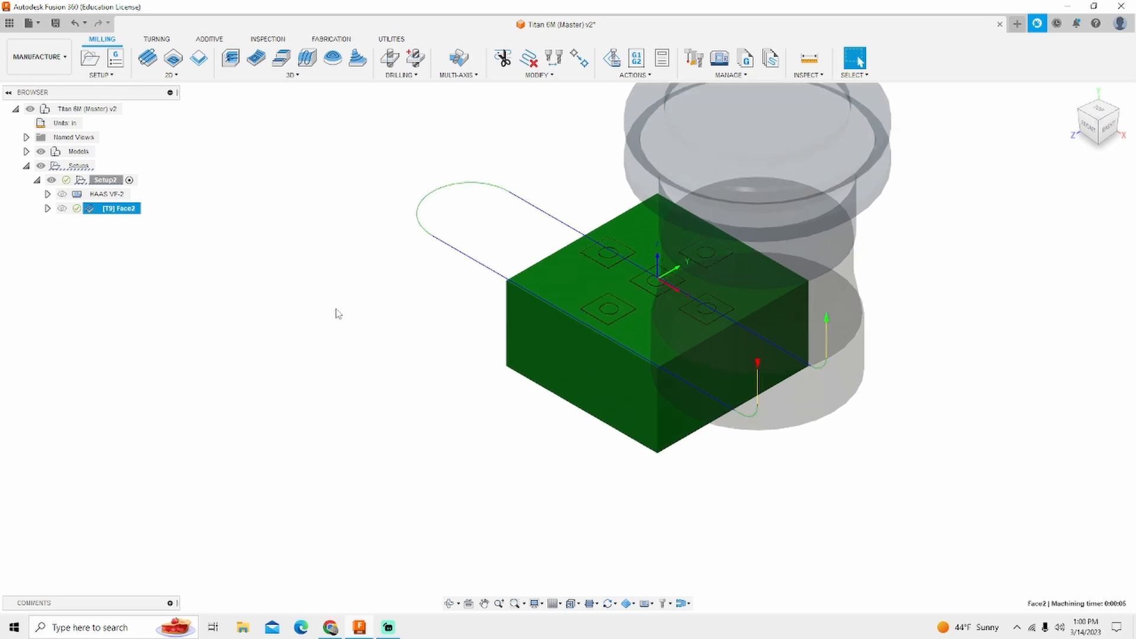
mouse_move(172, 57)
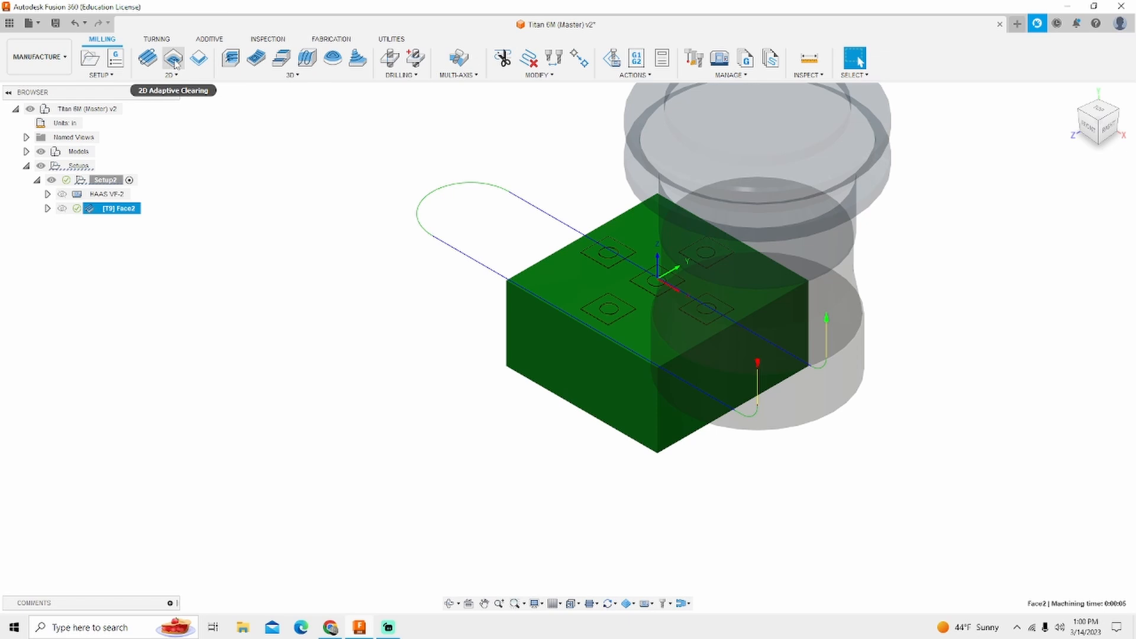
- Create a 2D Adaptive Clearing and assign the Ø3/8" Flat Endmill with Aluminum - Roughing cutting data
click(146, 56)
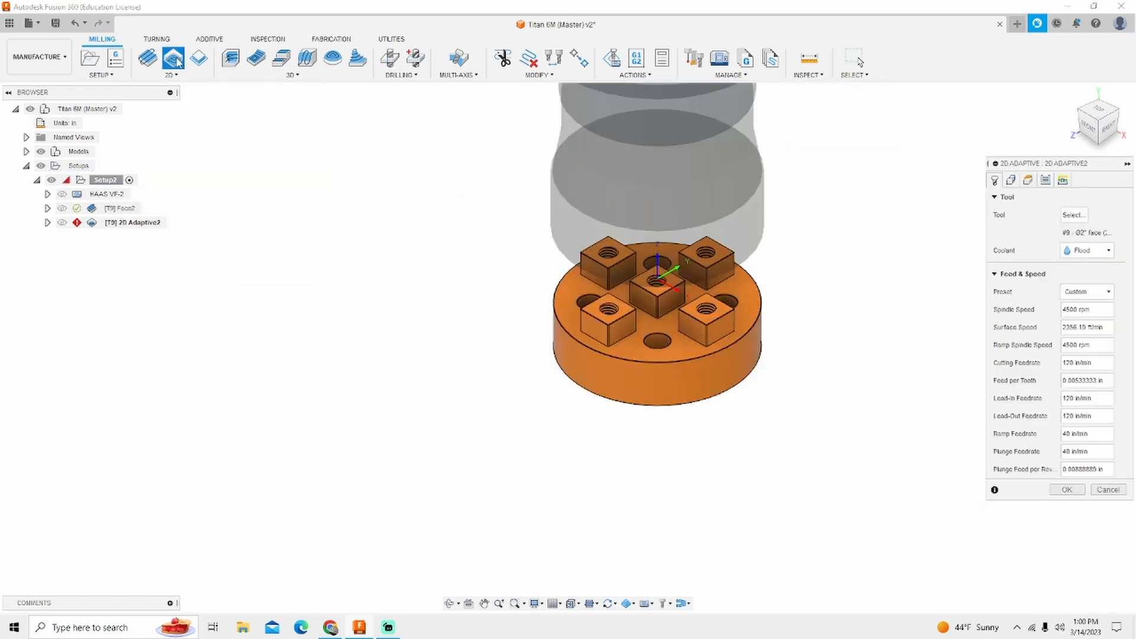
click(1073, 215)
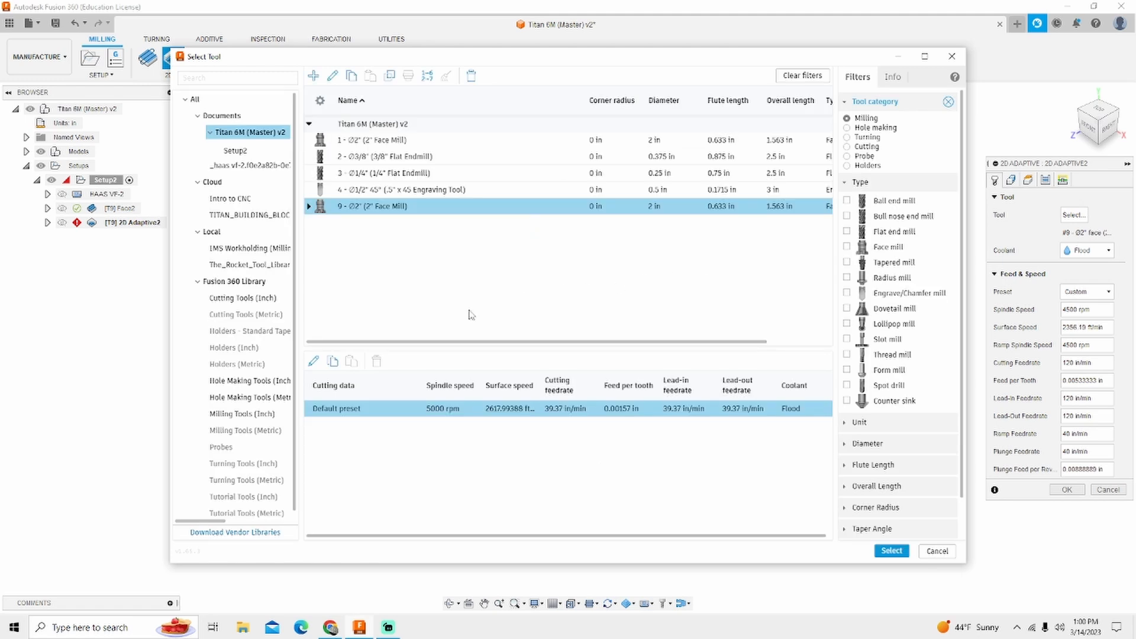
click(241, 415)
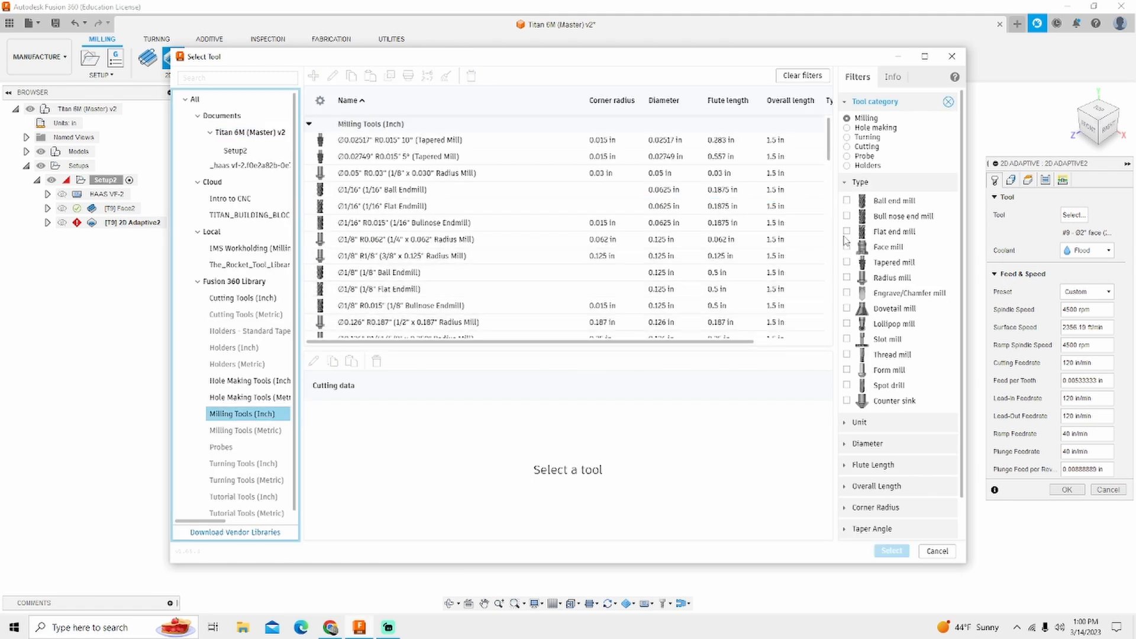
click(847, 231)
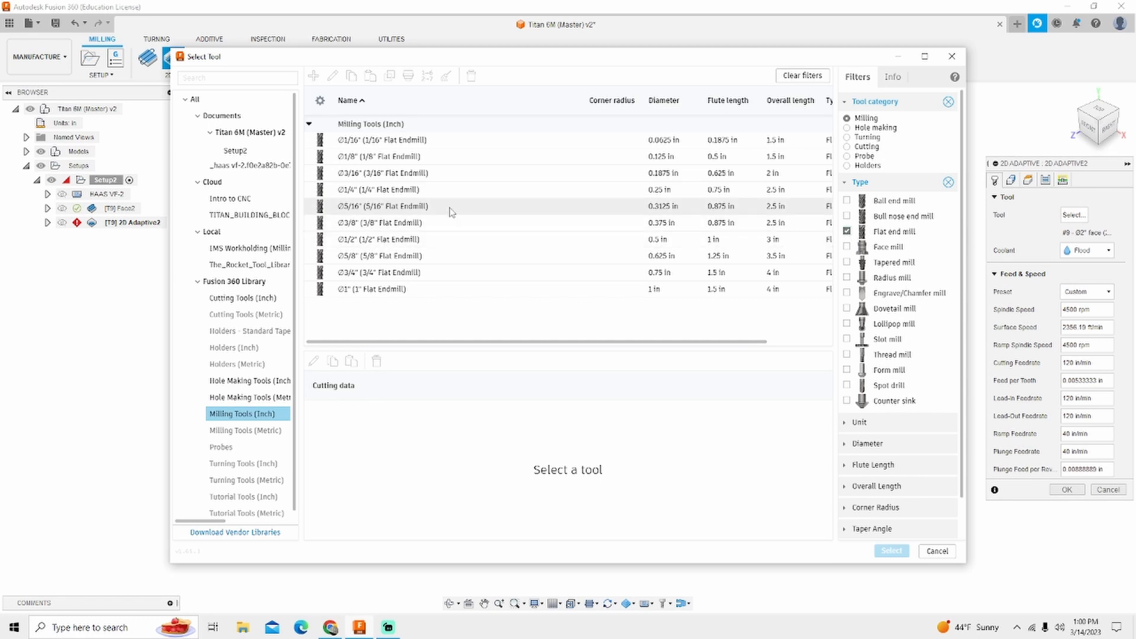
click(383, 222)
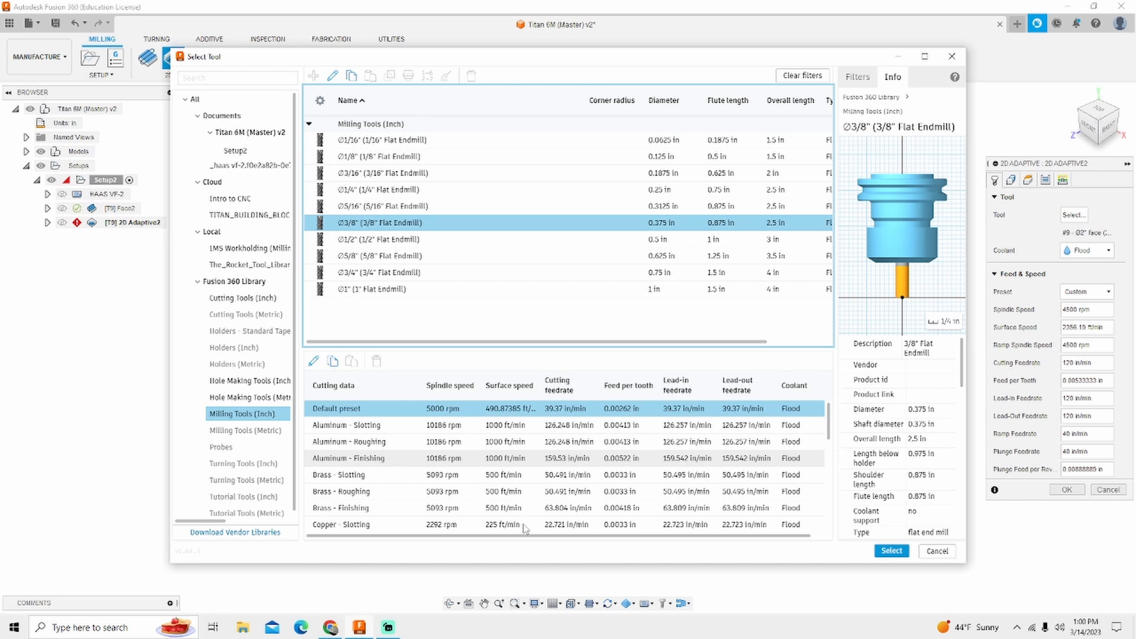
mouse_move(543, 440)
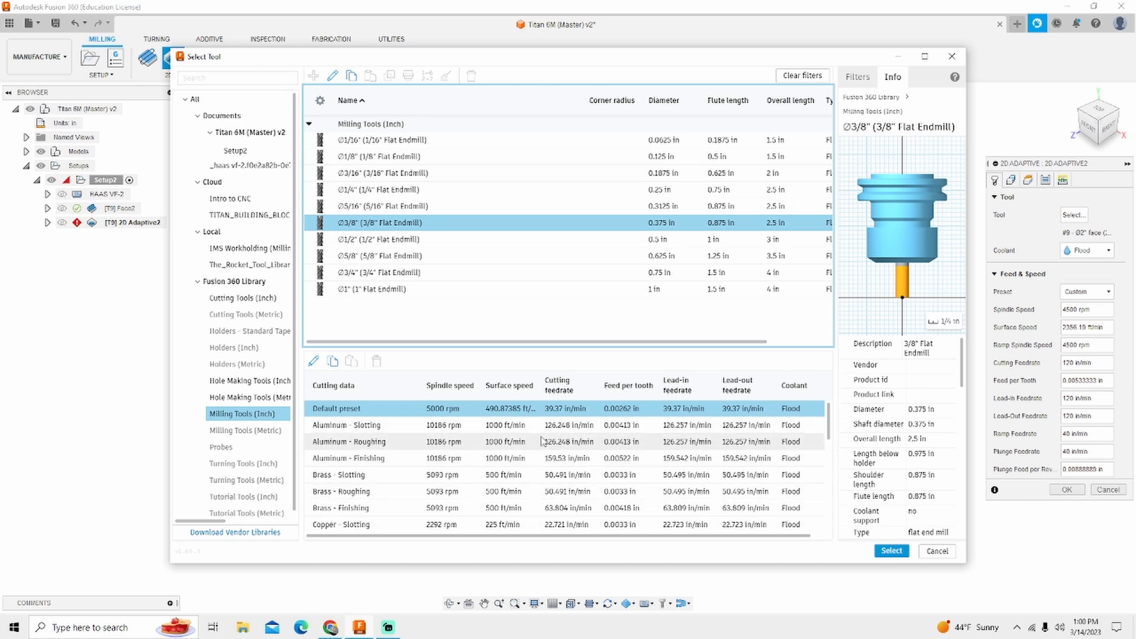
mouse_move(376, 438)
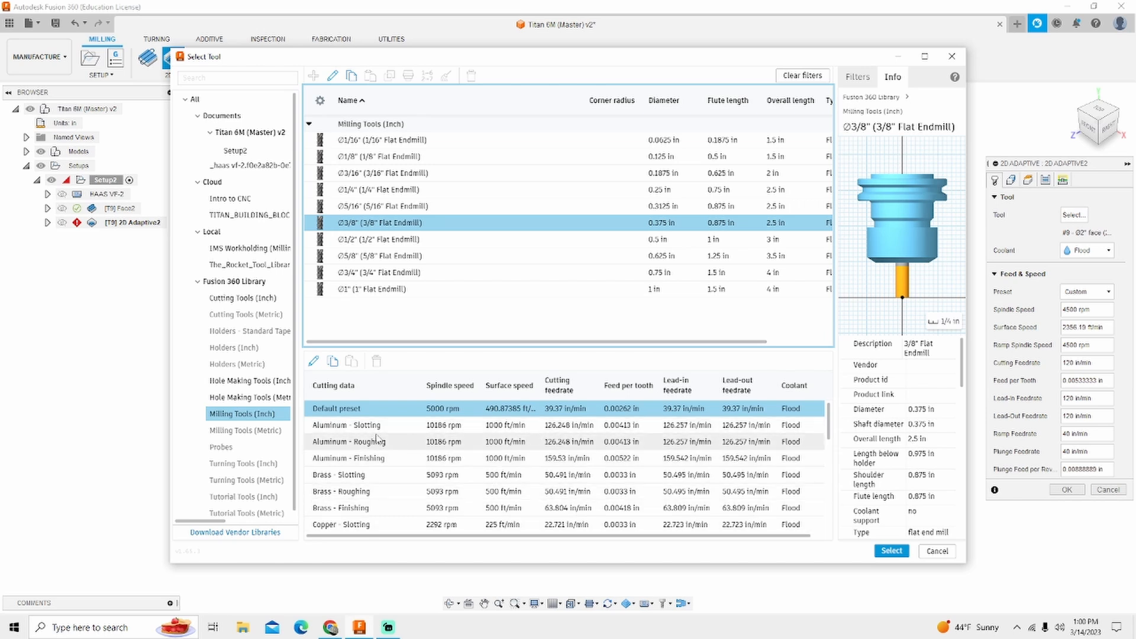
click(377, 441)
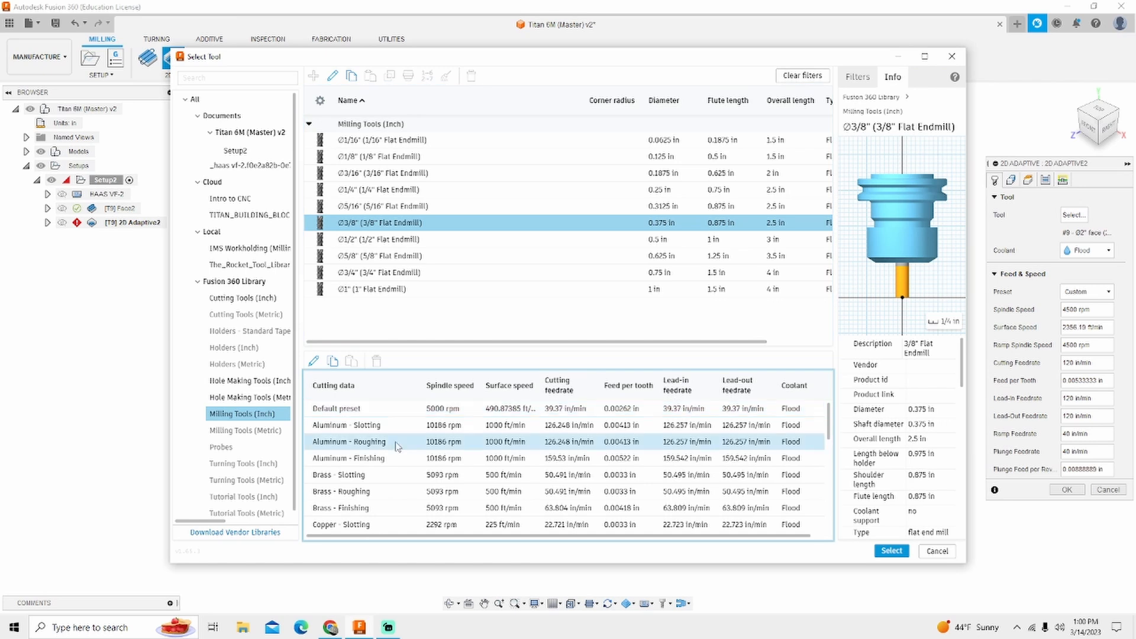
click(891, 550)
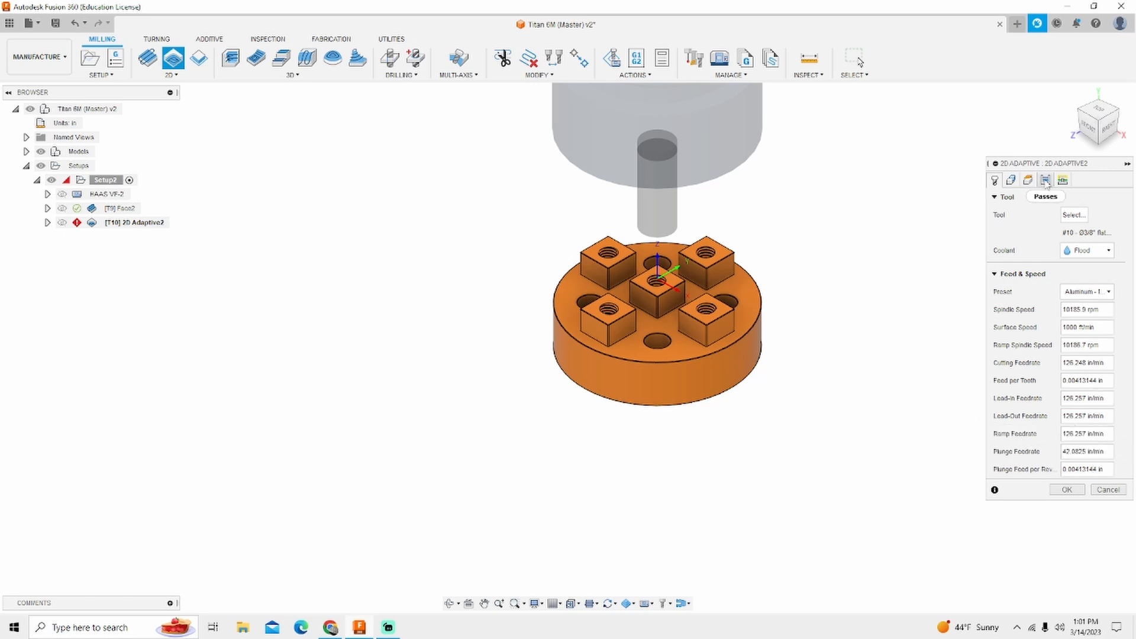
- Set optimal load .075, leave .01 stock, and enable smoothing at .001 tolerance
click(1045, 180)
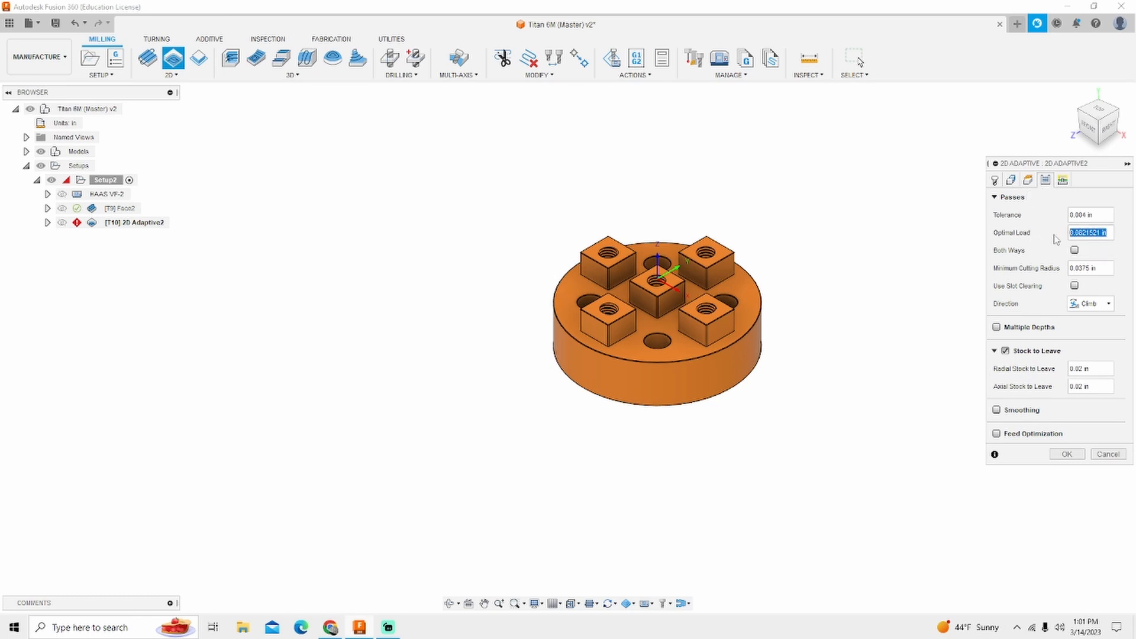
text(.075)
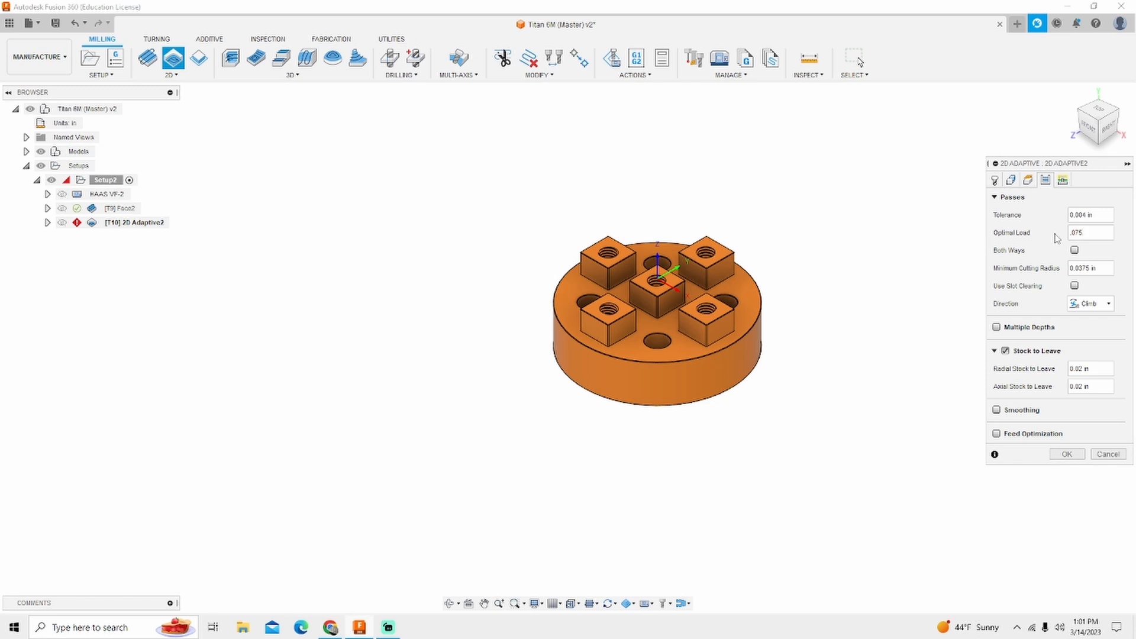
mouse_move(1045, 359)
text(.01)
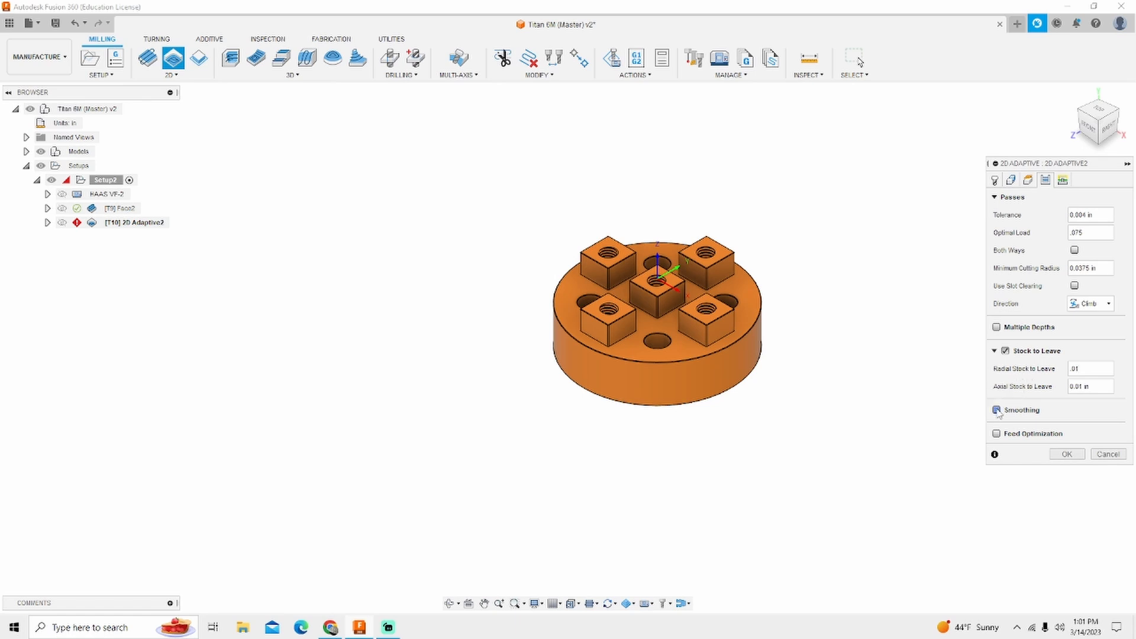
click(1005, 410)
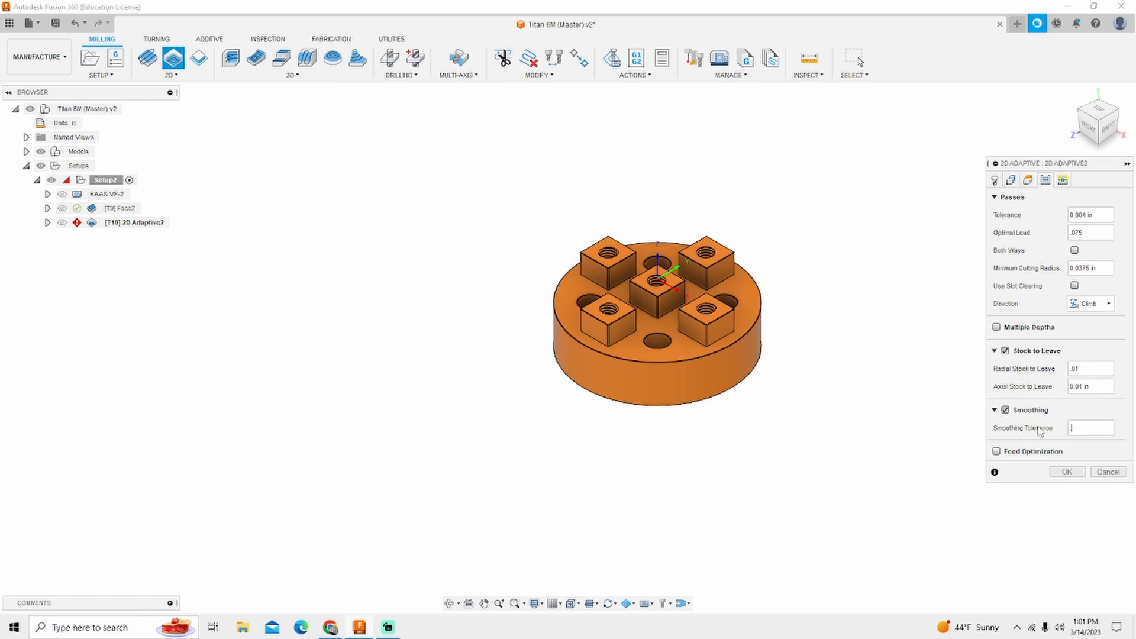
text(.001)
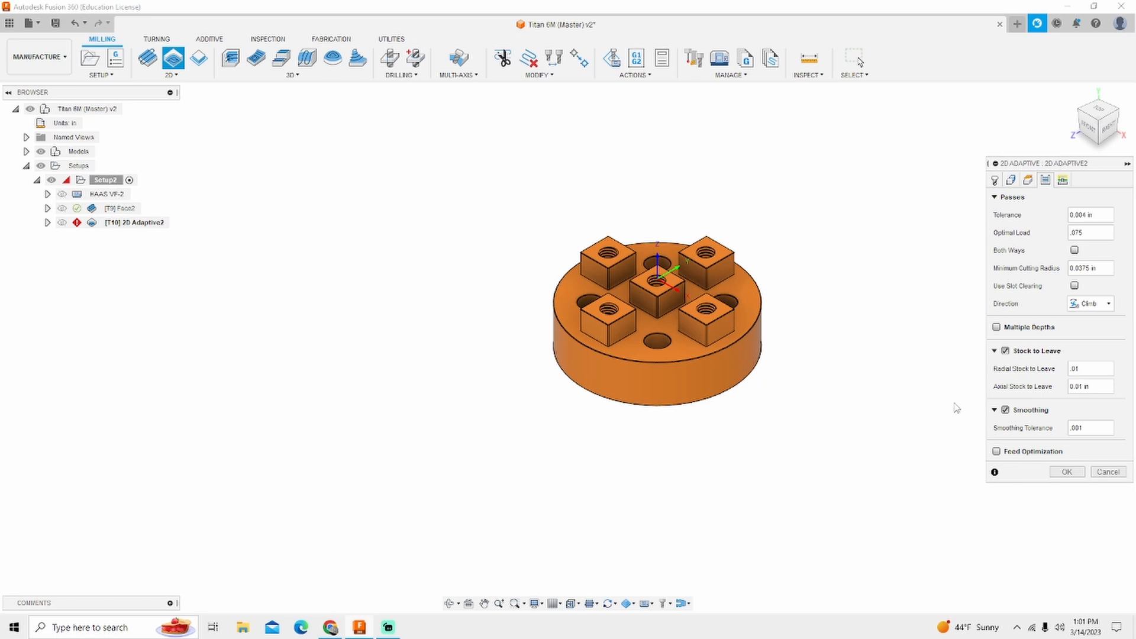
mouse_move(1063, 180)
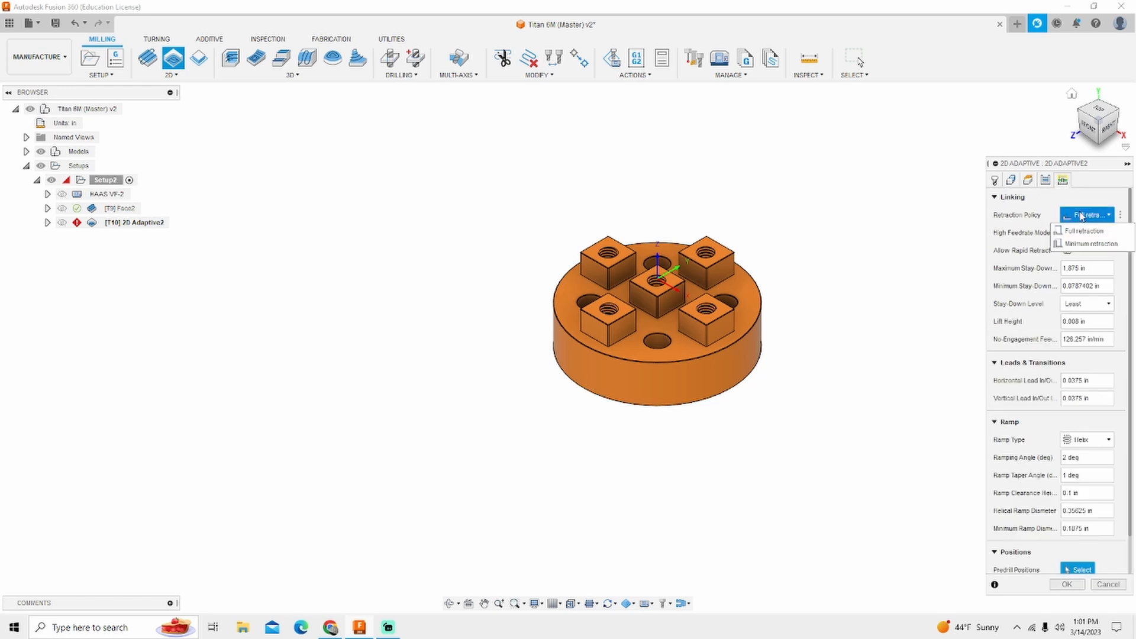
- Use minimum retraction, stay-down level Most, and lift height .005 on the Linking settings
click(1085, 242)
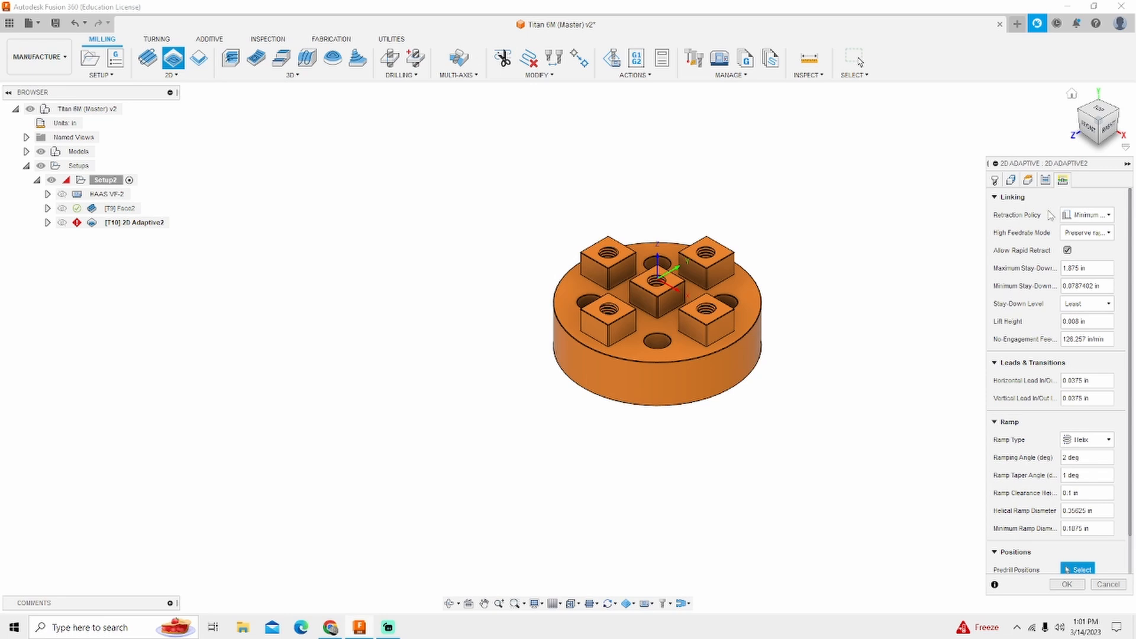
click(1086, 303)
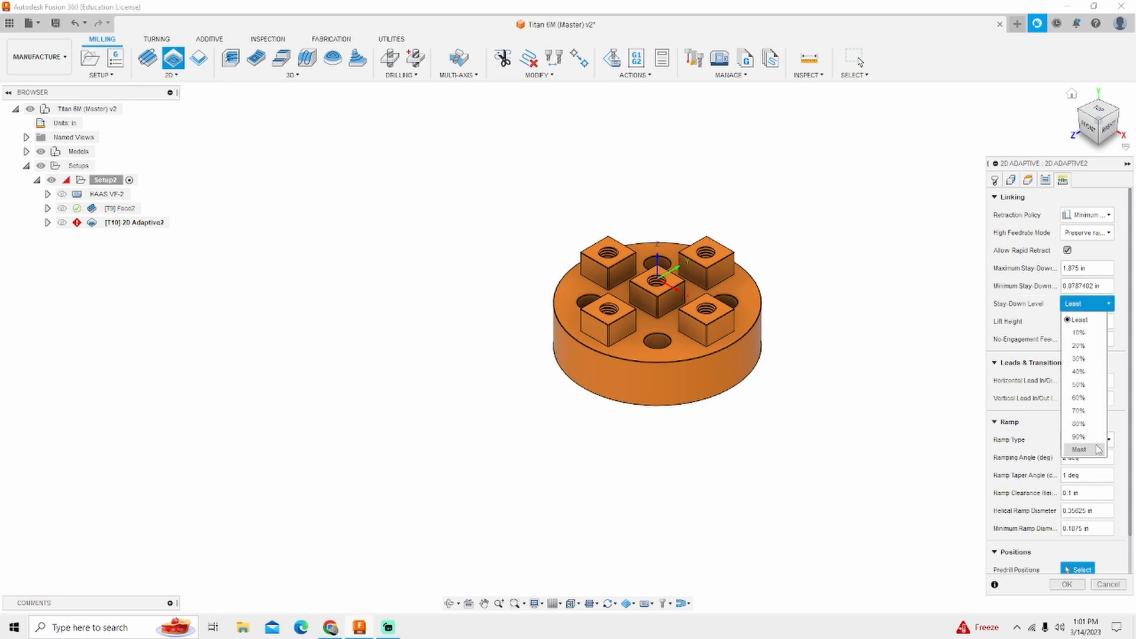
click(1080, 450)
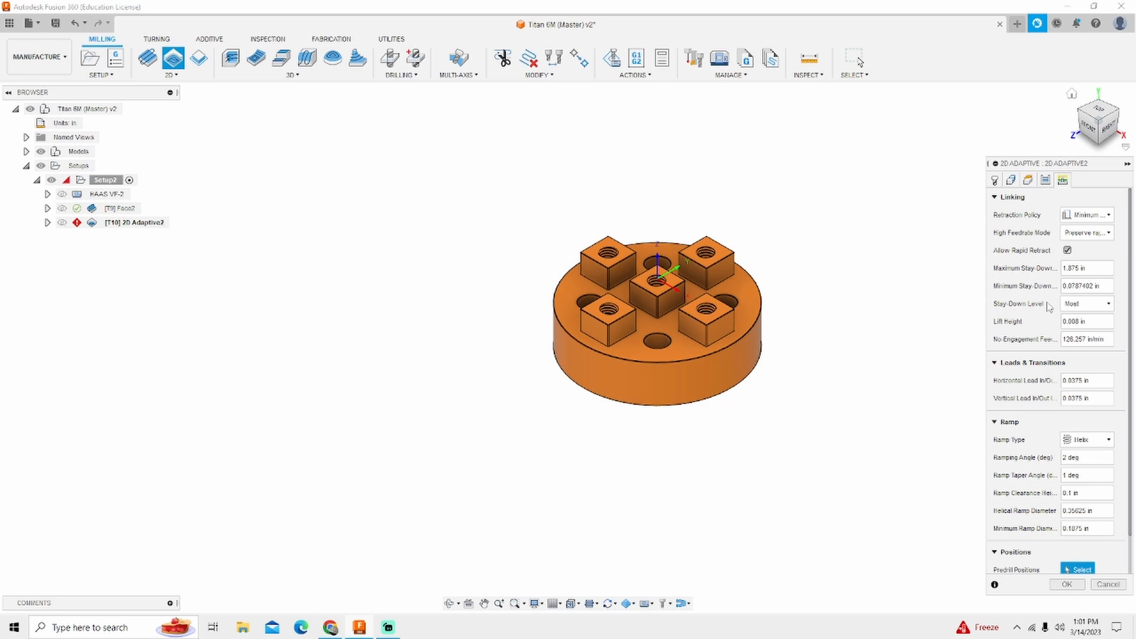
mouse_move(1085, 321)
text(.)
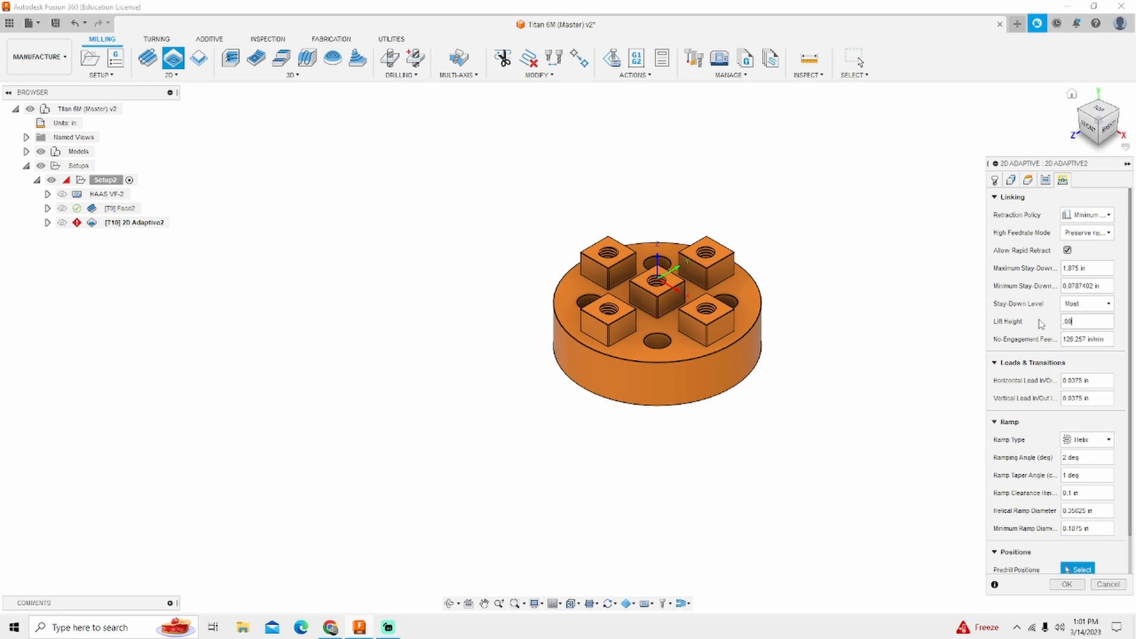
text(005)
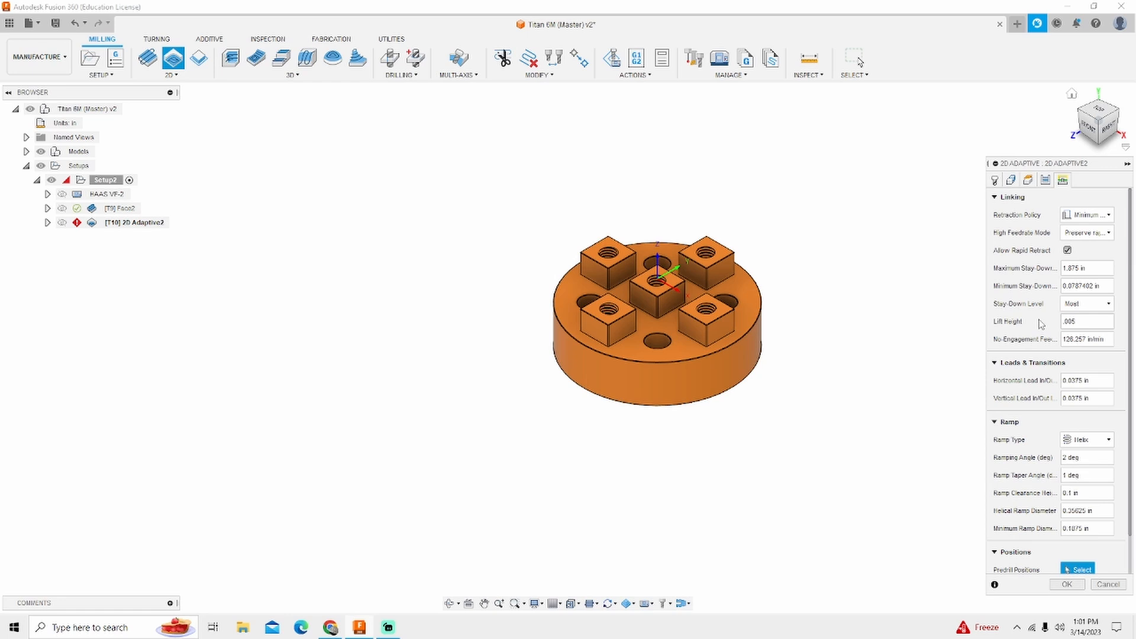
mouse_move(960, 408)
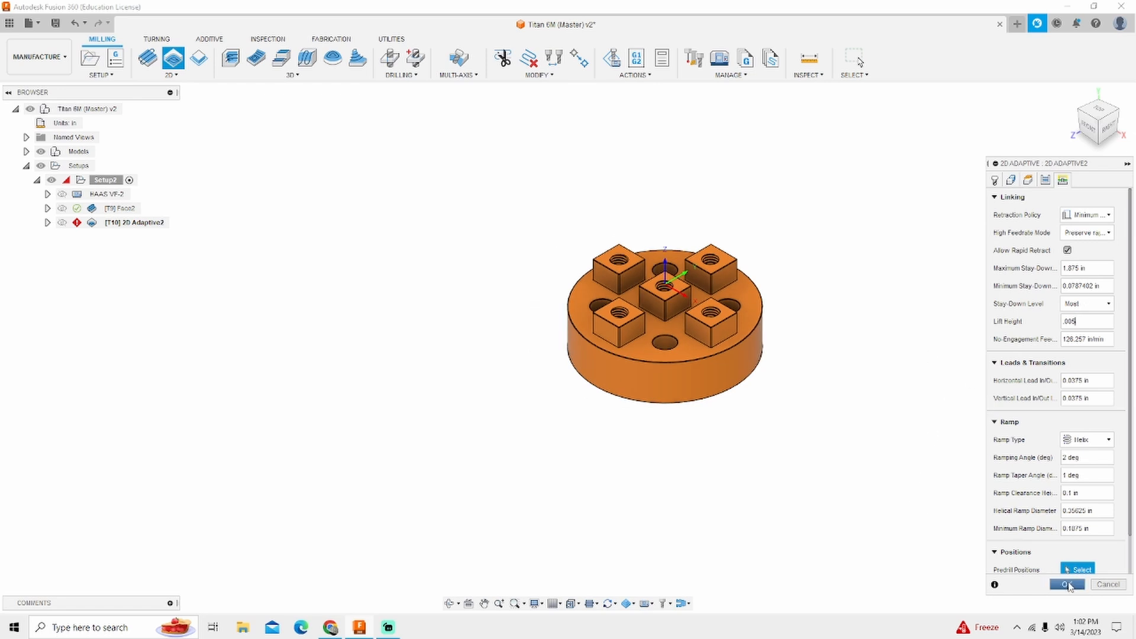
- Dismiss the no-pocket warning, select the pocket chains as geometry, and confirm the adaptive operation
click(1067, 583)
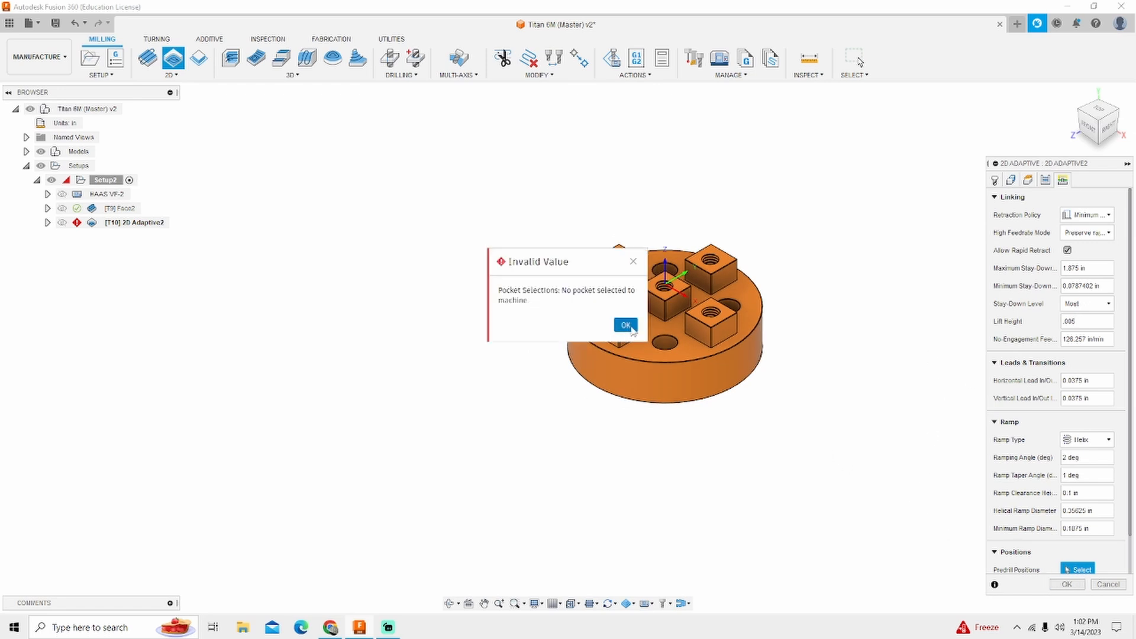
click(624, 325)
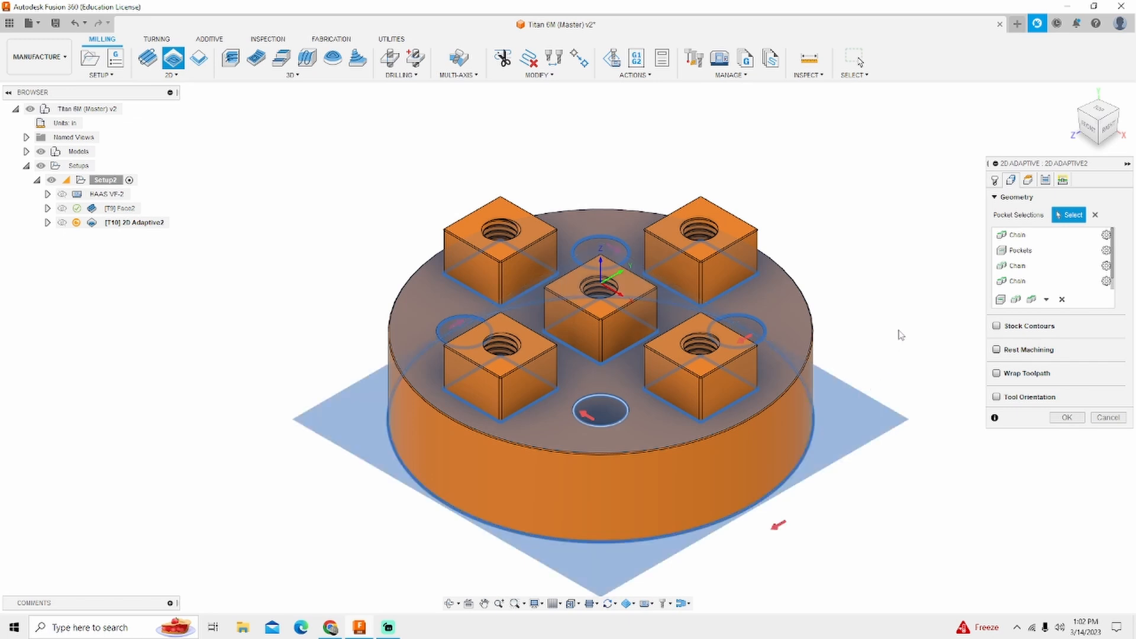
mouse_move(914, 302)
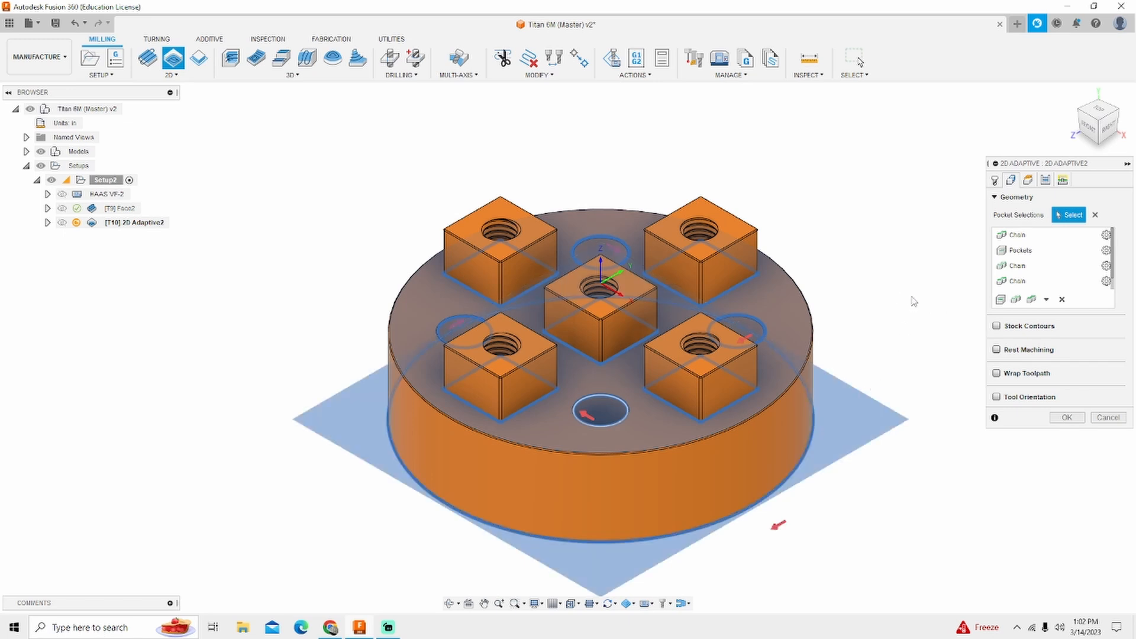
click(1066, 418)
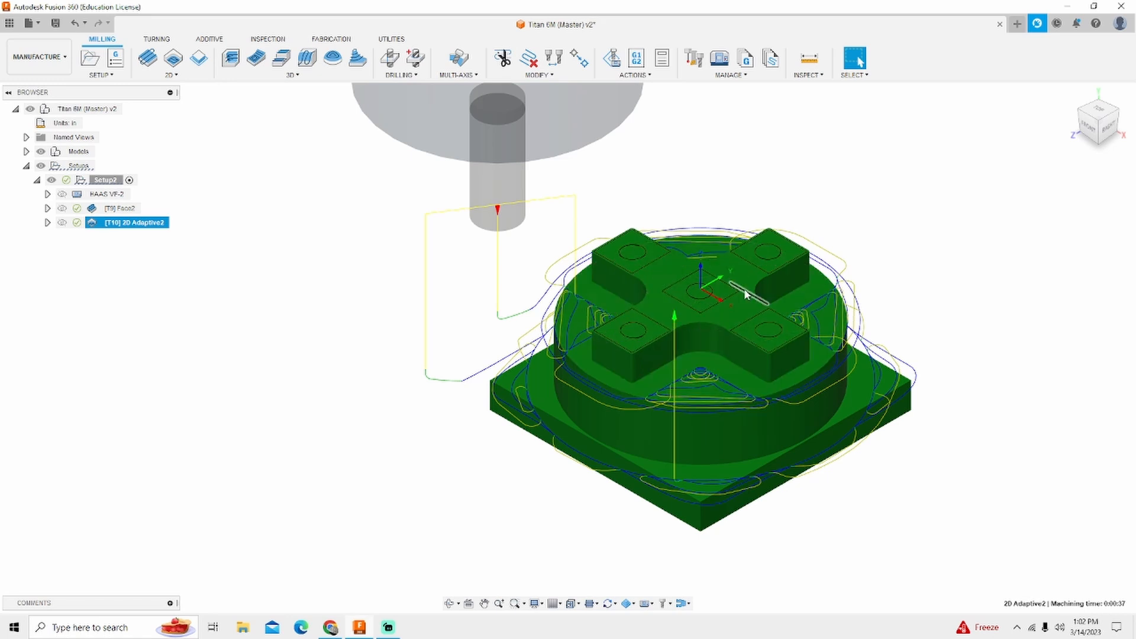
mouse_move(437, 263)
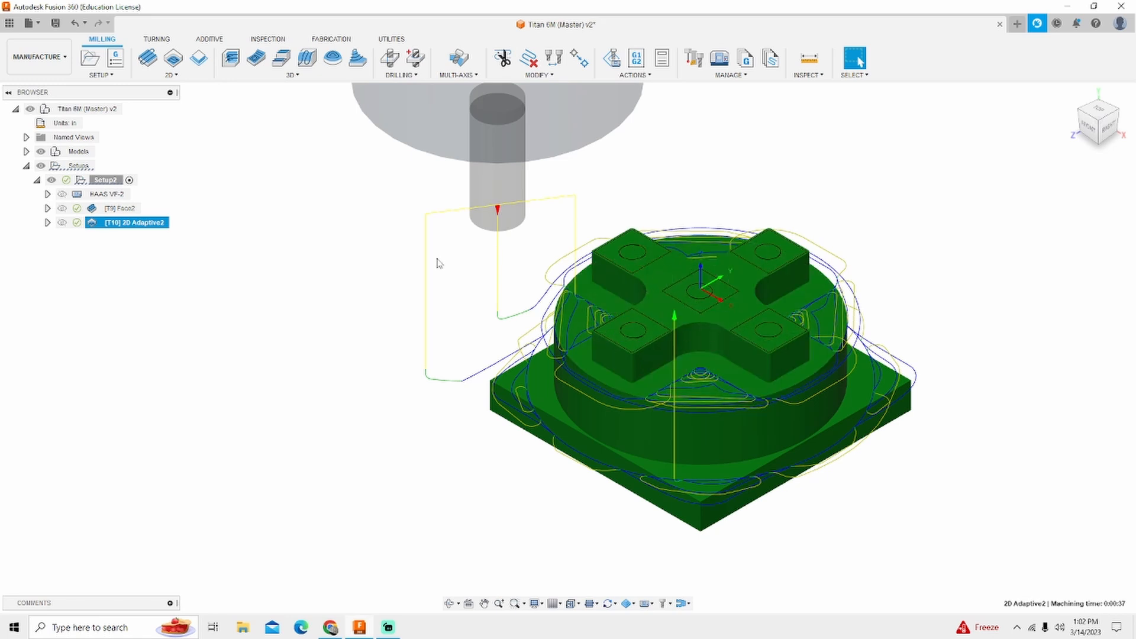
mouse_move(348, 224)
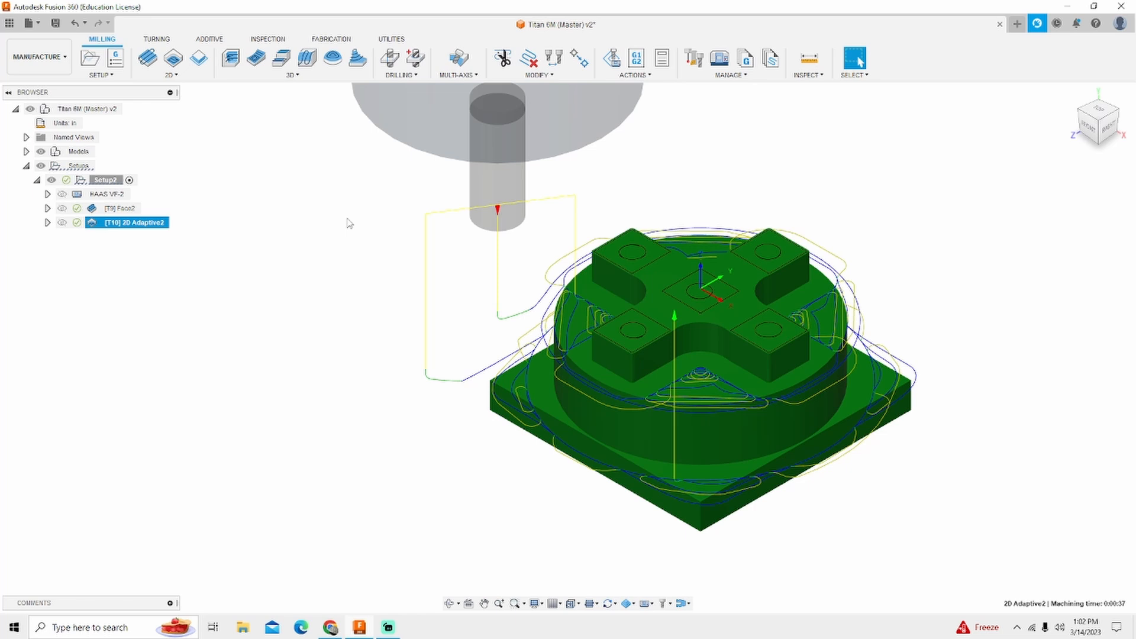
- Start a new 2D Contour operation after the adaptive toolpath generates
click(198, 57)
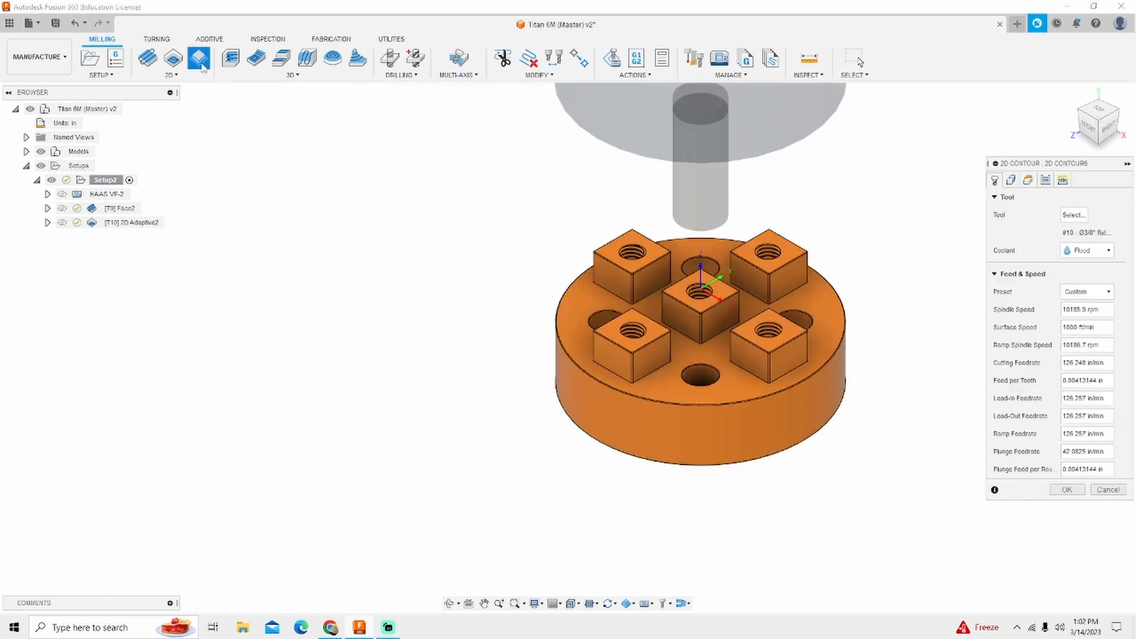
- Assign the 1/4" Flat Endmill from Milling Tools (Inch) with the Aluminum - Finishing preset
click(1073, 215)
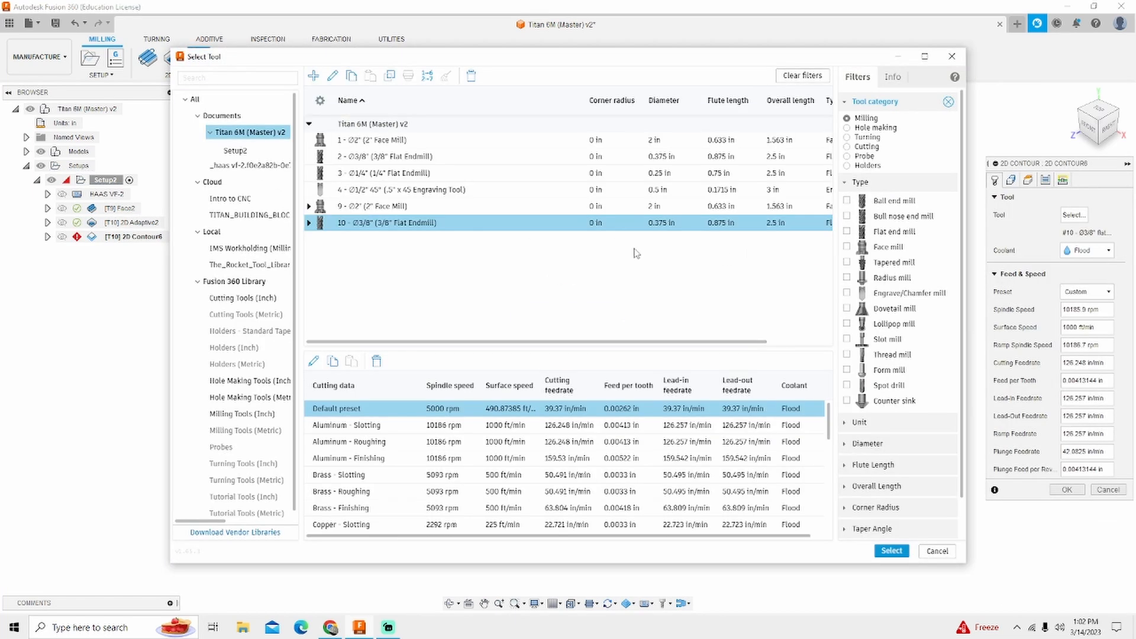
click(241, 414)
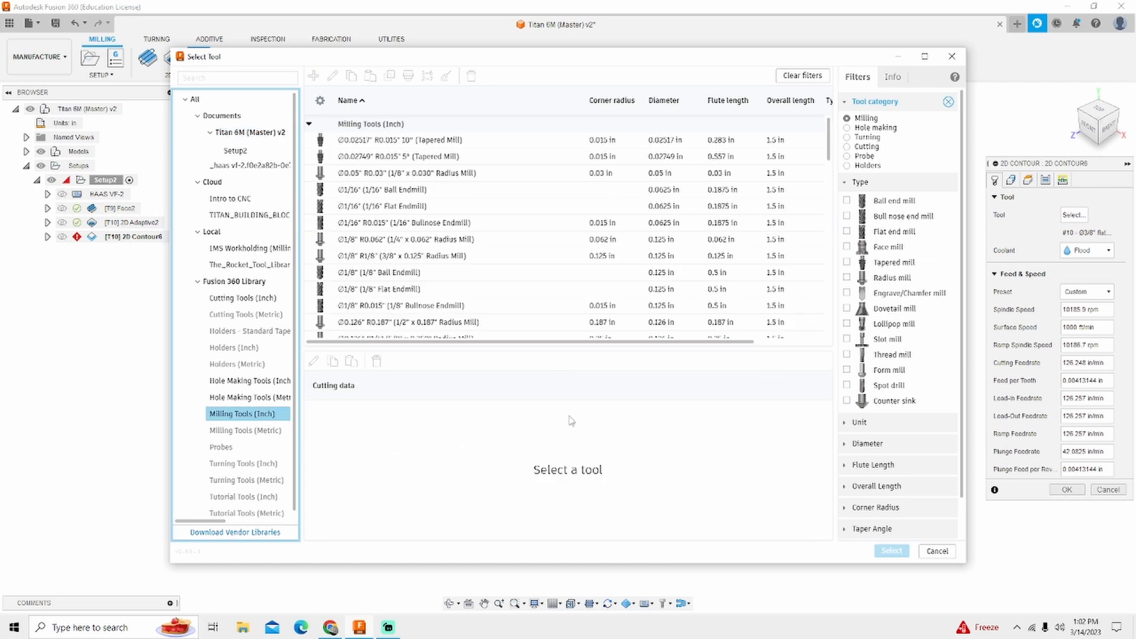
click(846, 231)
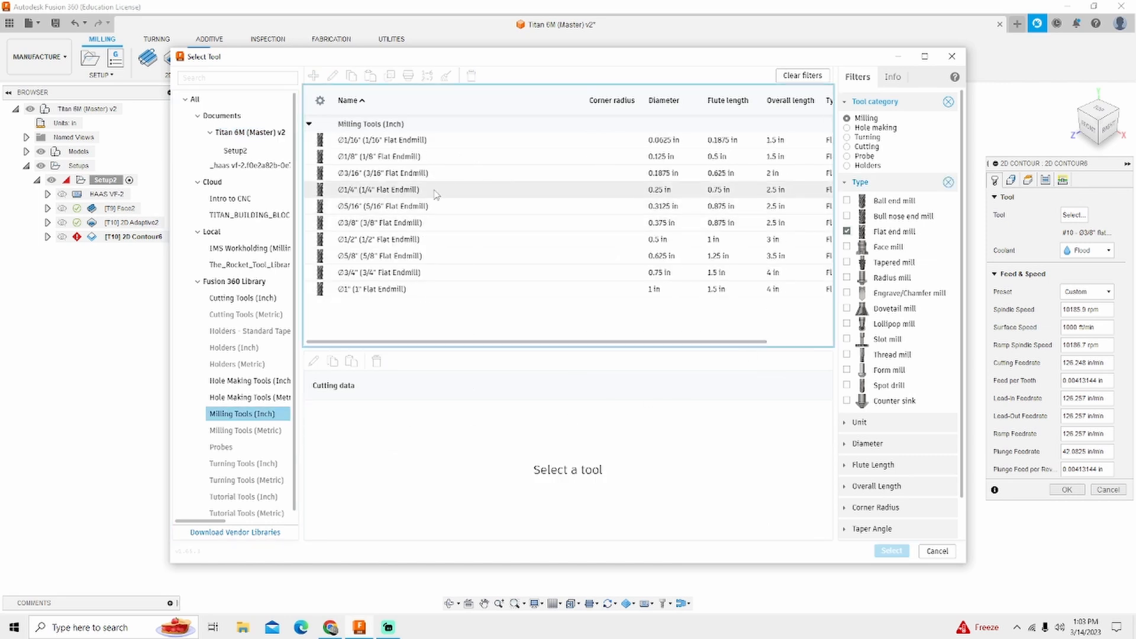
click(378, 189)
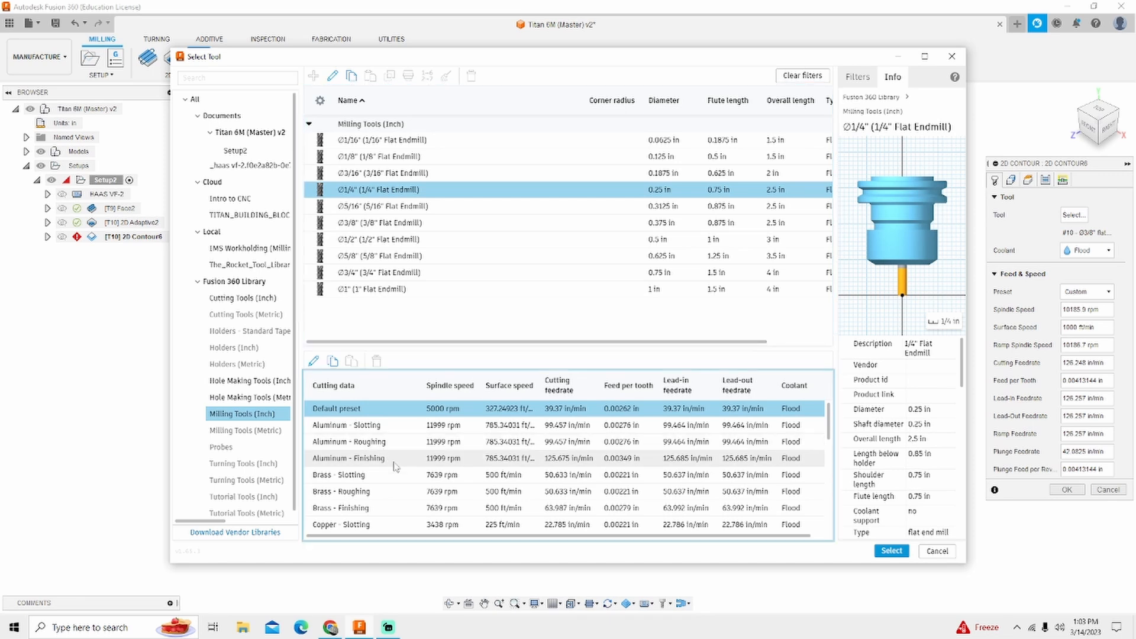
click(348, 458)
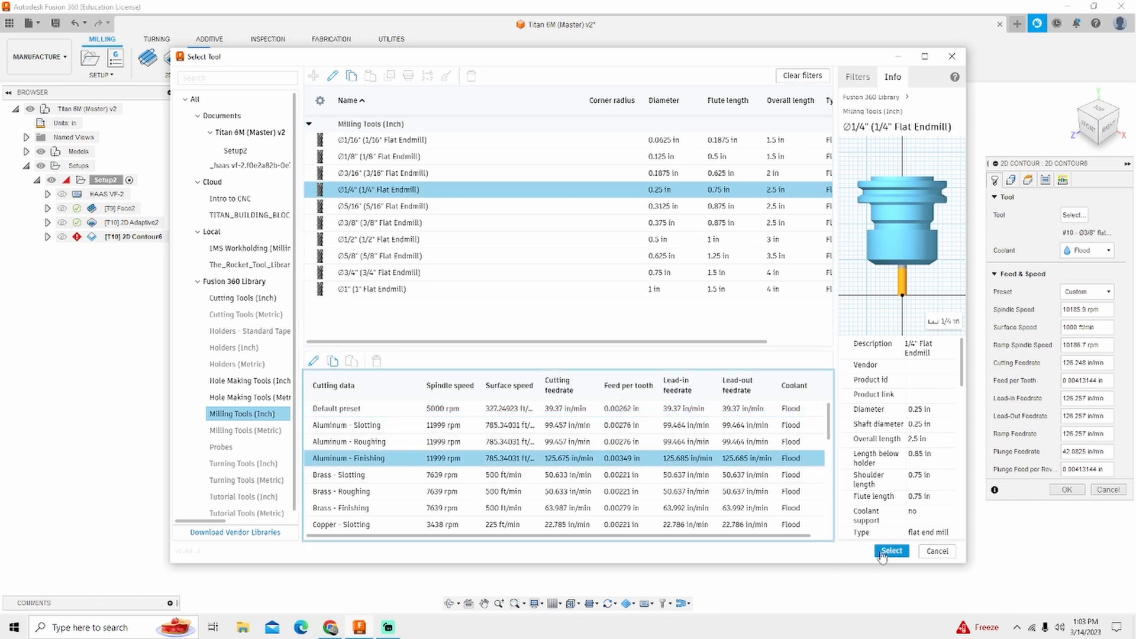
click(891, 550)
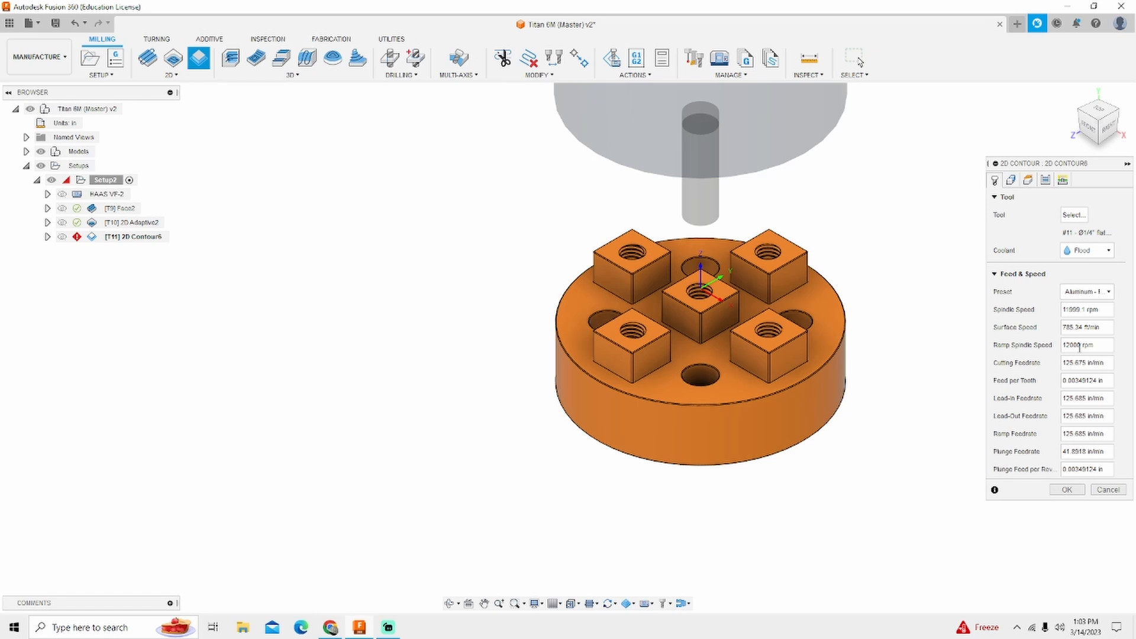
click(1010, 179)
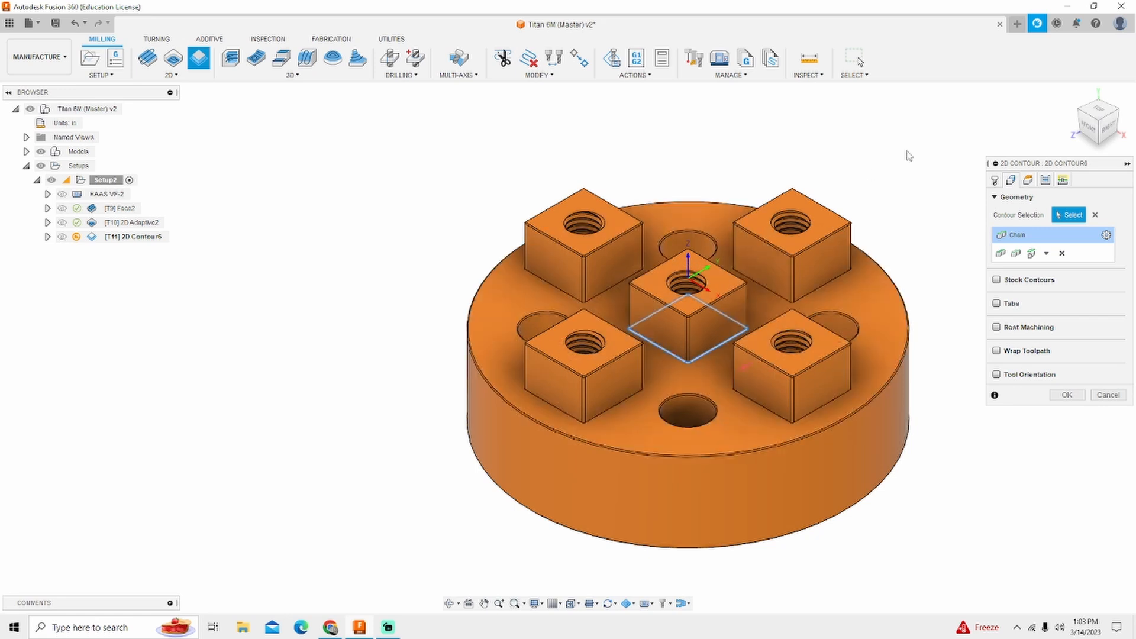
- Enable ramping on the contour's linking settings and review the passes
click(1064, 180)
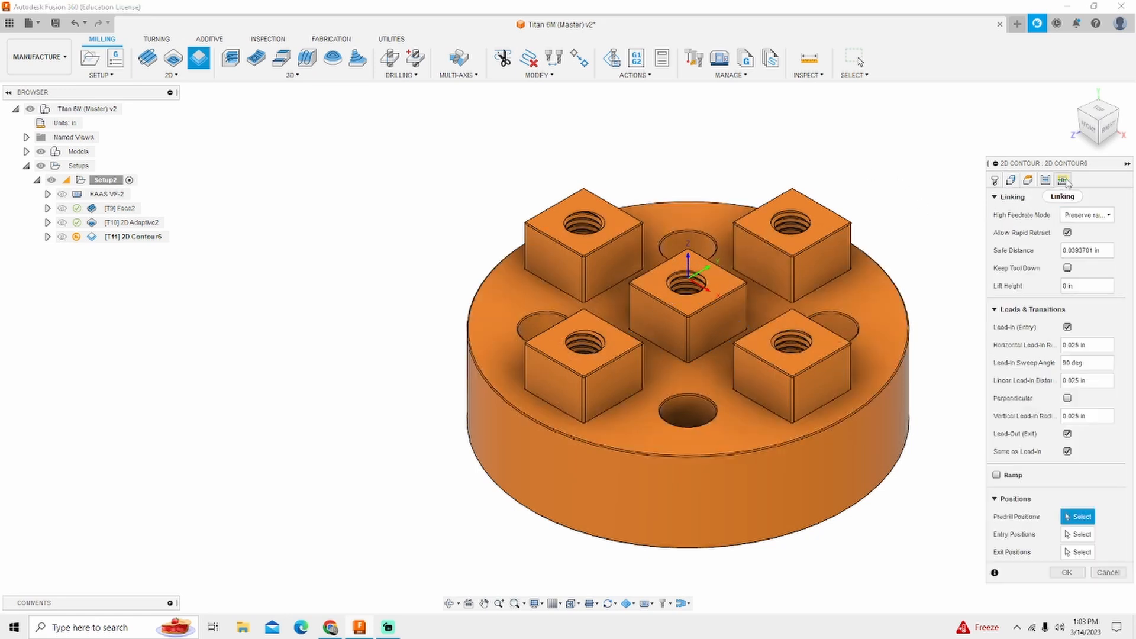
click(1005, 475)
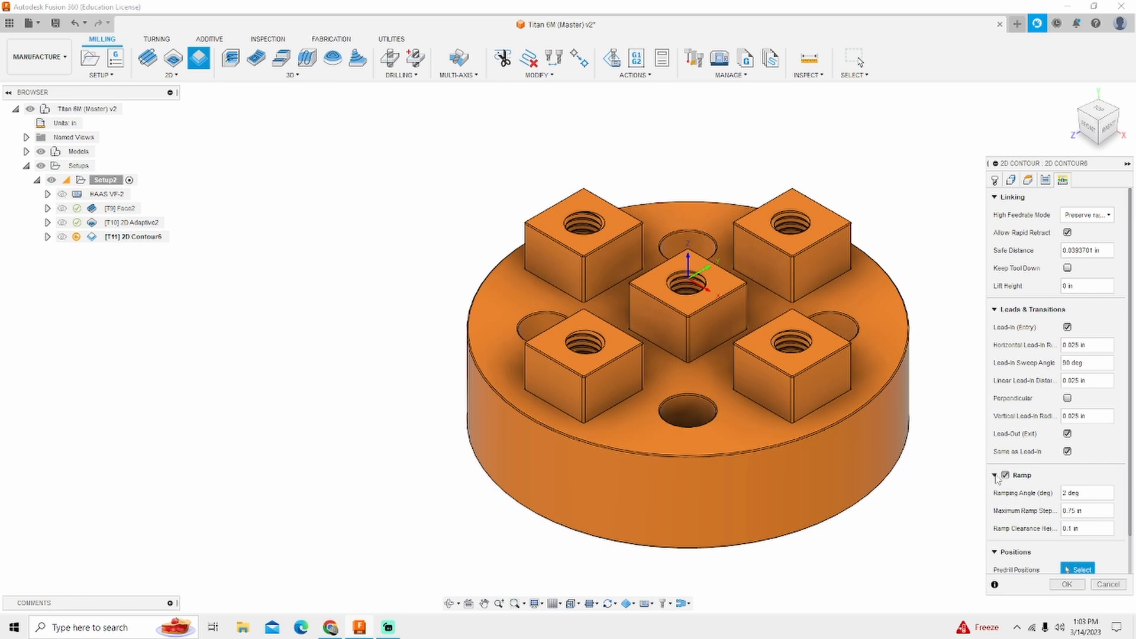
scroll(down, 3)
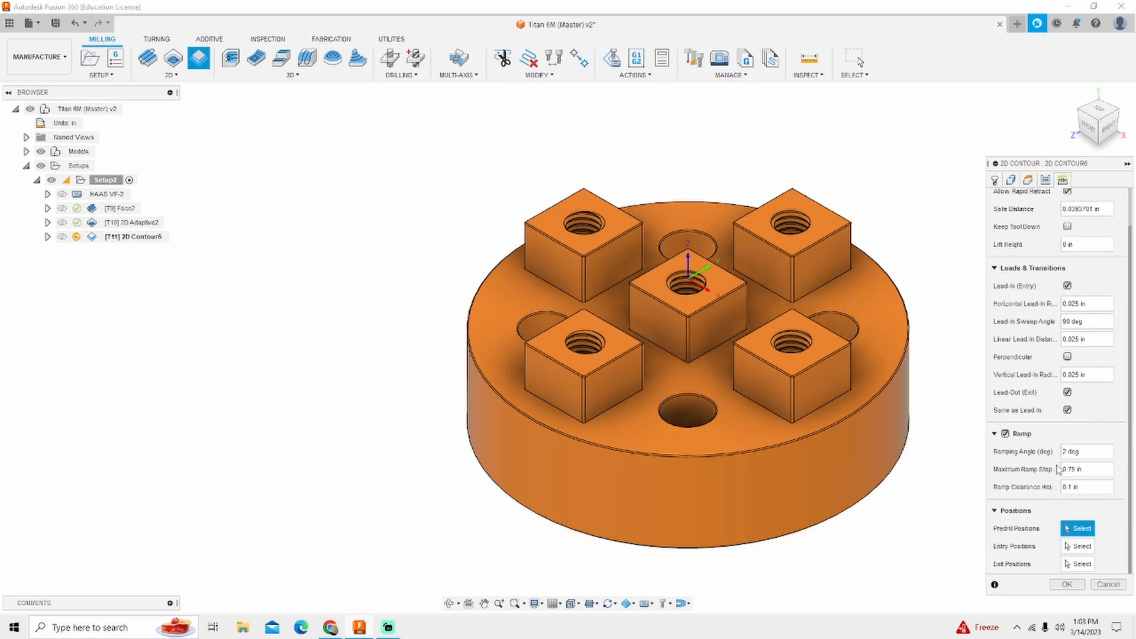
click(1045, 180)
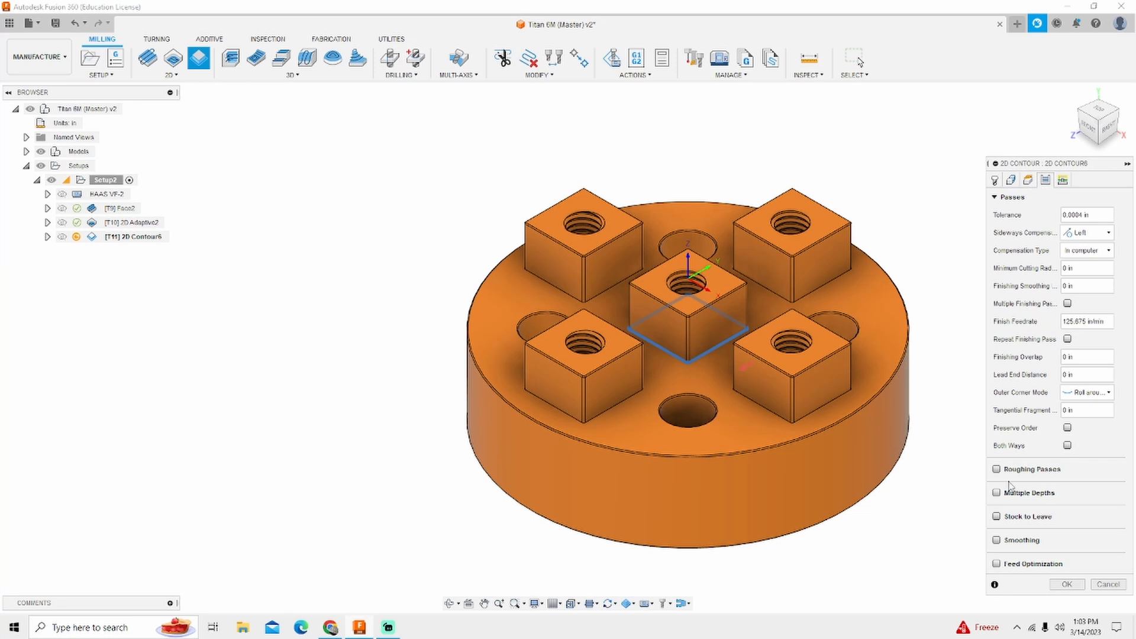
mouse_move(978, 521)
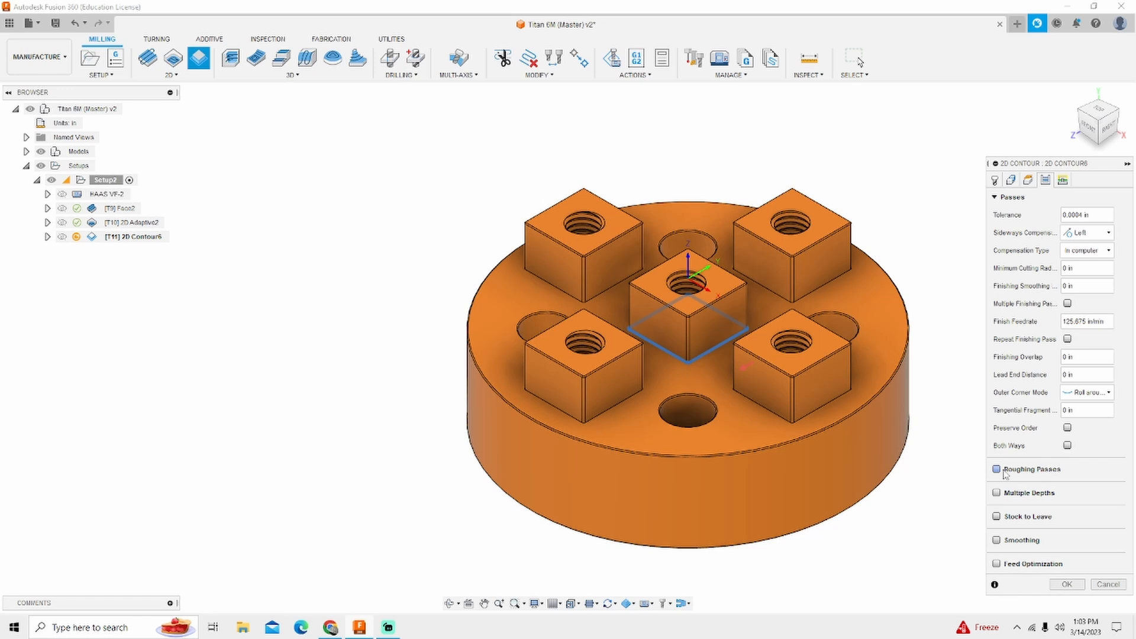
mouse_move(739, 390)
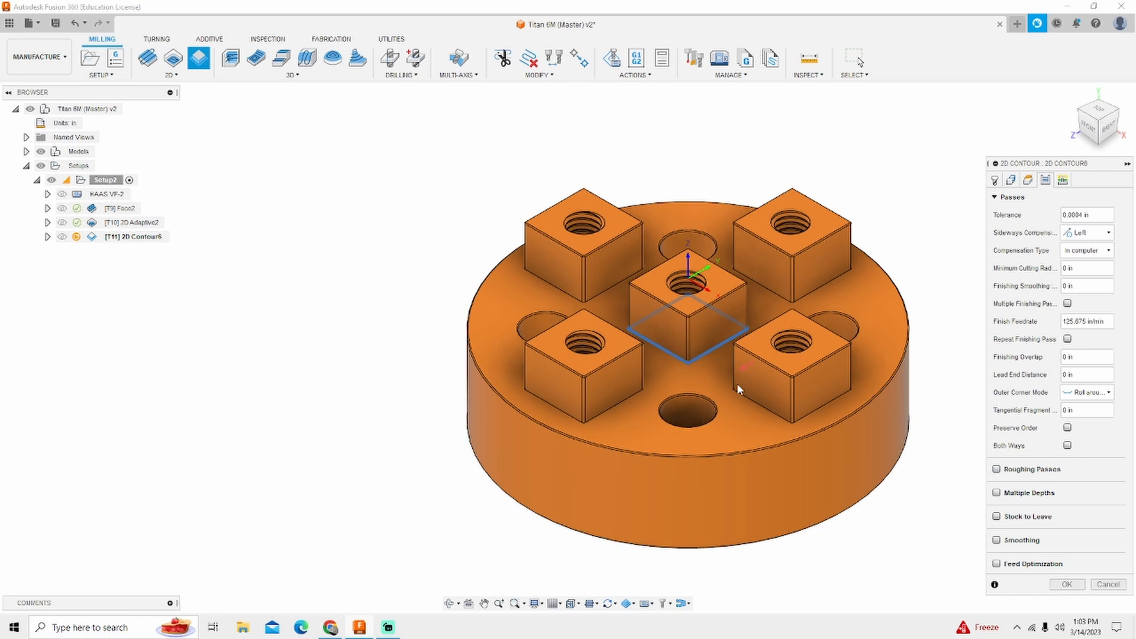
mouse_move(867, 446)
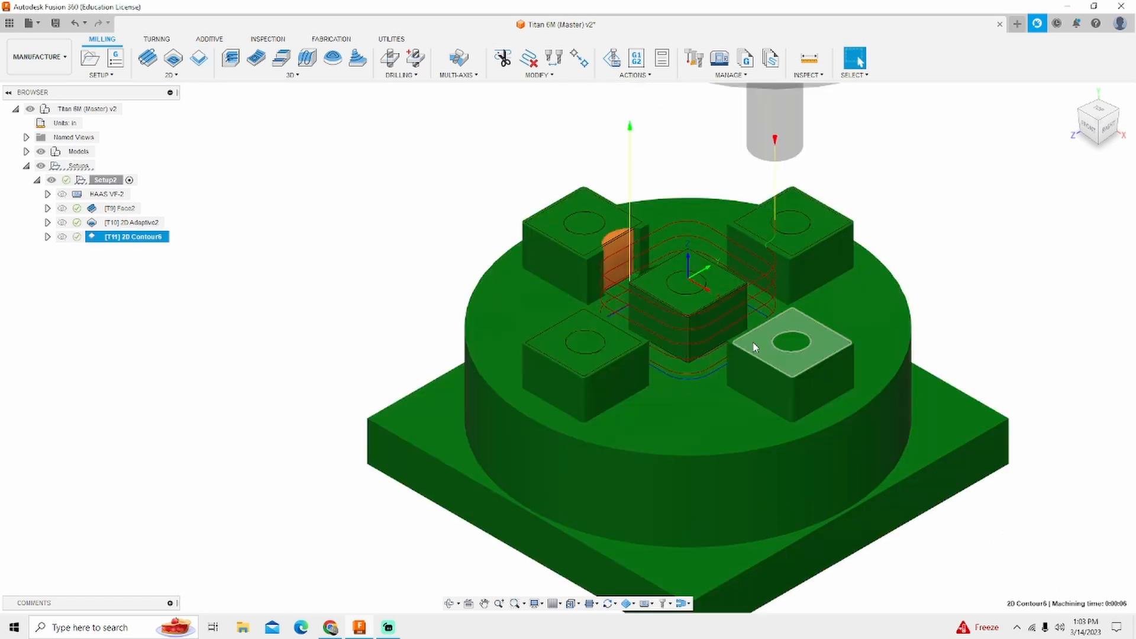
mouse_move(619, 253)
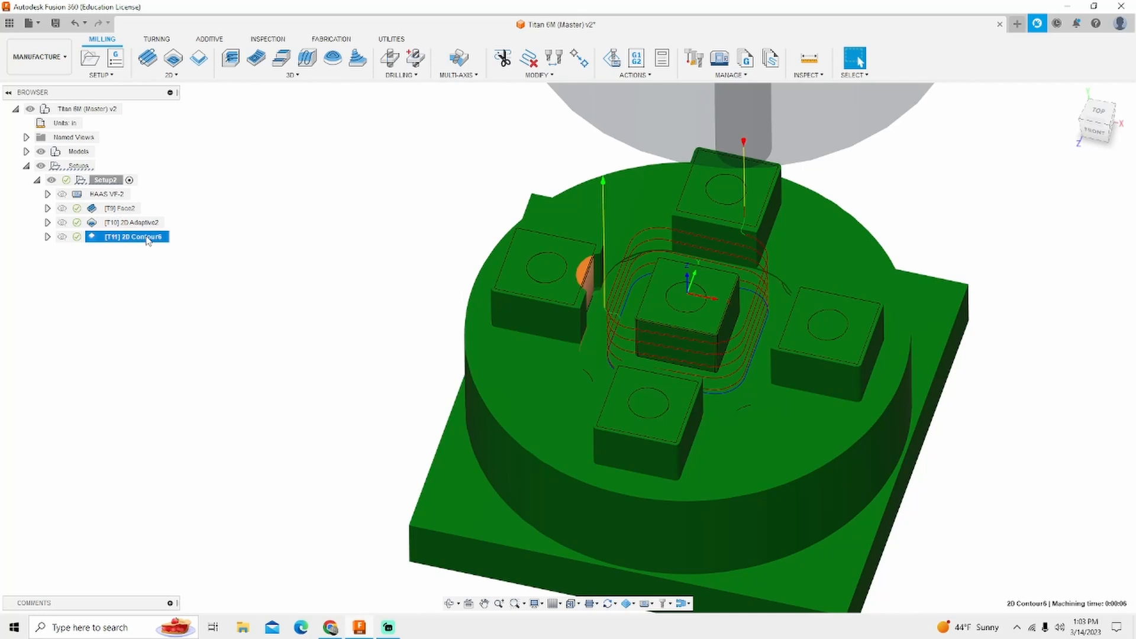
- Reopen 2D Contour6 for editing from the browser
double_click(133, 237)
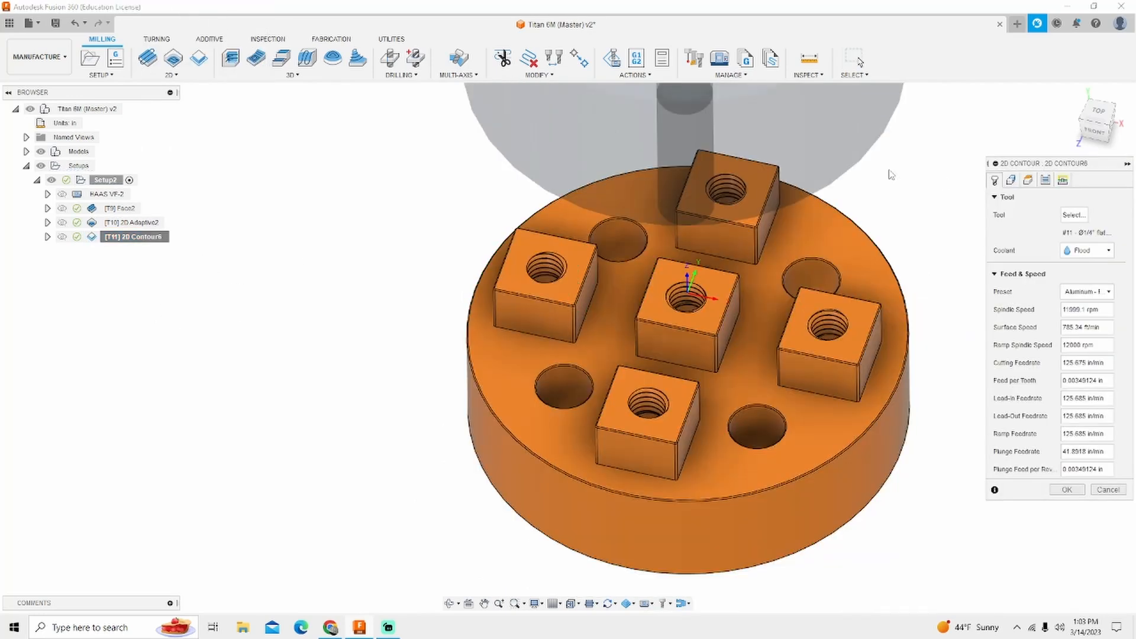
- Pick entry and exit positions on the model and set the lead-in sweep angle to 5 deg
scroll(down, 3)
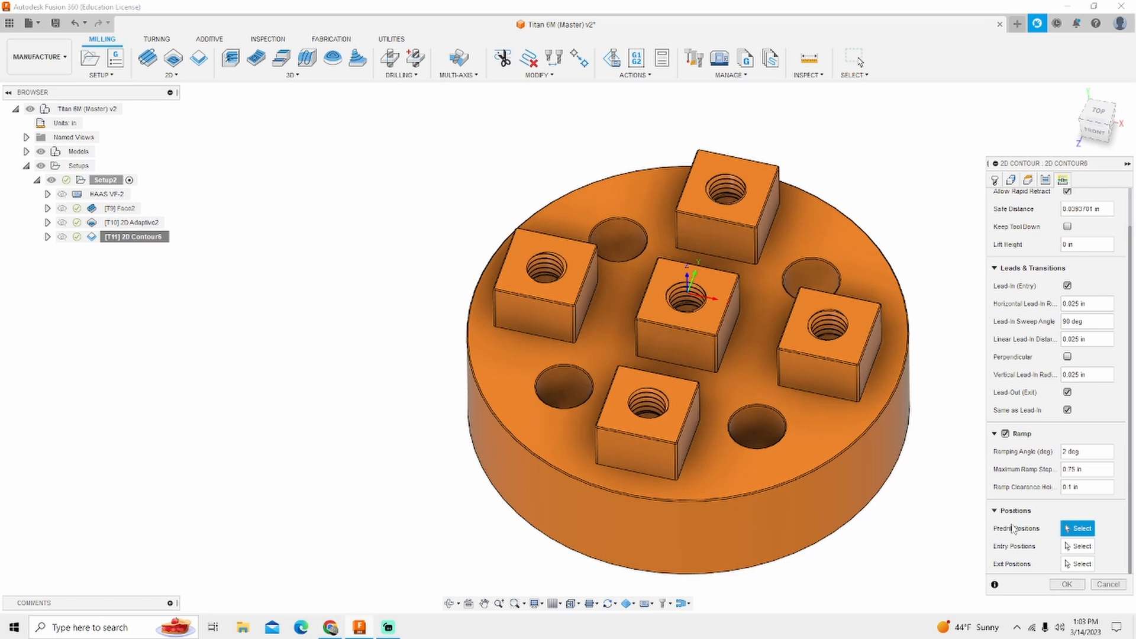
click(1077, 546)
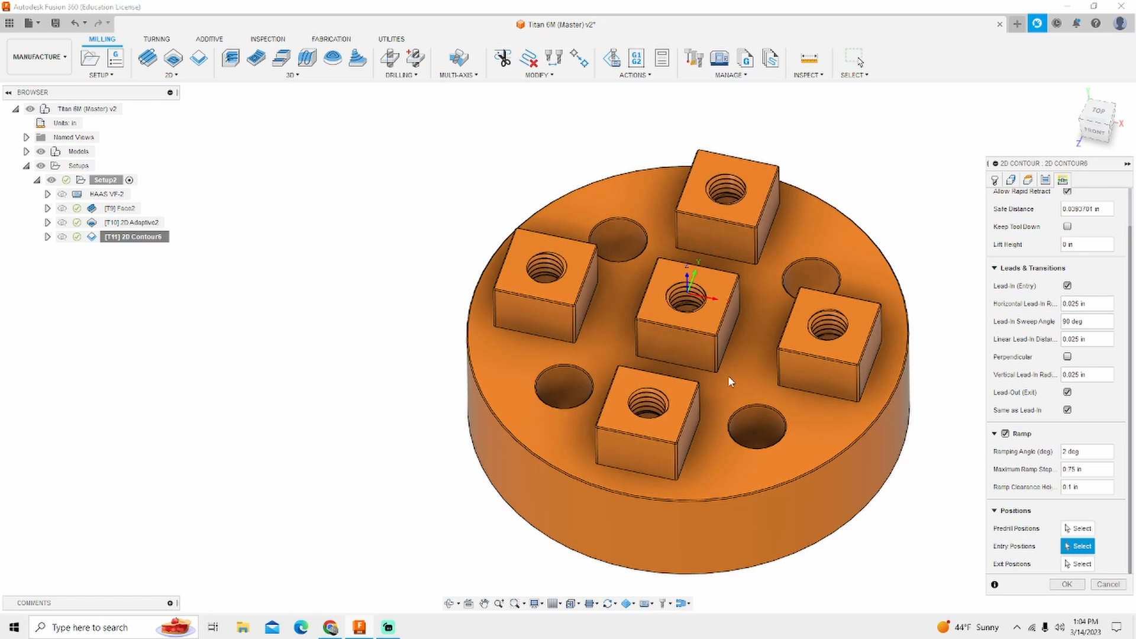
scroll(up, 3)
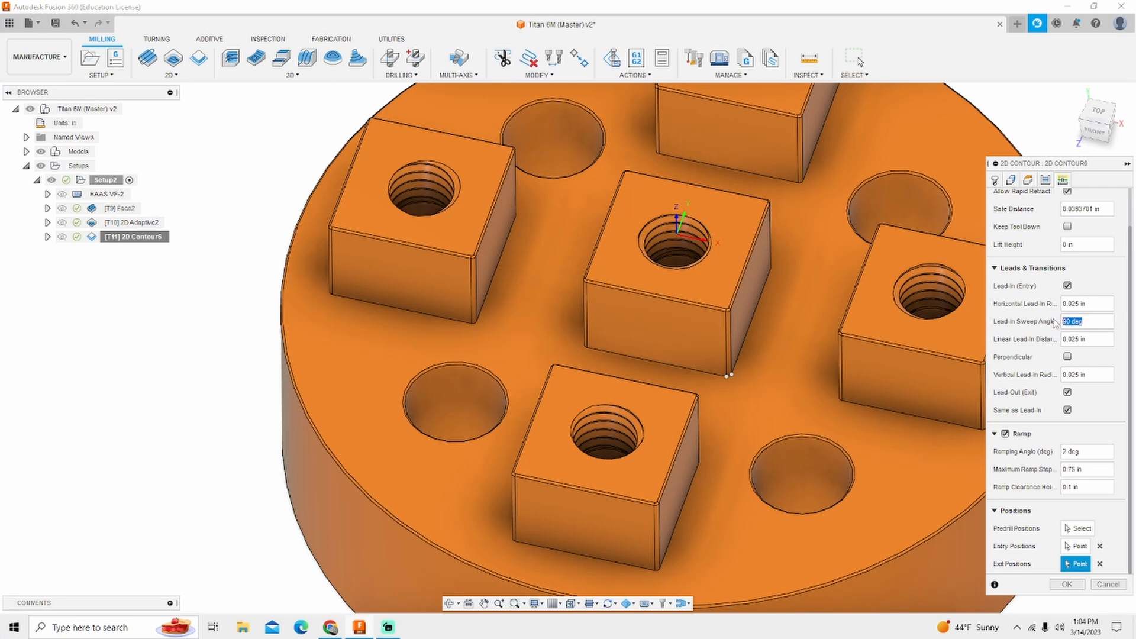
text(5)
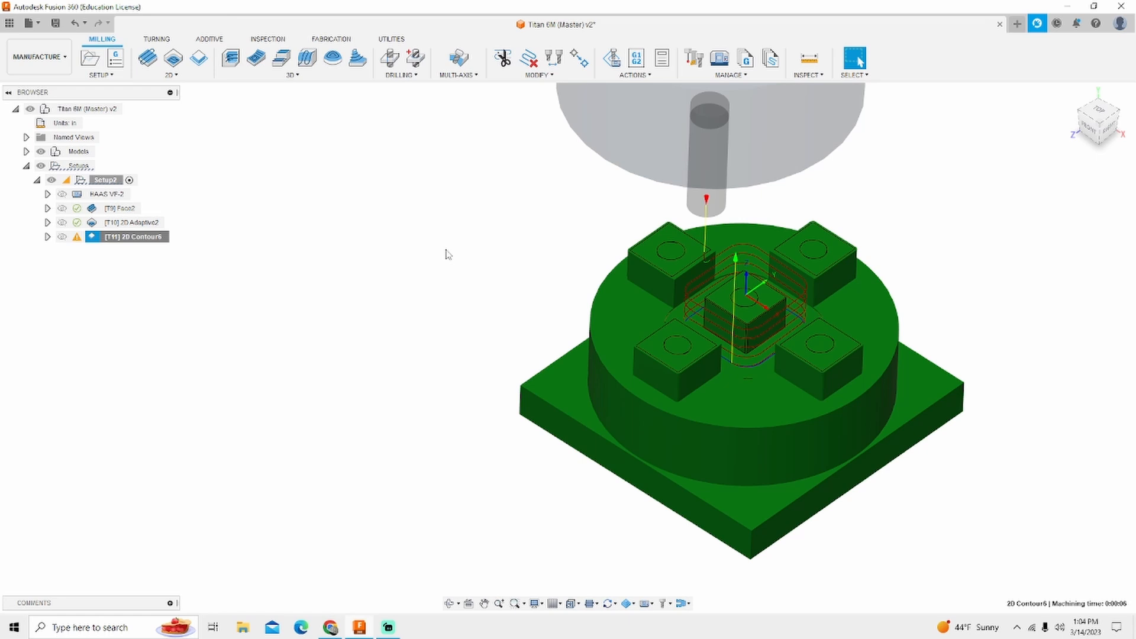
mouse_move(265, 192)
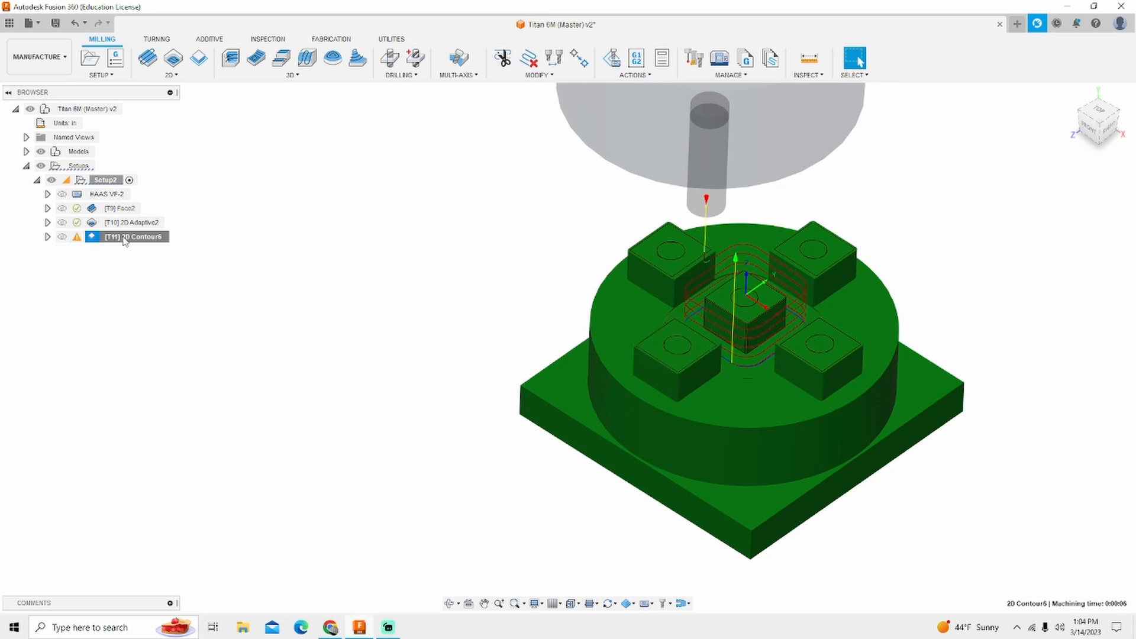
- Review 2D Contour6 settings, cancel without changes, and select it to show its toolpath
double_click(130, 237)
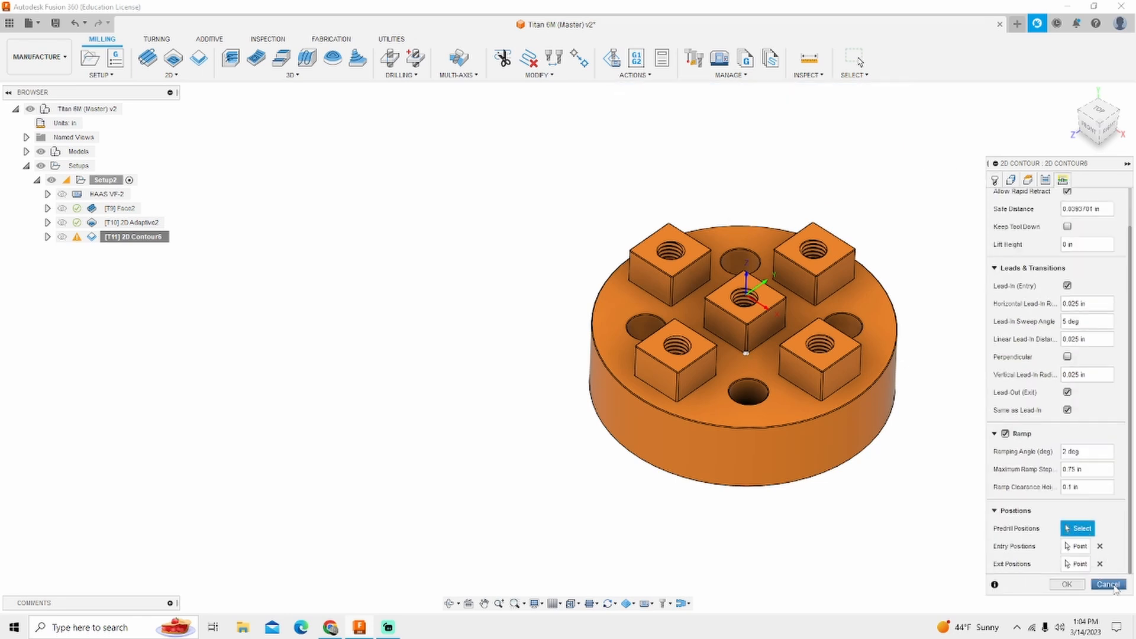
click(1106, 584)
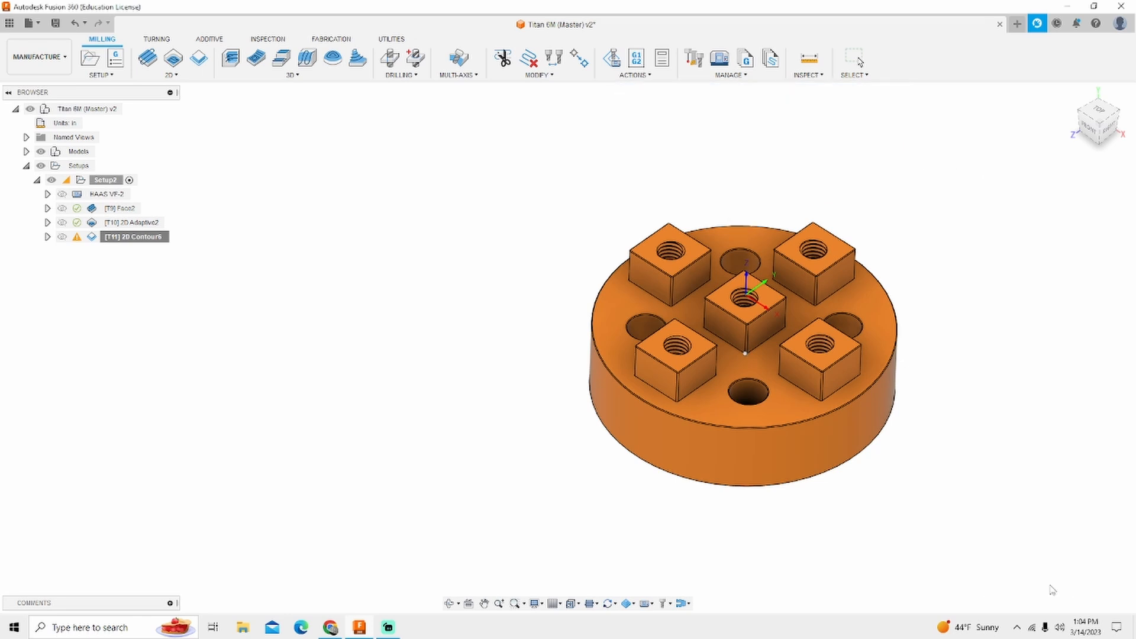
click(62, 239)
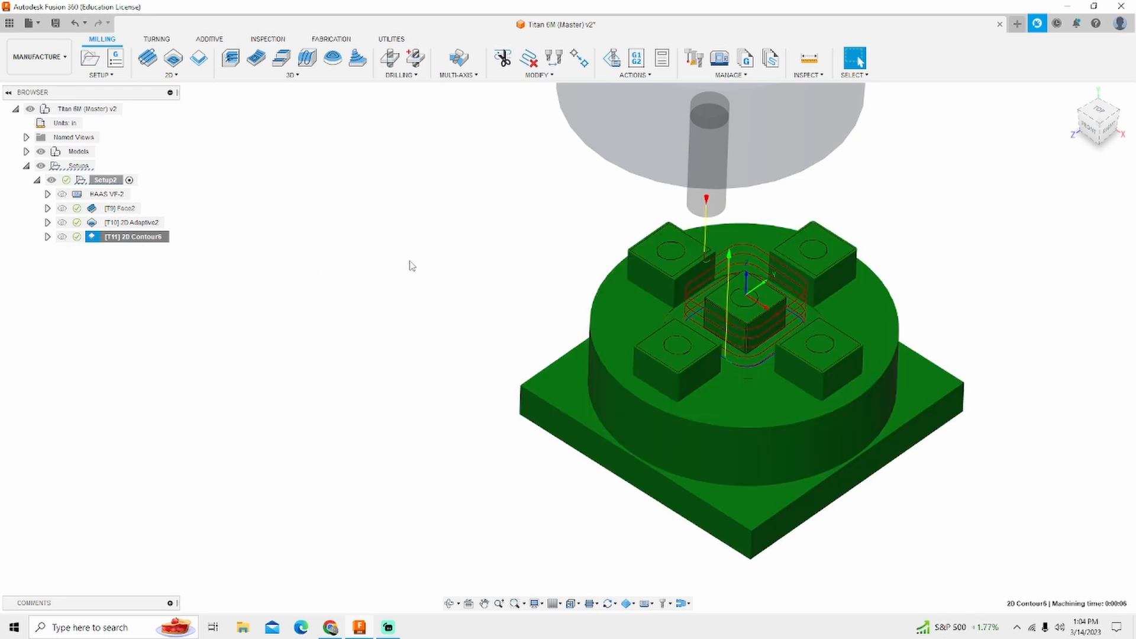
mouse_move(197, 58)
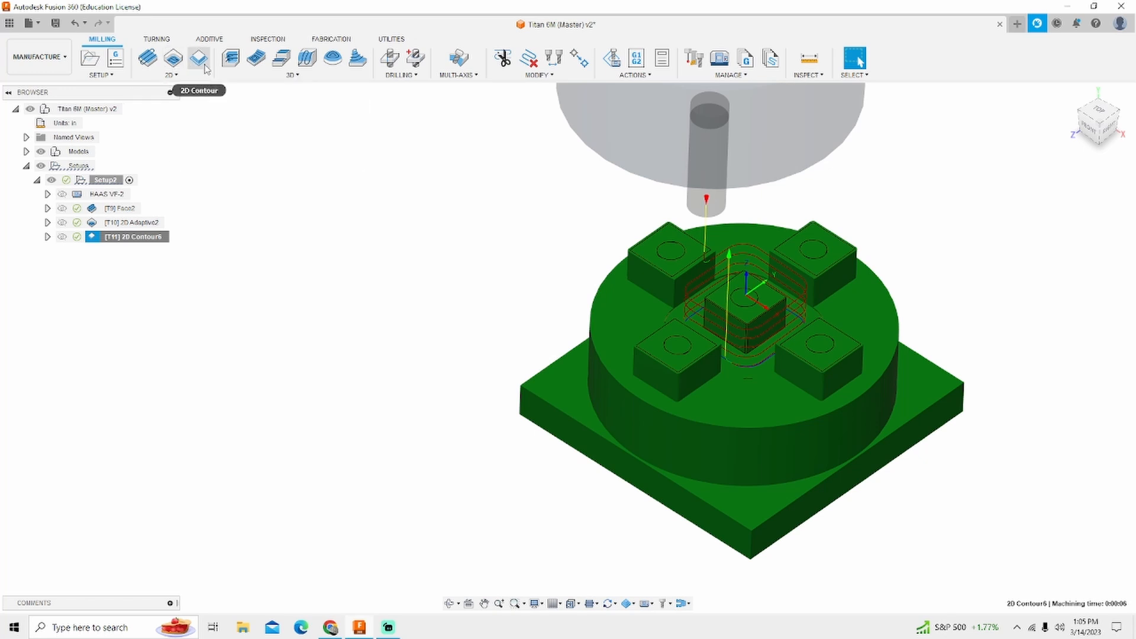
- Create a 2D Pocket on the floor and boss chains with Stock to Leave off, and generate it
click(170, 62)
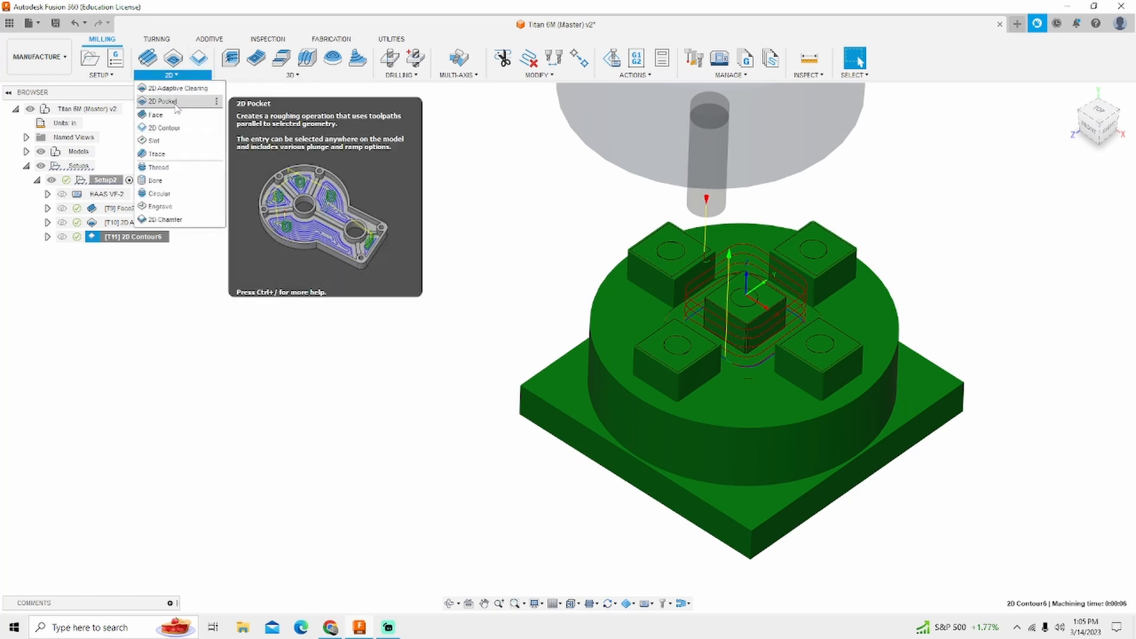
click(160, 101)
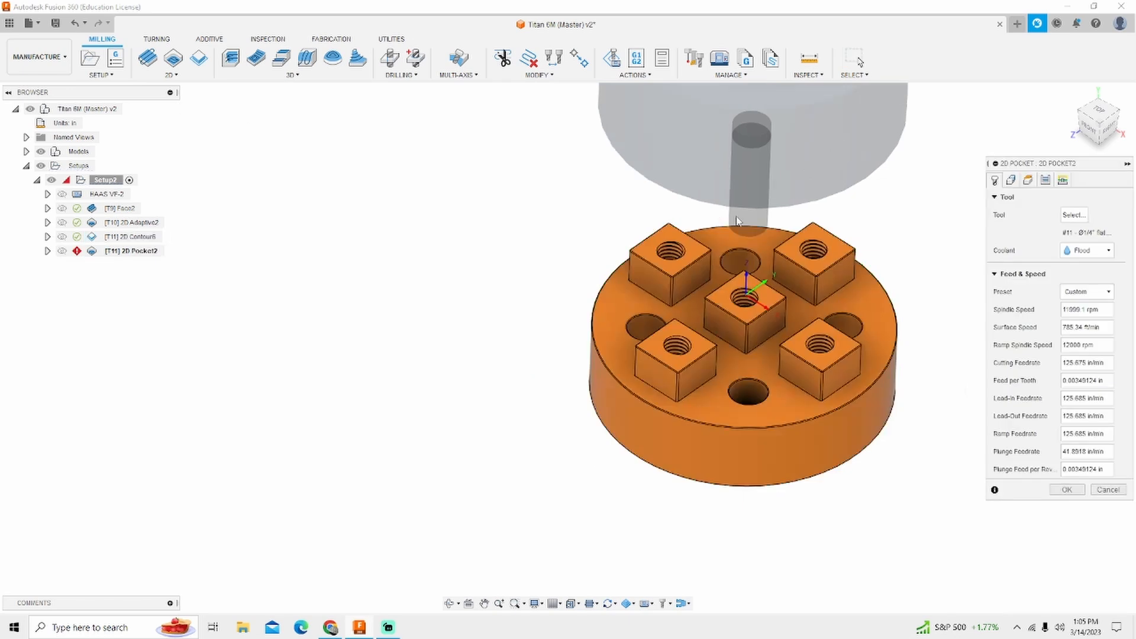
click(1011, 180)
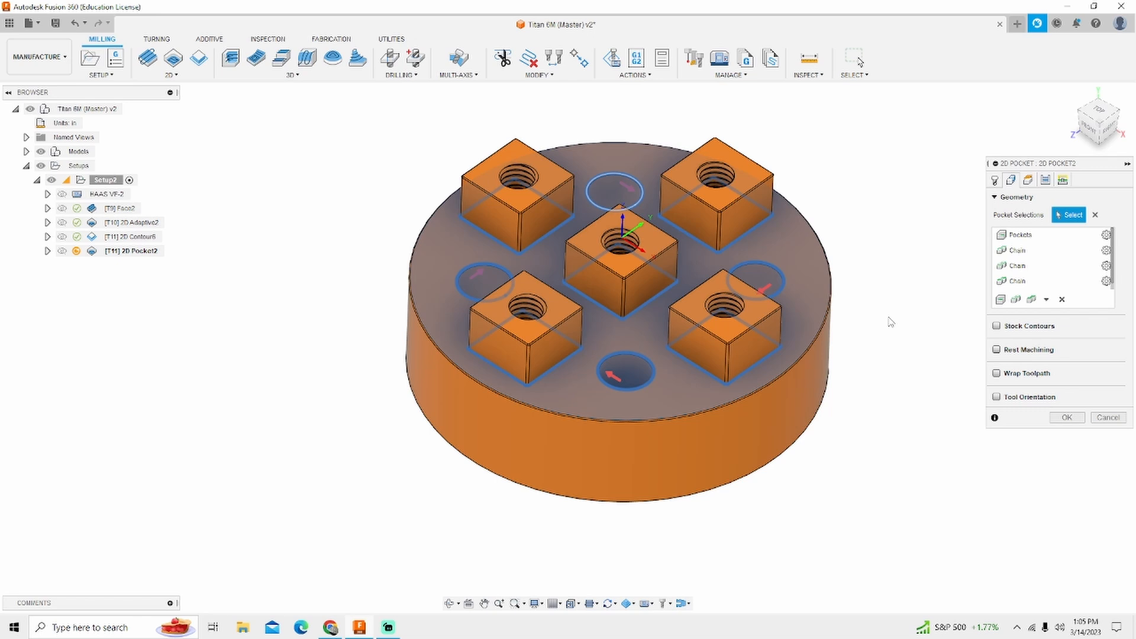
click(1043, 180)
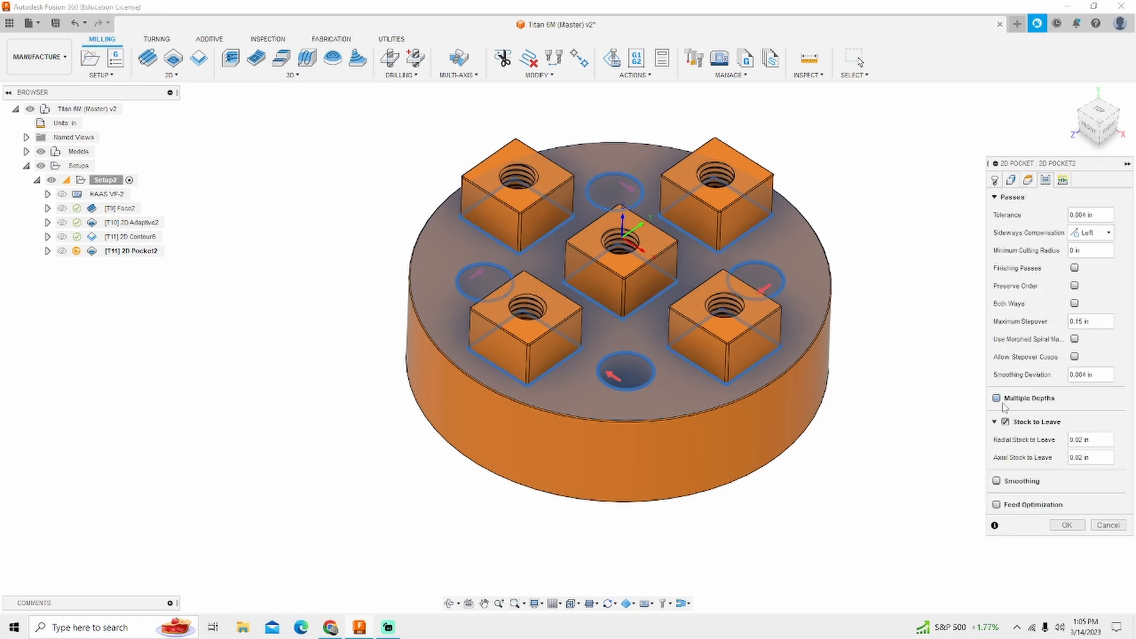
click(996, 421)
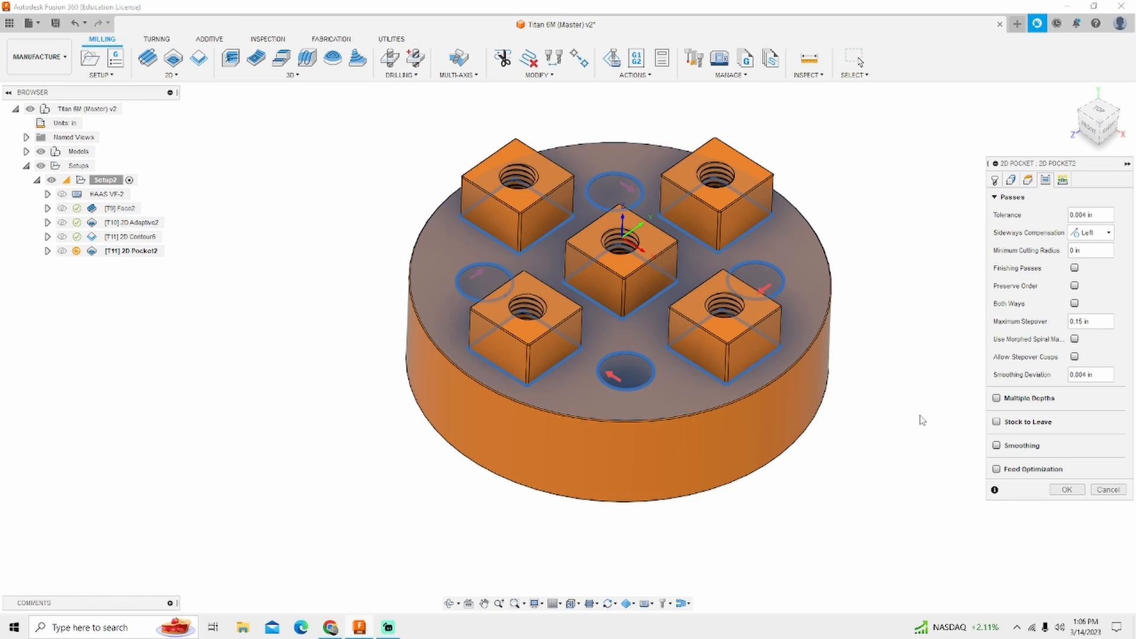
mouse_move(878, 341)
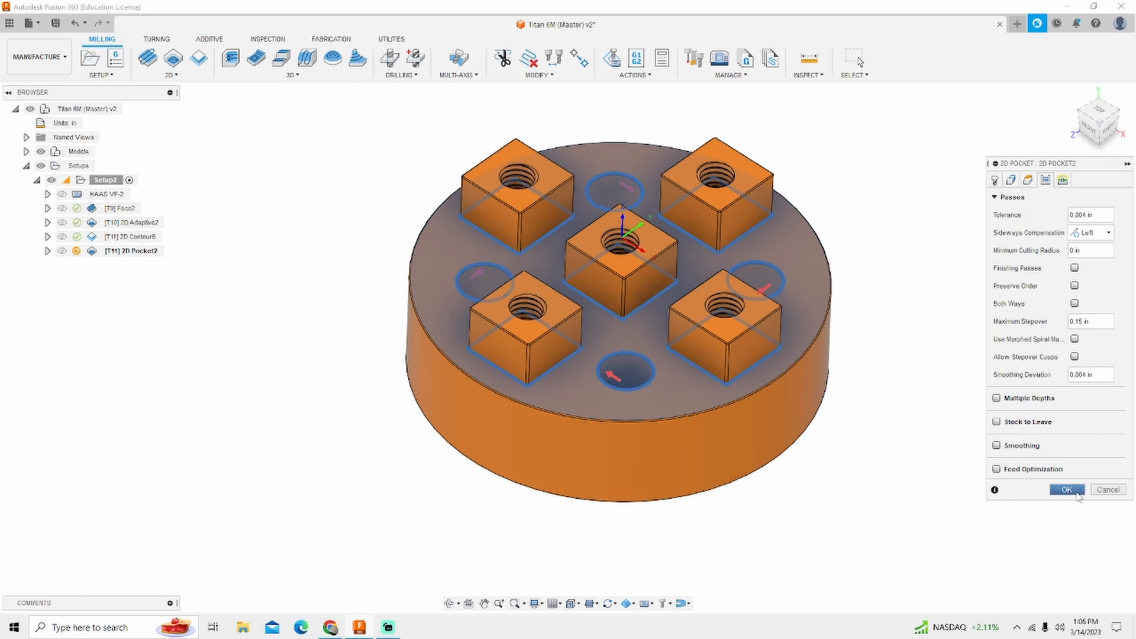
click(1065, 489)
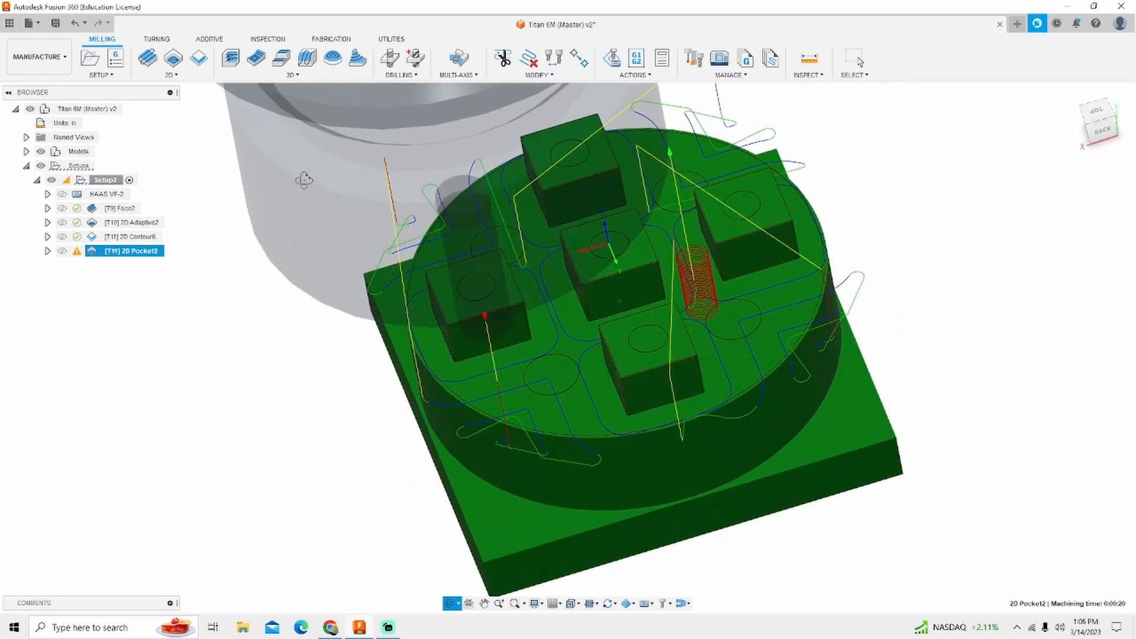
- Regenerate 2D Pocket2 so its toolpath is valid, then begin another 2D contour
click(855, 58)
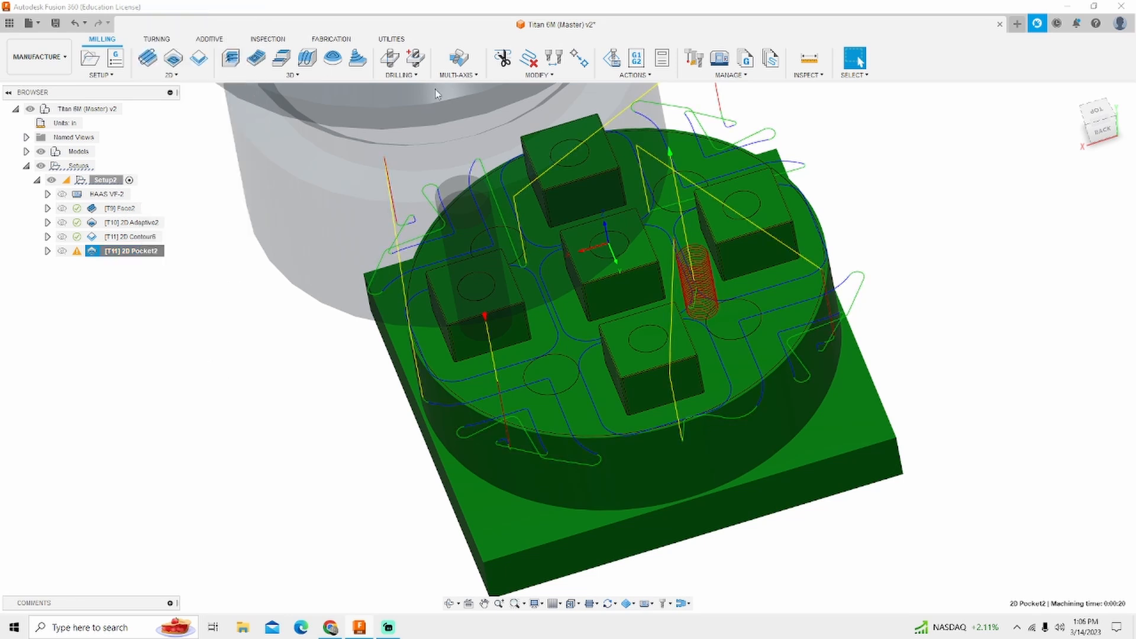
double_click(132, 251)
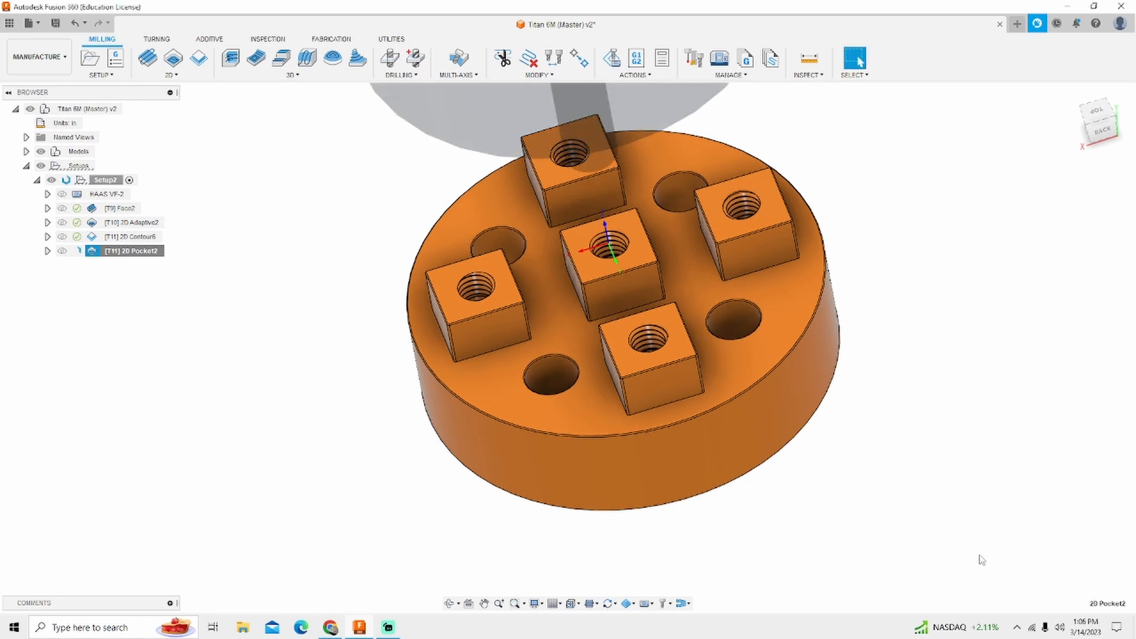
click(448, 603)
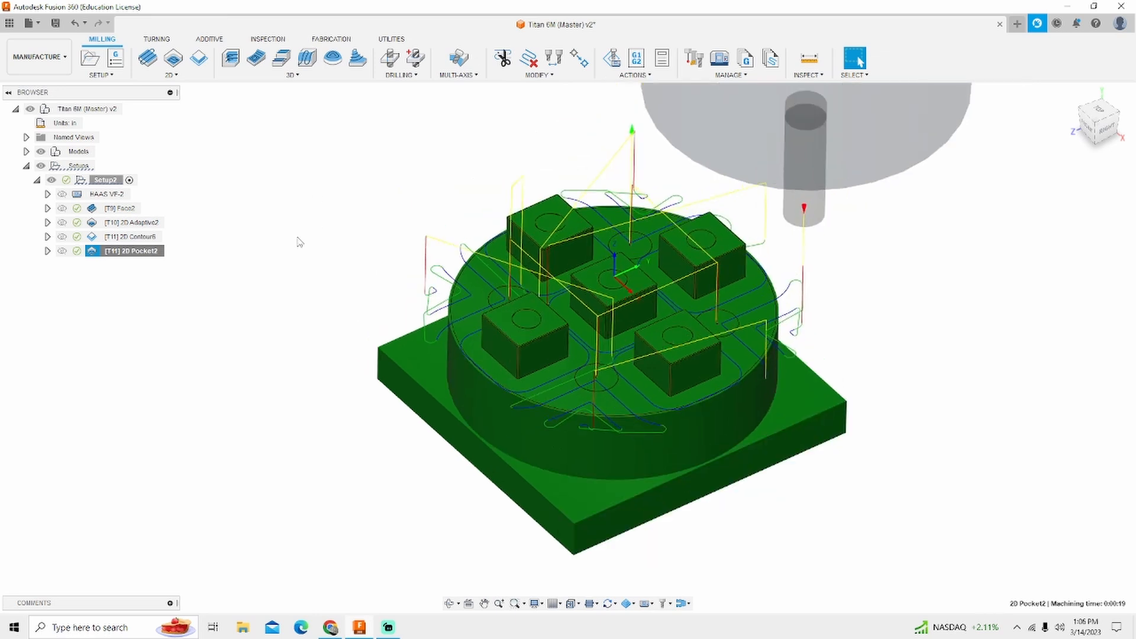
mouse_move(229, 113)
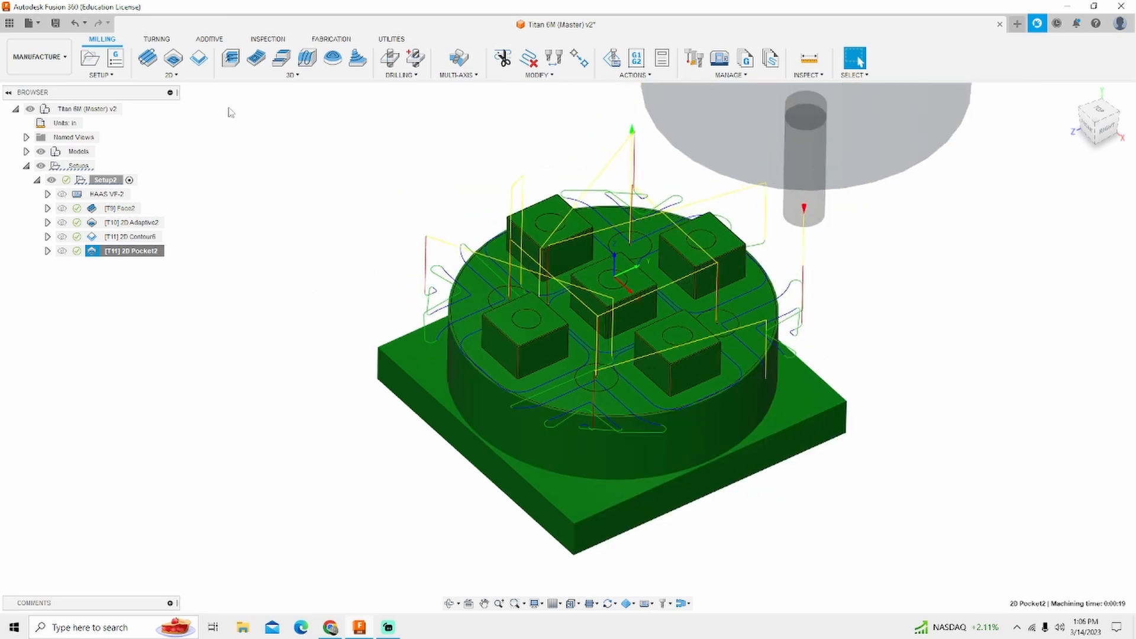
click(198, 58)
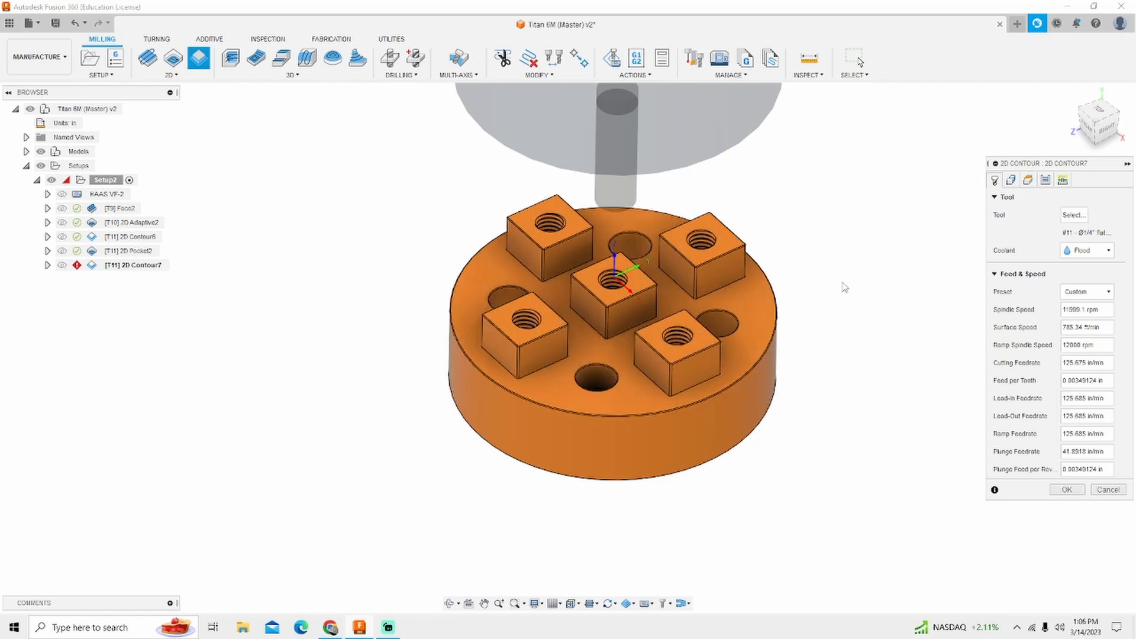
- Assign tool 10, the 3/8" Flat Endmill, and select the base's bottom edge as the contour
click(1073, 214)
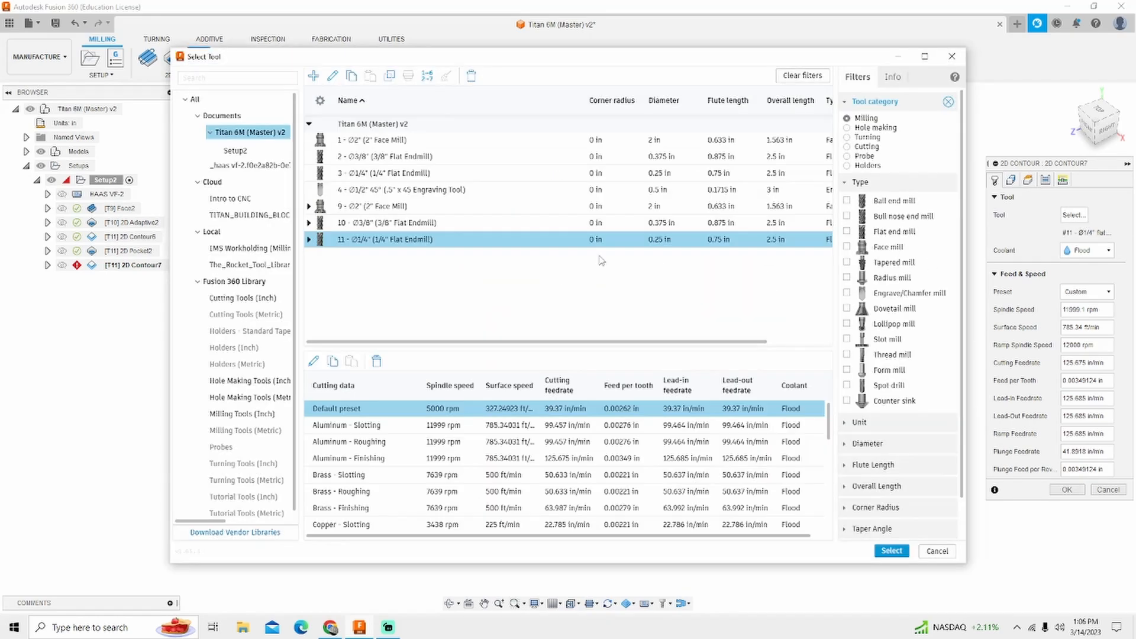
click(386, 157)
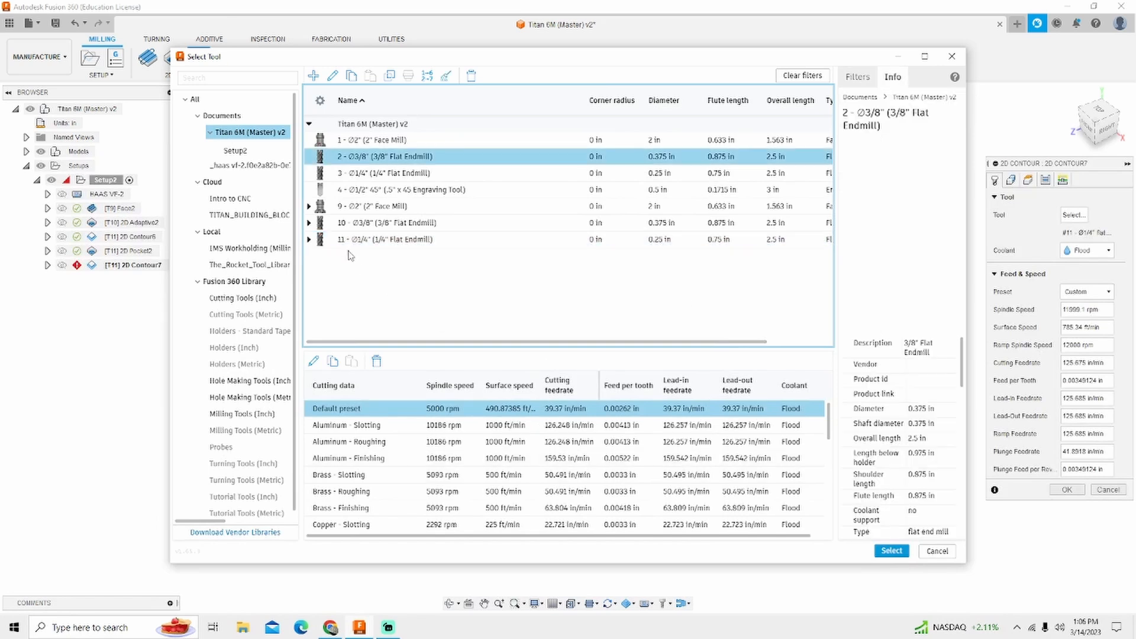
click(389, 223)
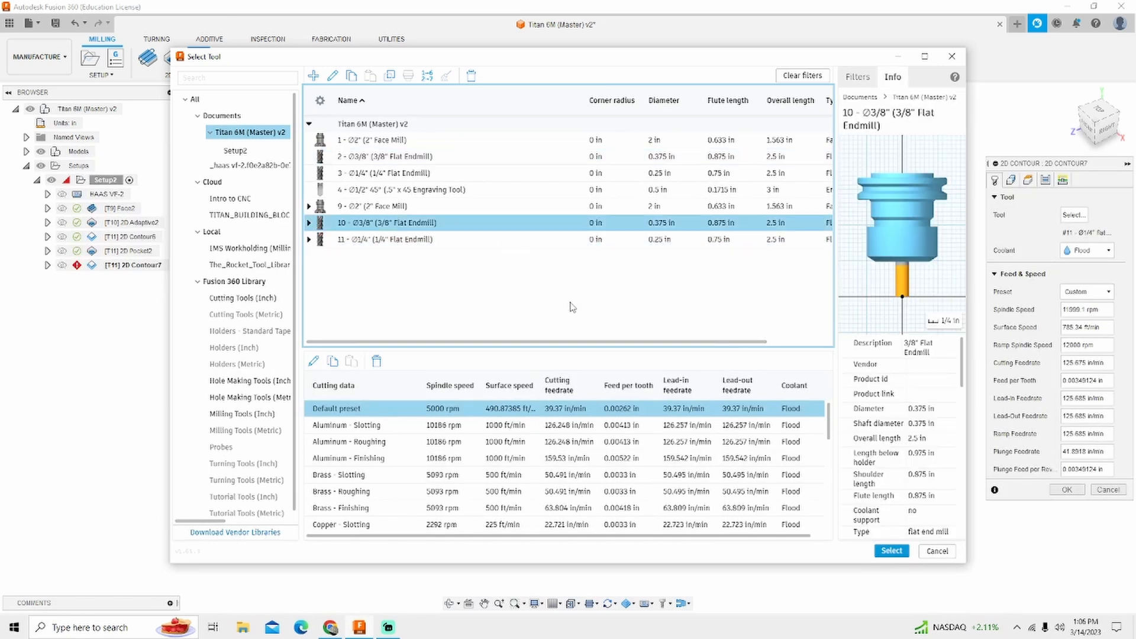
click(891, 551)
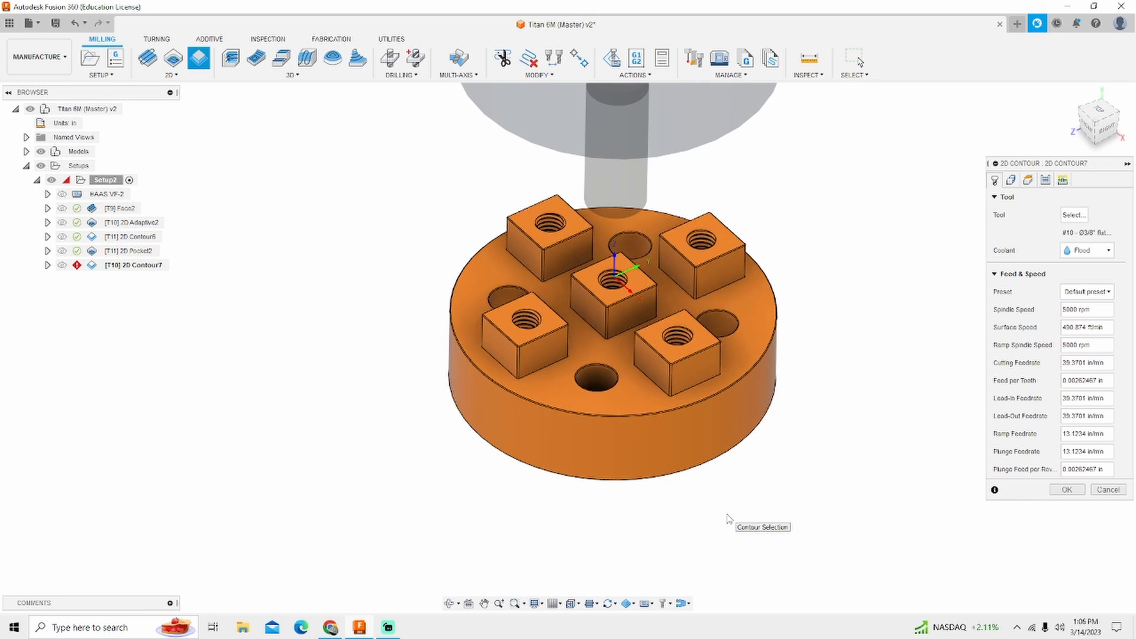
mouse_move(963, 362)
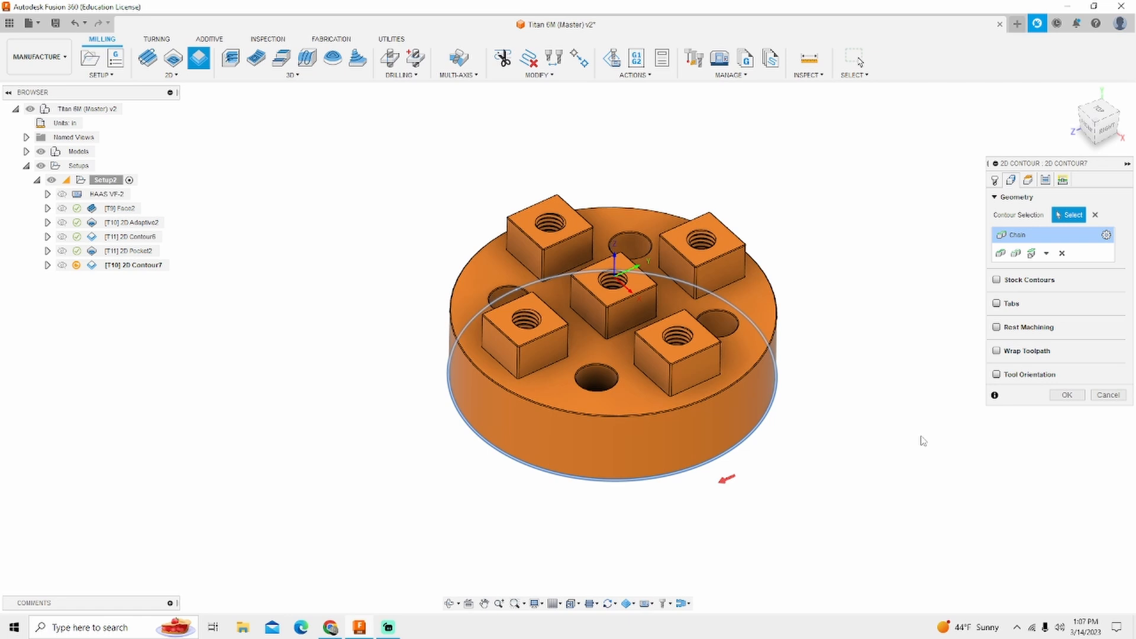
click(1066, 395)
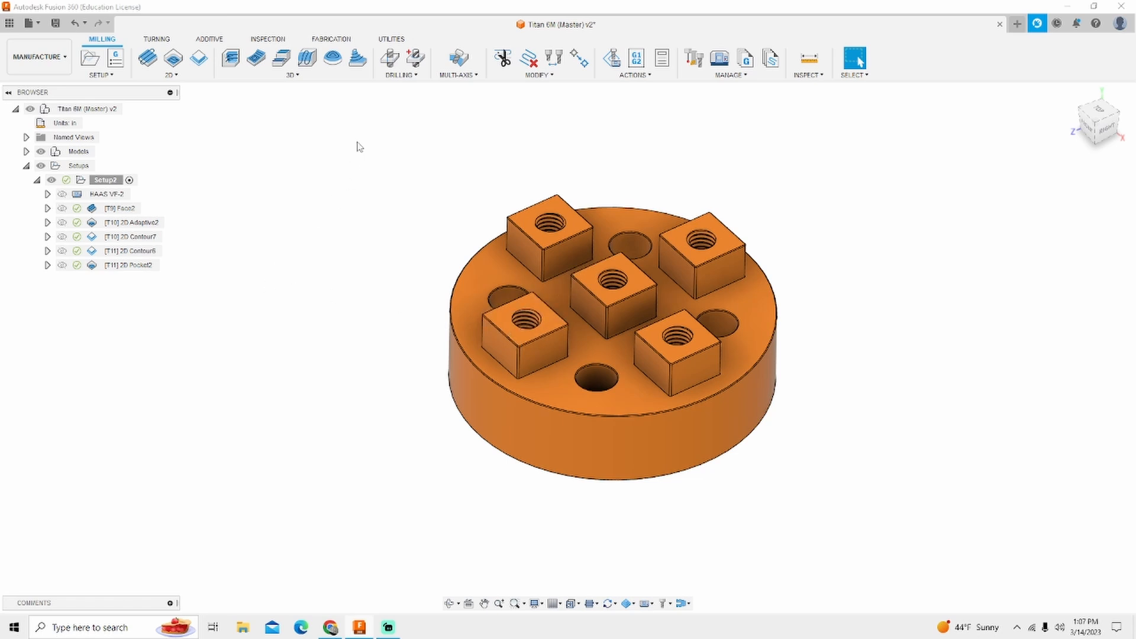
- Create a Drill operation using the Ø1/4" drill from Hole Making Tools (Inch), filtered to 0.25 in diameter
click(390, 57)
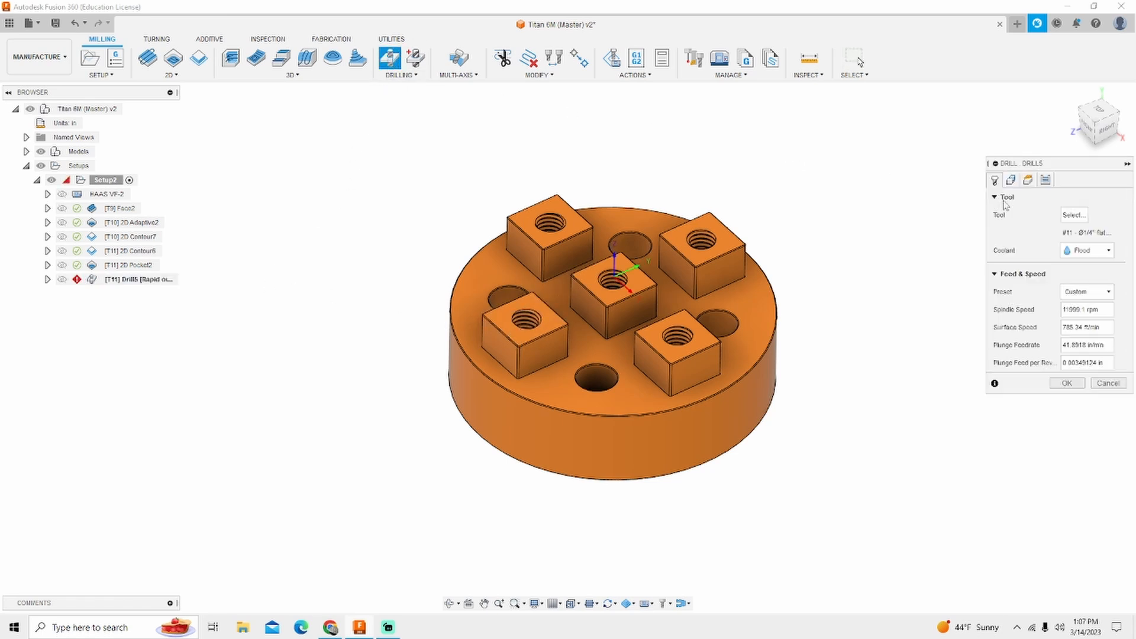
click(1075, 214)
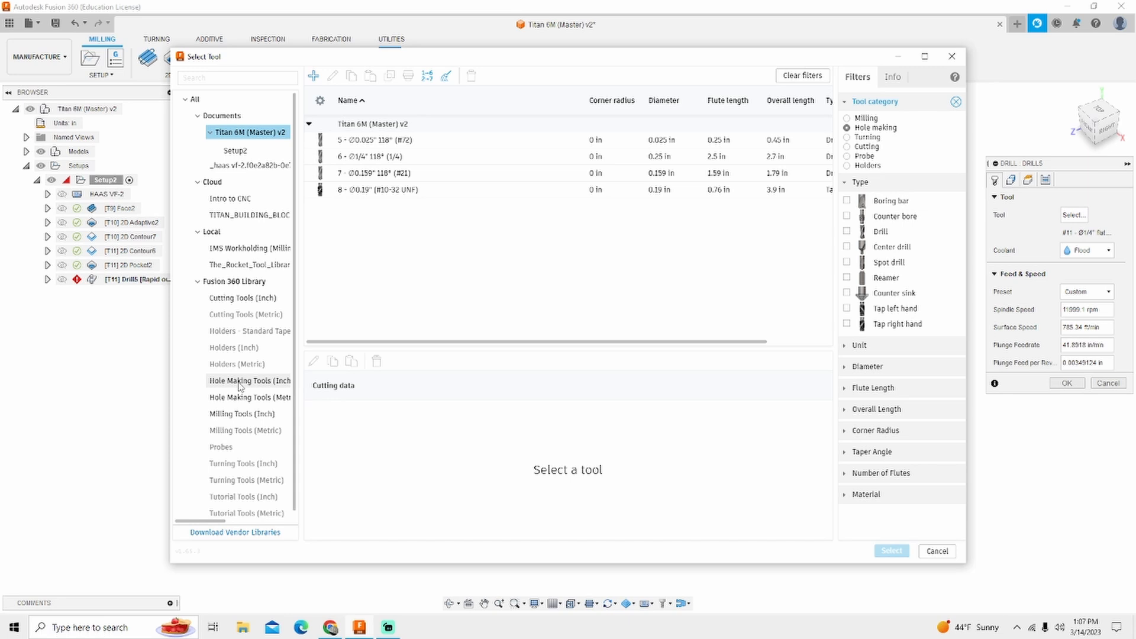
click(249, 380)
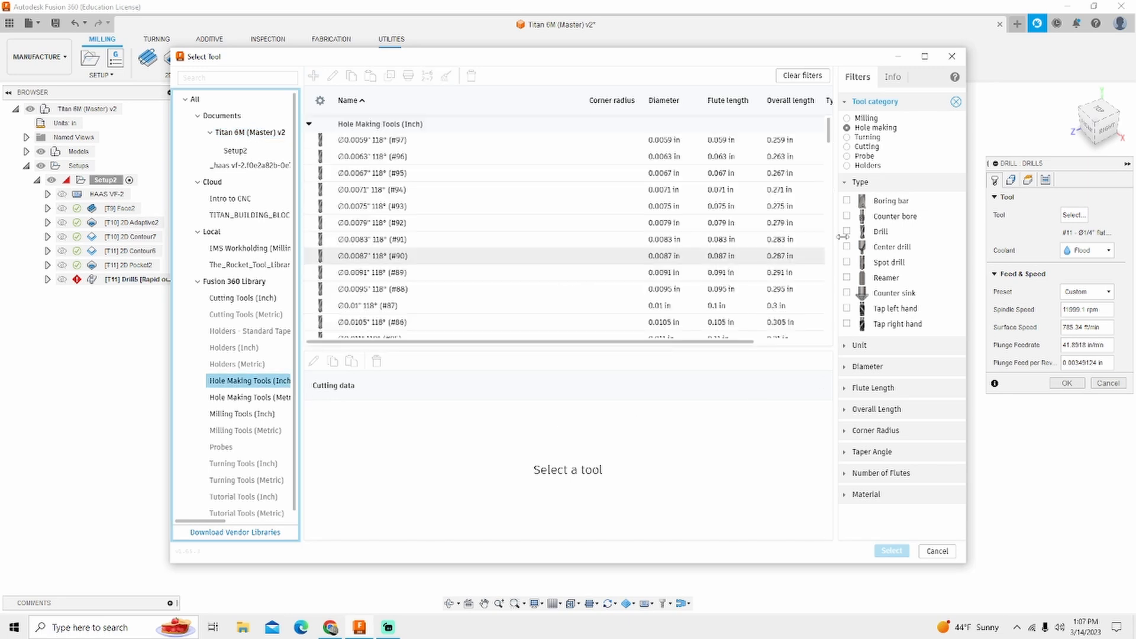
click(846, 231)
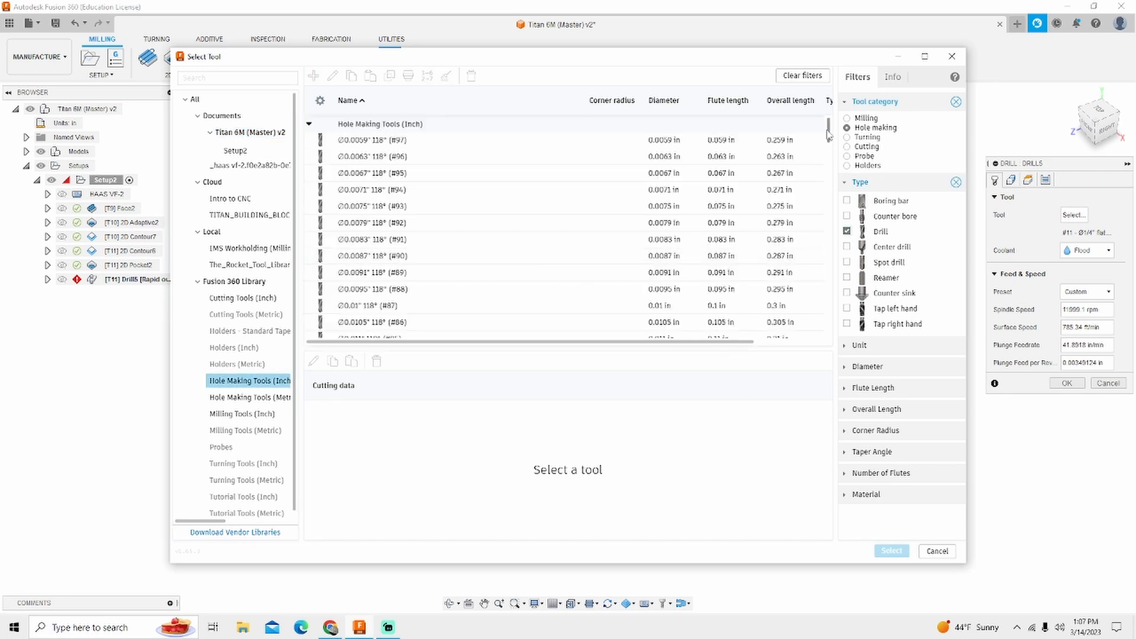
scroll(down, 3)
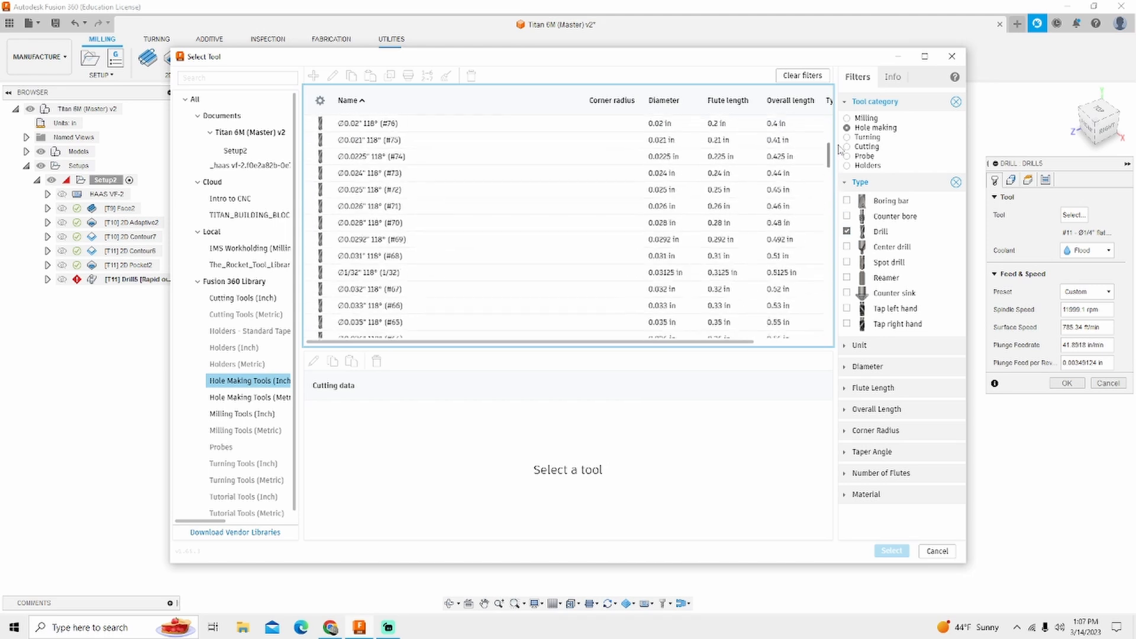
click(867, 366)
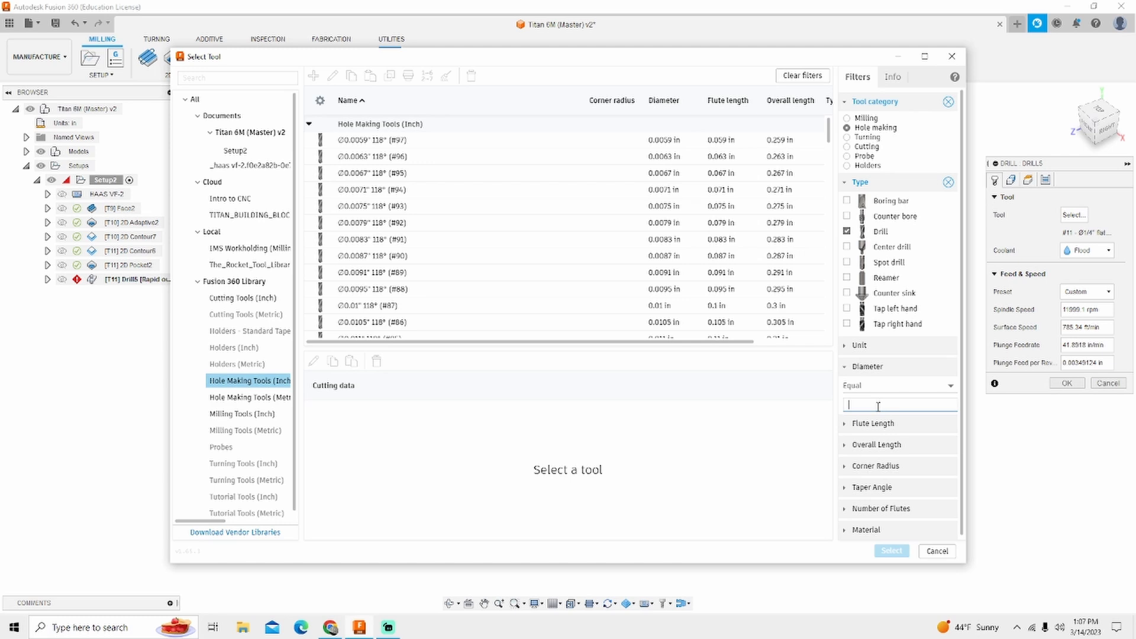
text(.25)
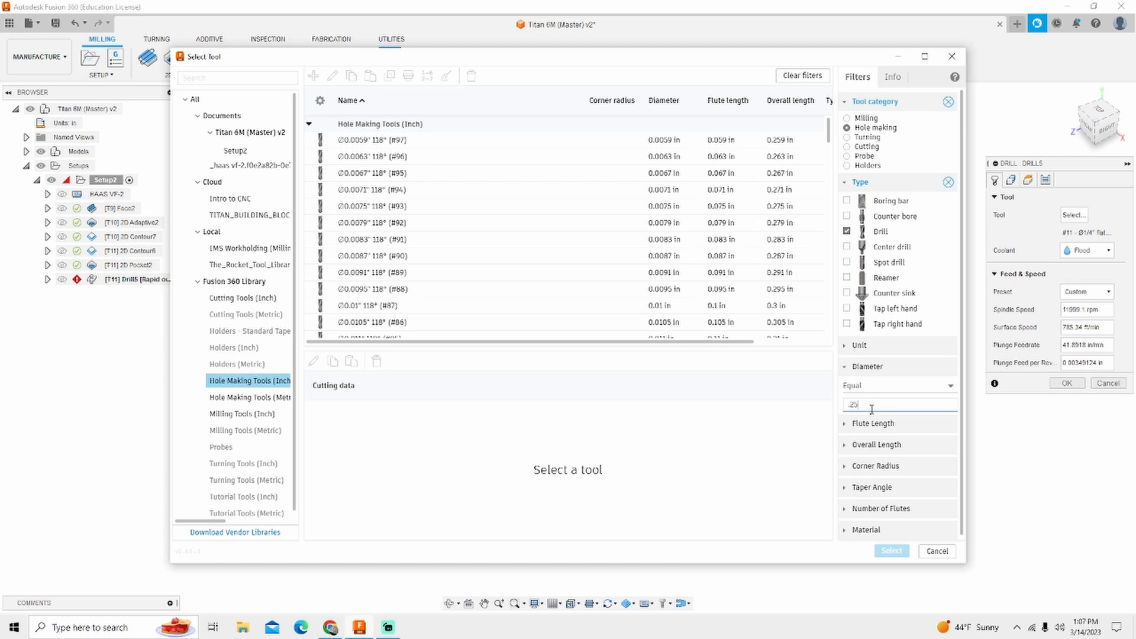
text(0)
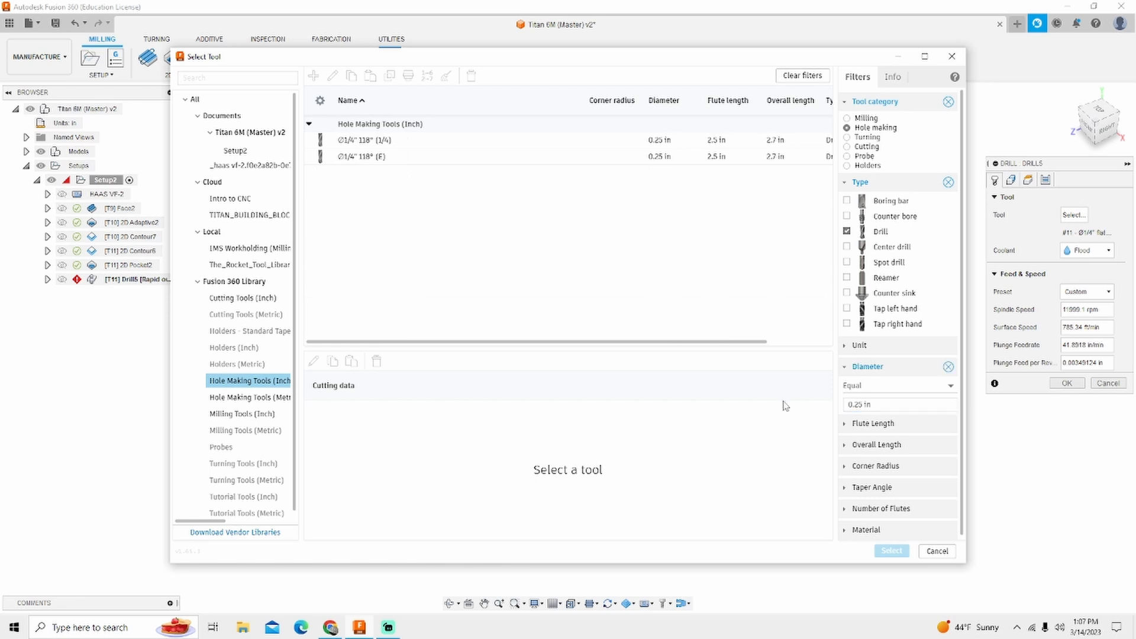
mouse_move(437, 194)
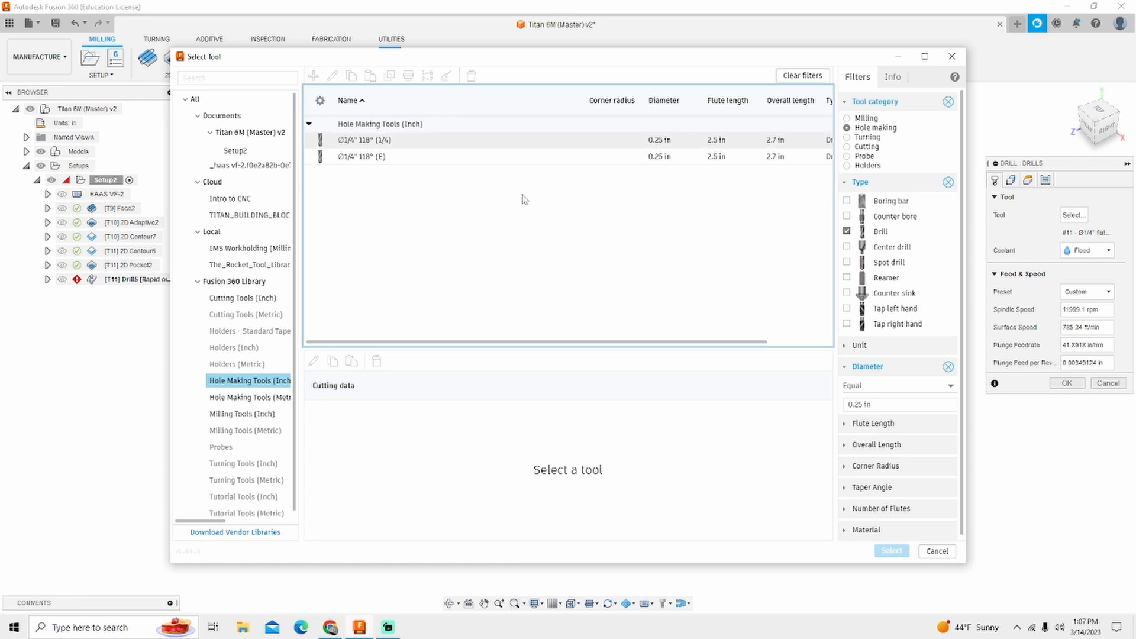
click(890, 551)
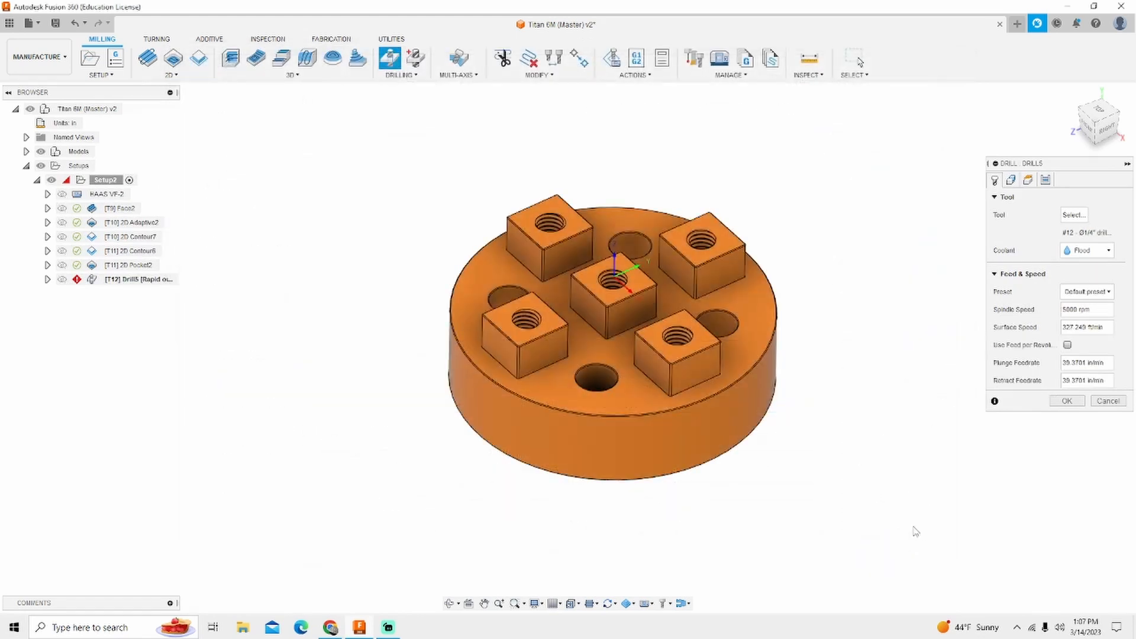
- Keep the four hole faces, enable Drill Tip Through Bottom, and generate the Drill5 toolpath
click(1011, 180)
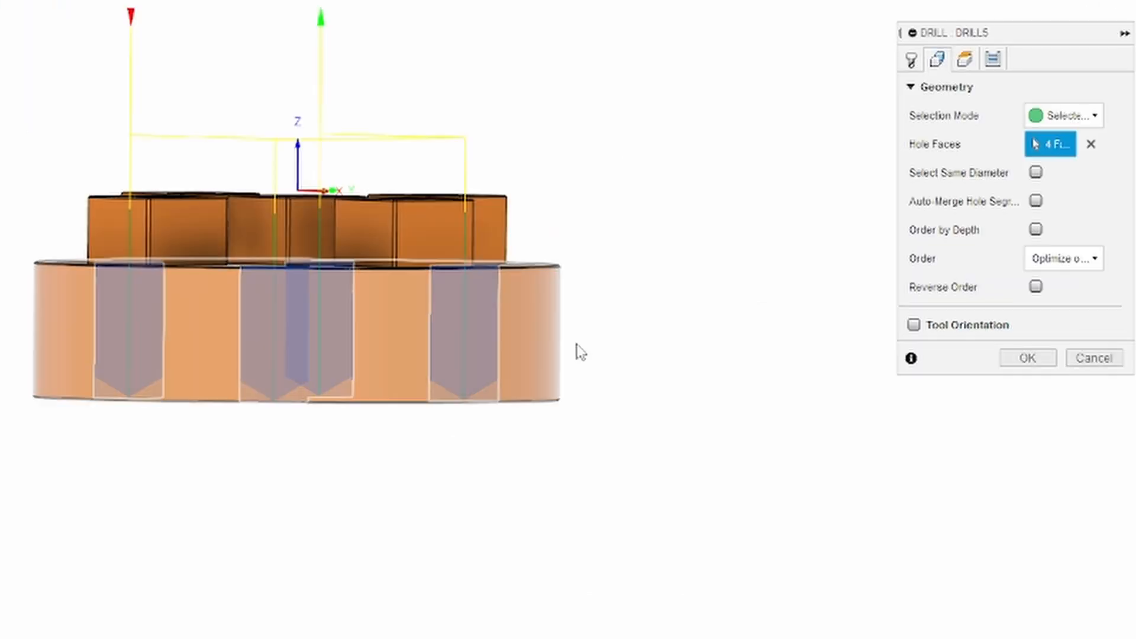
click(963, 59)
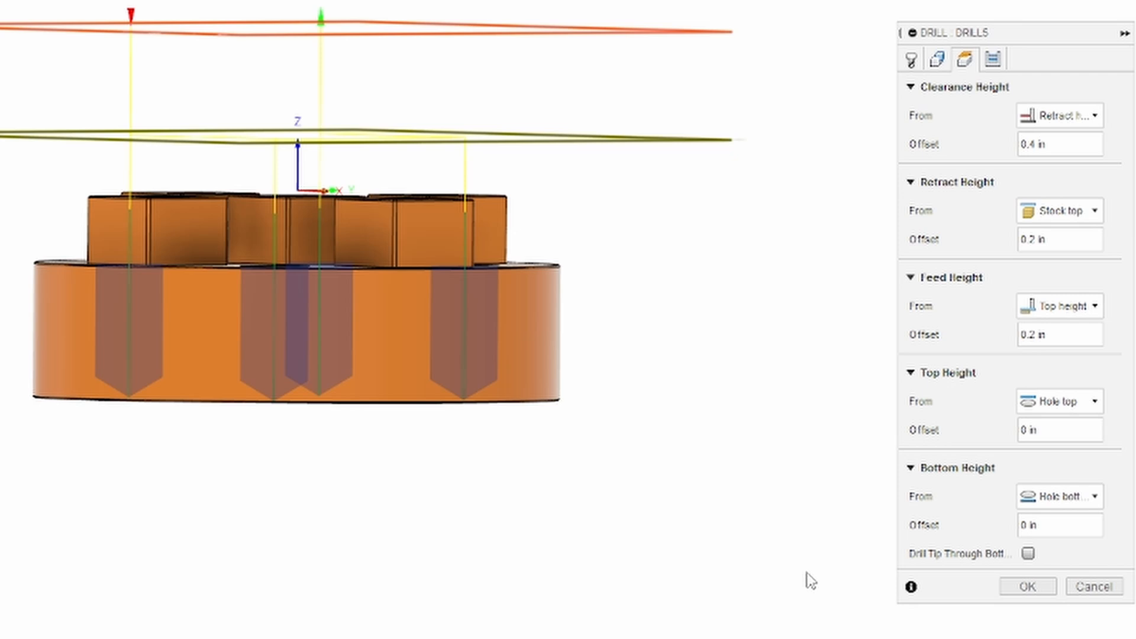
click(1027, 553)
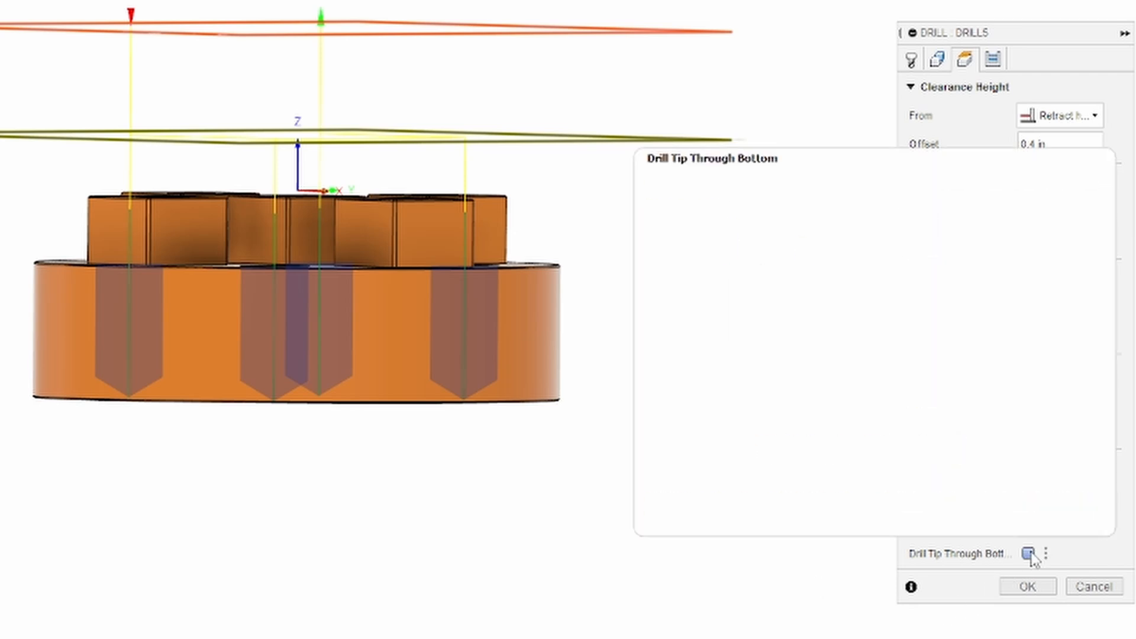
click(1024, 554)
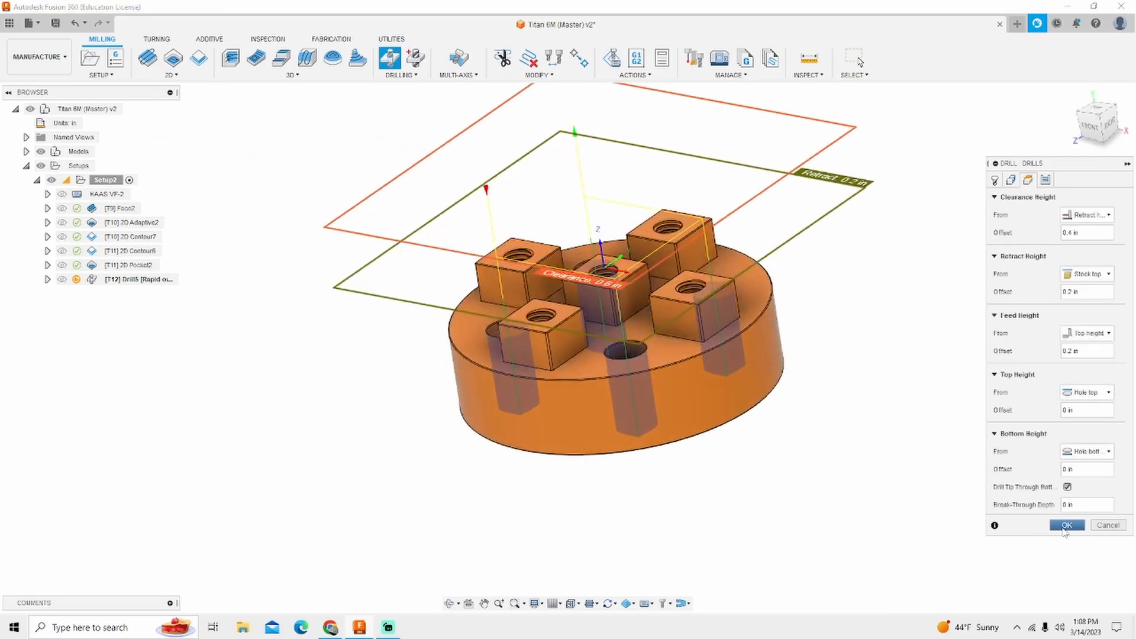
click(1066, 525)
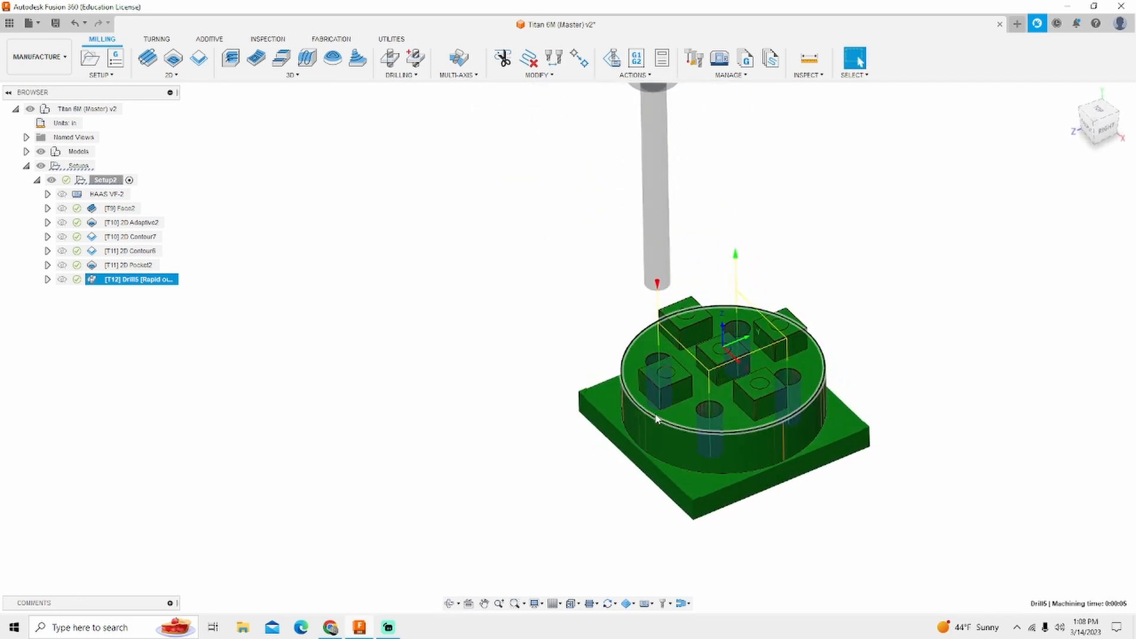
mouse_move(389, 58)
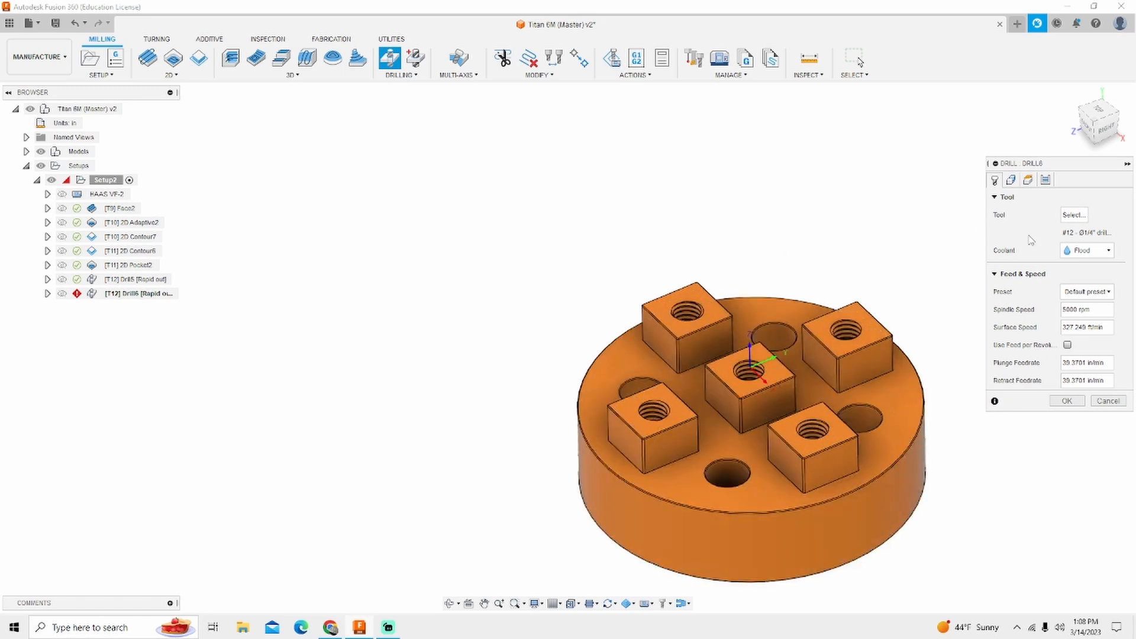
- Assign Drill6 the Ø0.159" 118° #21 drill from Hole Making Tools (Inch), filtered by .159 diameter
click(1073, 214)
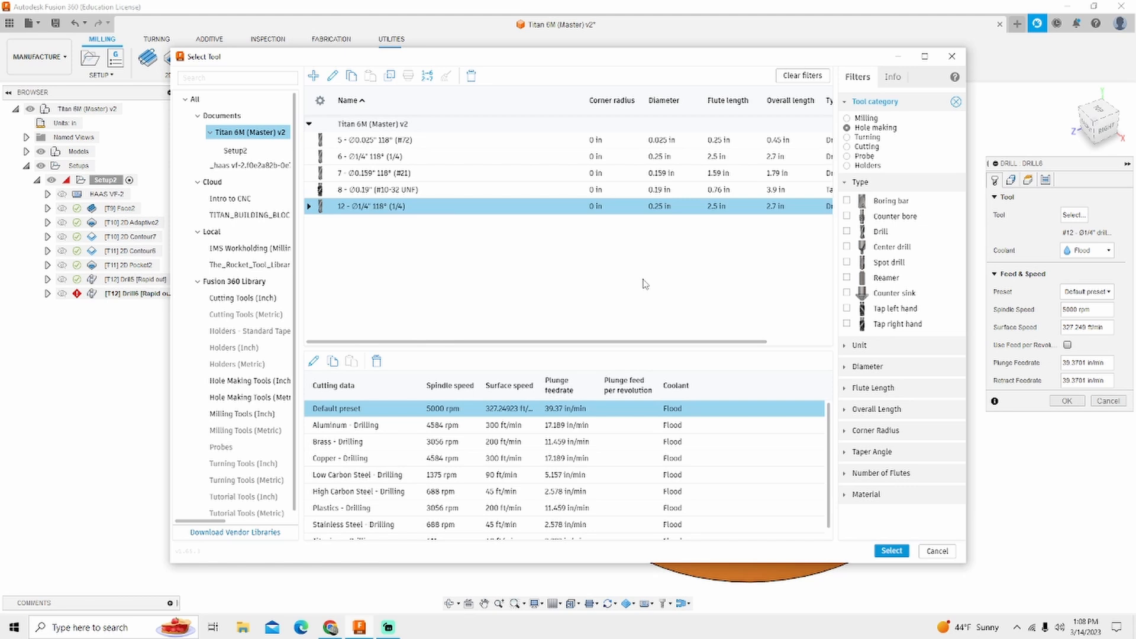
mouse_move(245, 380)
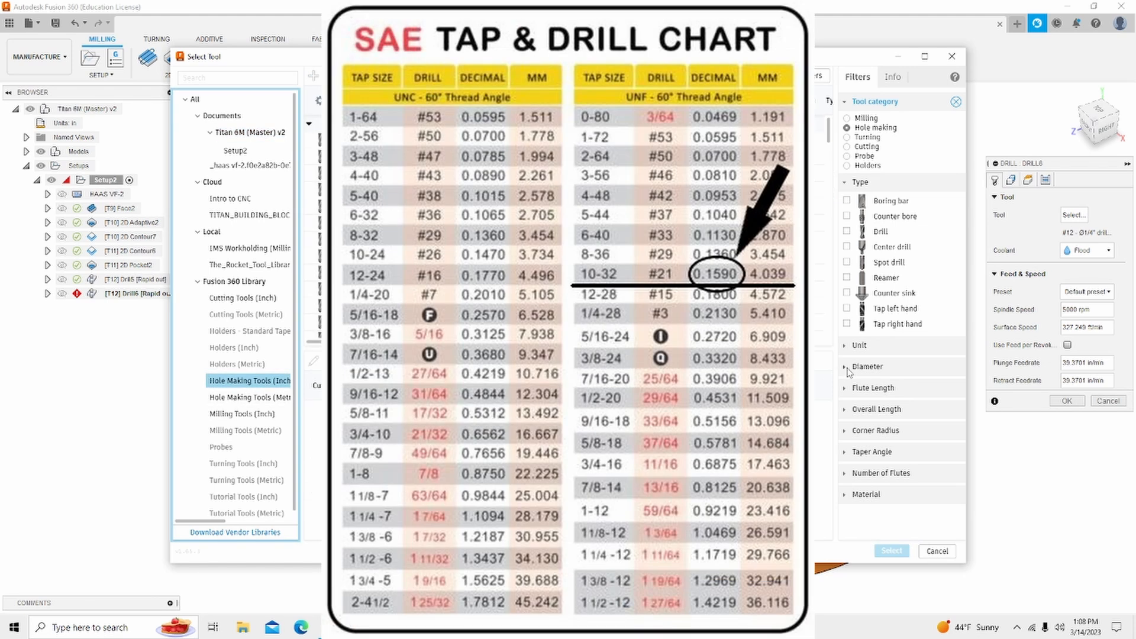
click(847, 230)
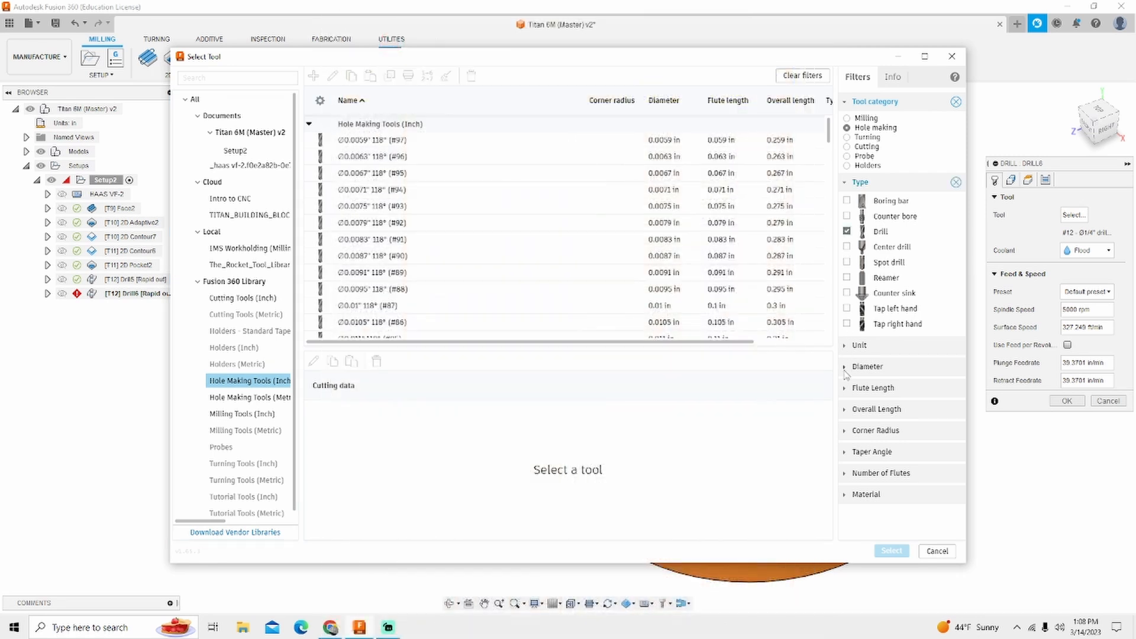
click(866, 366)
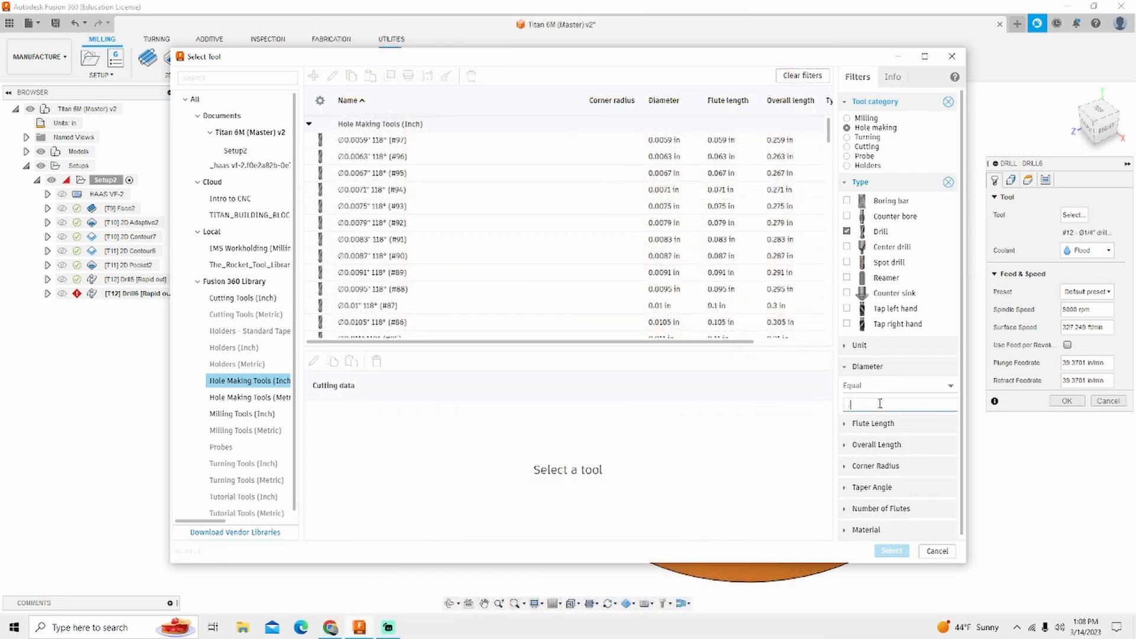
text(.159)
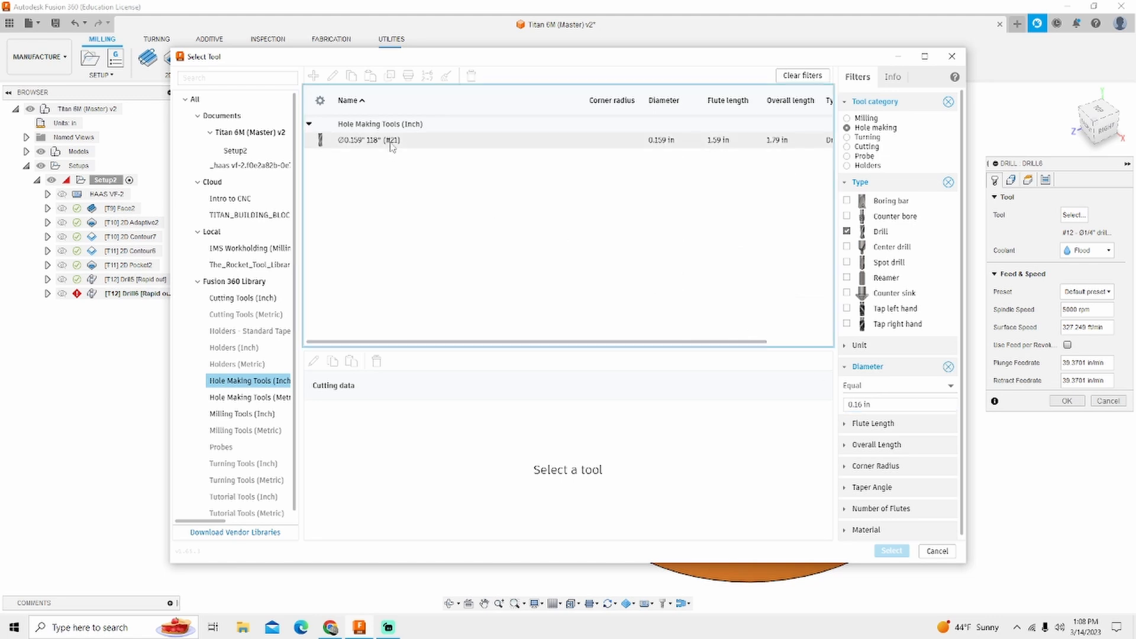
click(376, 140)
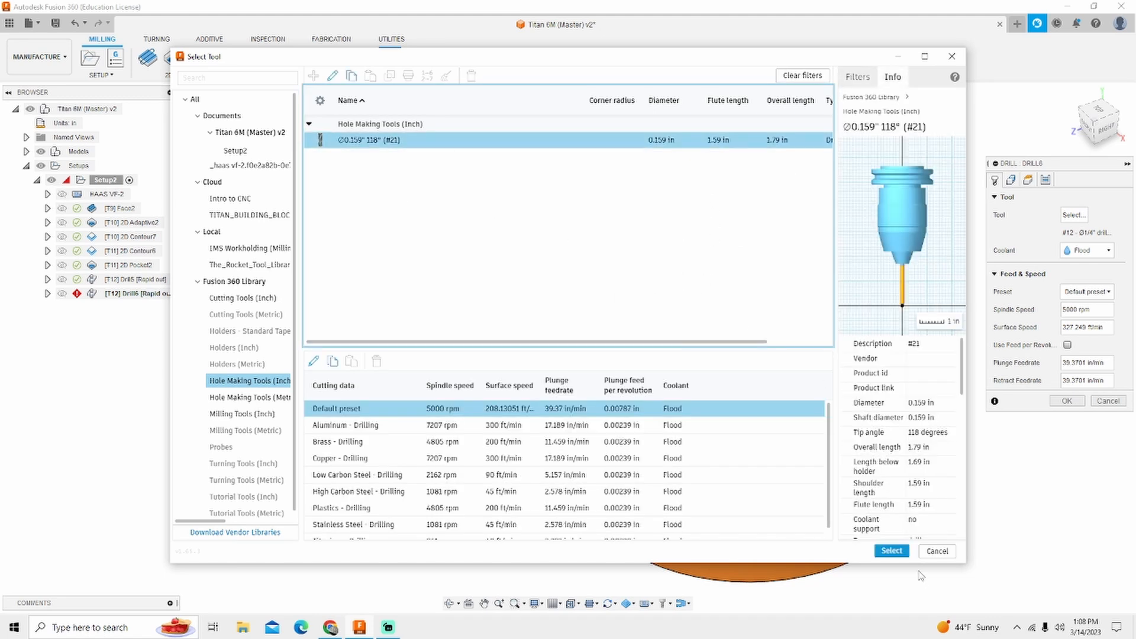
click(889, 550)
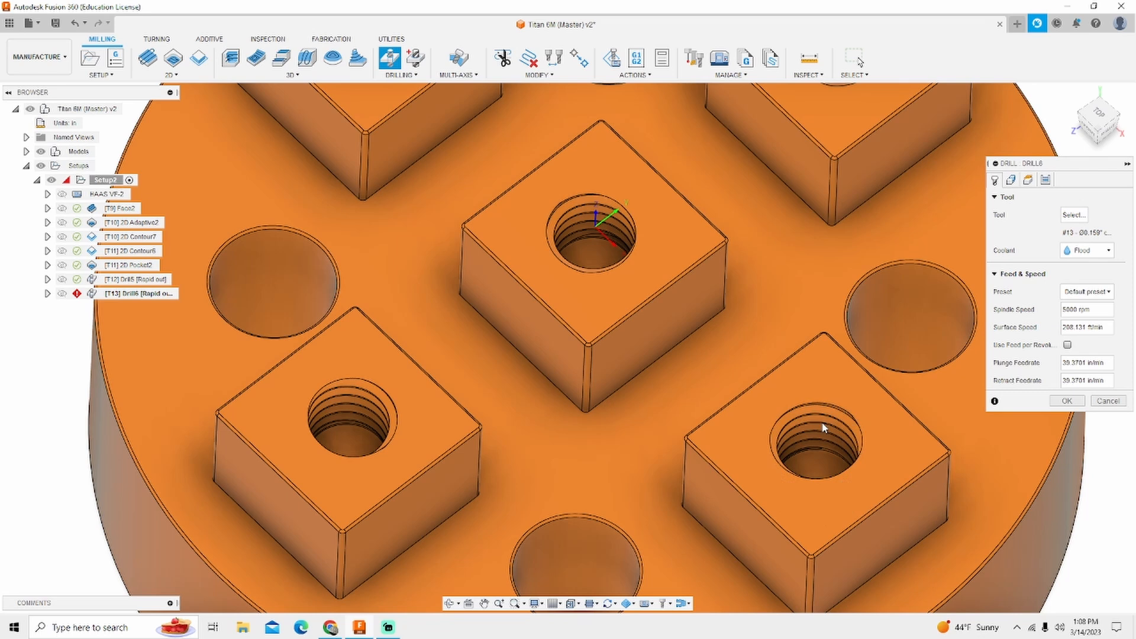
mouse_move(766, 444)
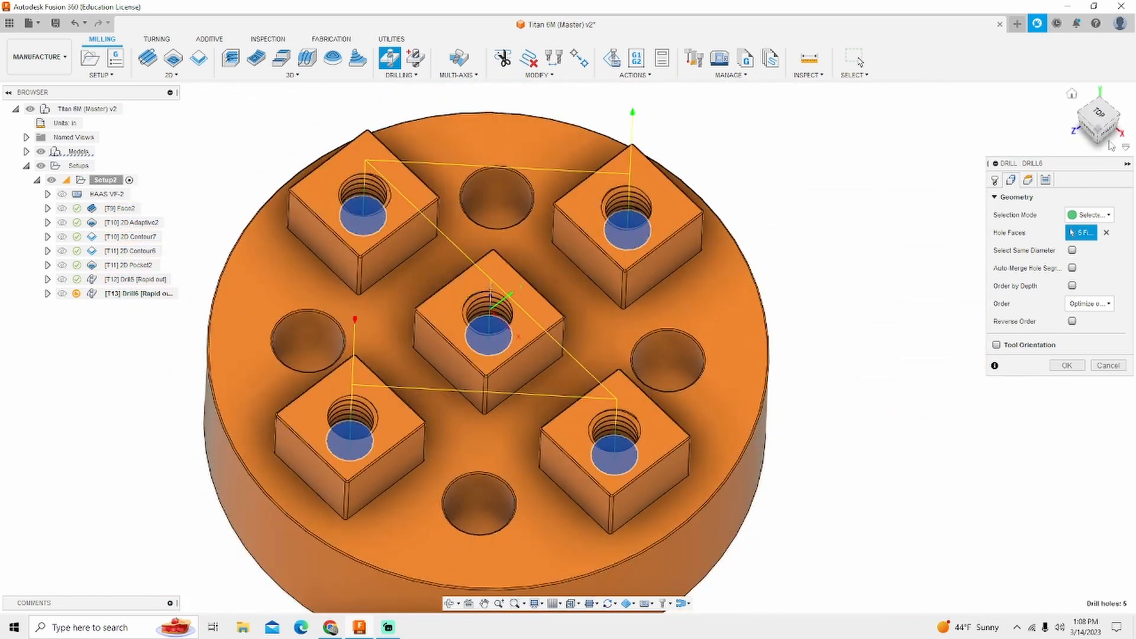
- View the part from the right and enable Drill Tip Through Bottom for Drill6
click(1099, 120)
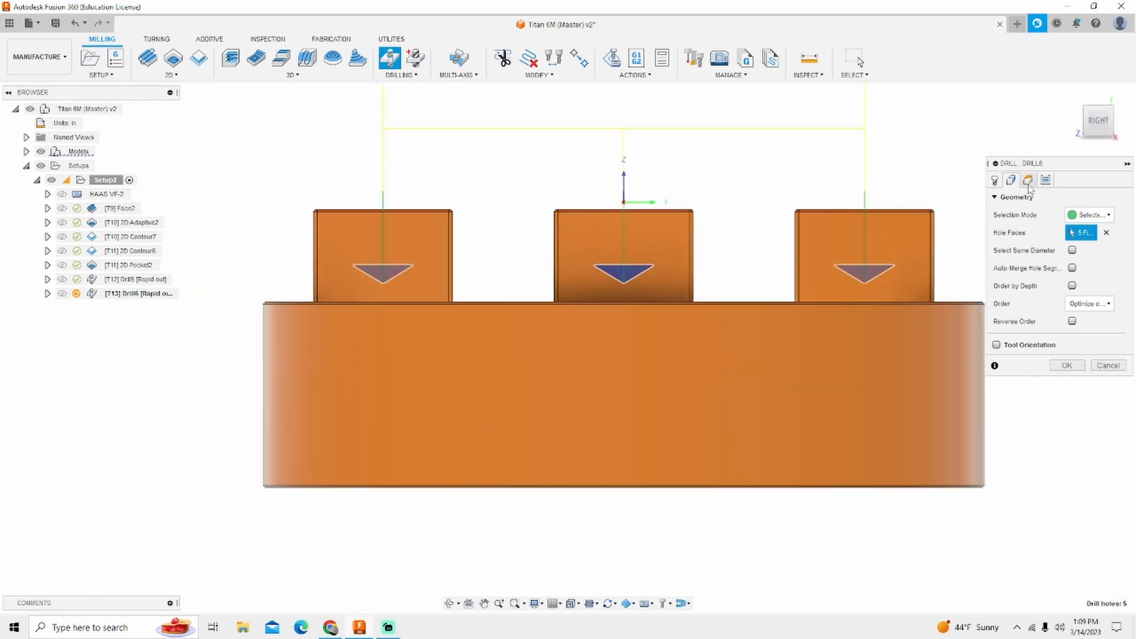
click(1028, 179)
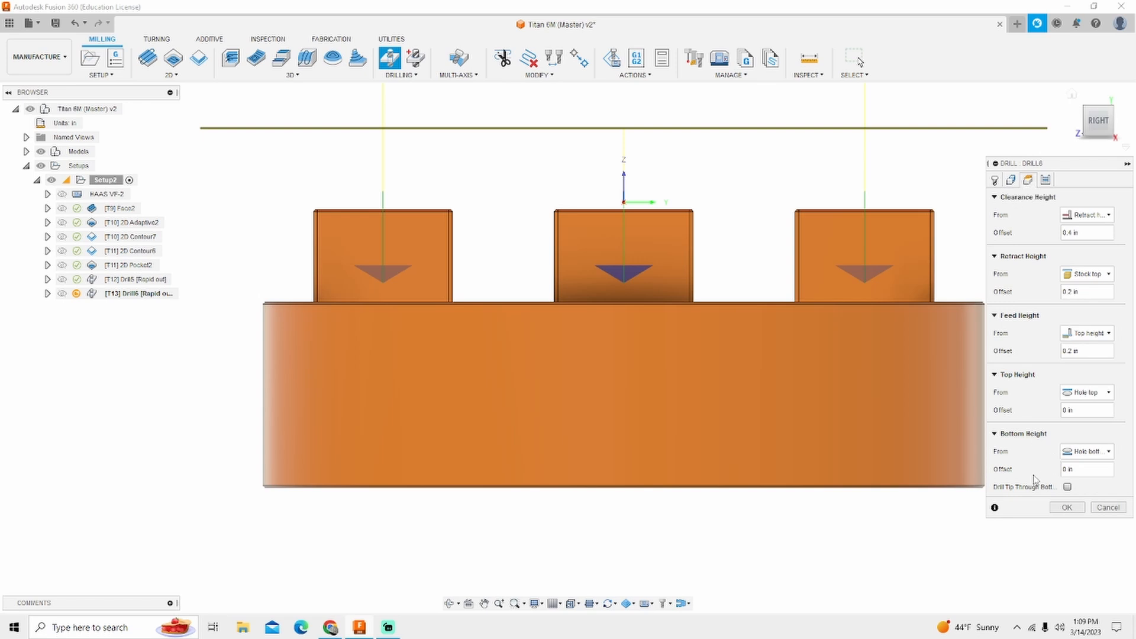
click(1066, 486)
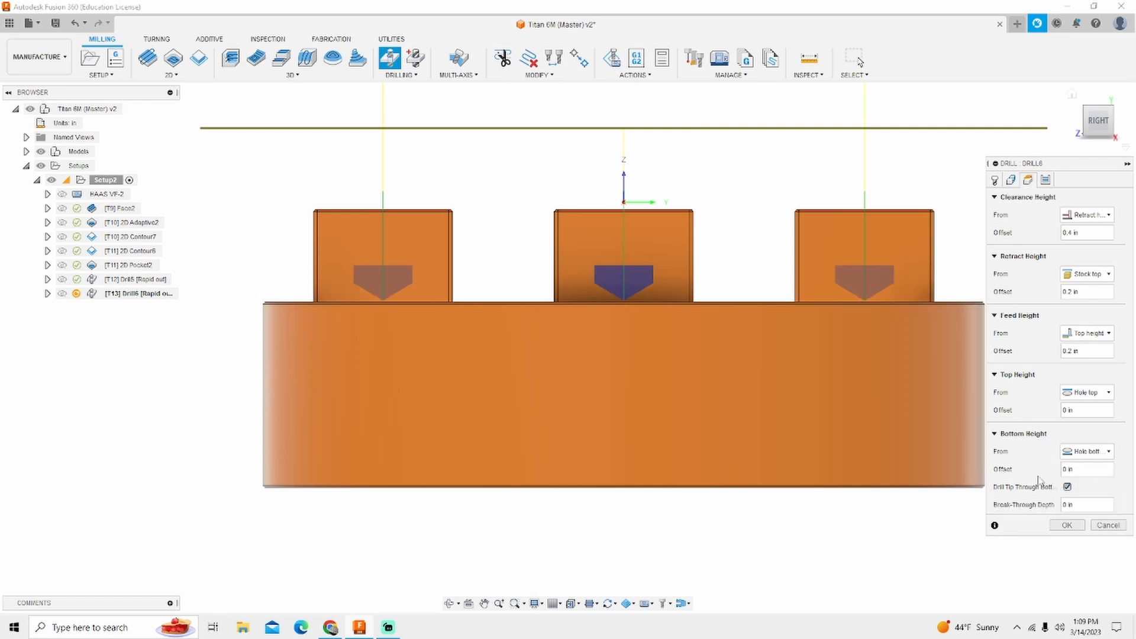
mouse_move(1042, 408)
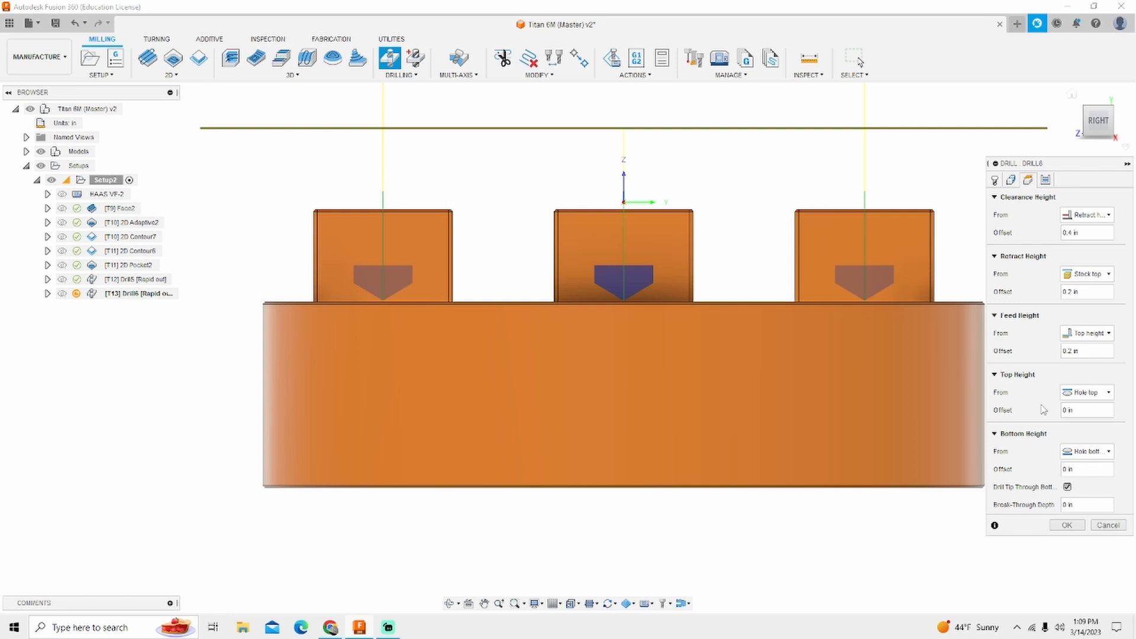
mouse_move(1006, 332)
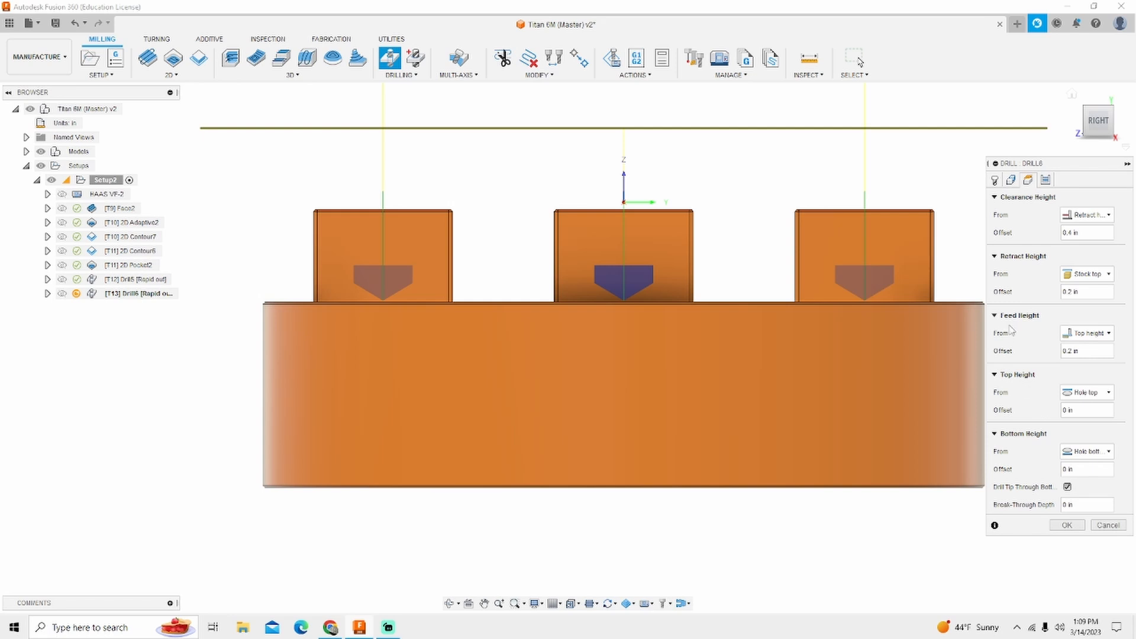
- Reference both Feed Height and Top Height from Model top
click(1085, 333)
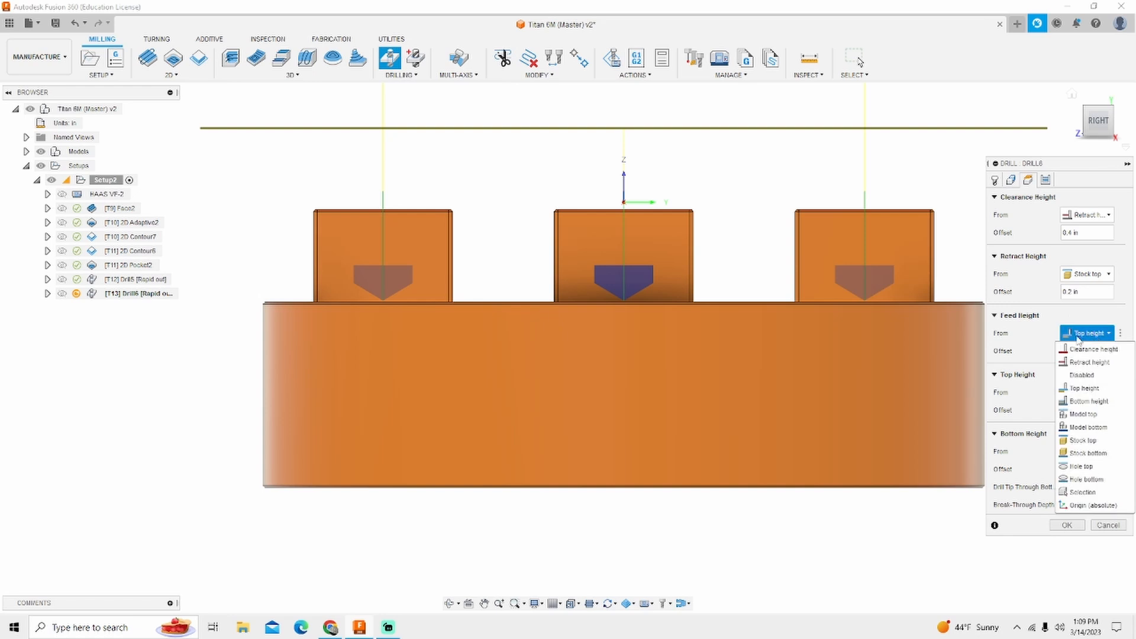
click(1083, 414)
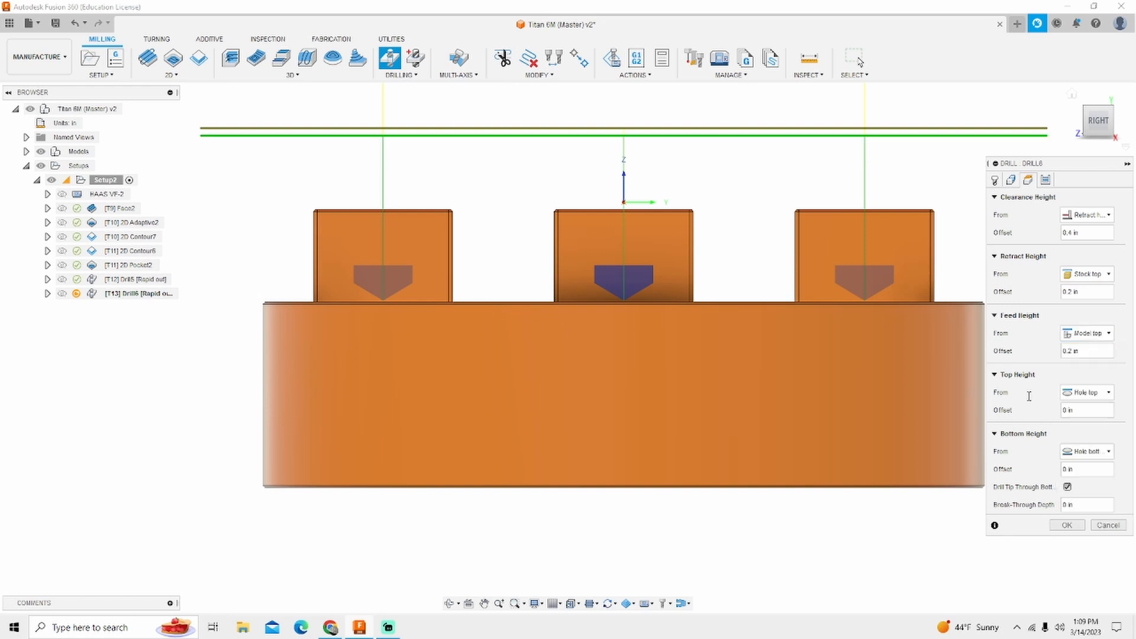
click(1086, 392)
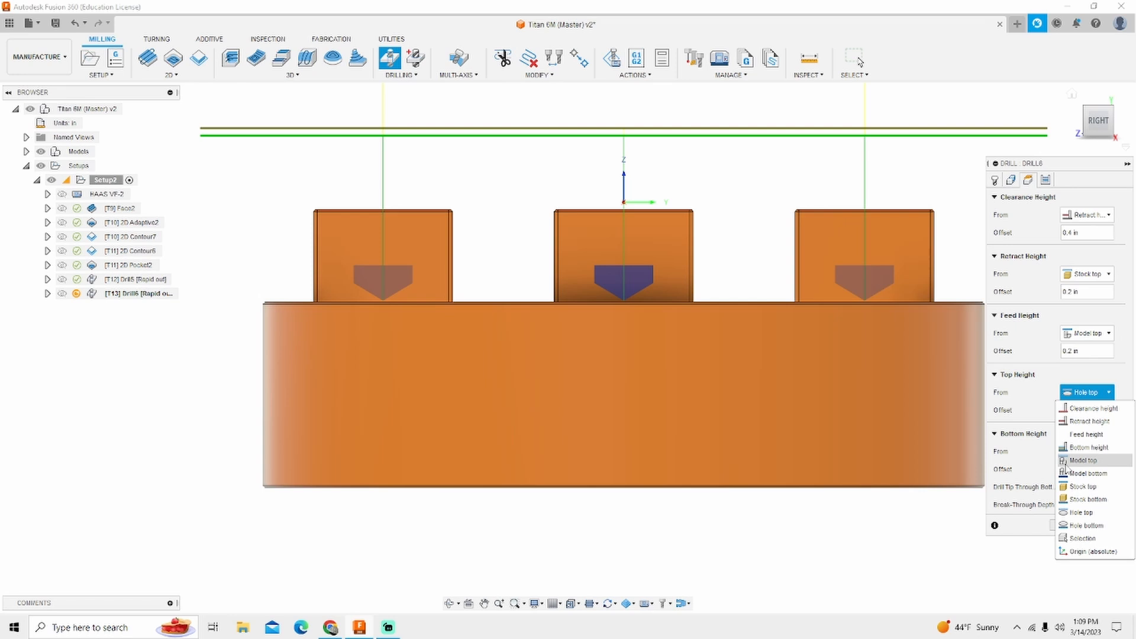
click(1083, 460)
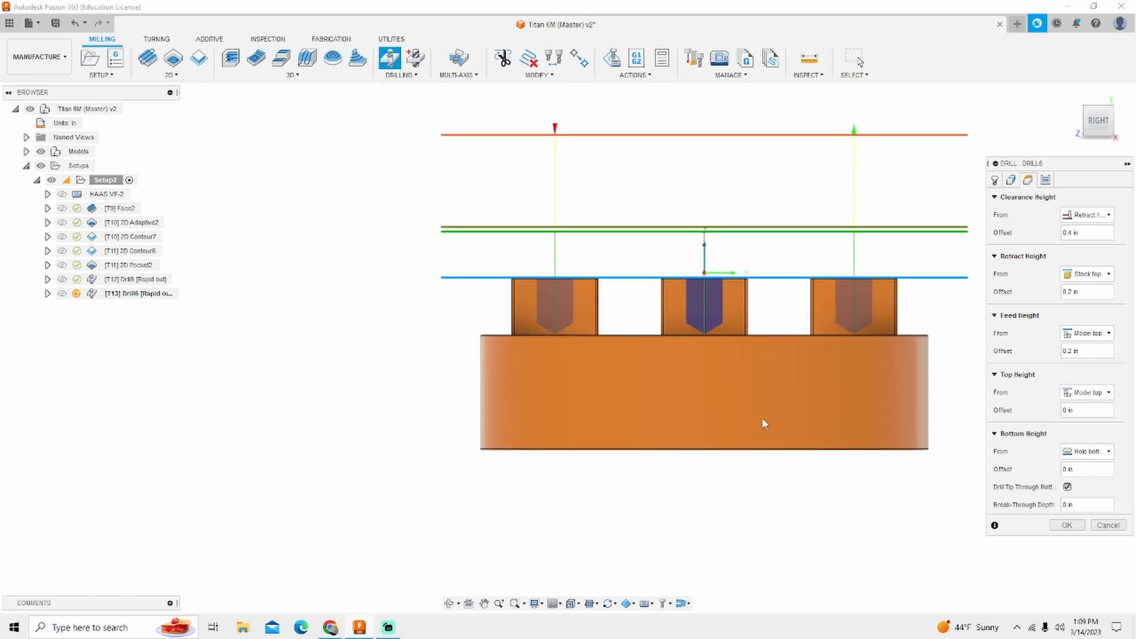
mouse_move(551, 289)
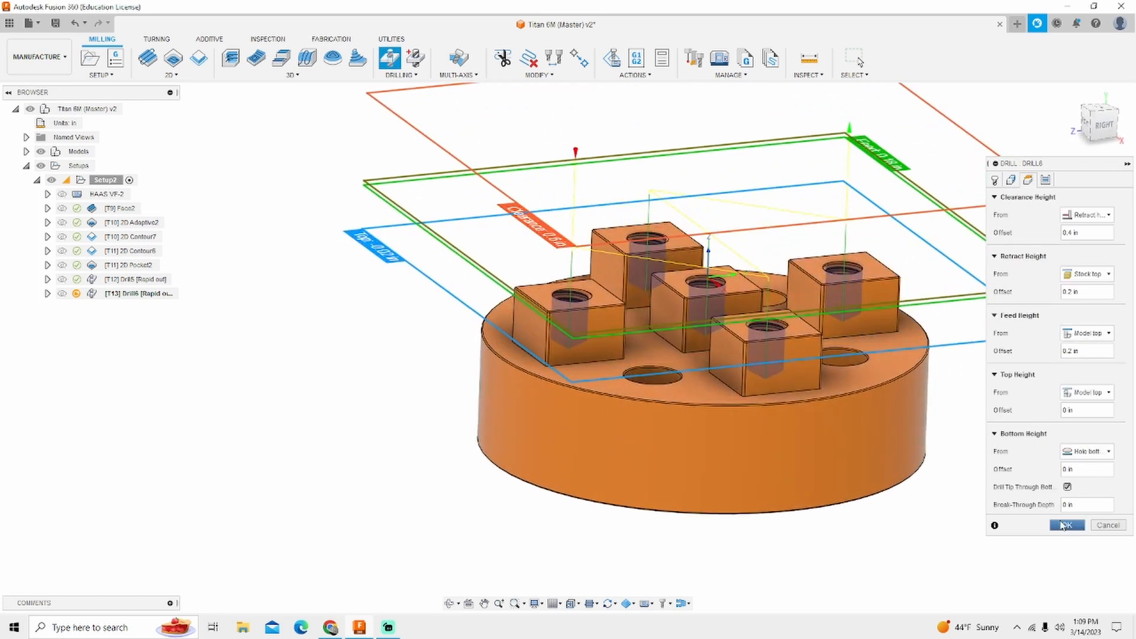
- Generate the Drill6 toolpath and duplicate it as Drill6 (2)
click(1067, 524)
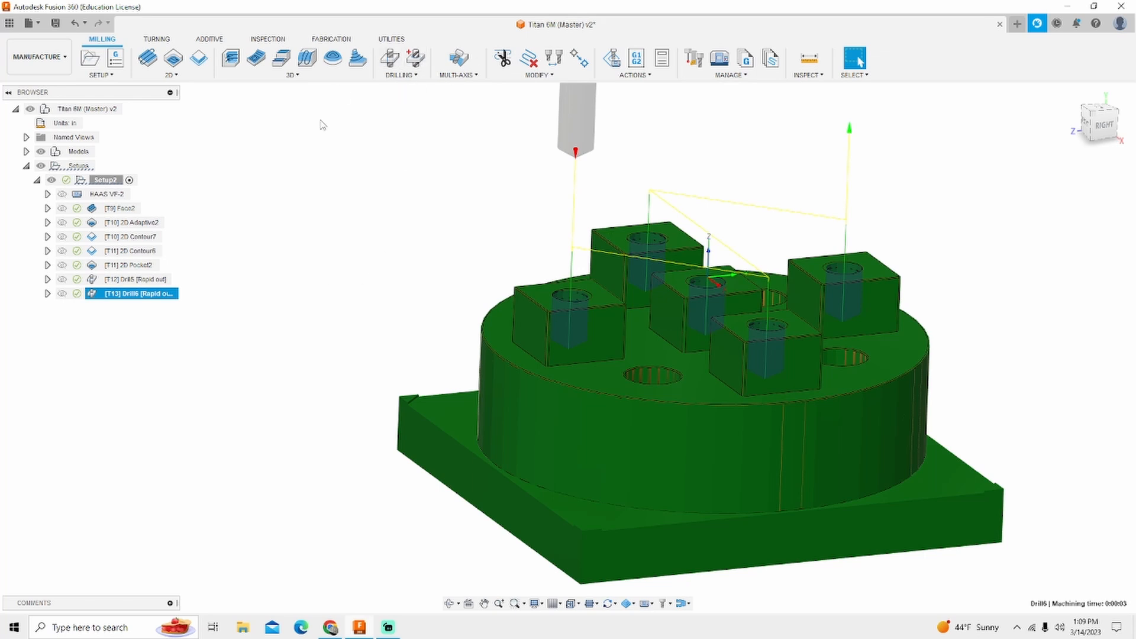
mouse_move(202, 290)
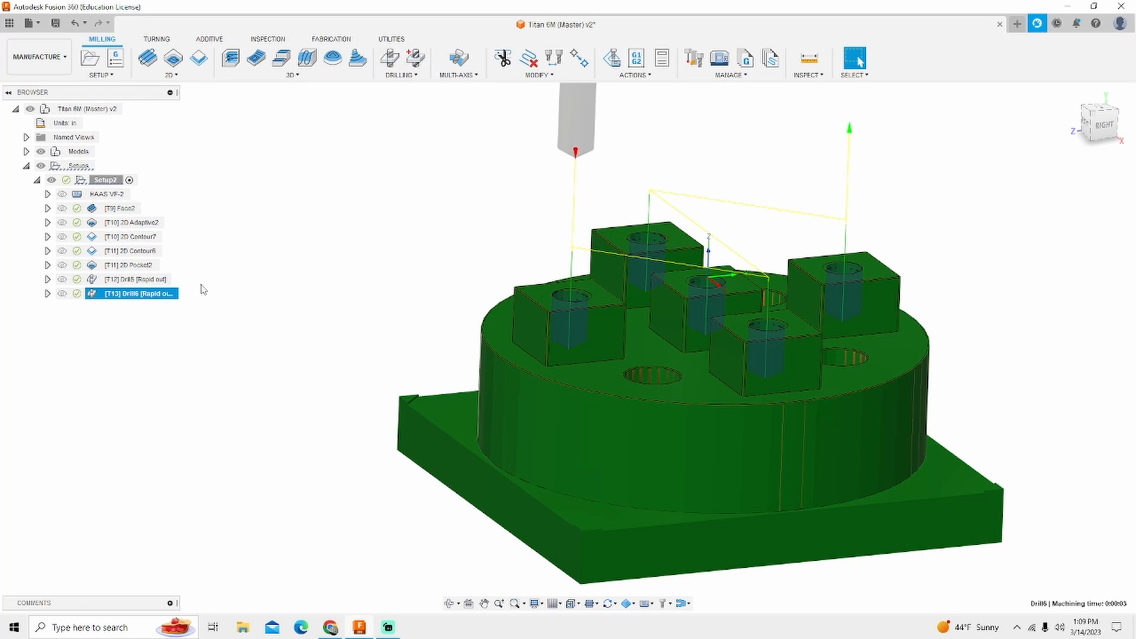
right_click(130, 293)
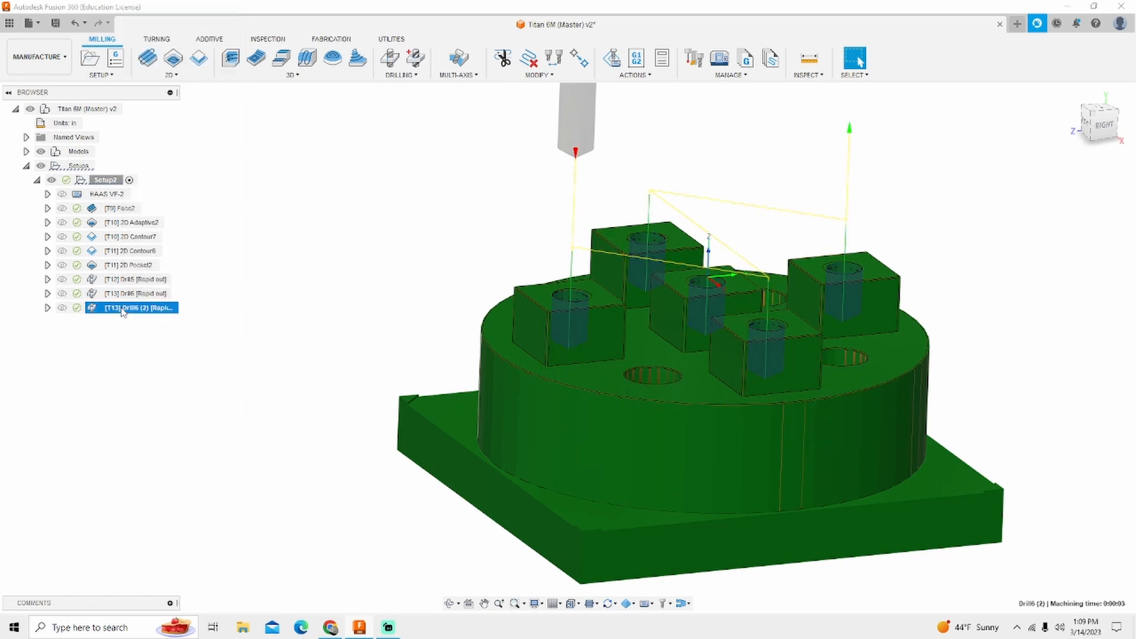
- Edit Drill6 (2) and assign the Ø0.19" #10-32 UNF right-hand tap from Hole Making Tools (Inch)
right_click(130, 307)
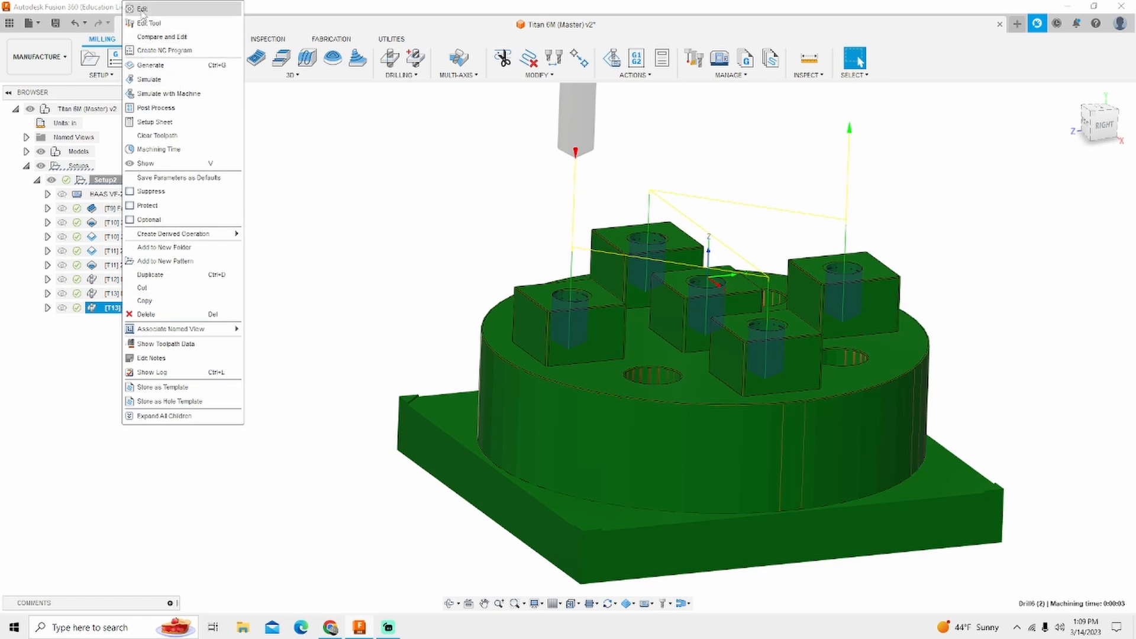
click(143, 8)
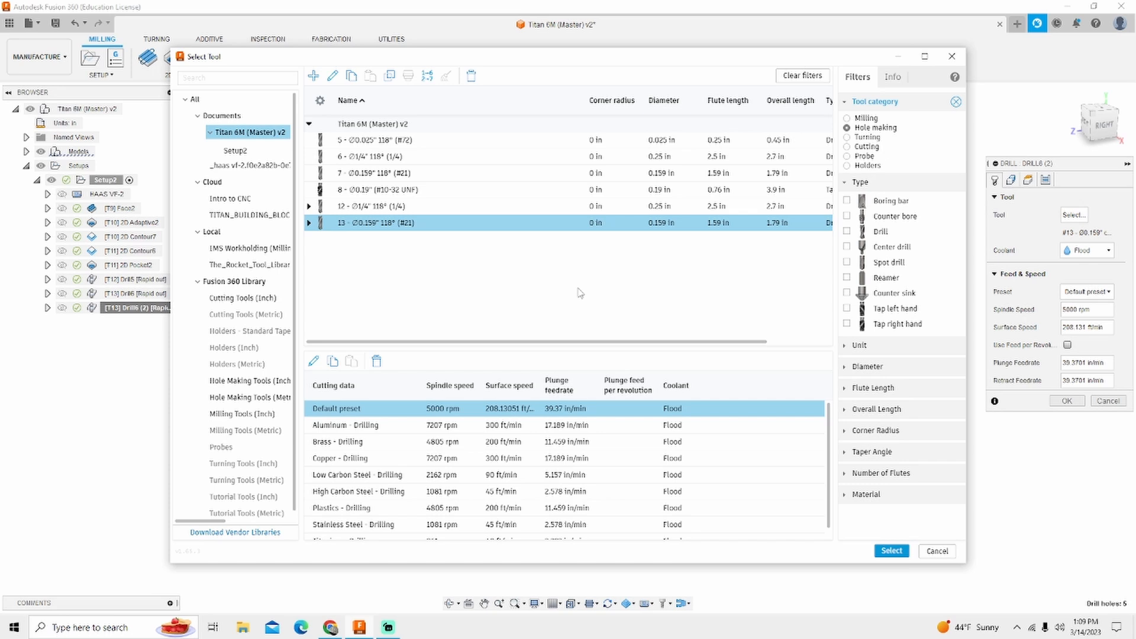
click(249, 380)
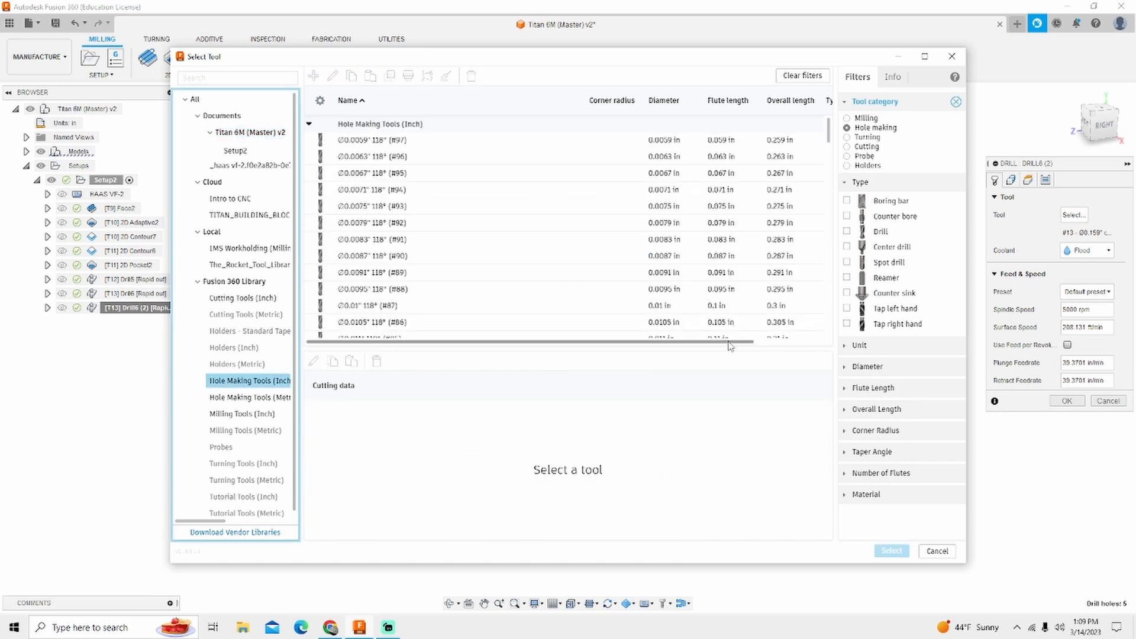
mouse_move(847, 322)
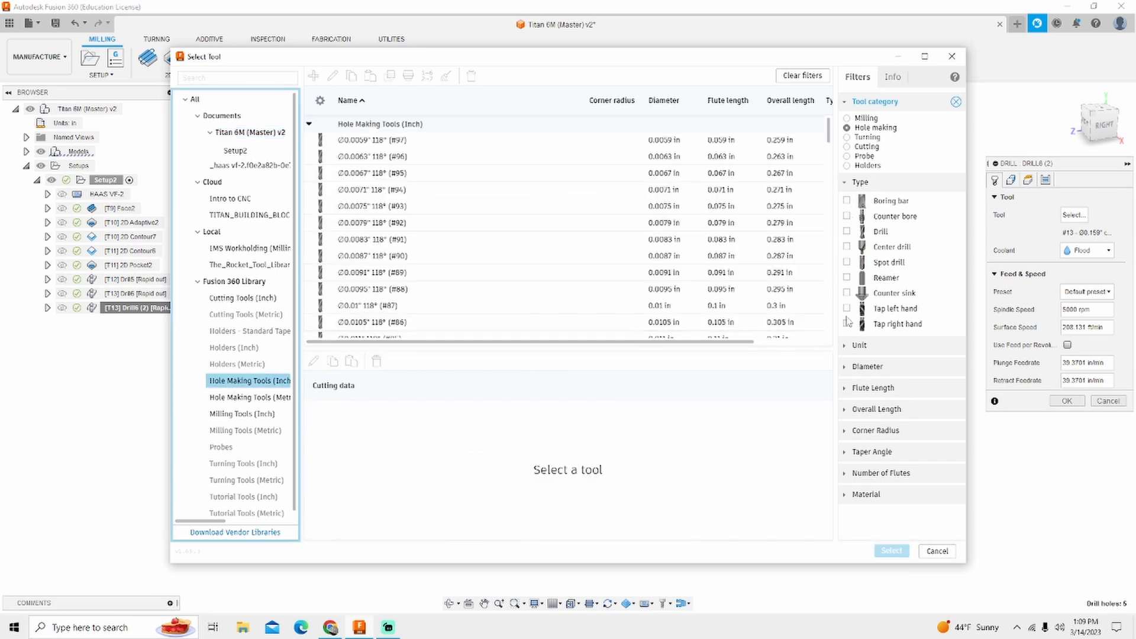
click(847, 324)
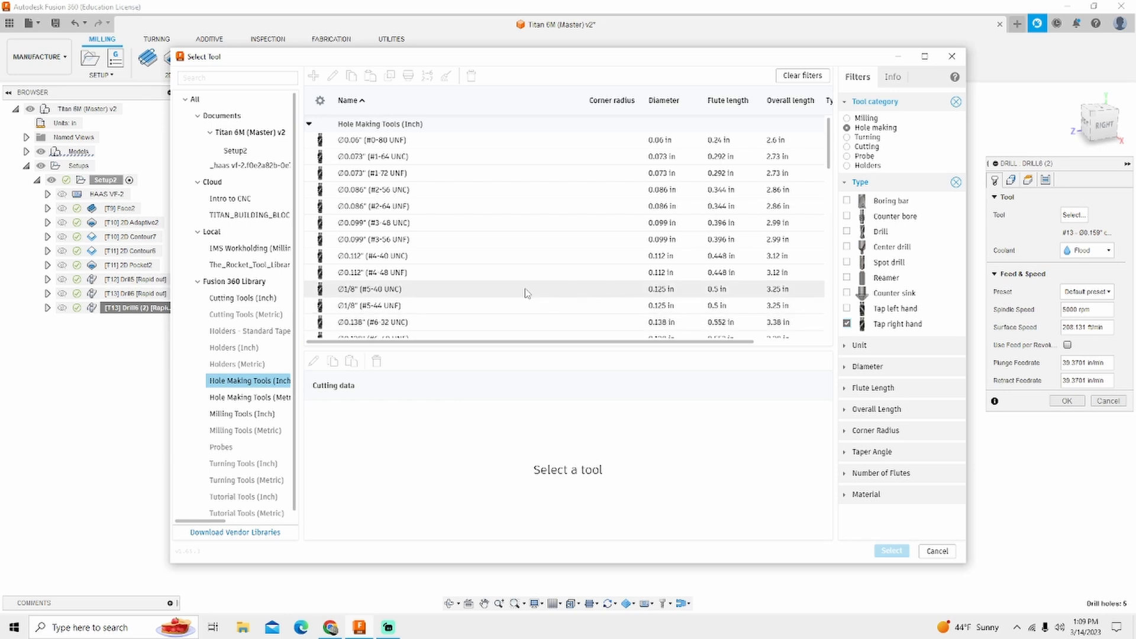
scroll(down, 3)
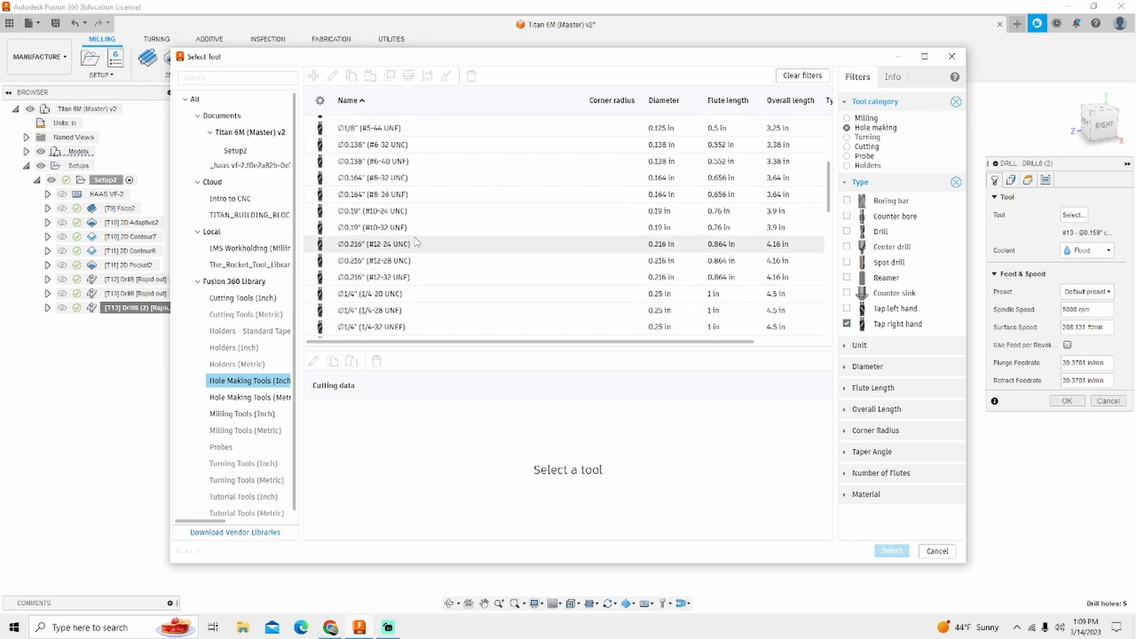
click(371, 227)
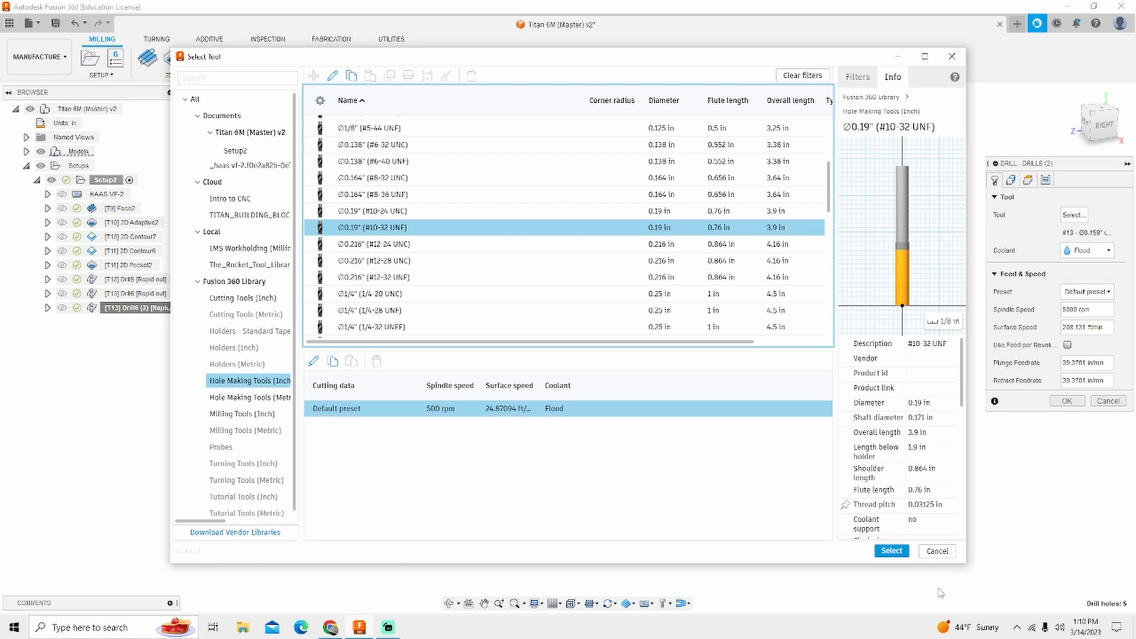
click(890, 550)
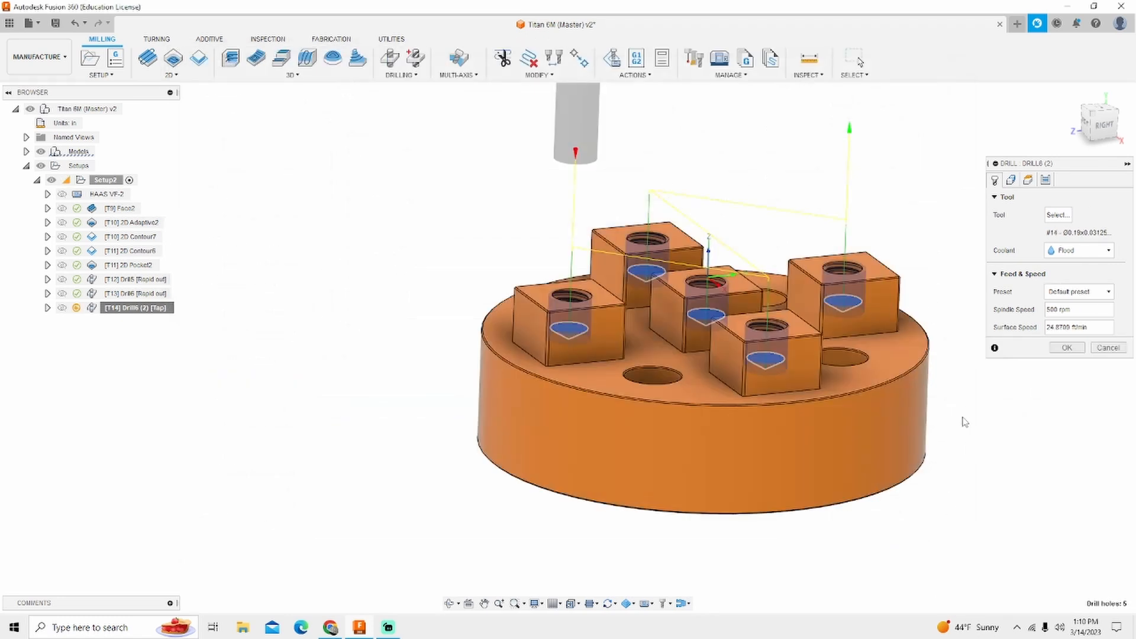
mouse_move(963, 423)
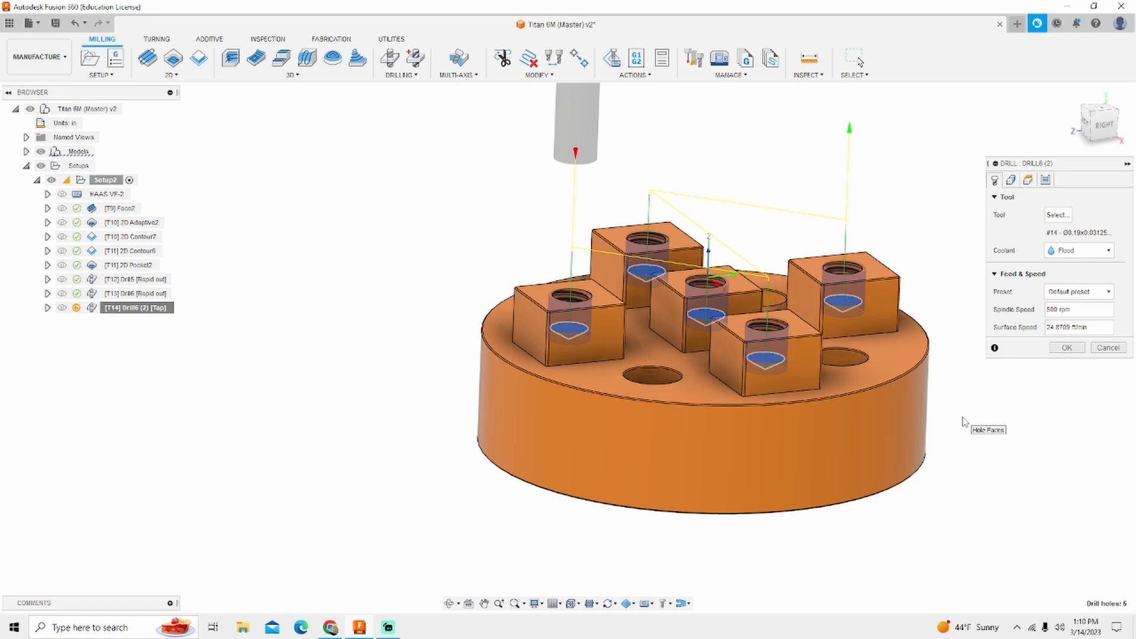
mouse_move(914, 406)
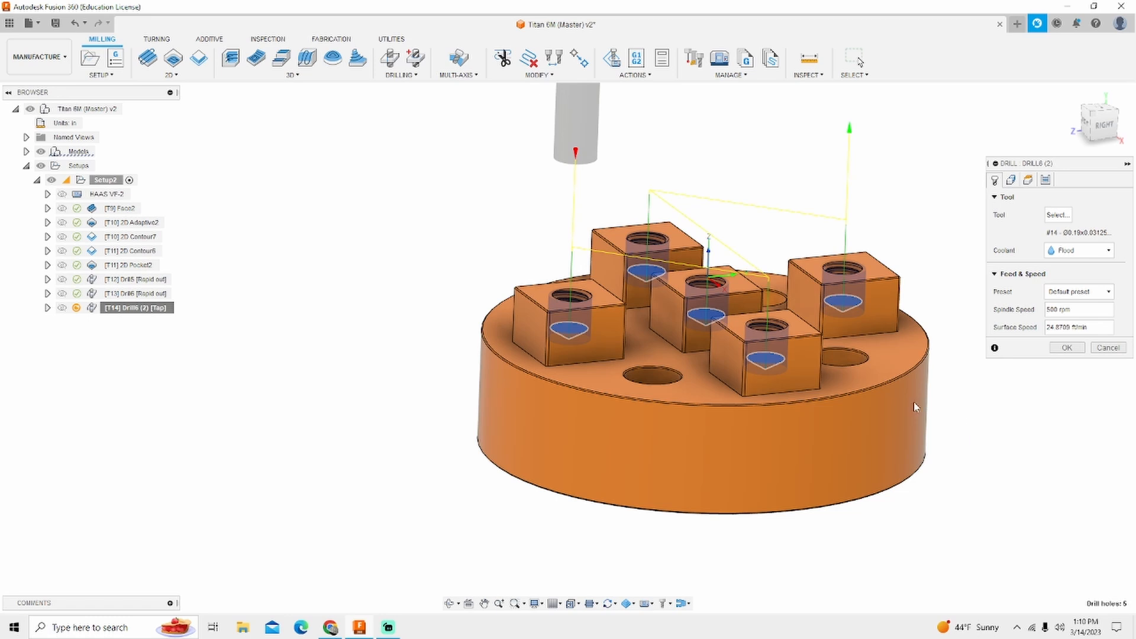
mouse_move(1027, 180)
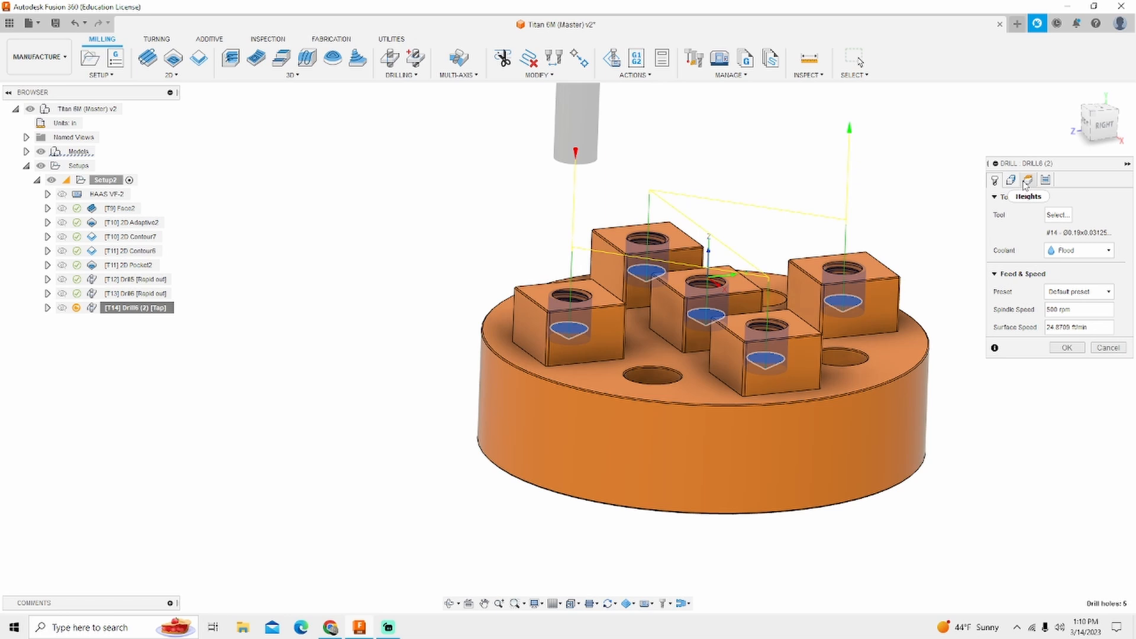
- Turn off tip-through-bottom for the tap, review its tool speeds, and accept the tapping operation
click(1027, 180)
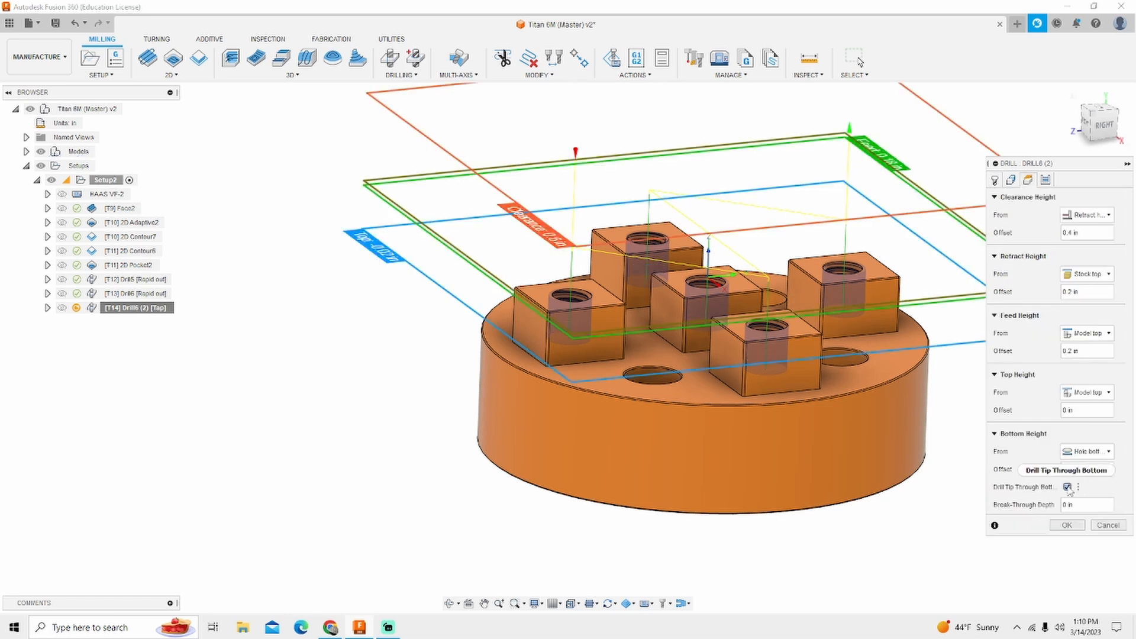
click(1068, 487)
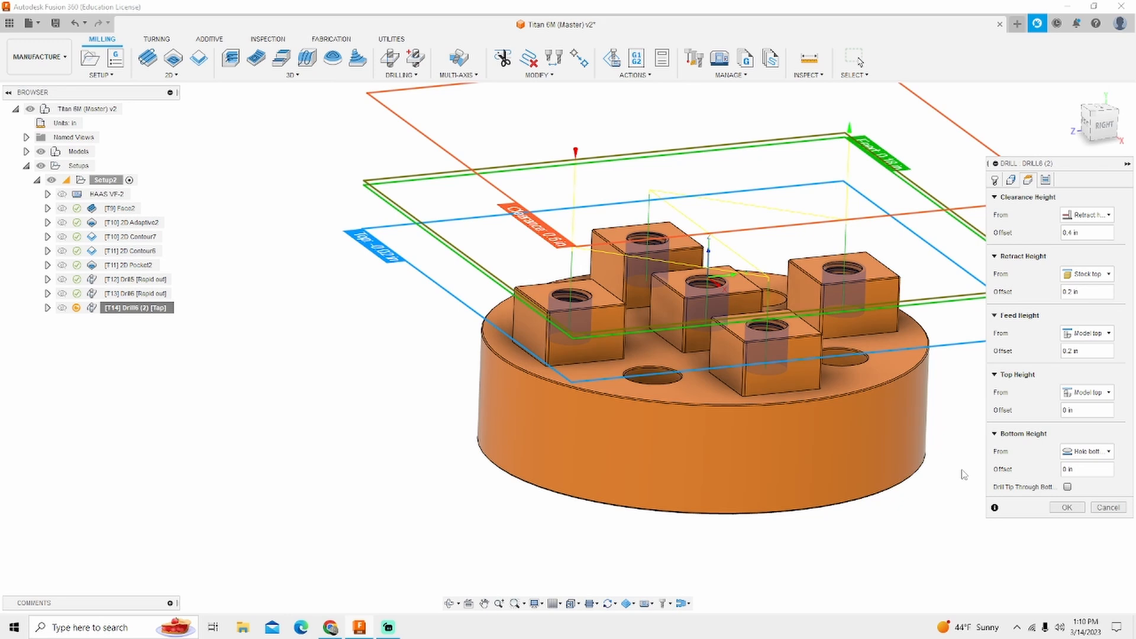
mouse_move(961, 472)
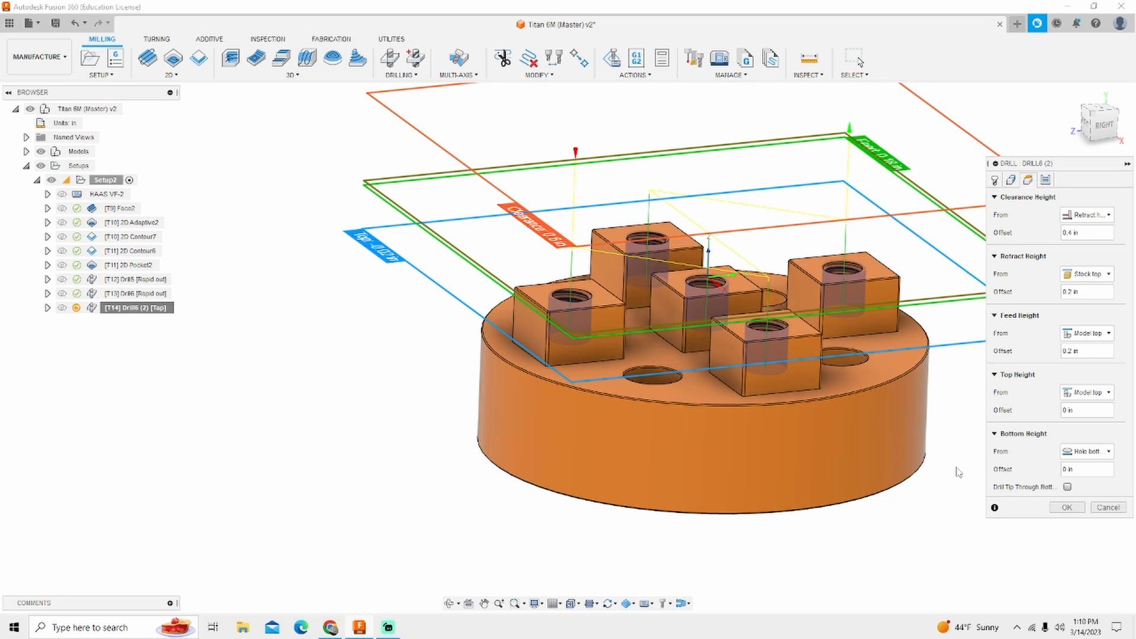
mouse_move(959, 473)
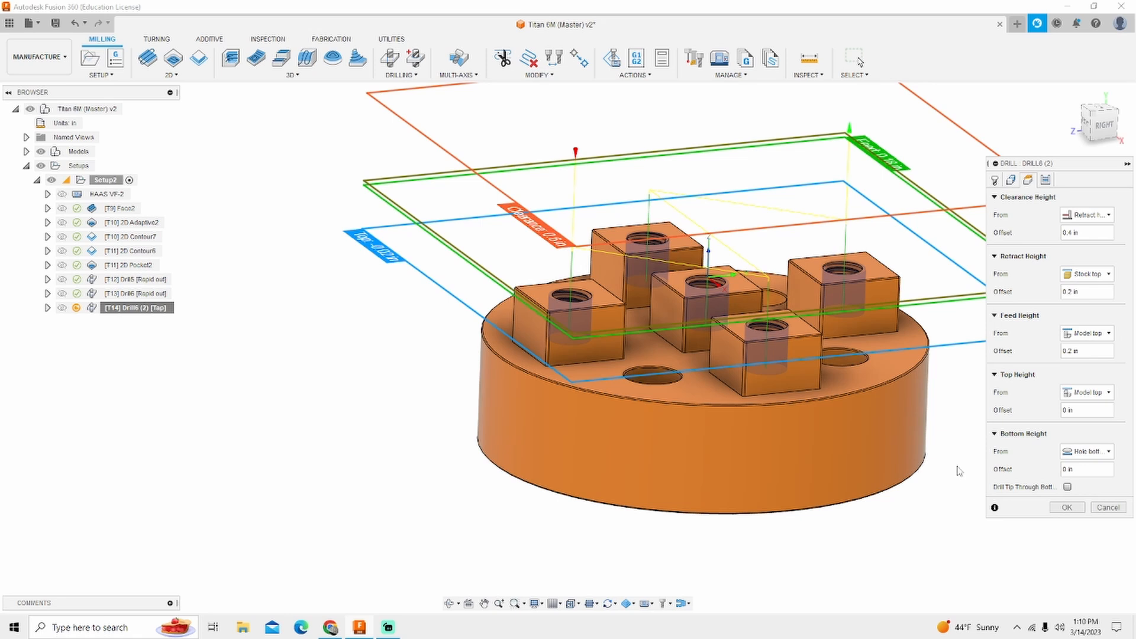
mouse_move(939, 414)
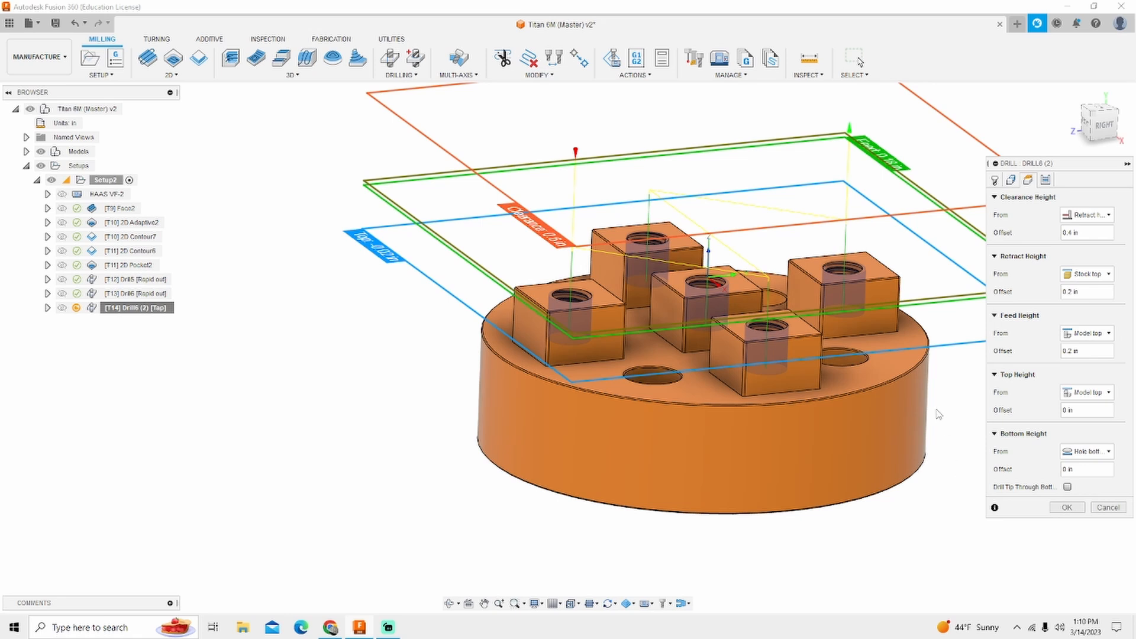
mouse_move(995, 179)
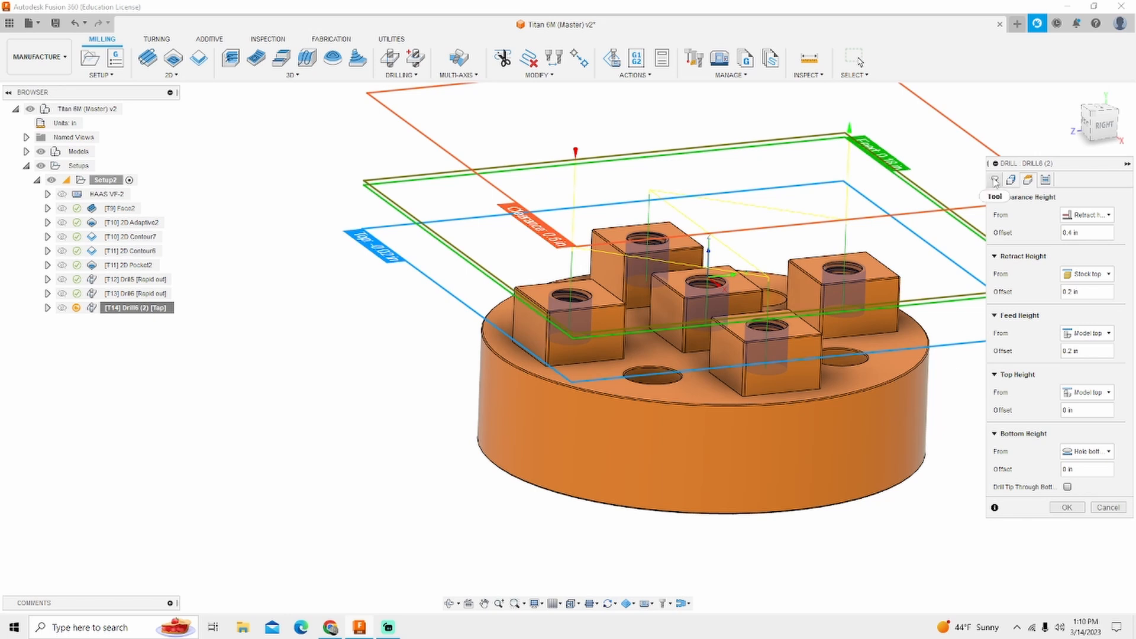
click(994, 180)
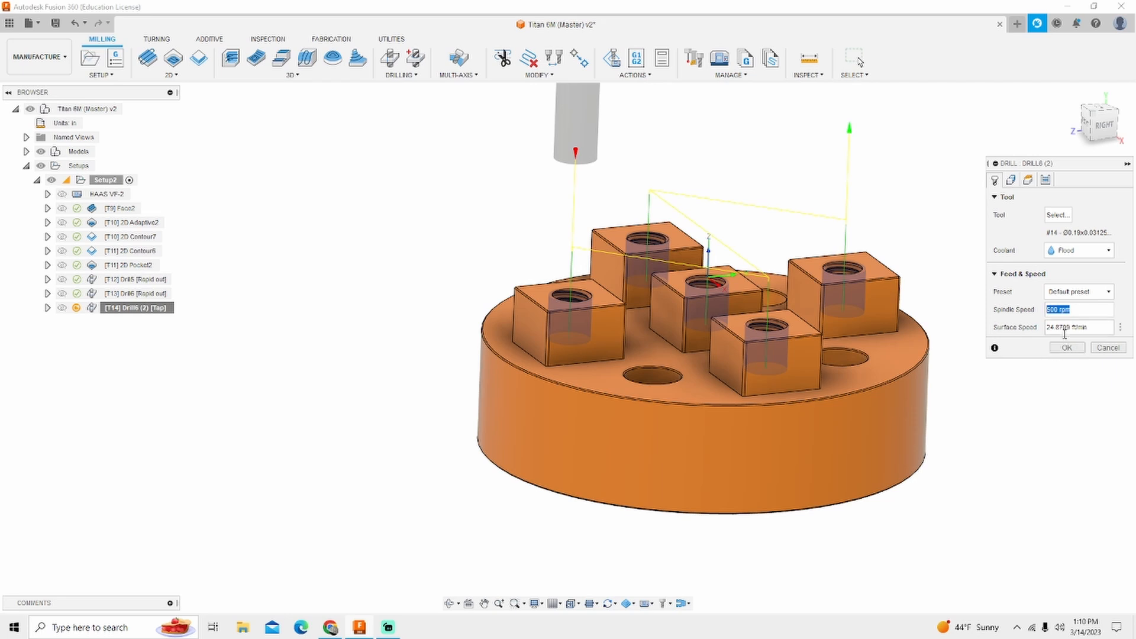
click(1066, 348)
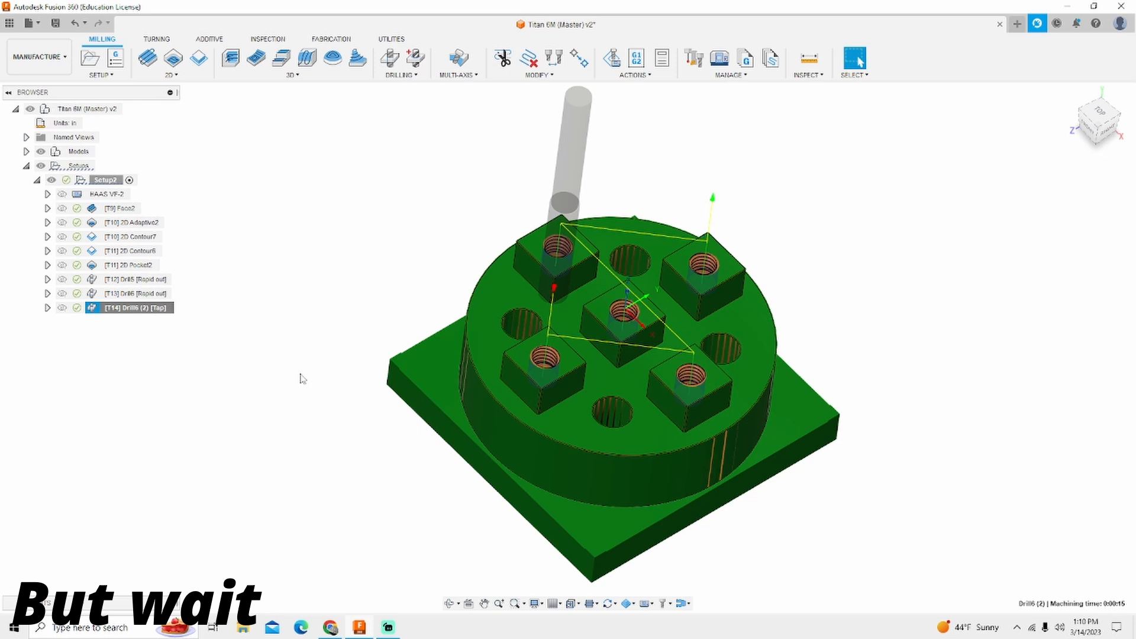
right_click(106, 179)
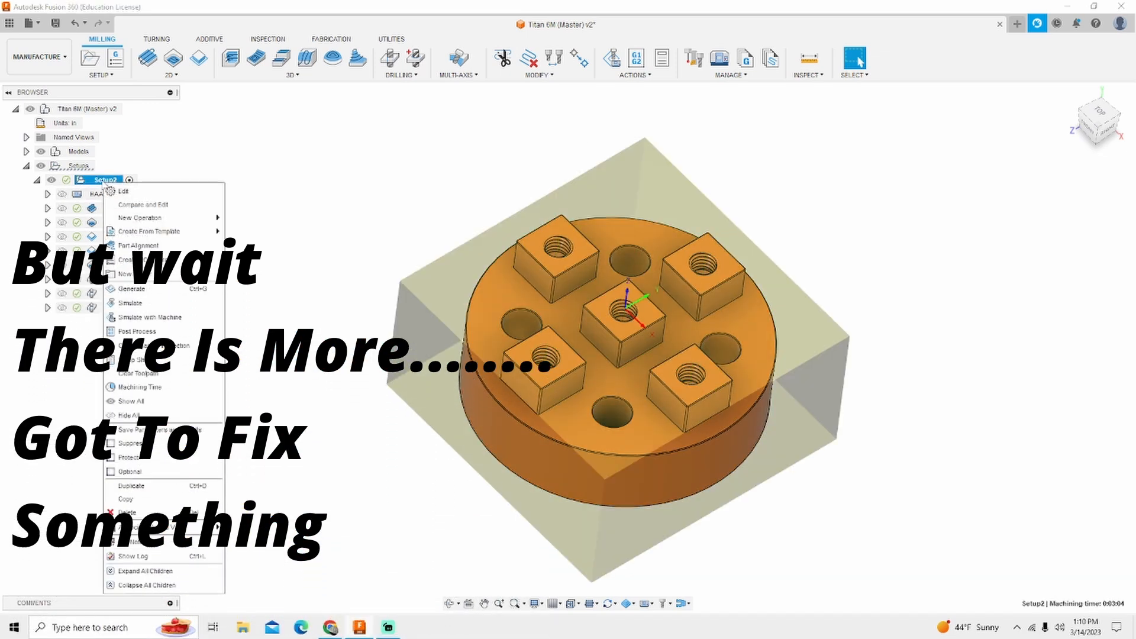
click(130, 303)
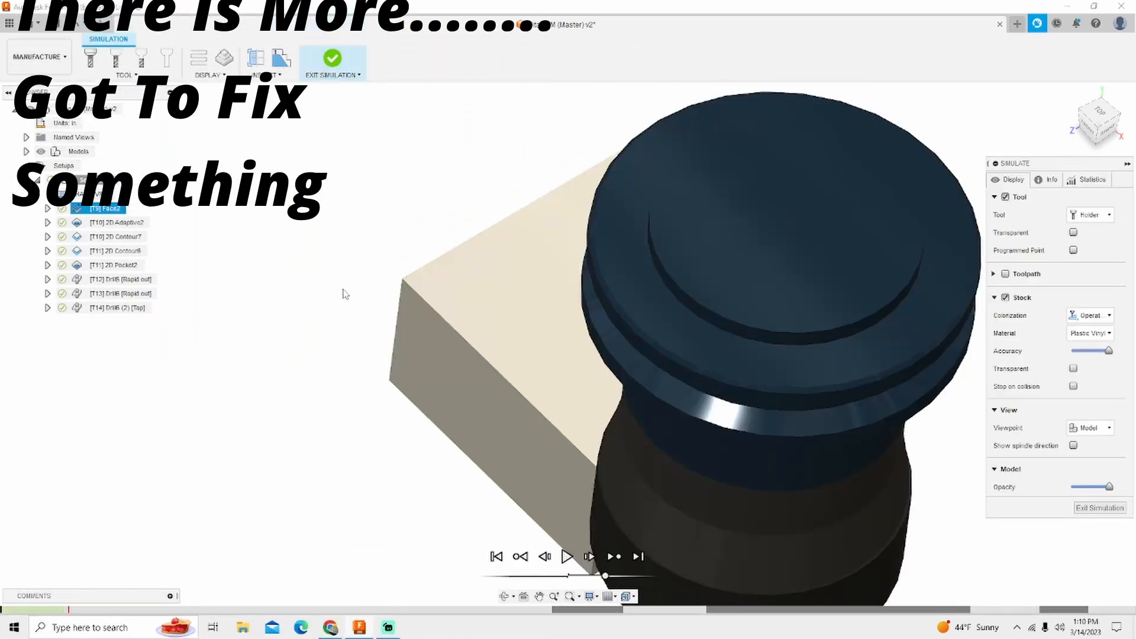
click(567, 556)
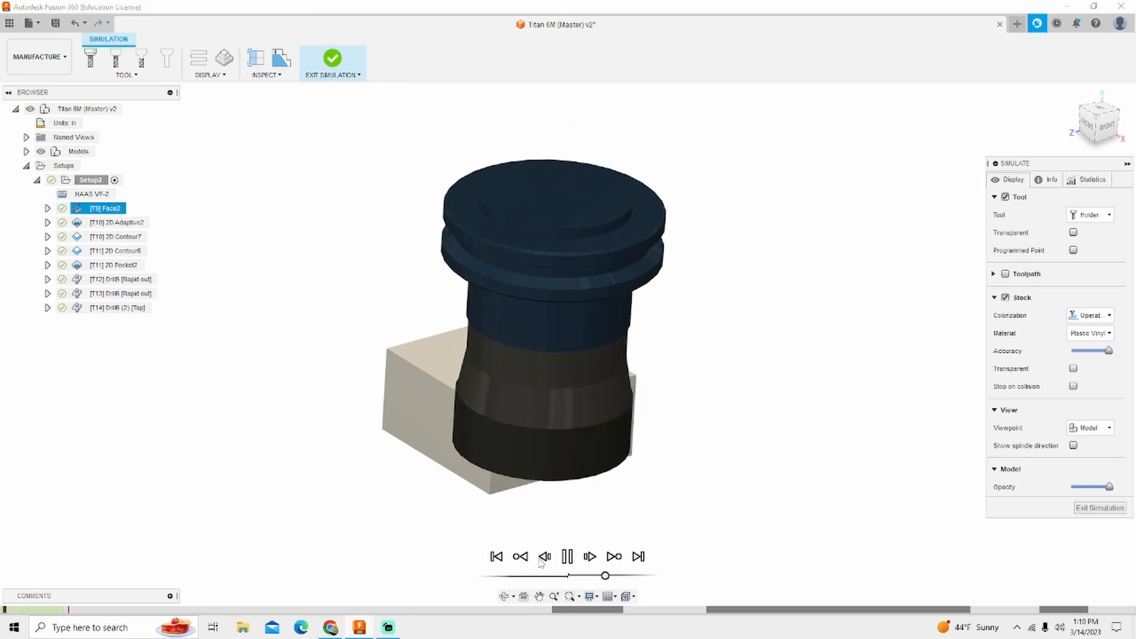
click(568, 556)
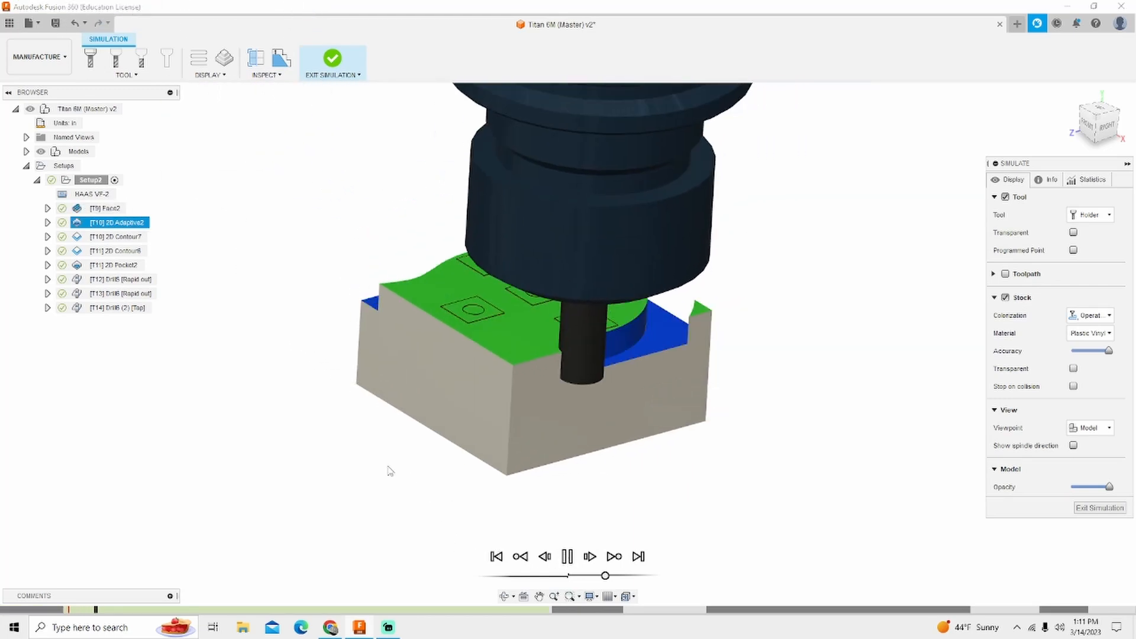
click(567, 556)
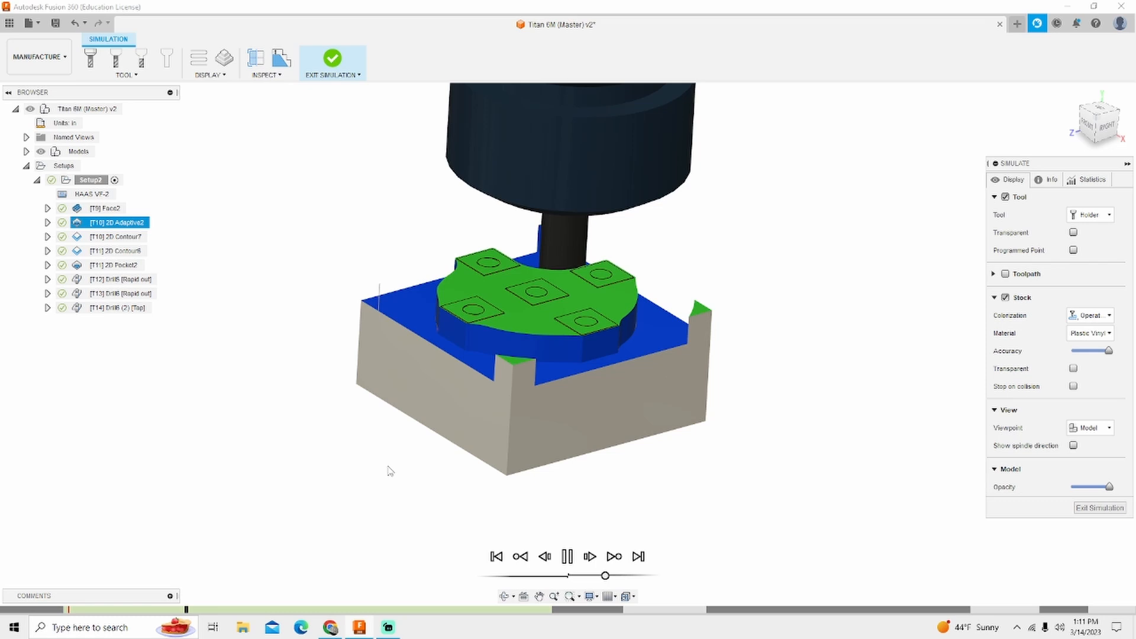
click(567, 556)
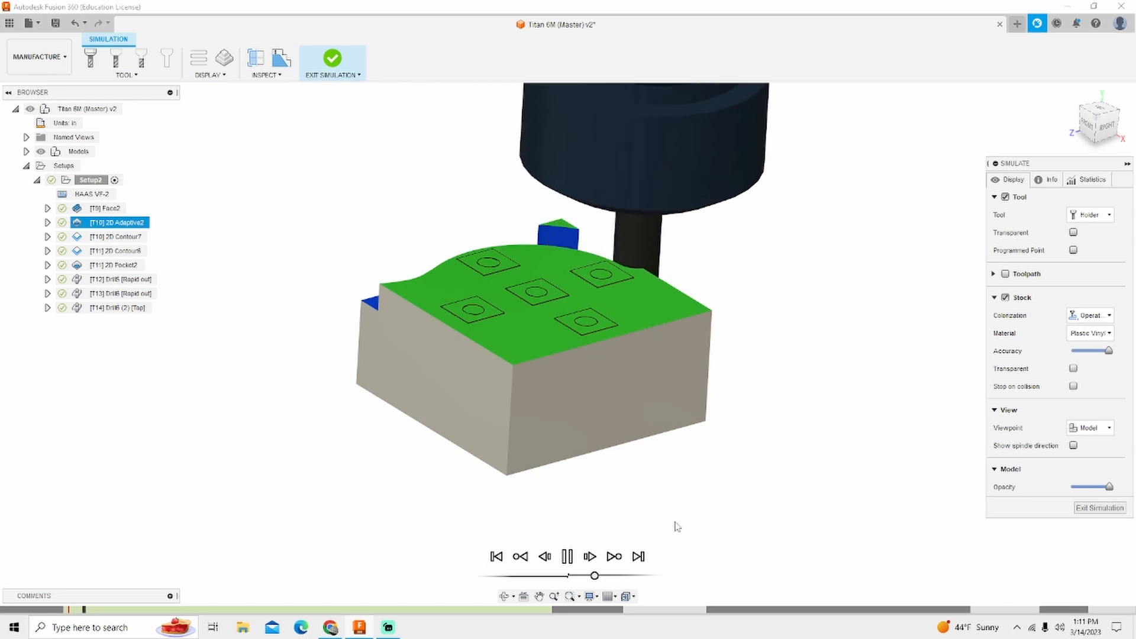
click(331, 58)
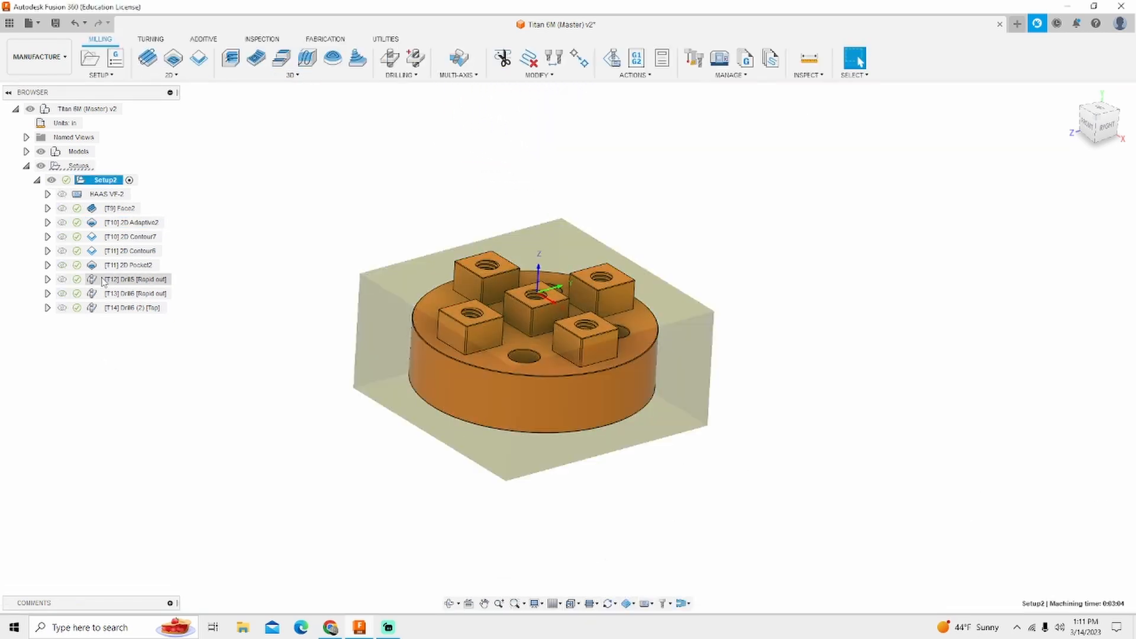
- Enable Stock Contours on 2D Adaptive2 using the square sketch outline and regenerate its toolpath
click(130, 223)
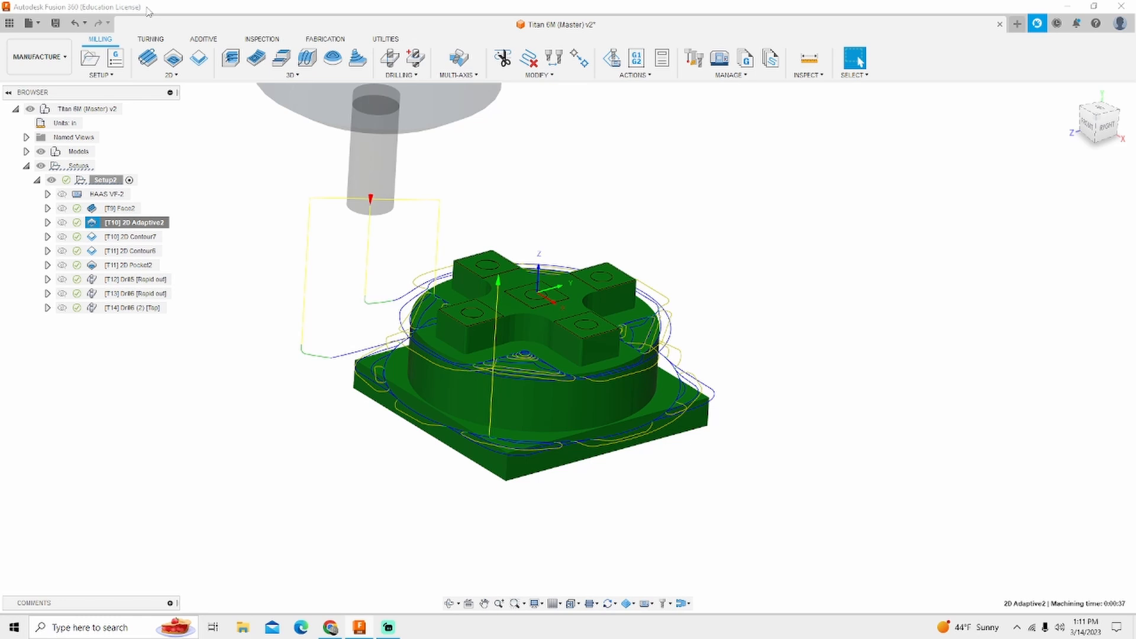
double_click(134, 222)
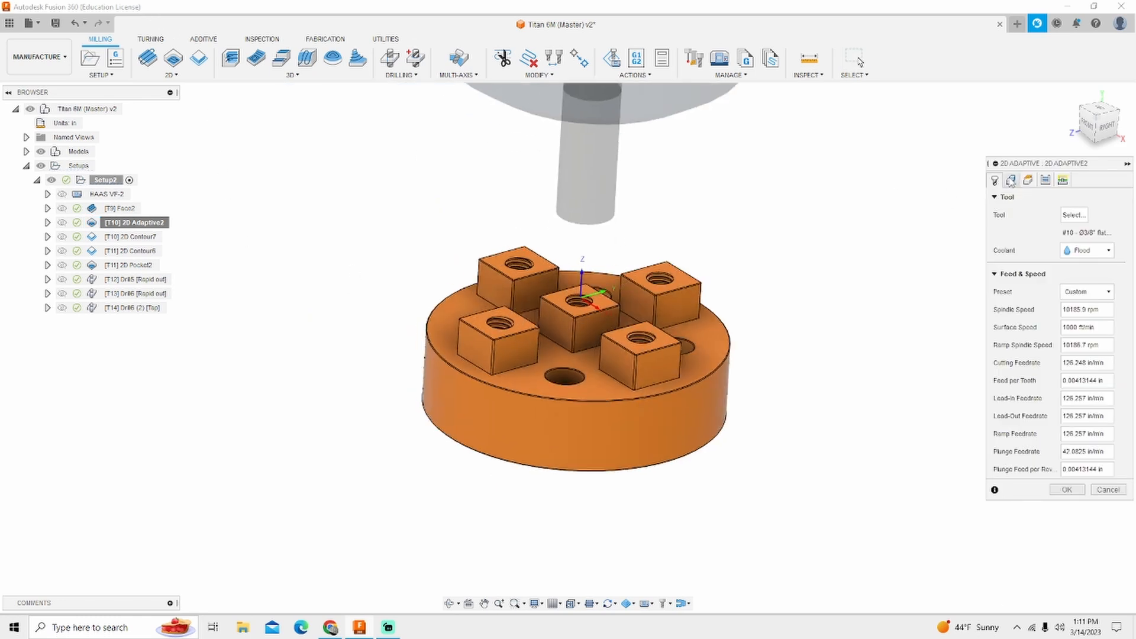
click(1010, 180)
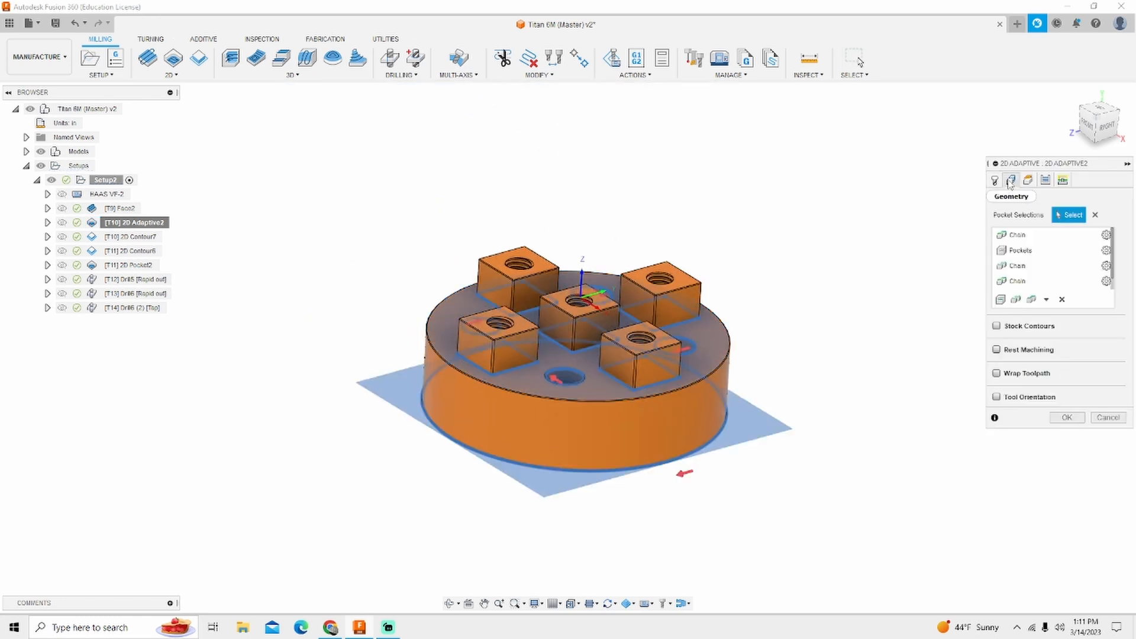
click(996, 325)
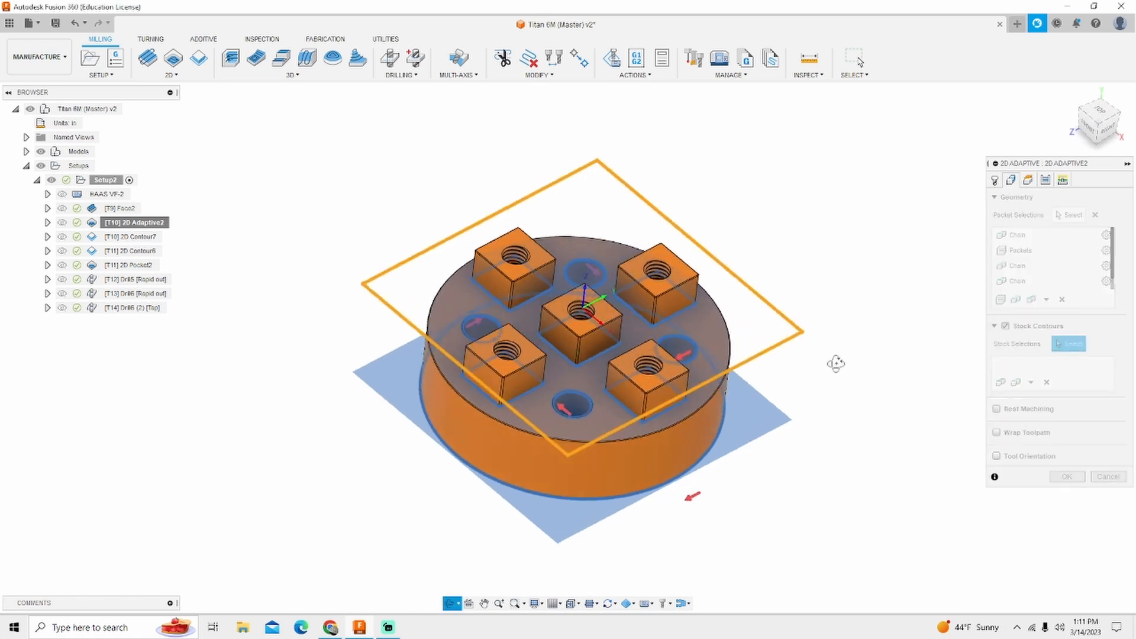
click(1006, 327)
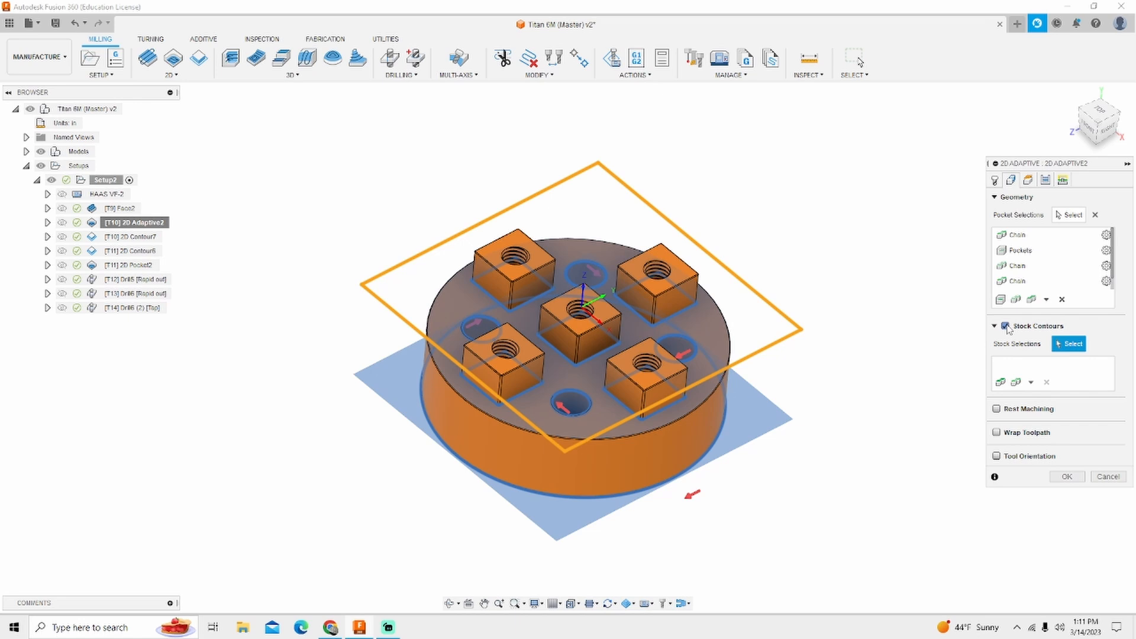
mouse_move(838, 375)
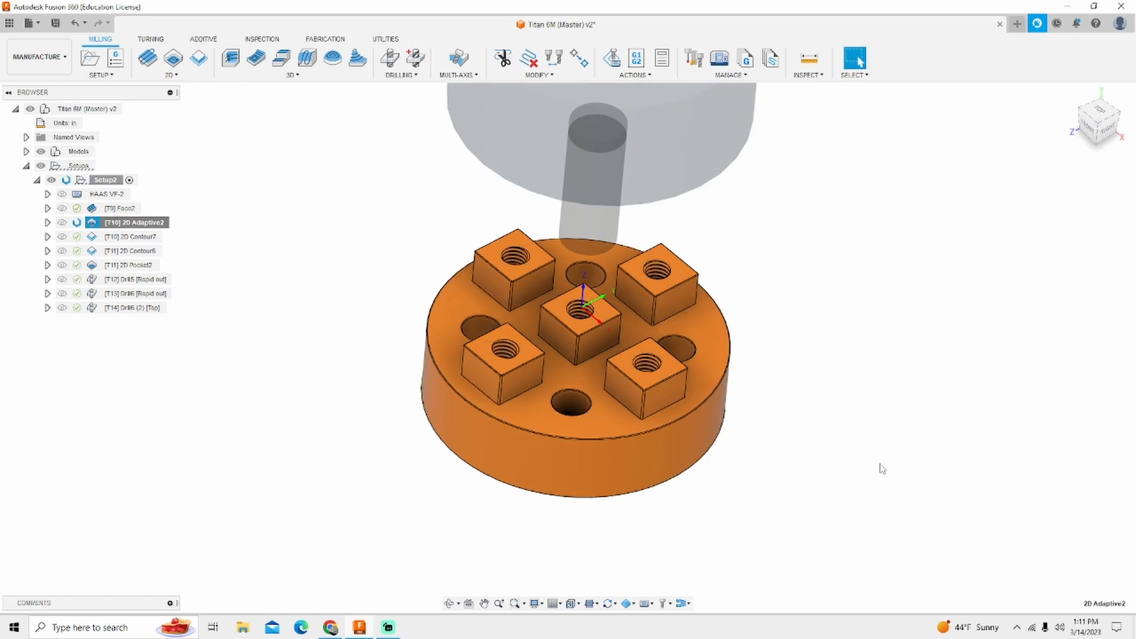
click(450, 603)
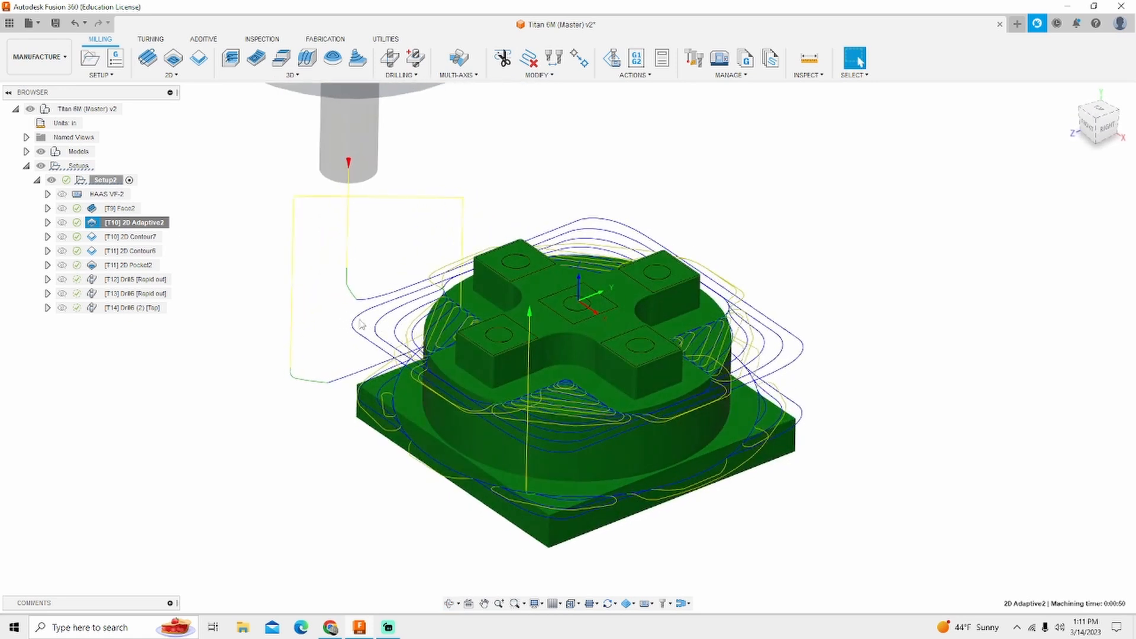
right_click(104, 179)
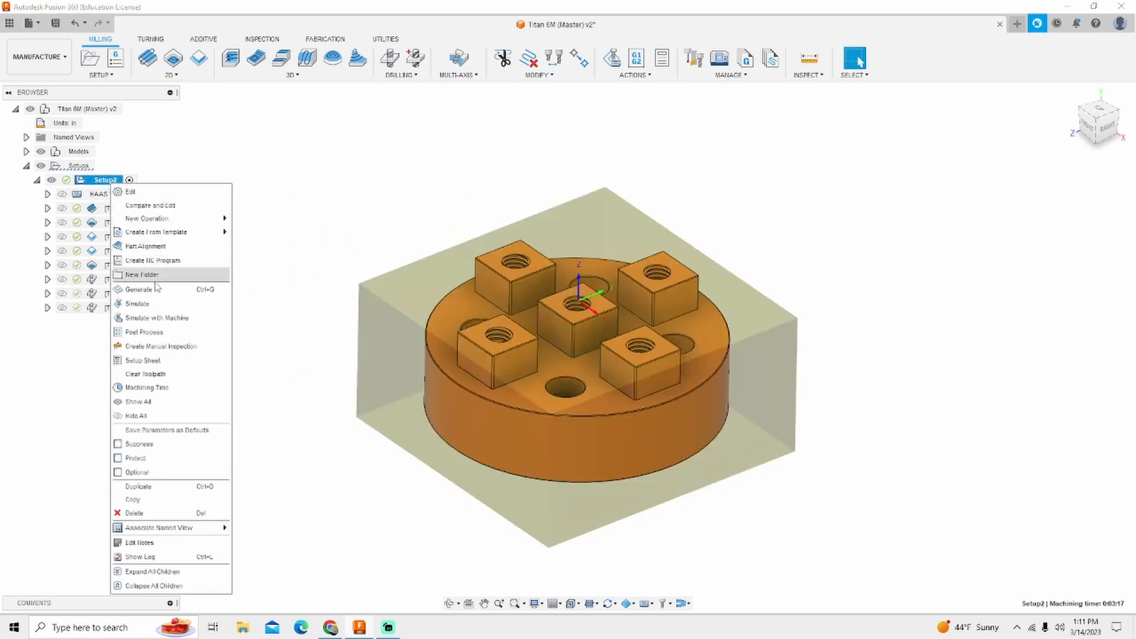
- Simulate Setup2 and play through every operation to the final tap
click(137, 305)
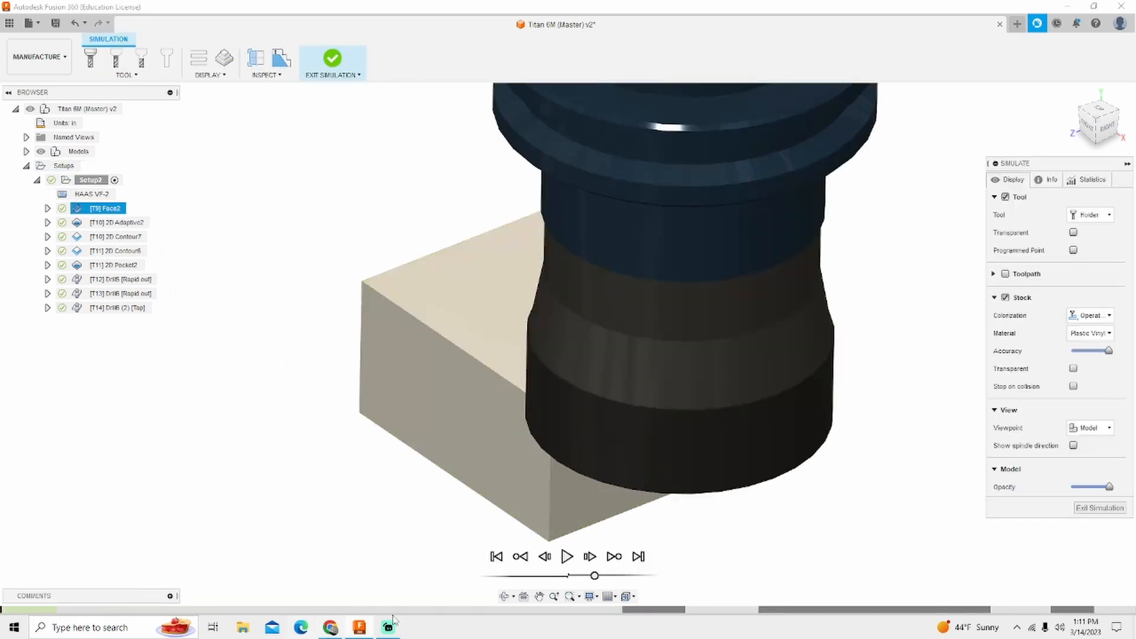
click(567, 557)
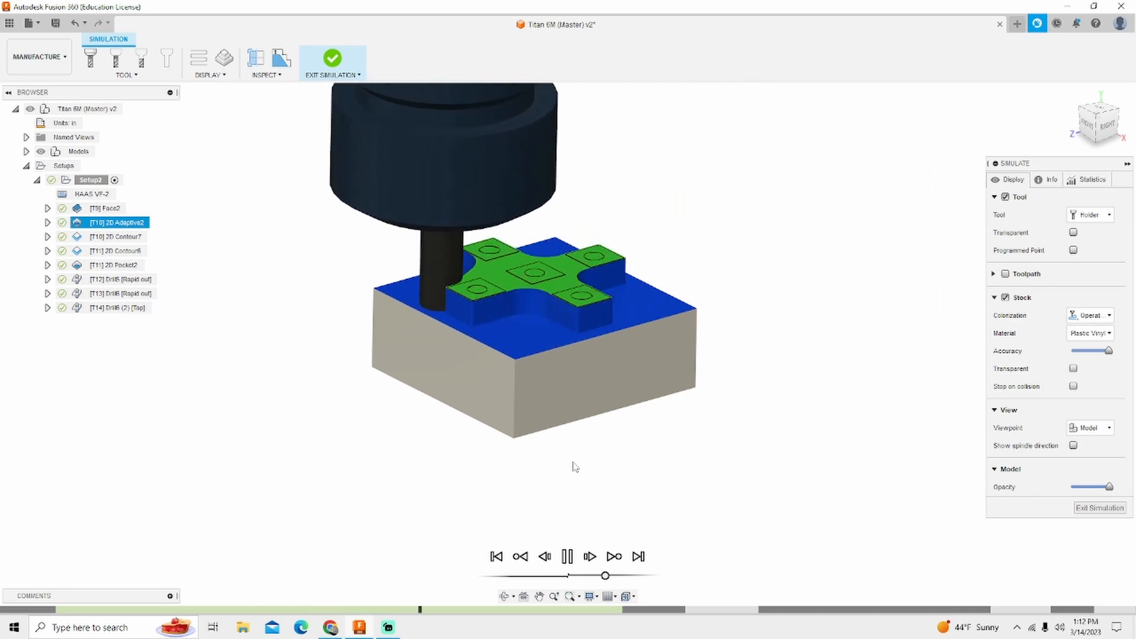
click(566, 557)
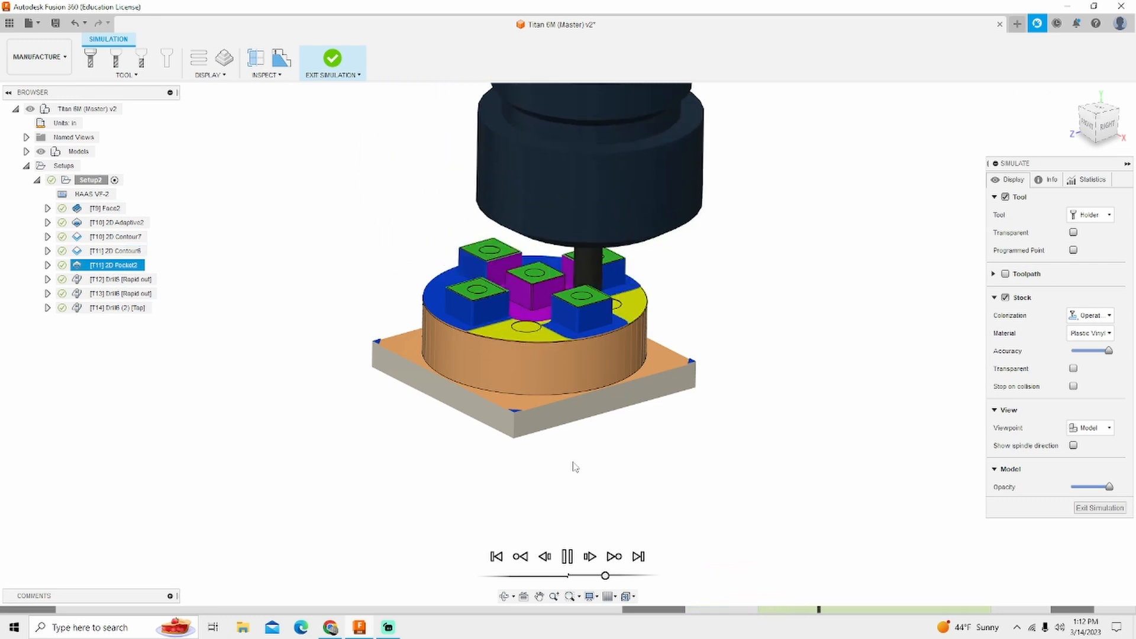
click(567, 556)
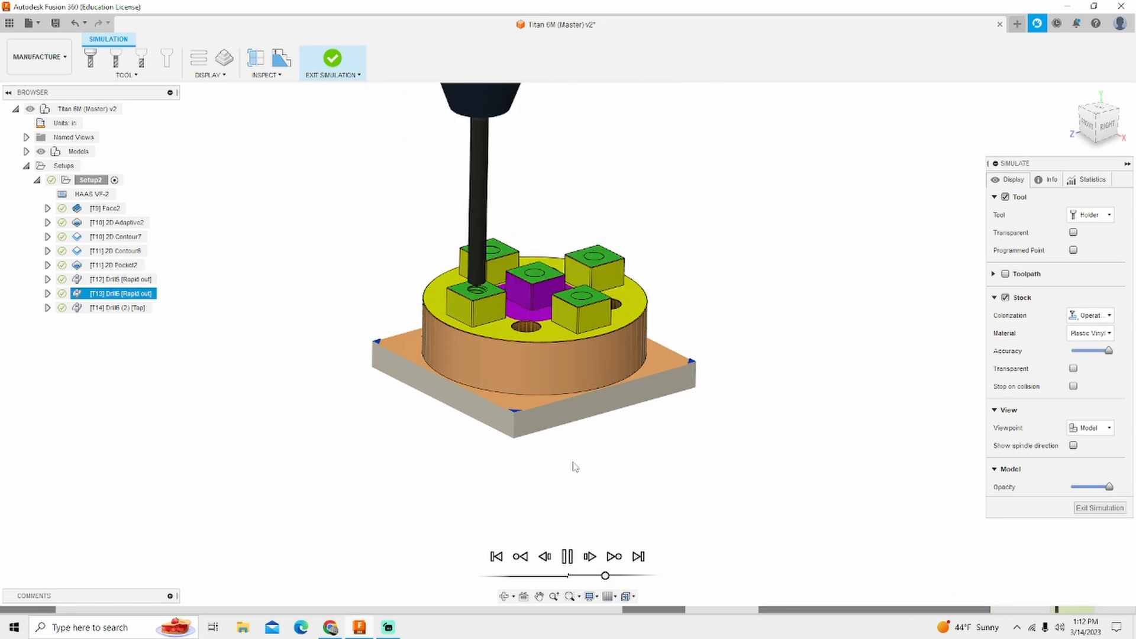
click(567, 557)
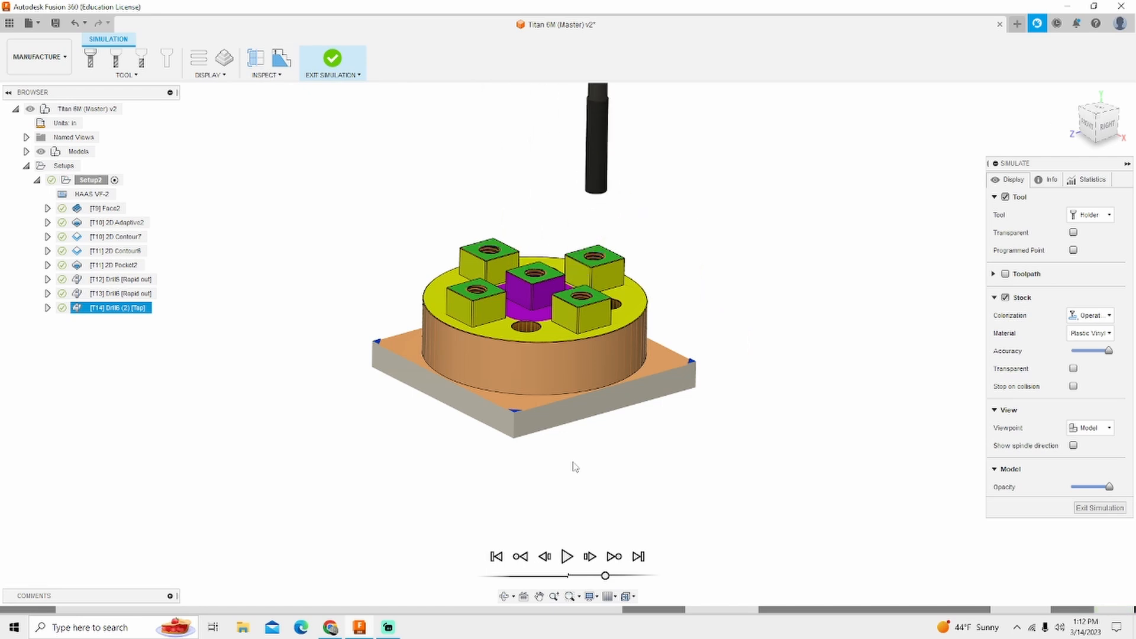